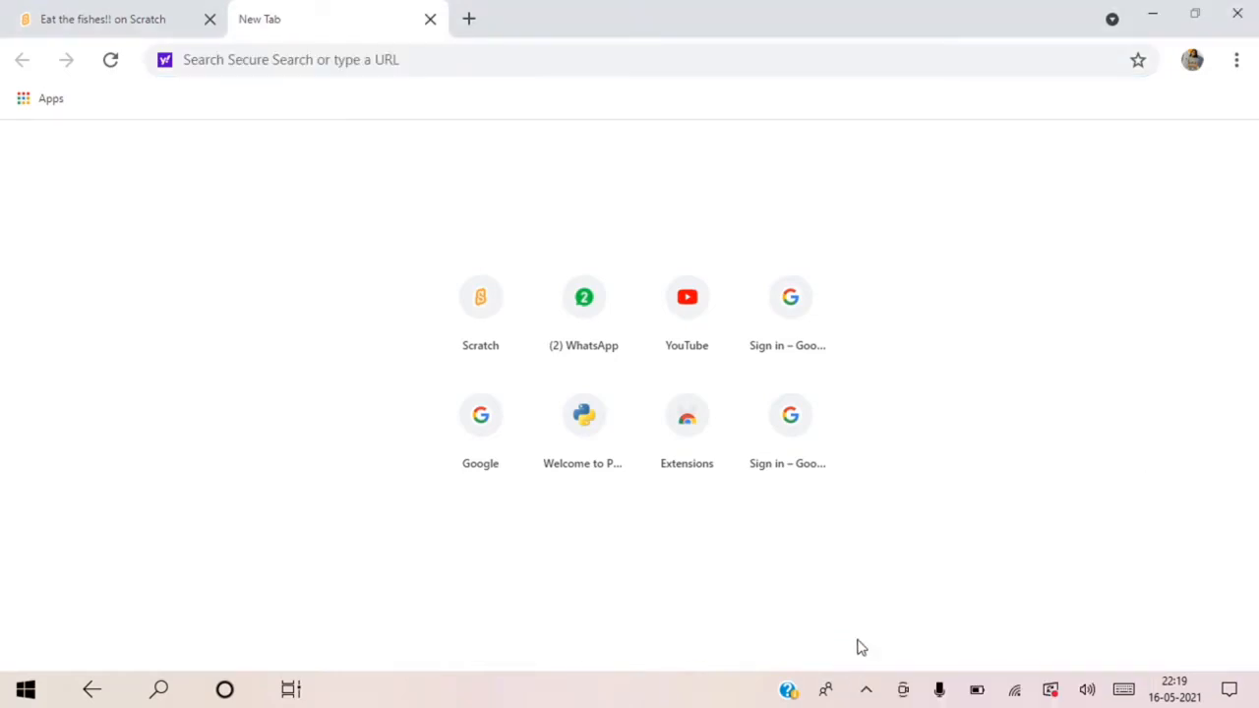
{"action": "mouse_move", "coordinate": [980, 520]}
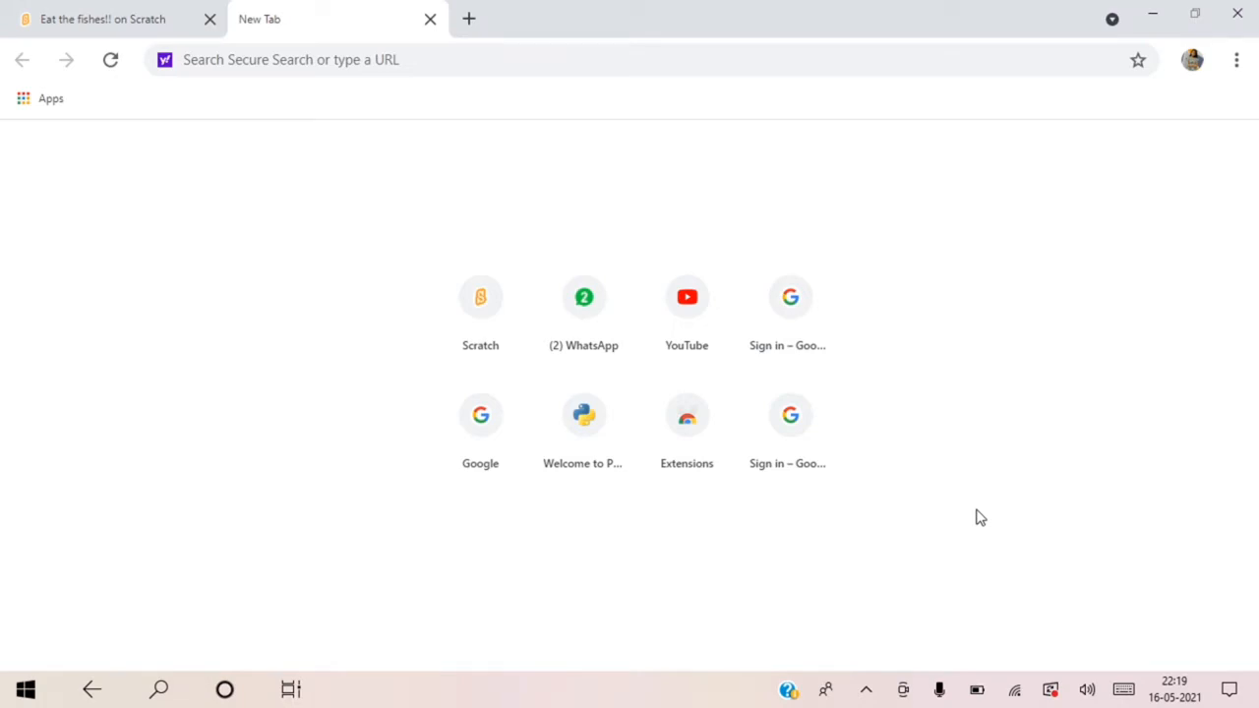
Step: Open the Scratch website, go to My Stuff and create a new untitled project
{"action": "left_click", "coordinate": [479, 297]}
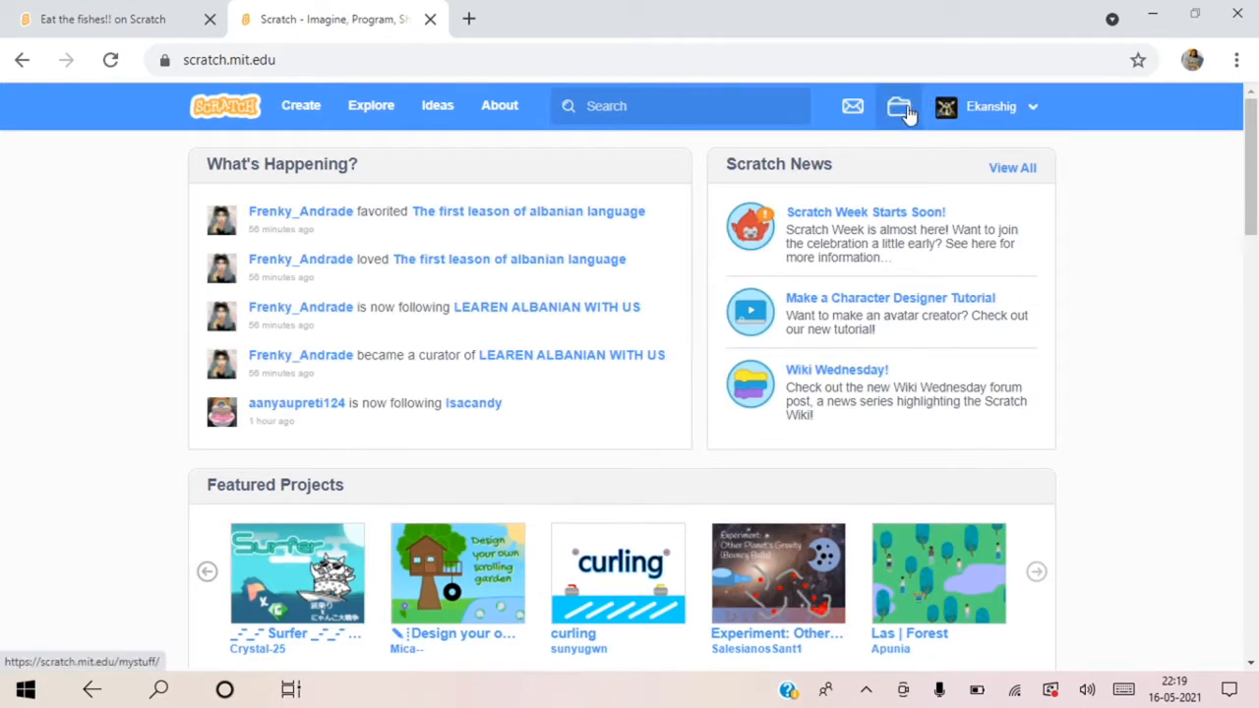
{"action": "left_click", "coordinate": [897, 106]}
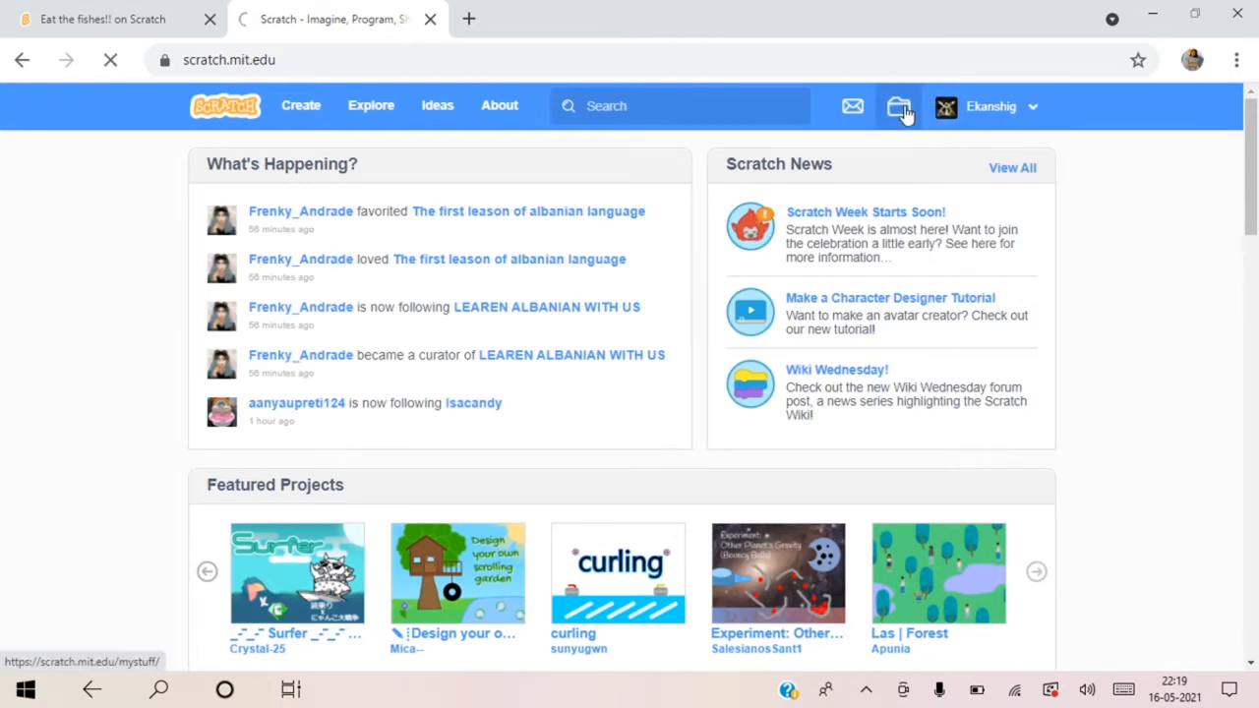
{"action": "left_click", "coordinate": [897, 106]}
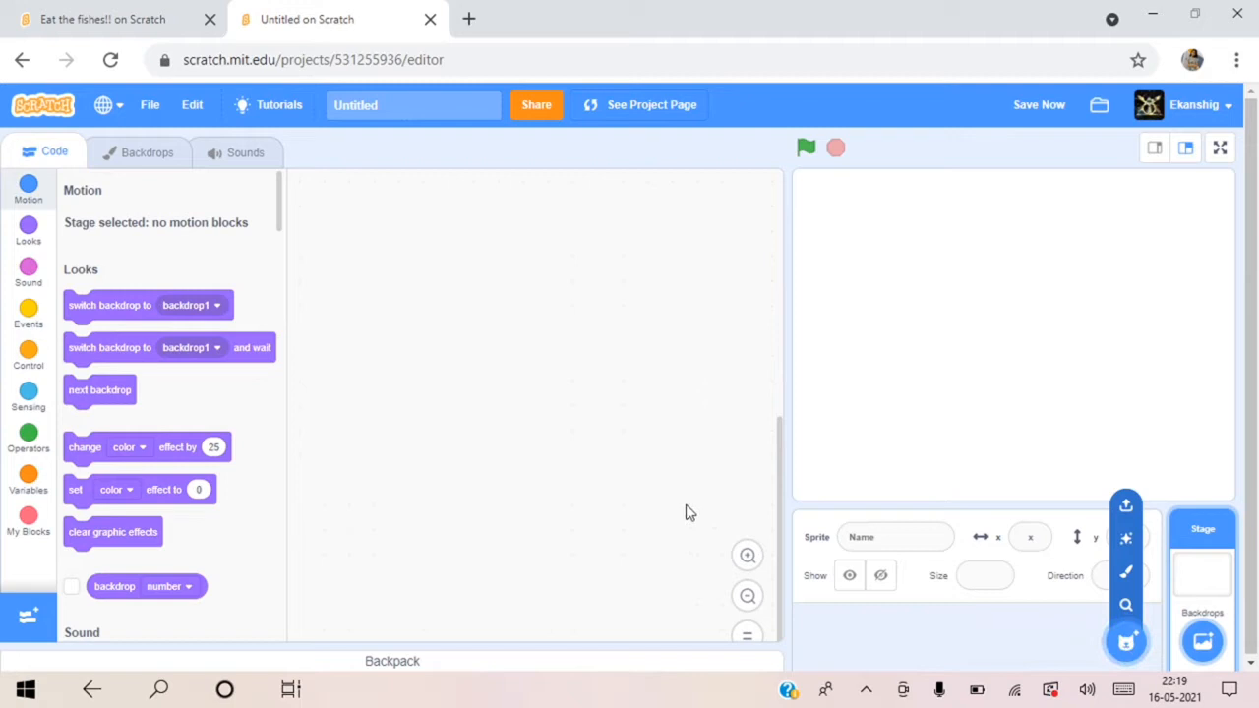
Step: Switch to the finished Eat the fishes game and run it with the green flag
{"action": "left_click", "coordinate": [102, 20]}
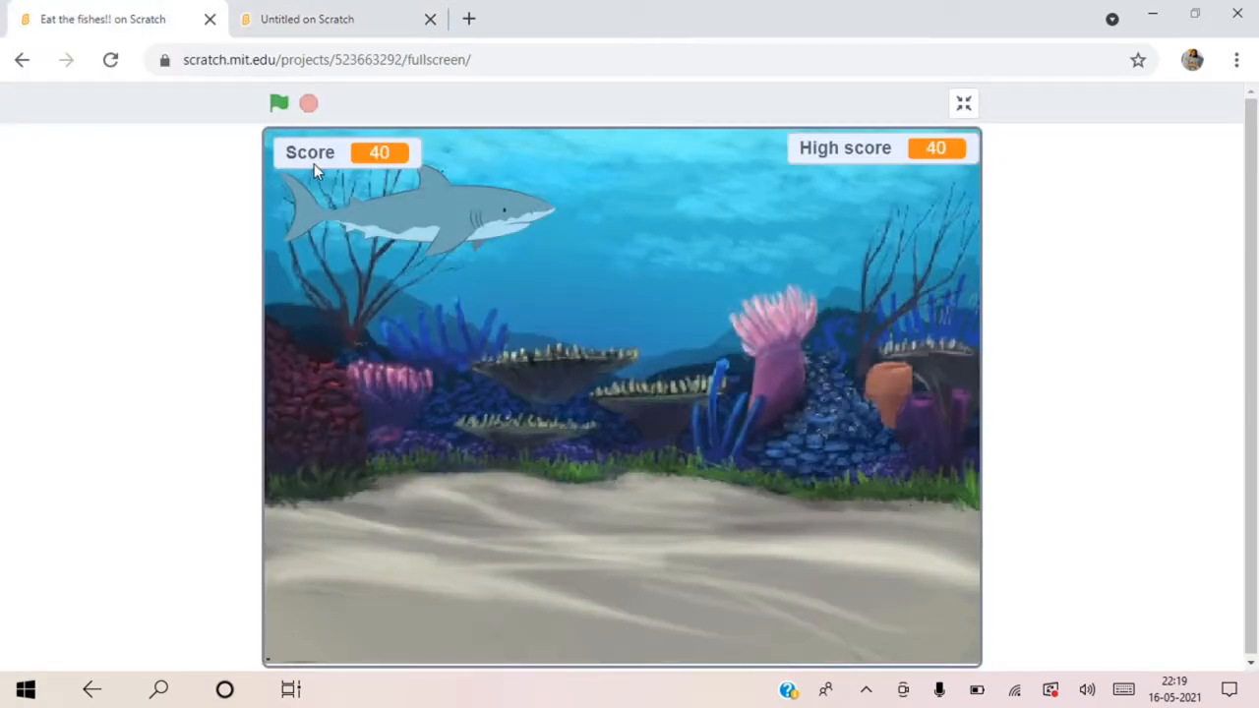
{"action": "left_click", "coordinate": [279, 102]}
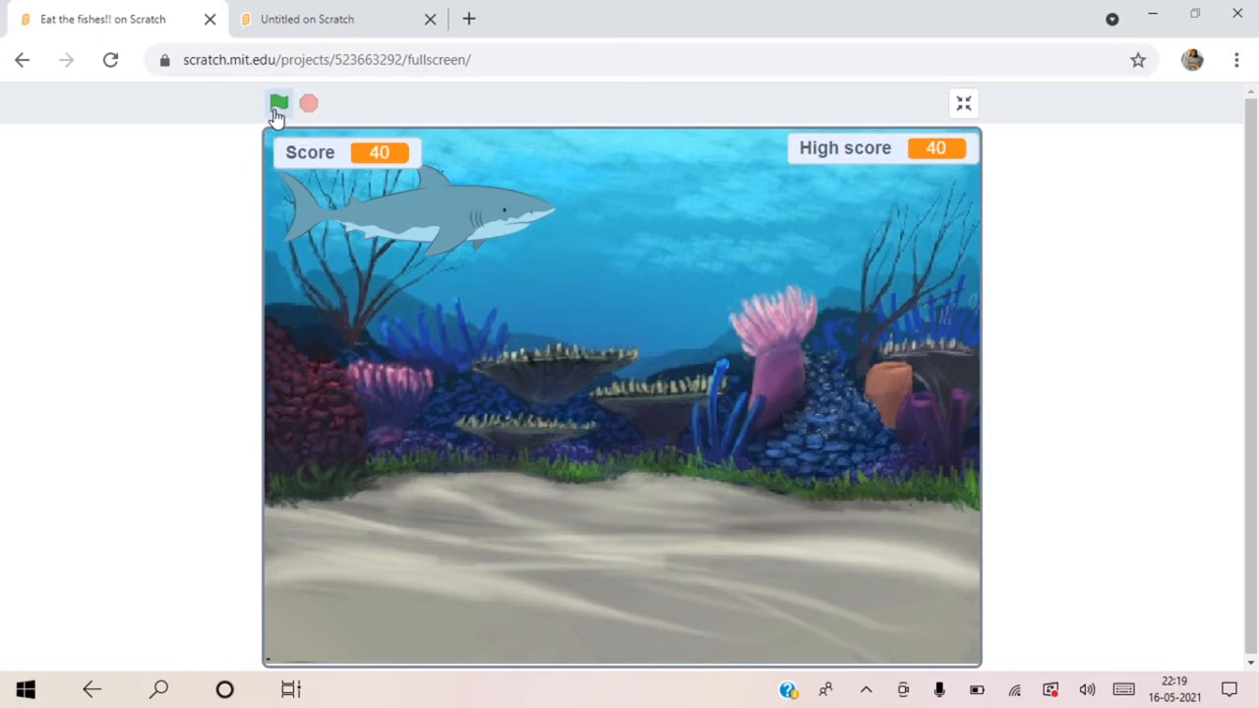
{"action": "left_click", "coordinate": [279, 102]}
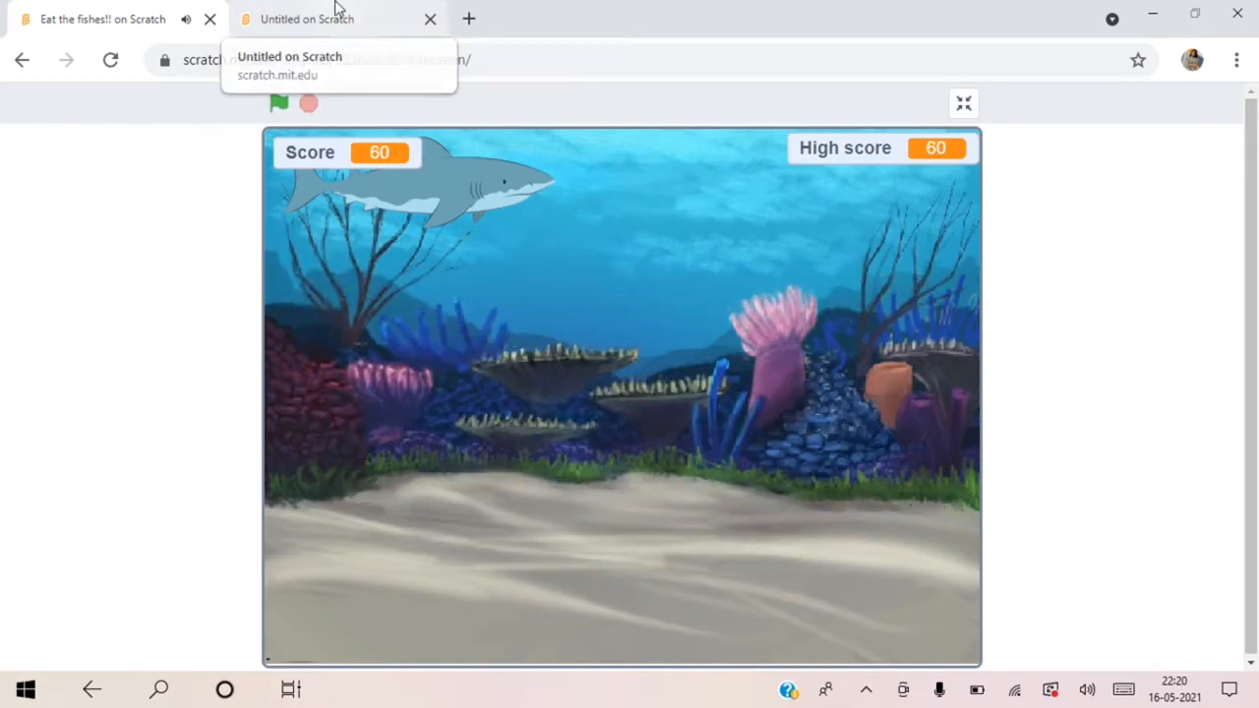
Step: Return to the untitled project and set its title to 'Eat the fishes !!'
{"action": "left_click", "coordinate": [307, 20]}
{"action": "type", "text": "E"}
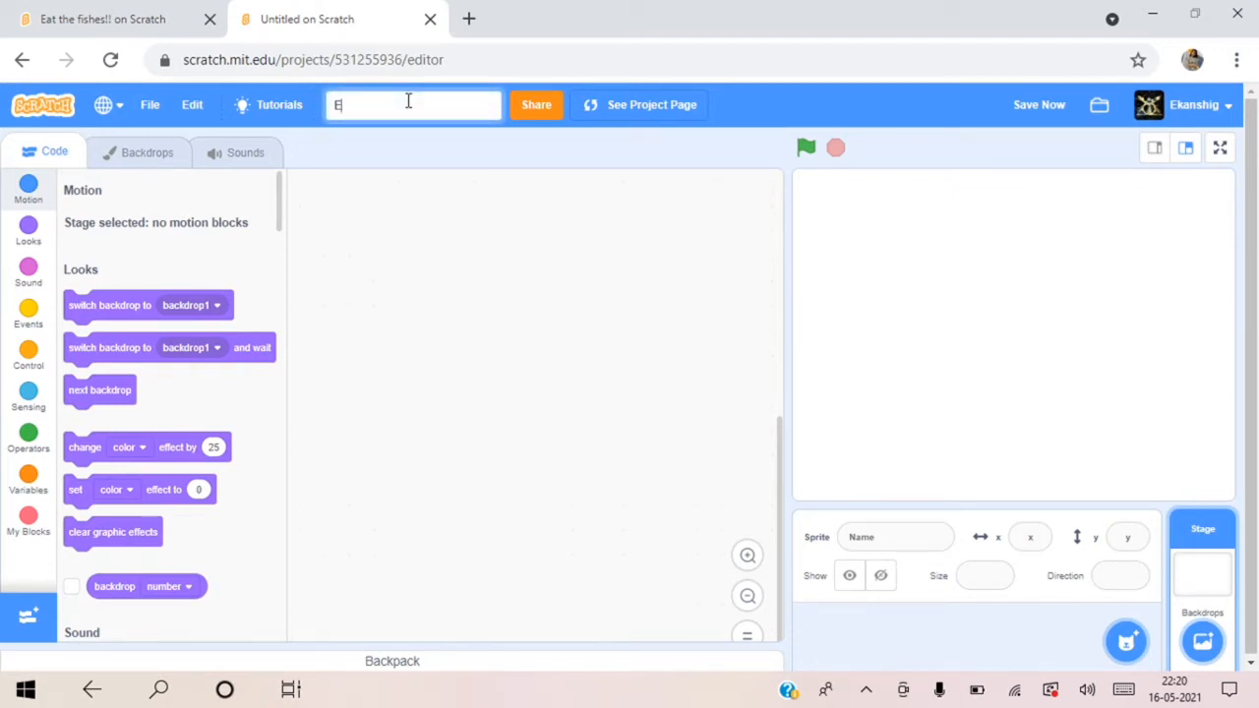
{"action": "type", "text": "at the"}
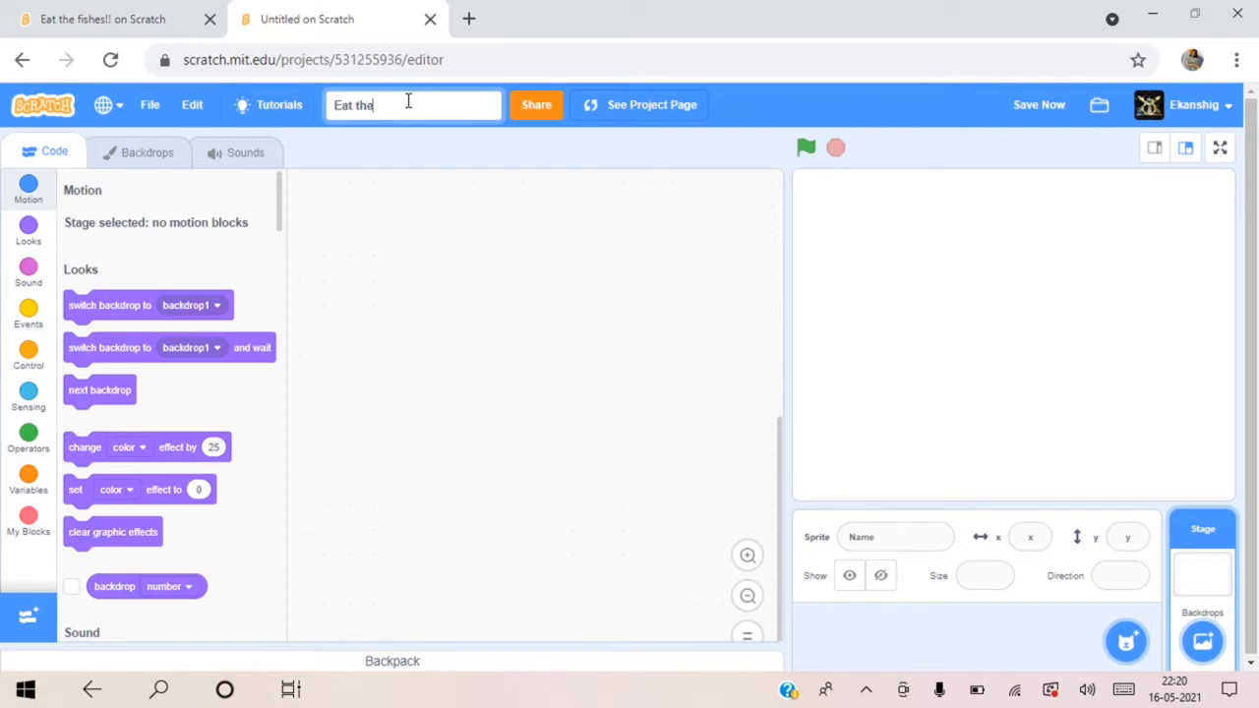
{"action": "type", "text": "fishes !!"}
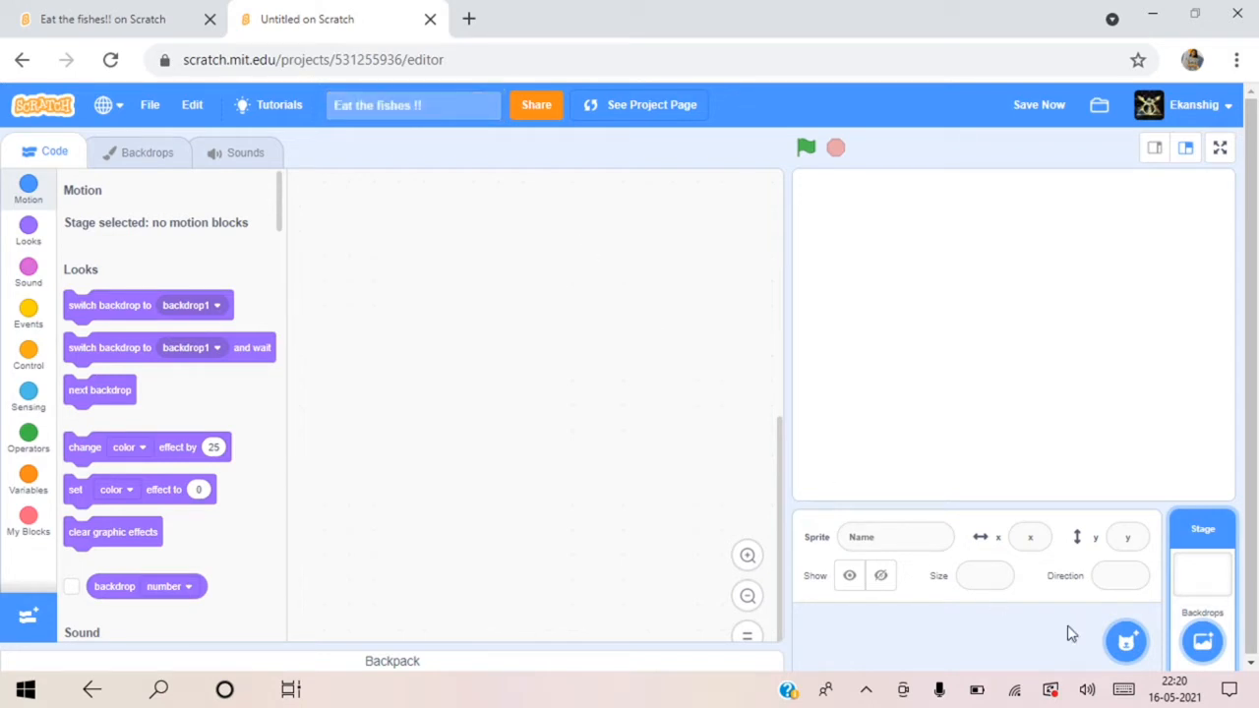
{"action": "left_click", "coordinate": [1125, 641]}
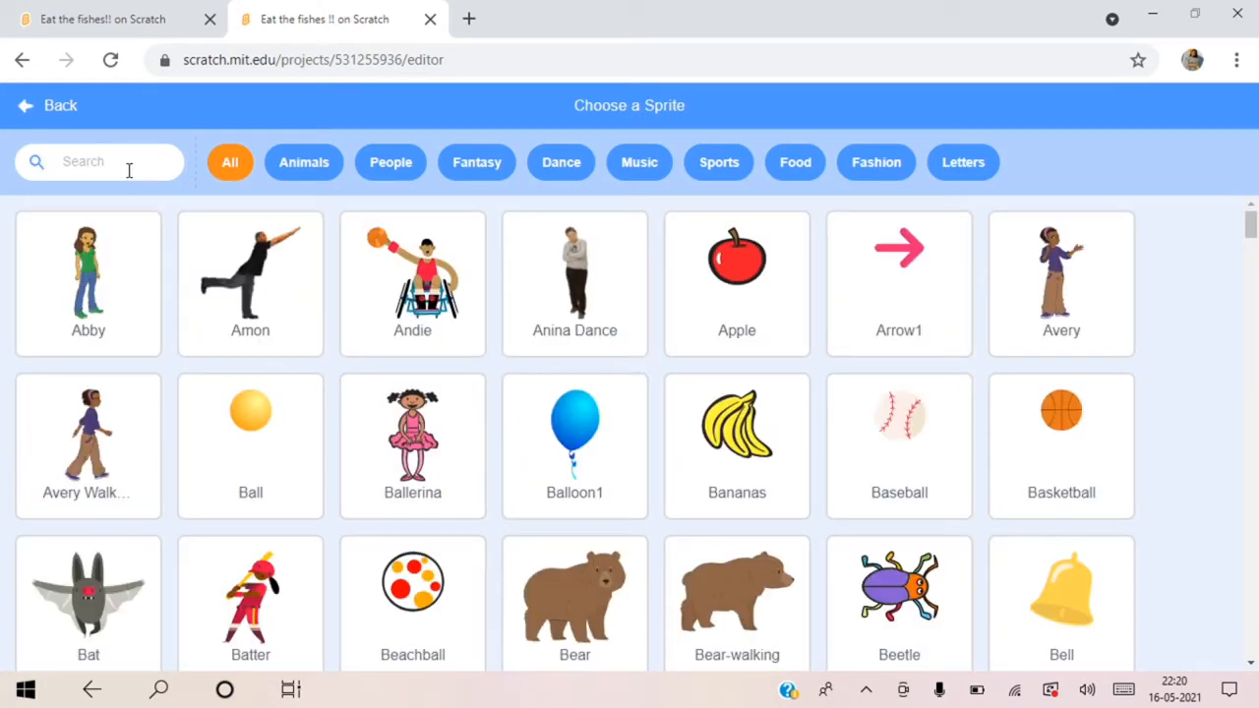
{"action": "mouse_move", "coordinate": [346, 338]}
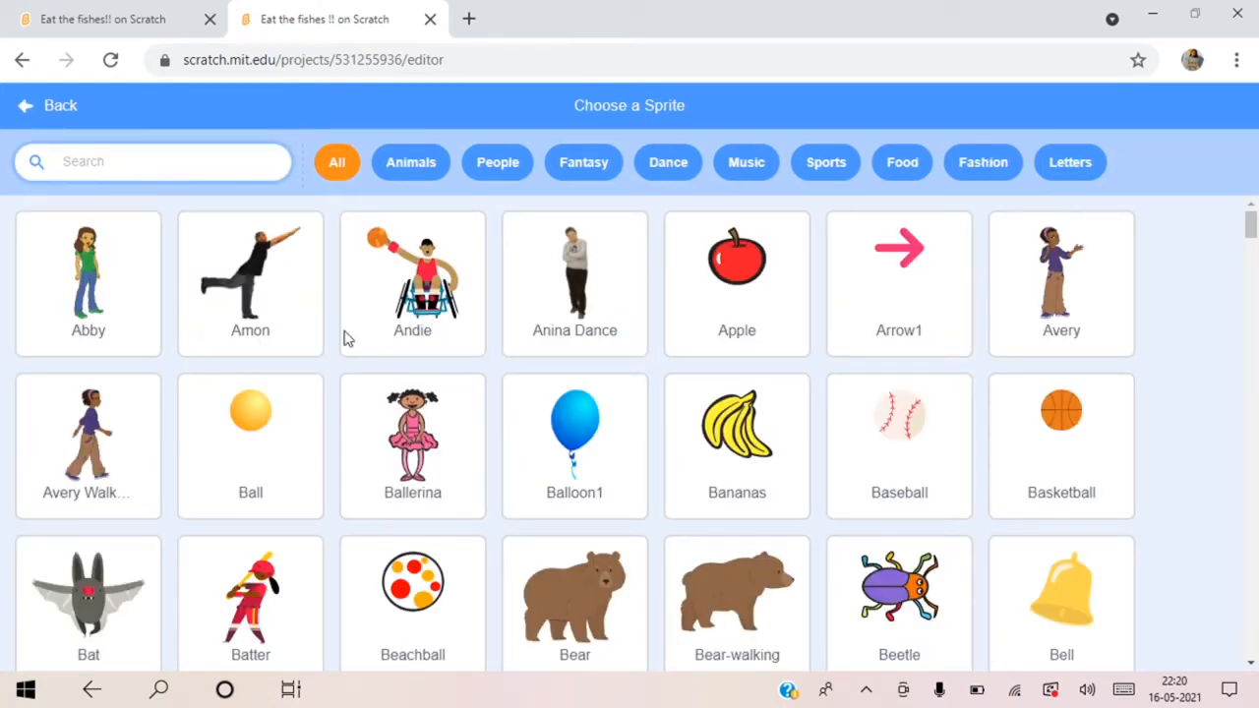
Step: Search the sprite library for 'shark', add the Shark sprite and set its size to 70
{"action": "type", "text": "shark"}
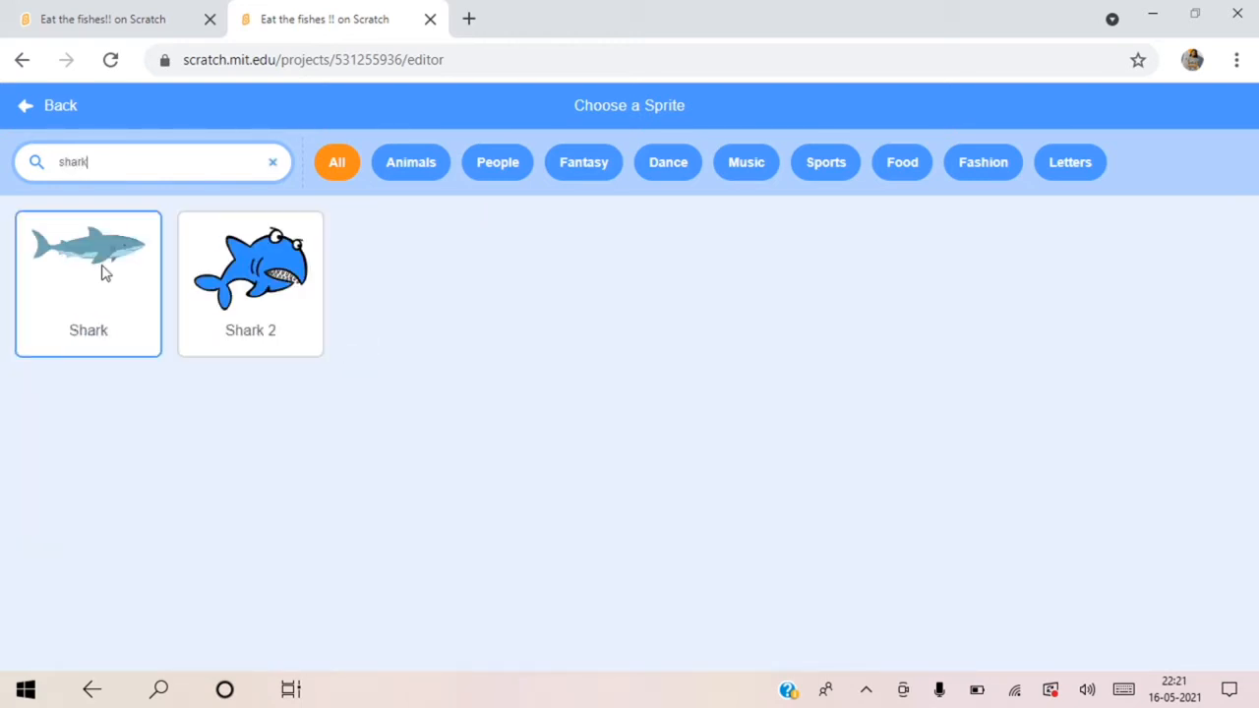
{"action": "left_click", "coordinate": [86, 246]}
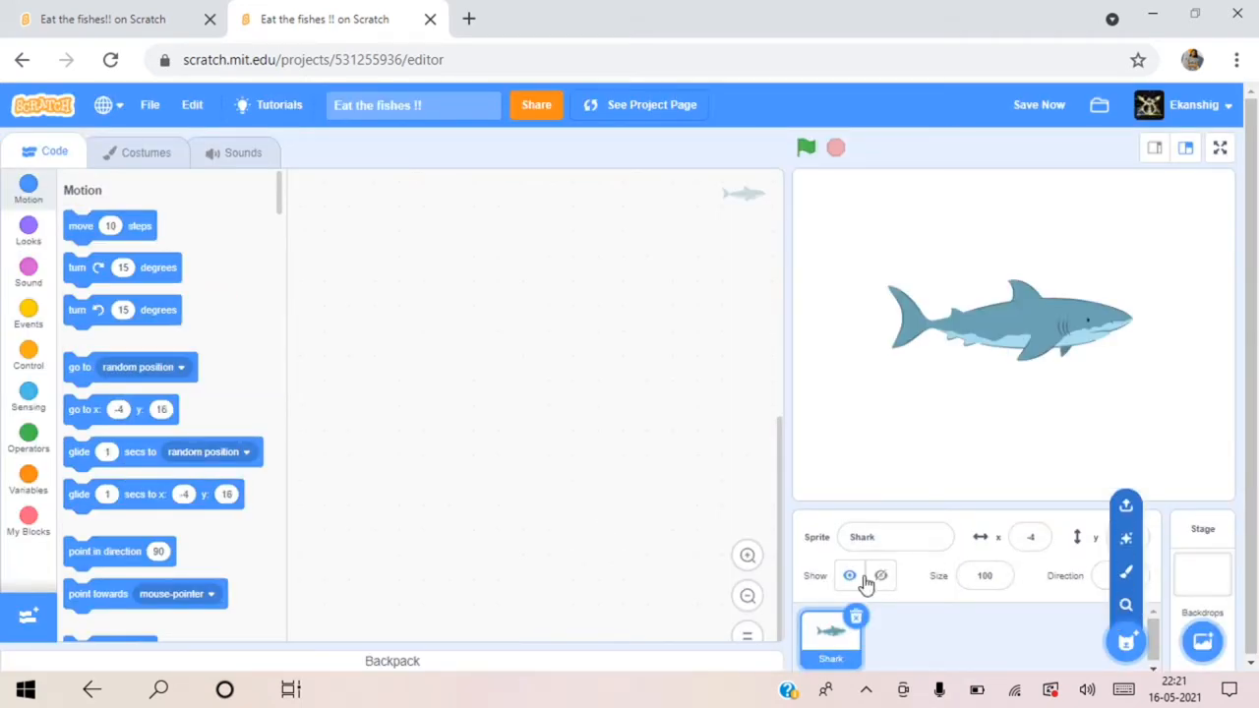
{"action": "left_click", "coordinate": [984, 574]}
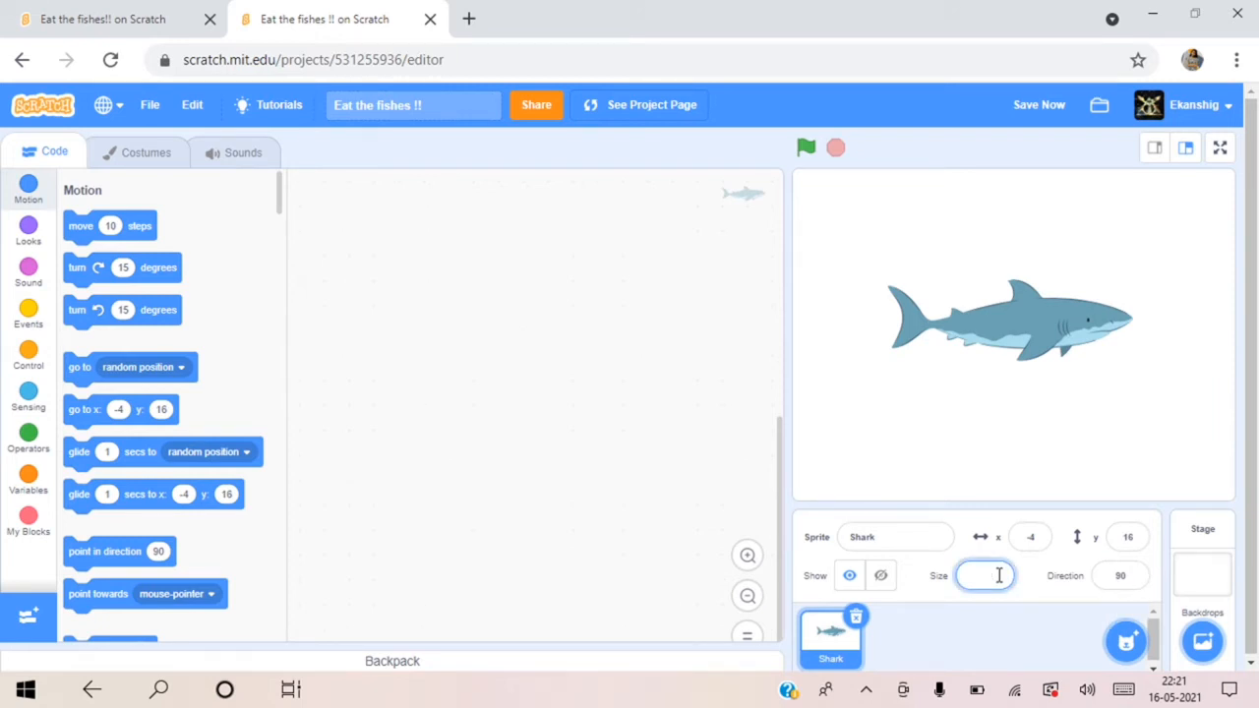
{"action": "type", "text": "70"}
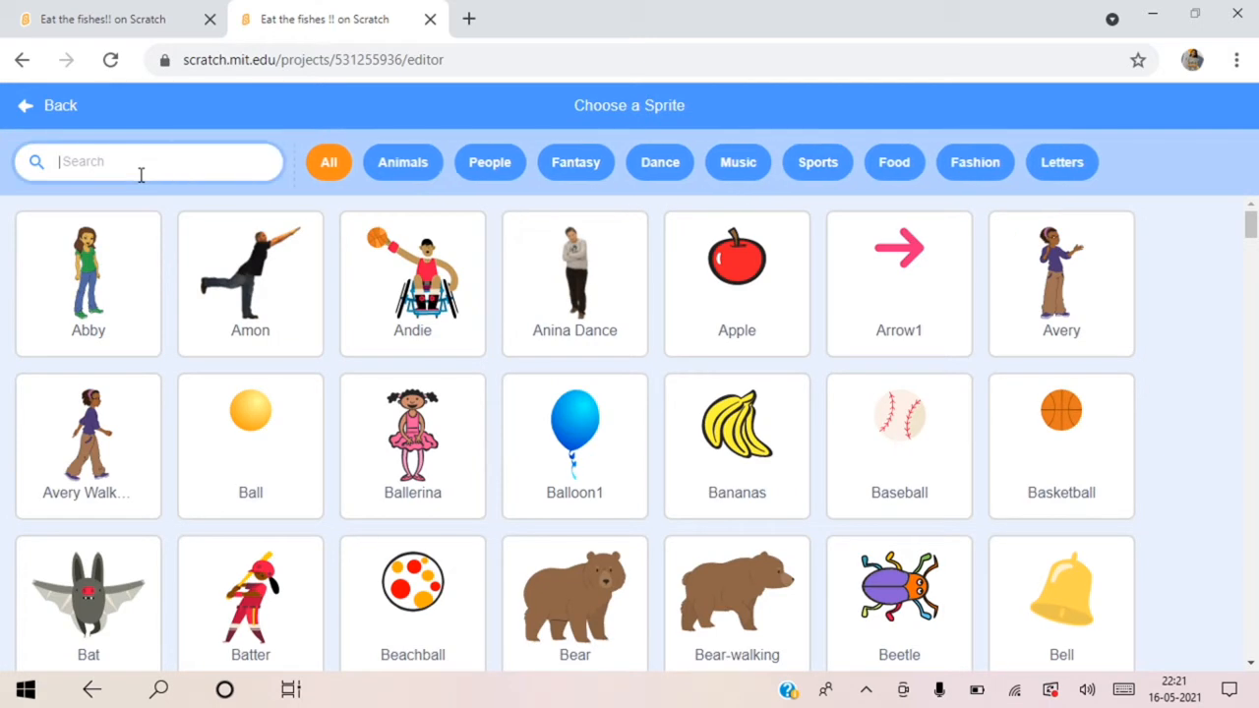
Step: Search for 'fish', add the Fish sprite and view its four costumes
{"action": "type", "text": "fish"}
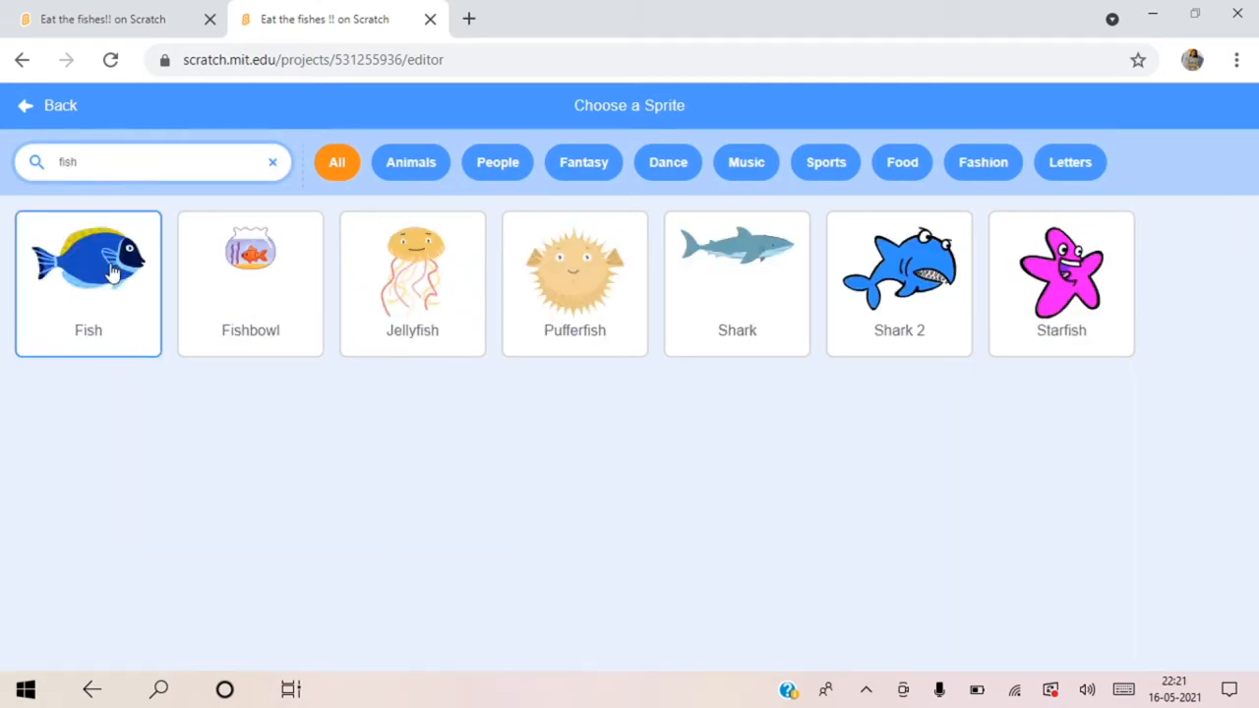
{"action": "left_click", "coordinate": [86, 271]}
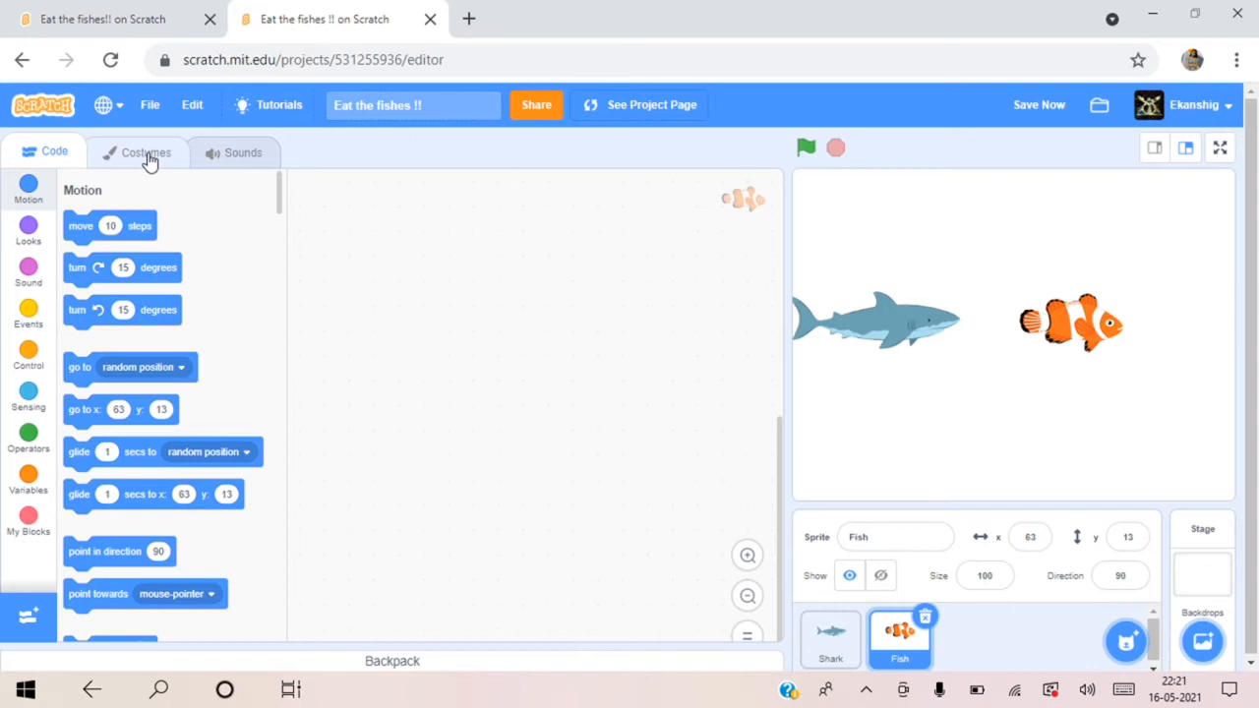
{"action": "left_click", "coordinate": [145, 152]}
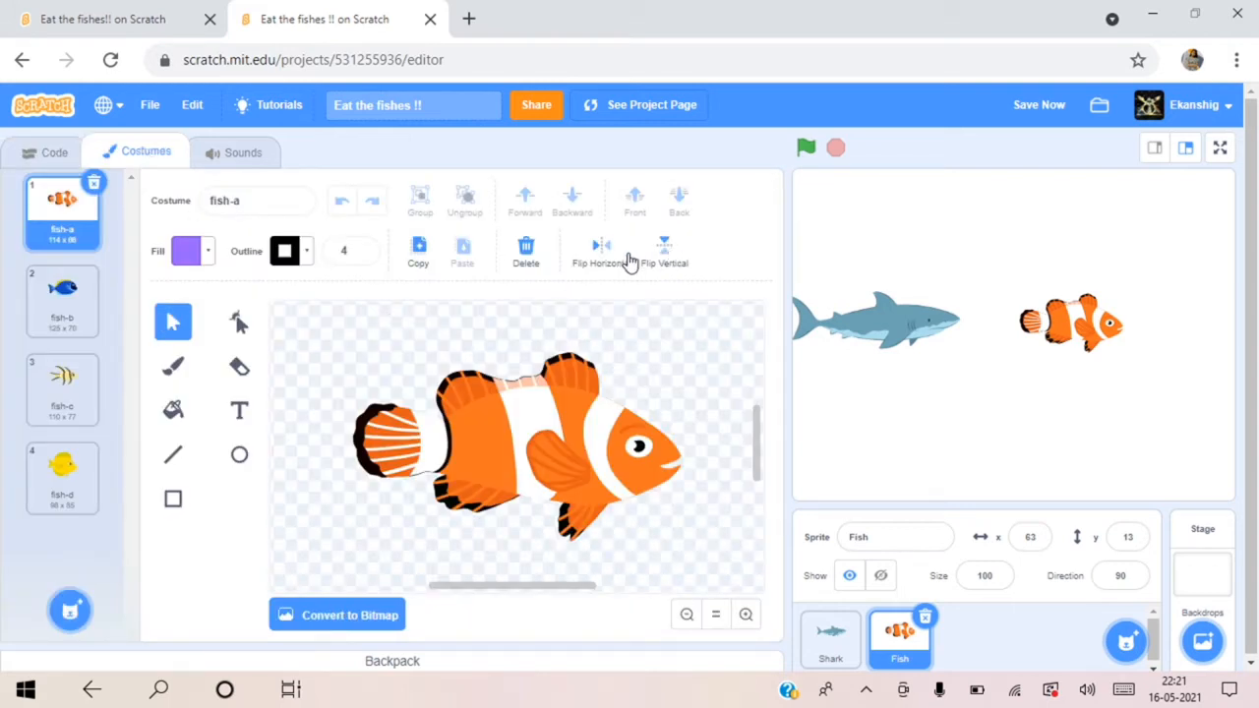
Step: Rerun the finished game for comparison, then return to the Fish sprite's code
{"action": "left_click", "coordinate": [600, 252]}
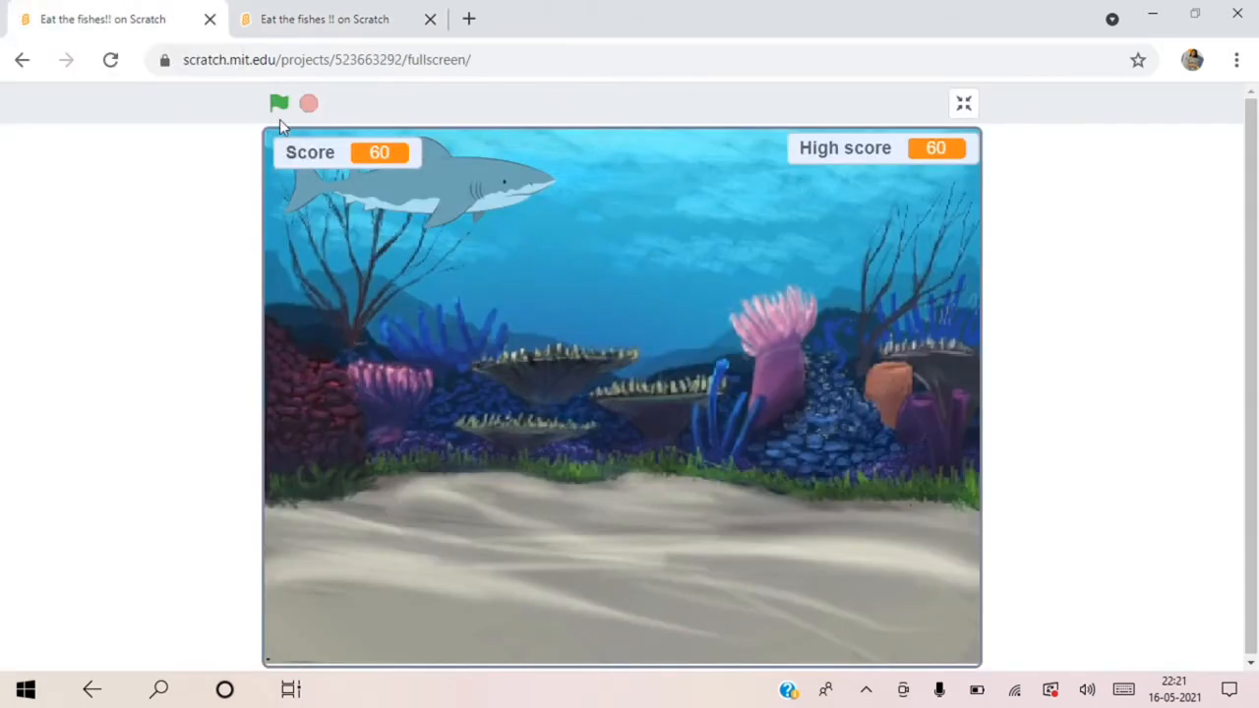
{"action": "left_click", "coordinate": [279, 103]}
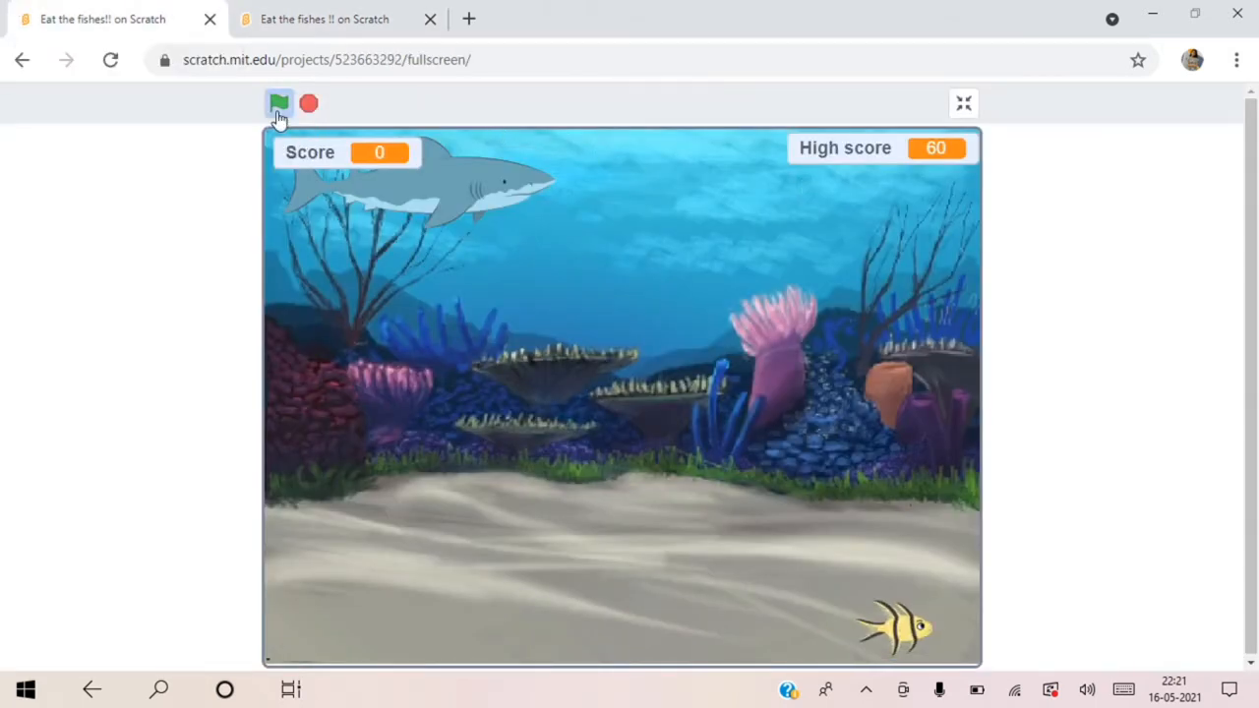
{"action": "left_click", "coordinate": [280, 103]}
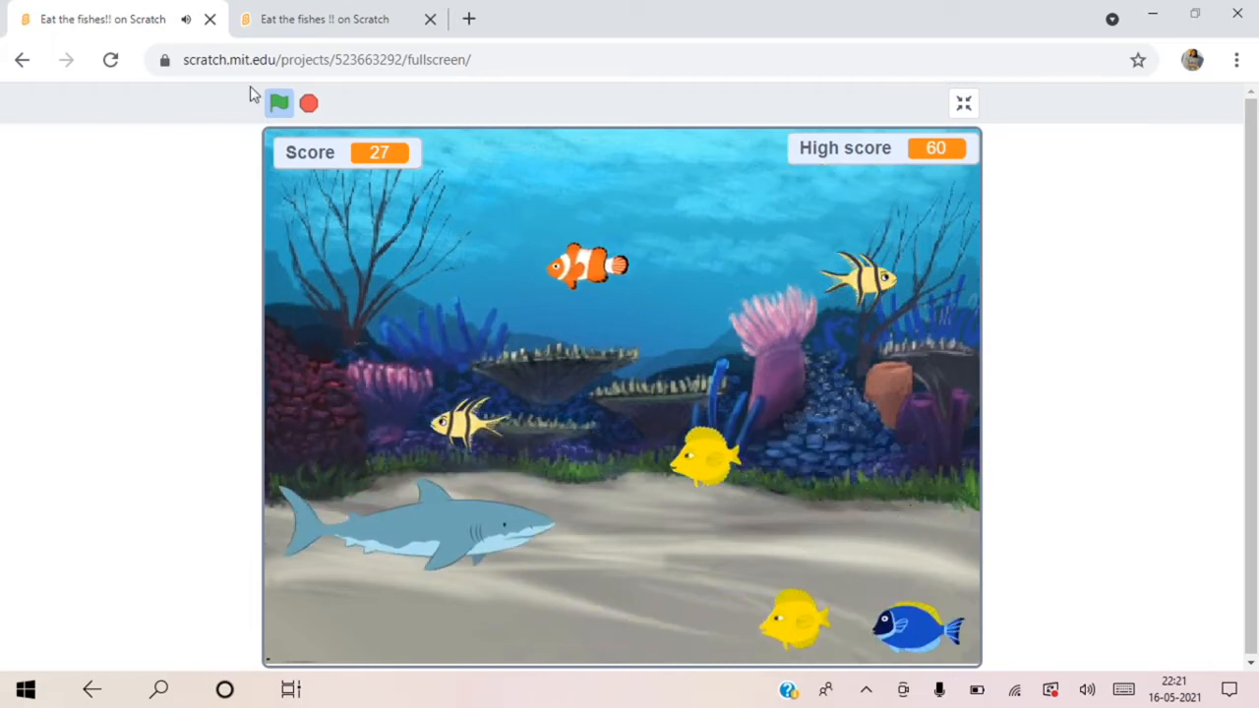
{"action": "mouse_move", "coordinate": [324, 19]}
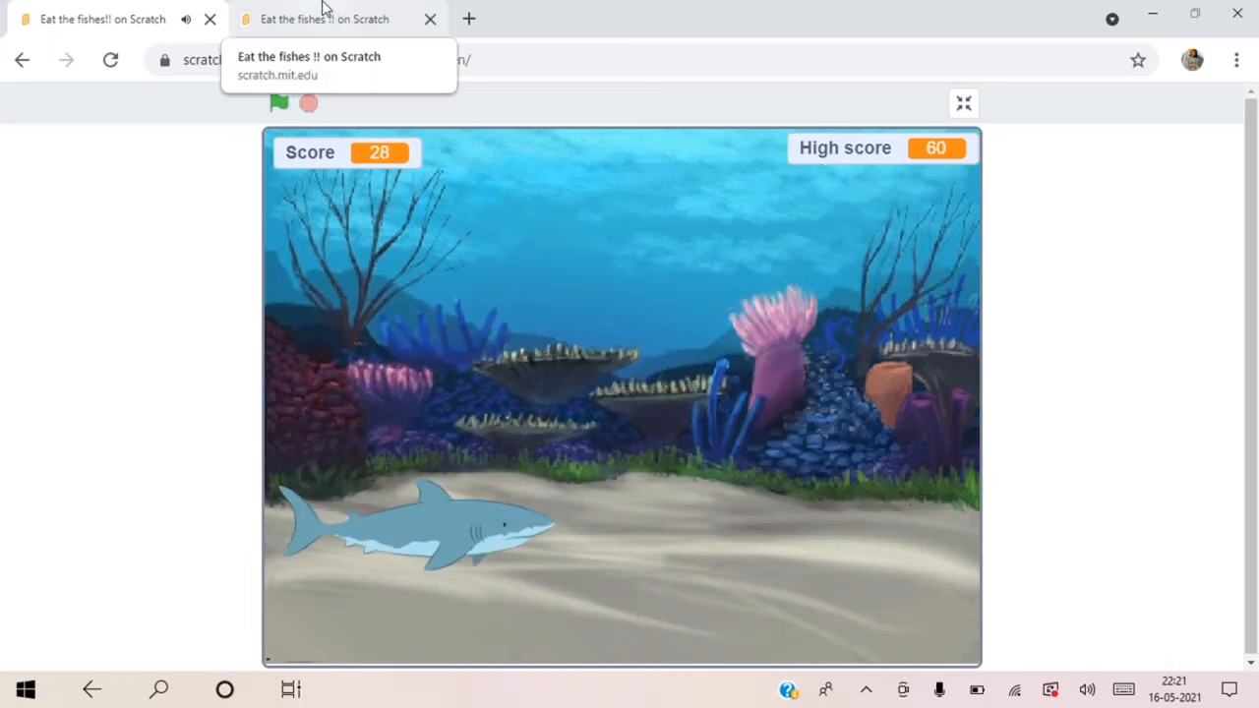
{"action": "left_click", "coordinate": [322, 19]}
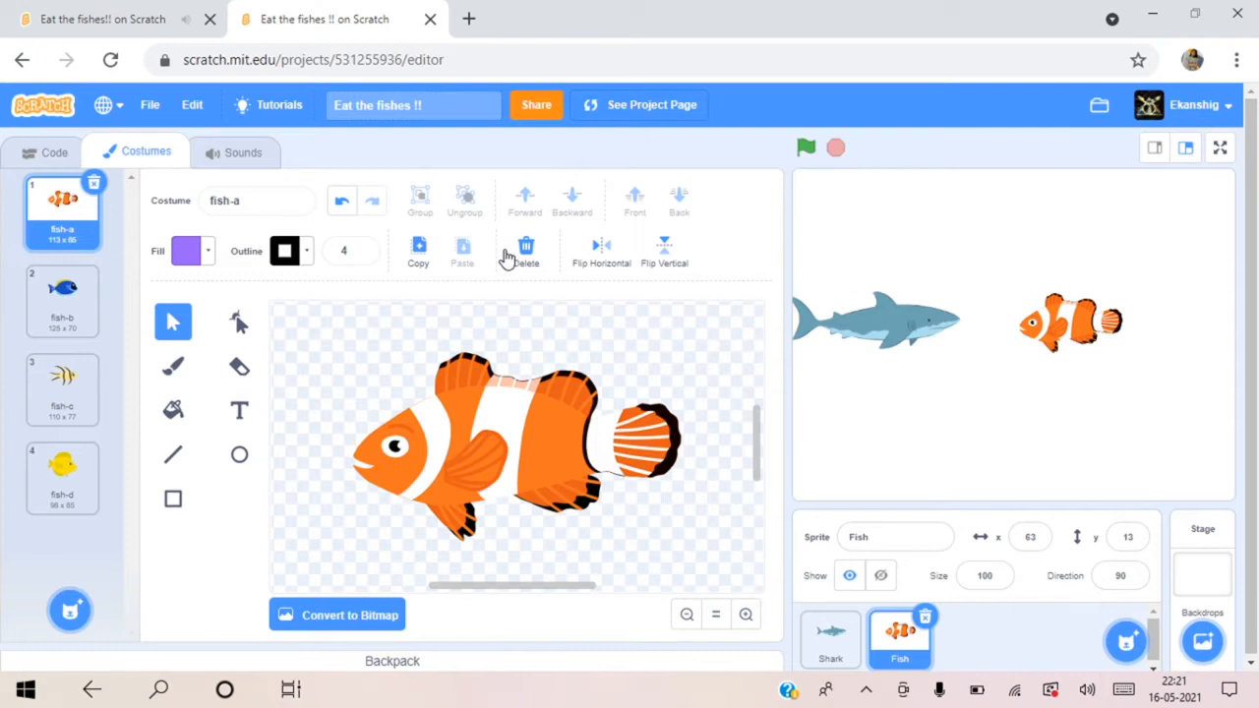
{"action": "left_click", "coordinate": [55, 151]}
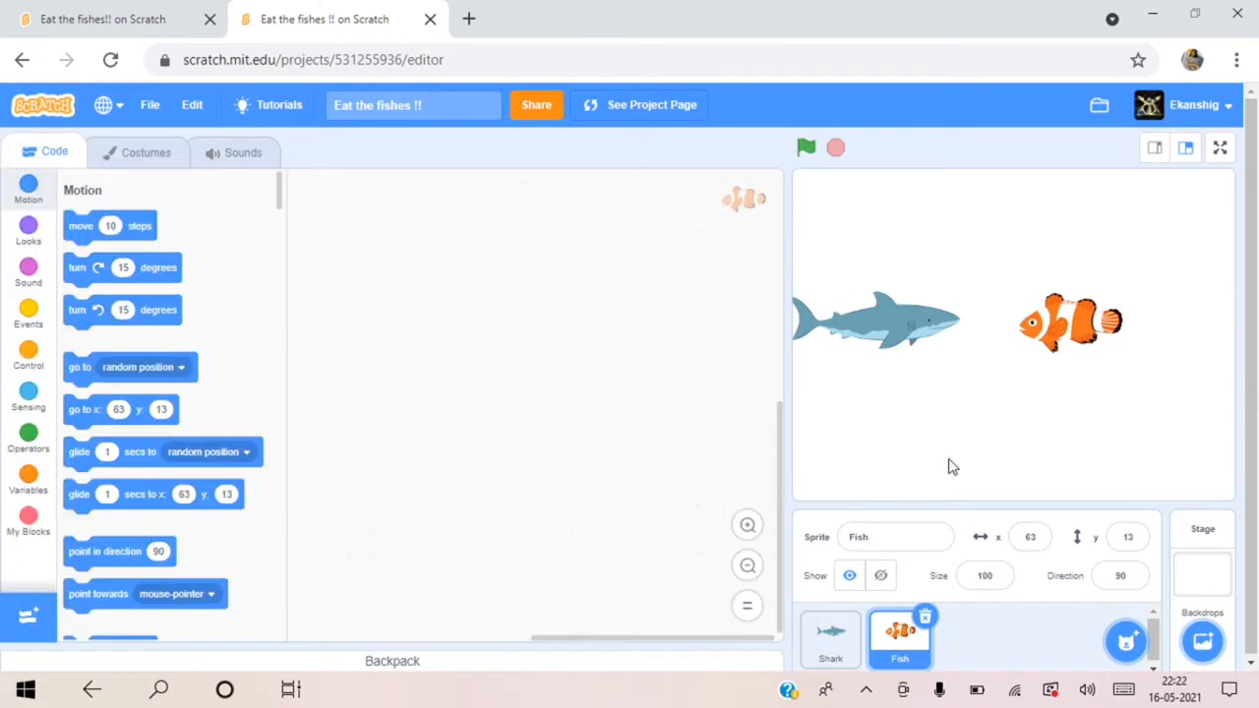
Step: Add the Underwater 1 backdrop from the library's underwater category
{"action": "left_click", "coordinate": [1201, 641]}
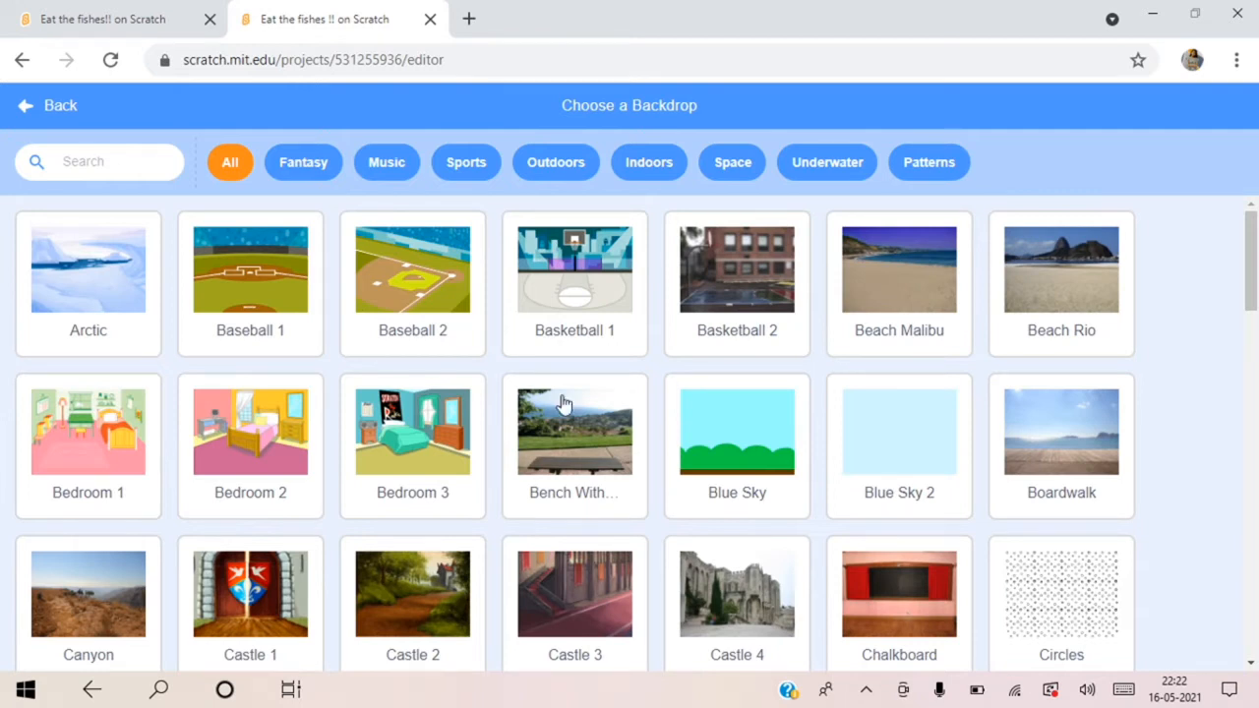
{"action": "left_click", "coordinate": [826, 161]}
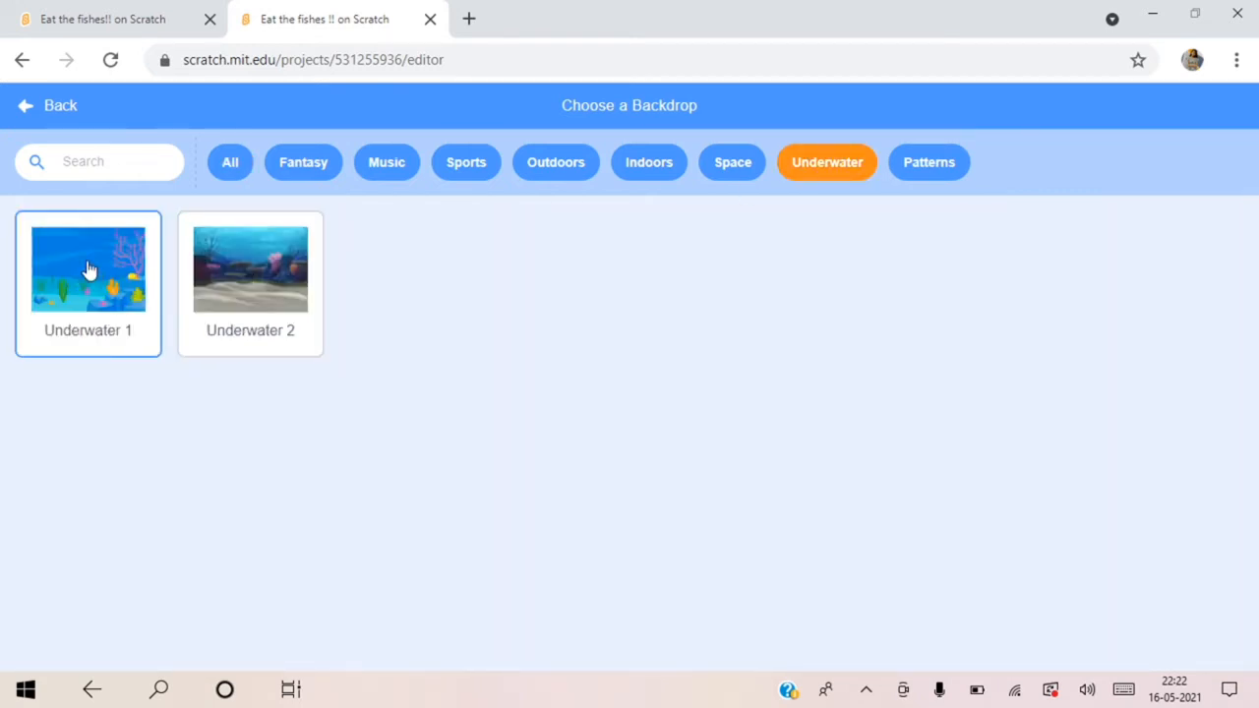
{"action": "left_click", "coordinate": [87, 267]}
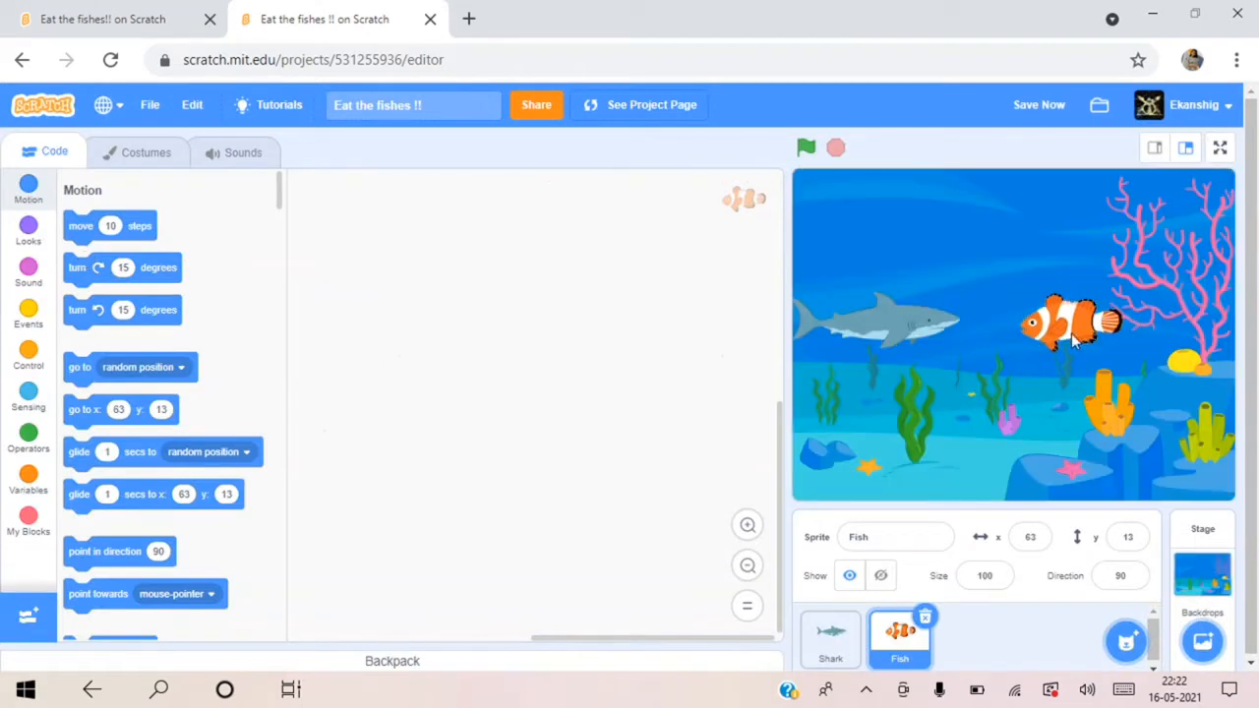
{"action": "mouse_move", "coordinate": [1092, 344]}
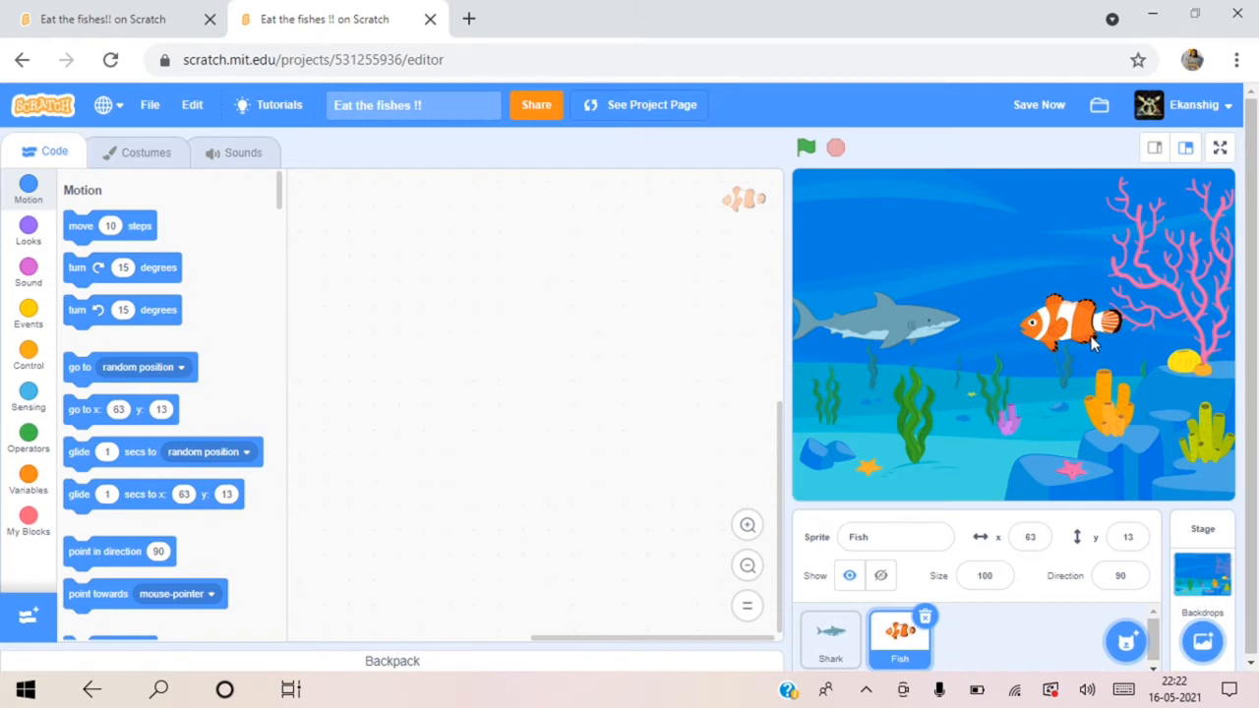
{"action": "mouse_move", "coordinate": [27, 311]}
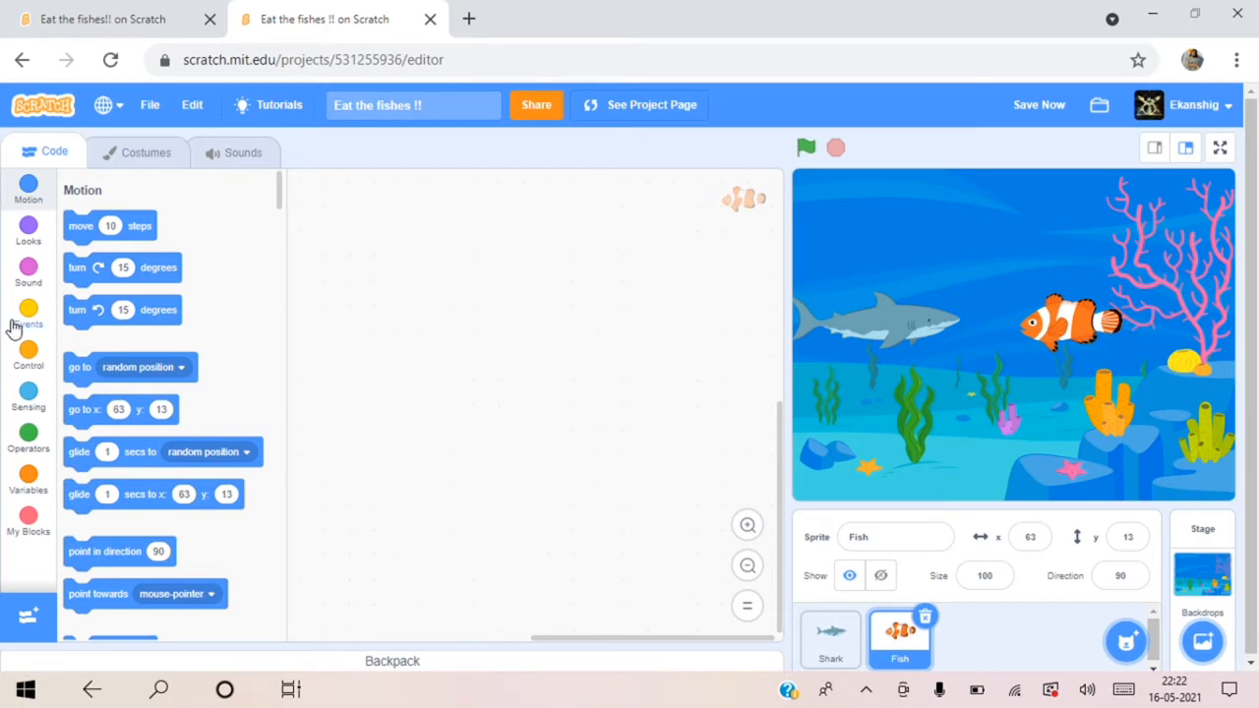
Step: Give the Fish a 'when green flag clicked' script with a hide block, and test-run it
{"action": "left_click", "coordinate": [28, 312]}
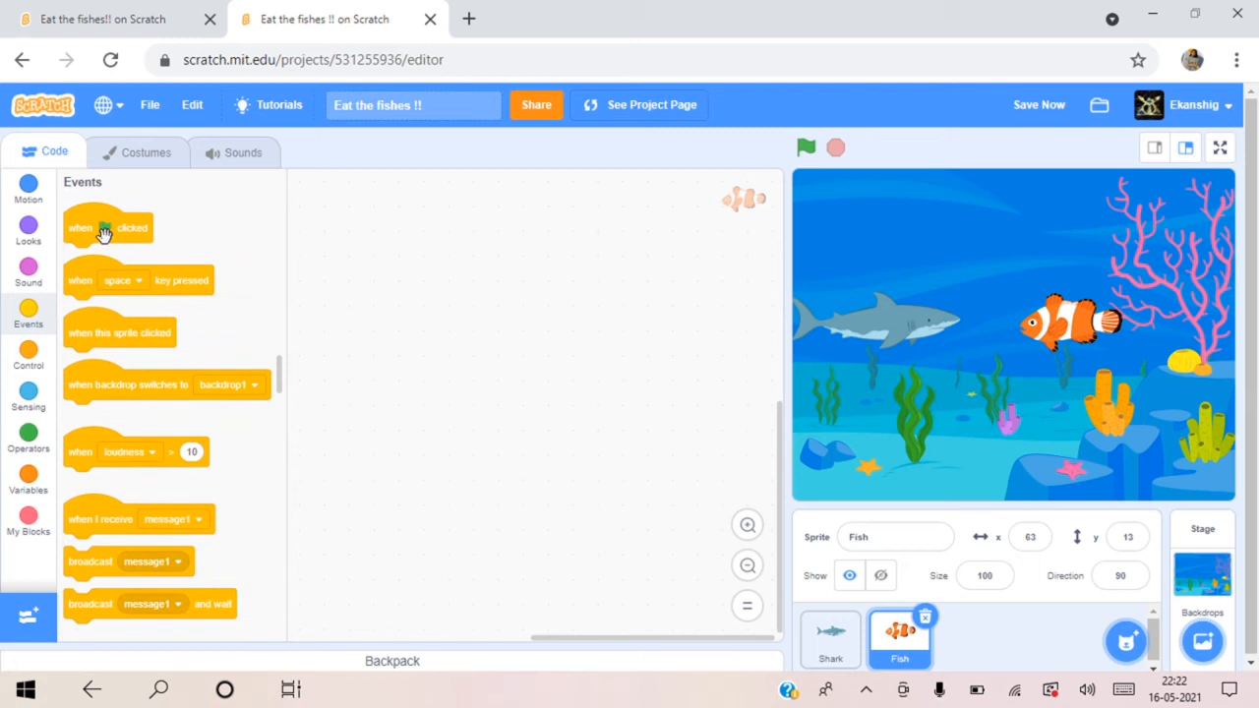
{"action": "left_click_drag", "start_coordinate": [106, 228], "coordinate": [358, 244]}
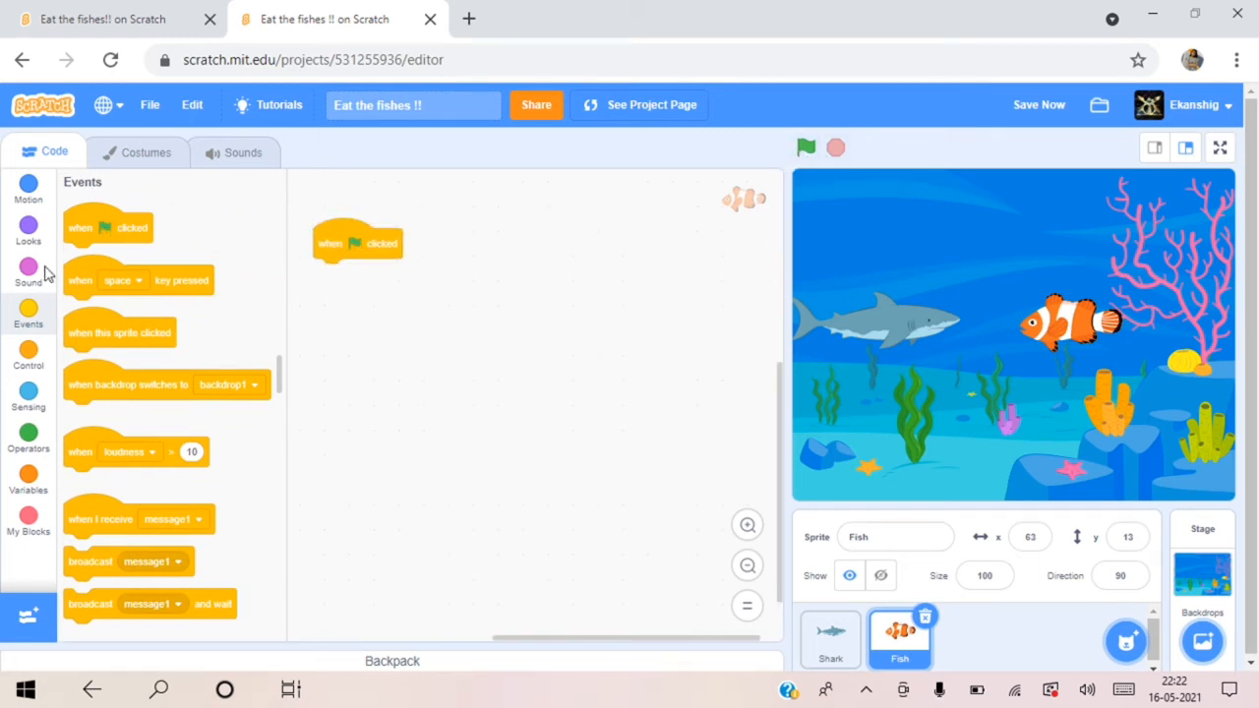
{"action": "left_click", "coordinate": [28, 232]}
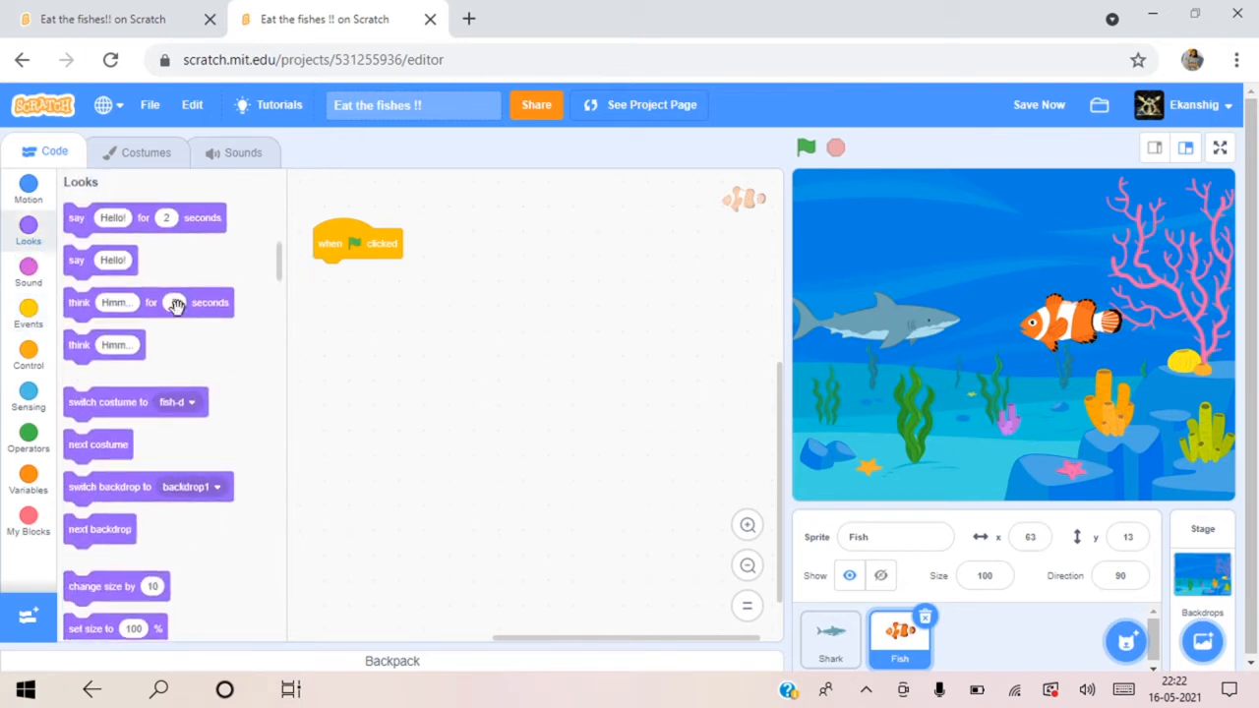
{"action": "mouse_move", "coordinate": [240, 521]}
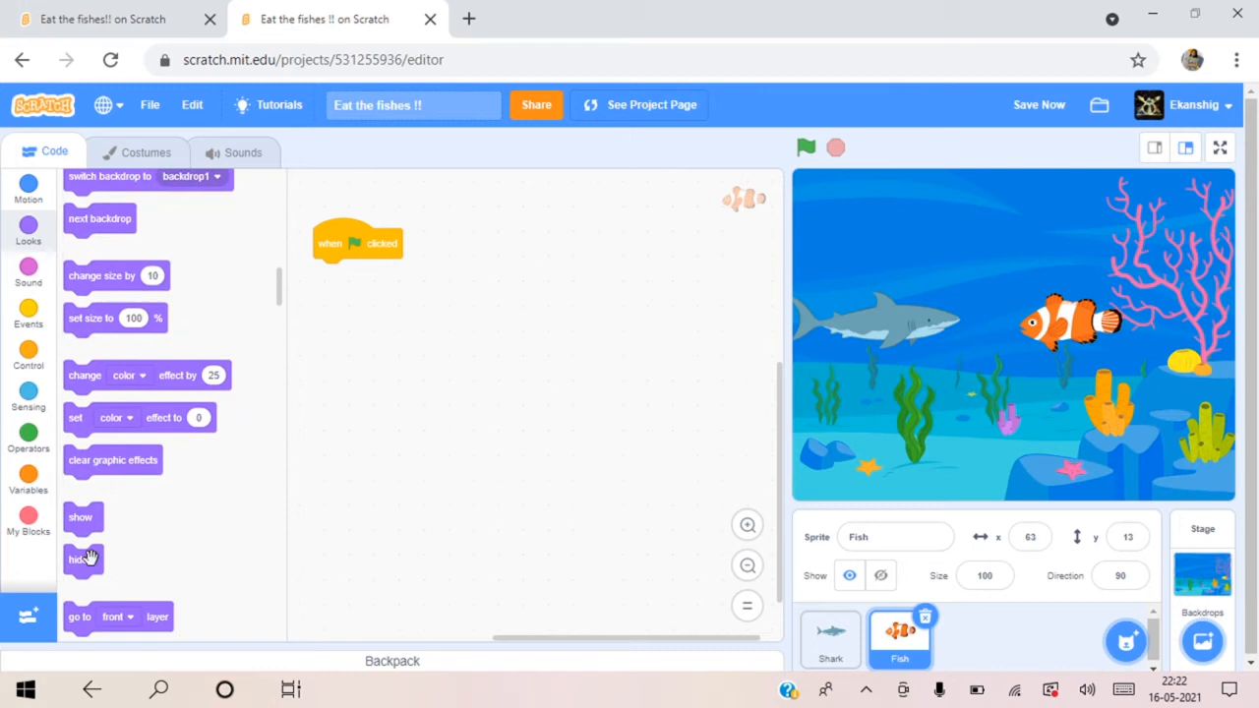
{"action": "left_click_drag", "start_coordinate": [89, 558], "coordinate": [327, 276]}
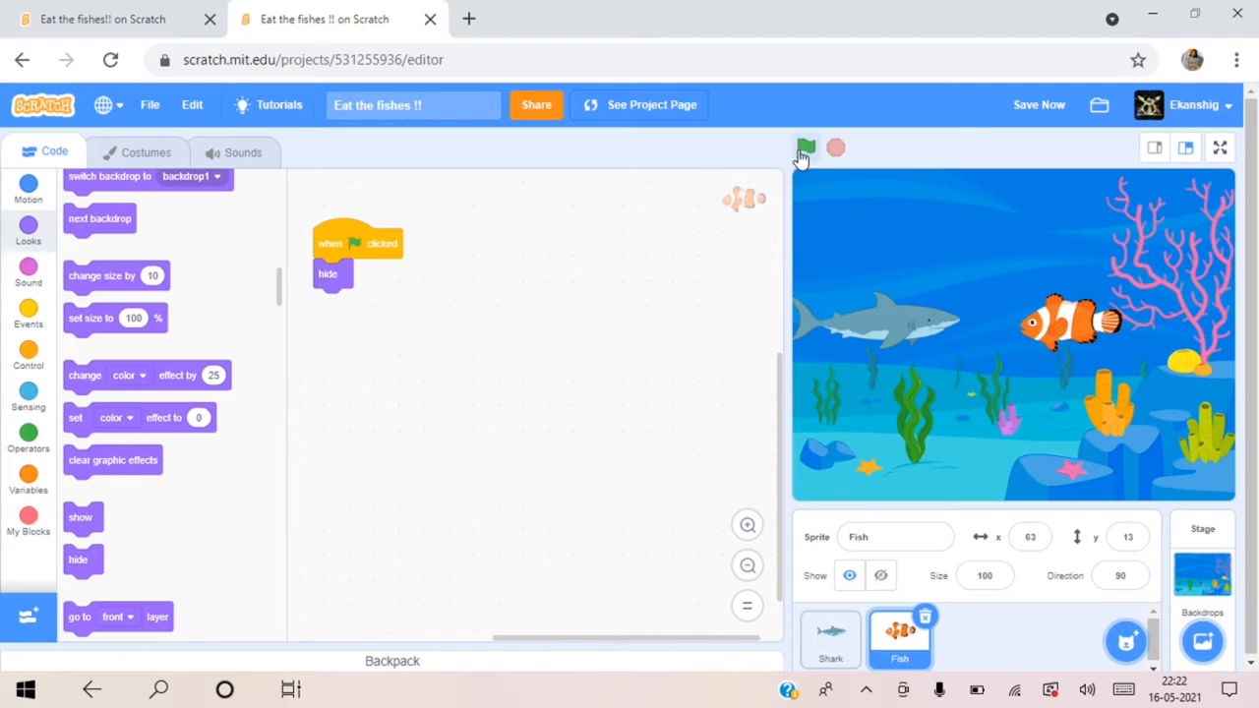
{"action": "left_click", "coordinate": [807, 148]}
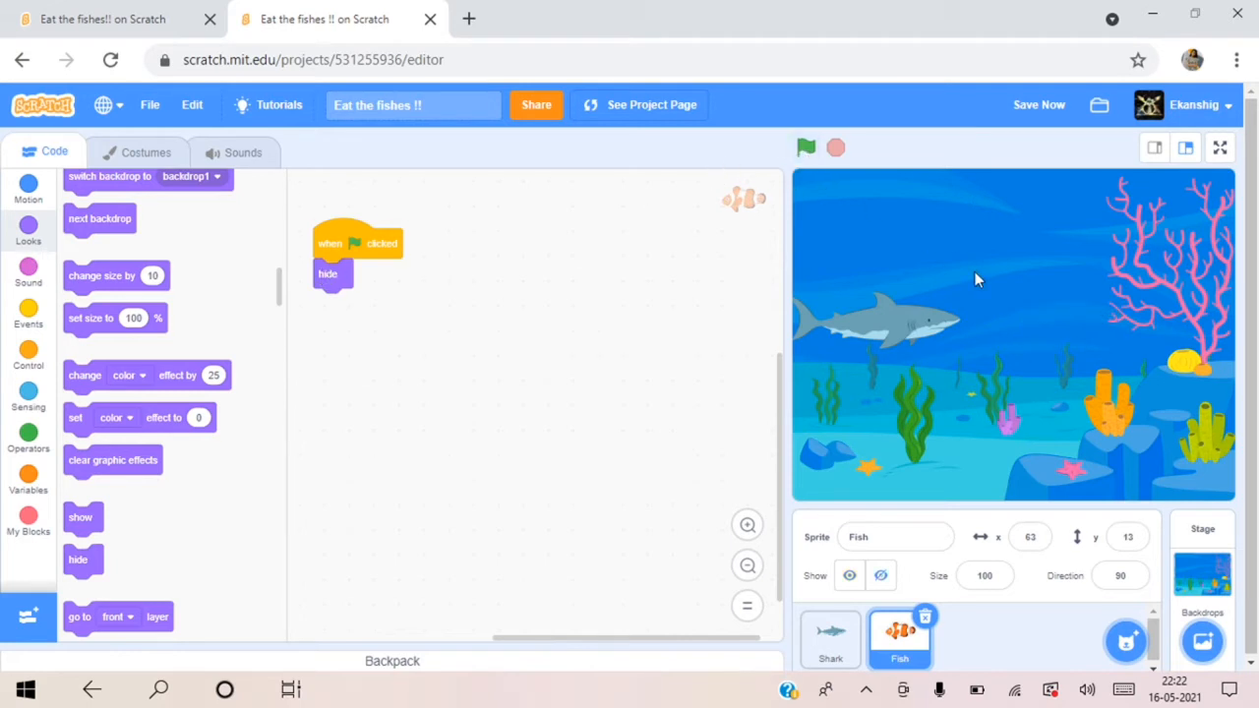
{"action": "mouse_move", "coordinate": [834, 148]}
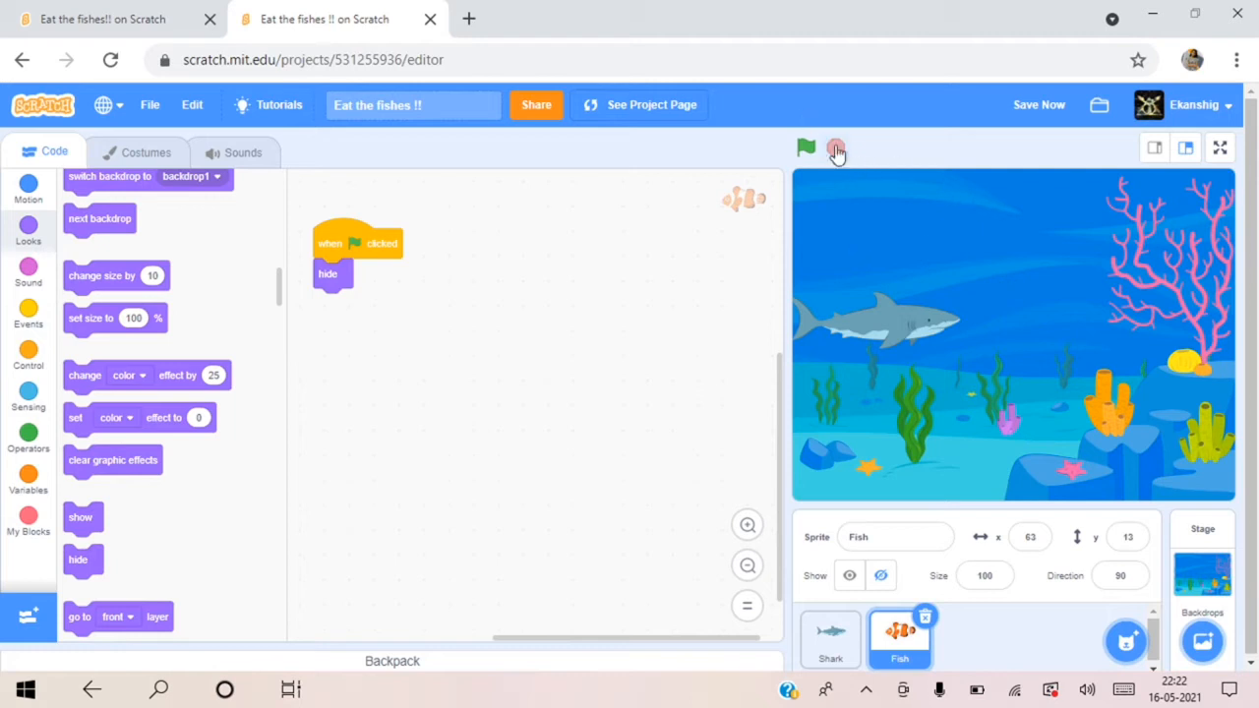
{"action": "left_click", "coordinate": [806, 145]}
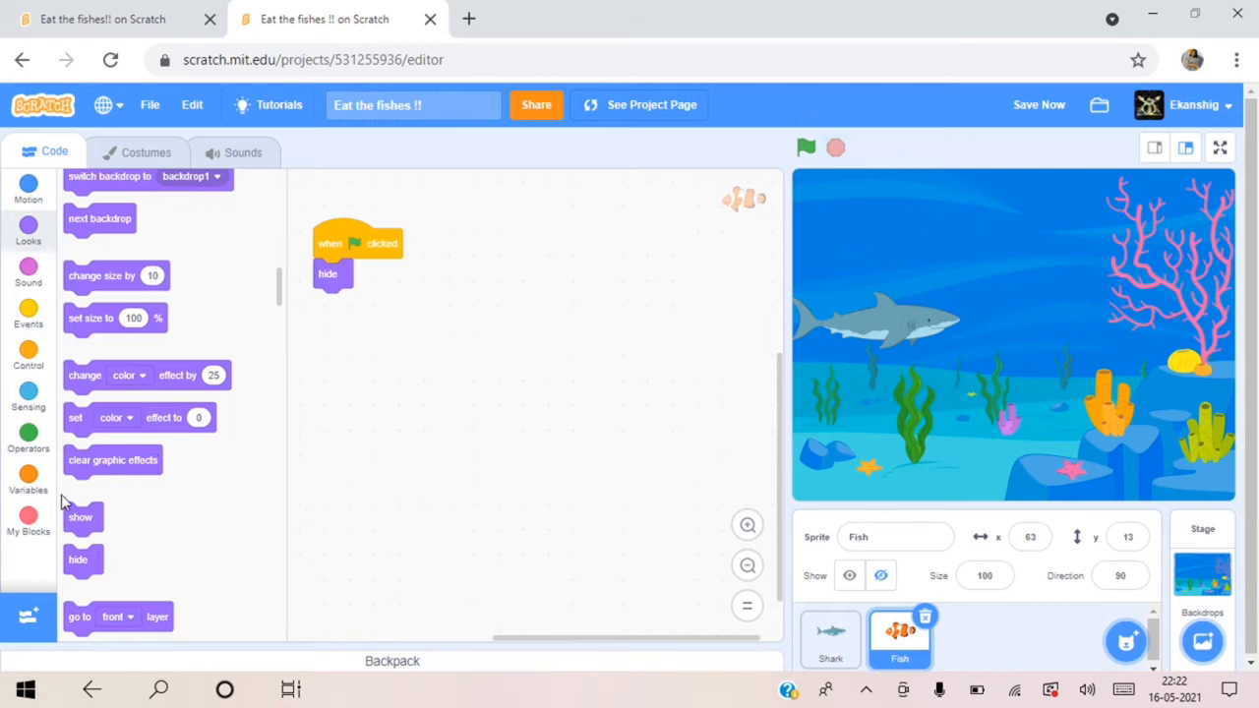
Step: Create a Score variable and delete the default 'my variable'
{"action": "left_click", "coordinate": [27, 480]}
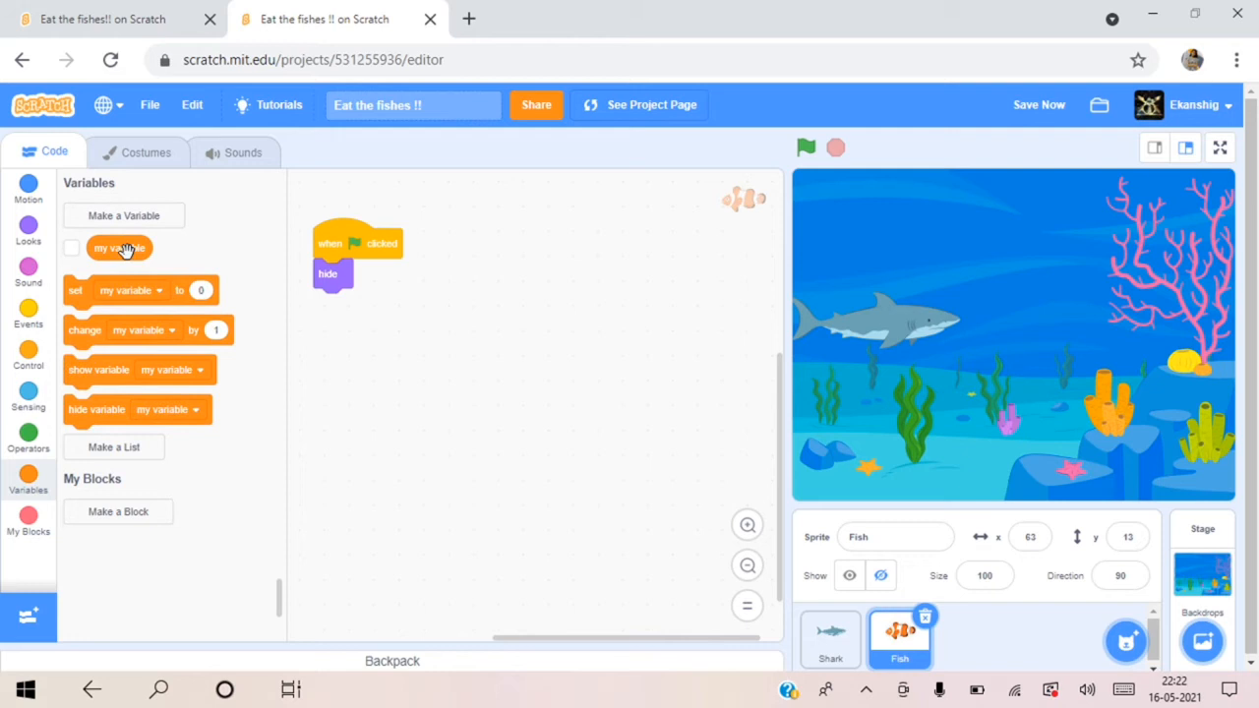
{"action": "left_click", "coordinate": [122, 214]}
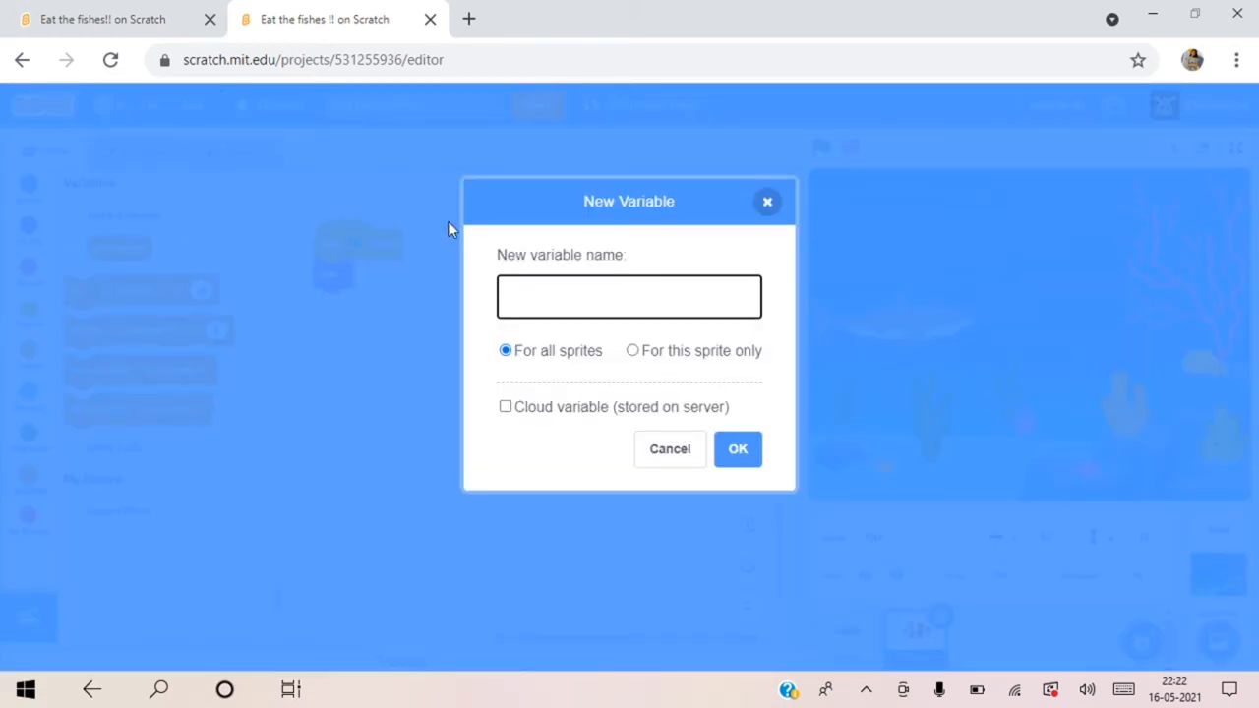
{"action": "type", "text": "Score"}
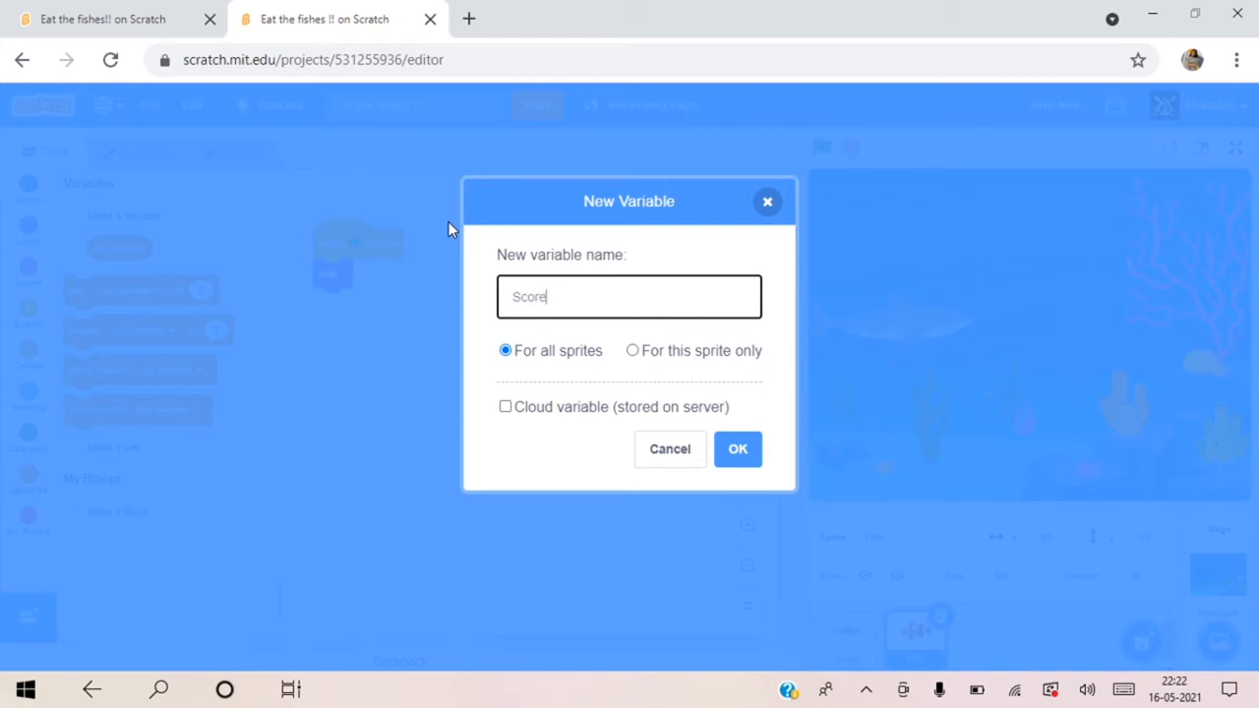
{"action": "left_click", "coordinate": [735, 448]}
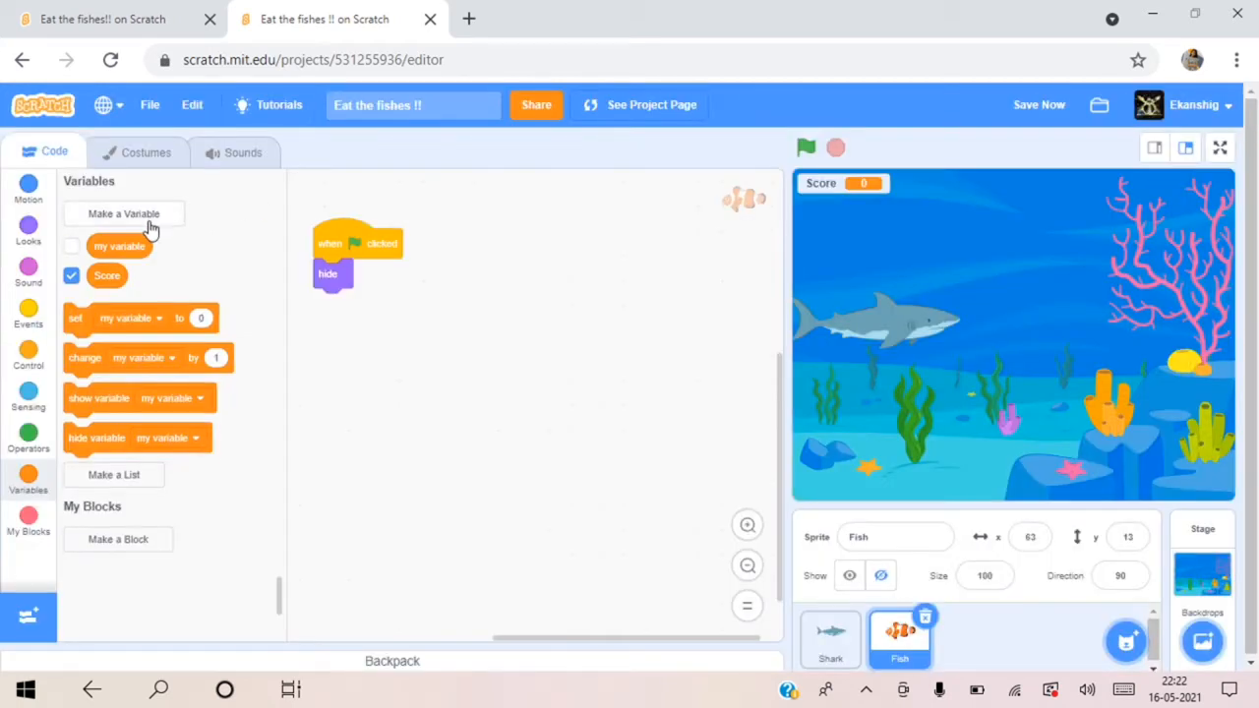
{"action": "mouse_move", "coordinate": [142, 327]}
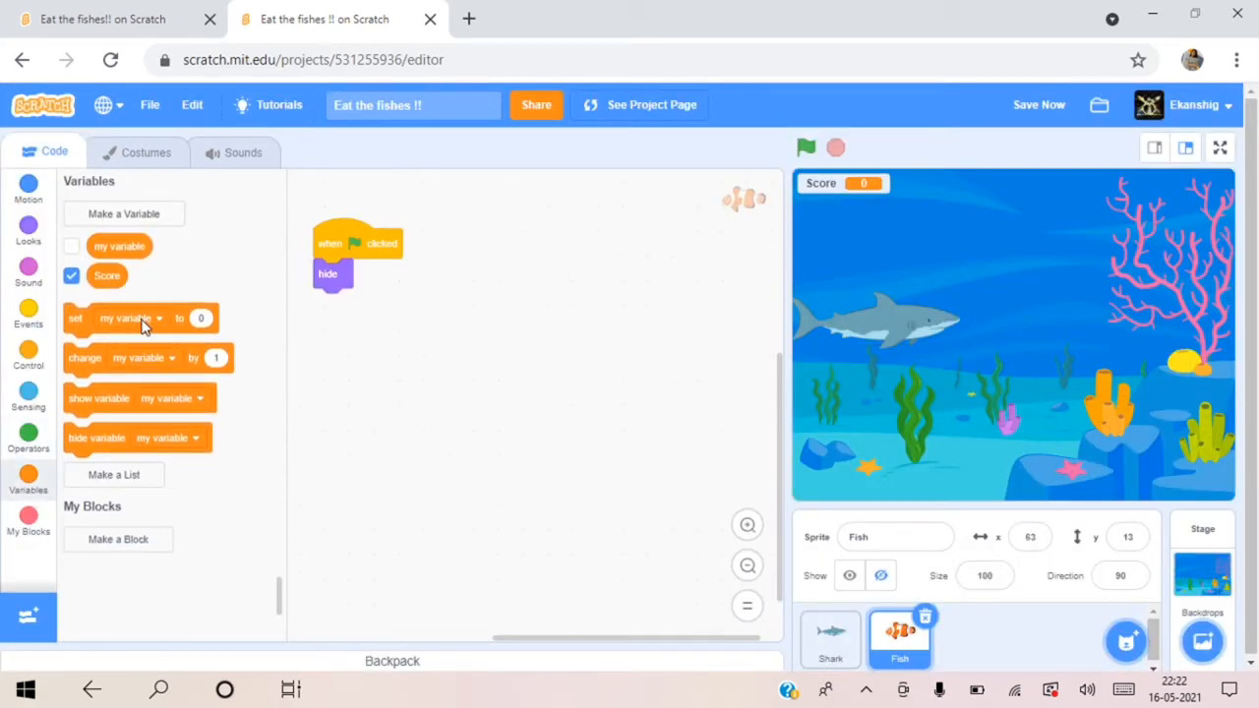
{"action": "left_click", "coordinate": [128, 319]}
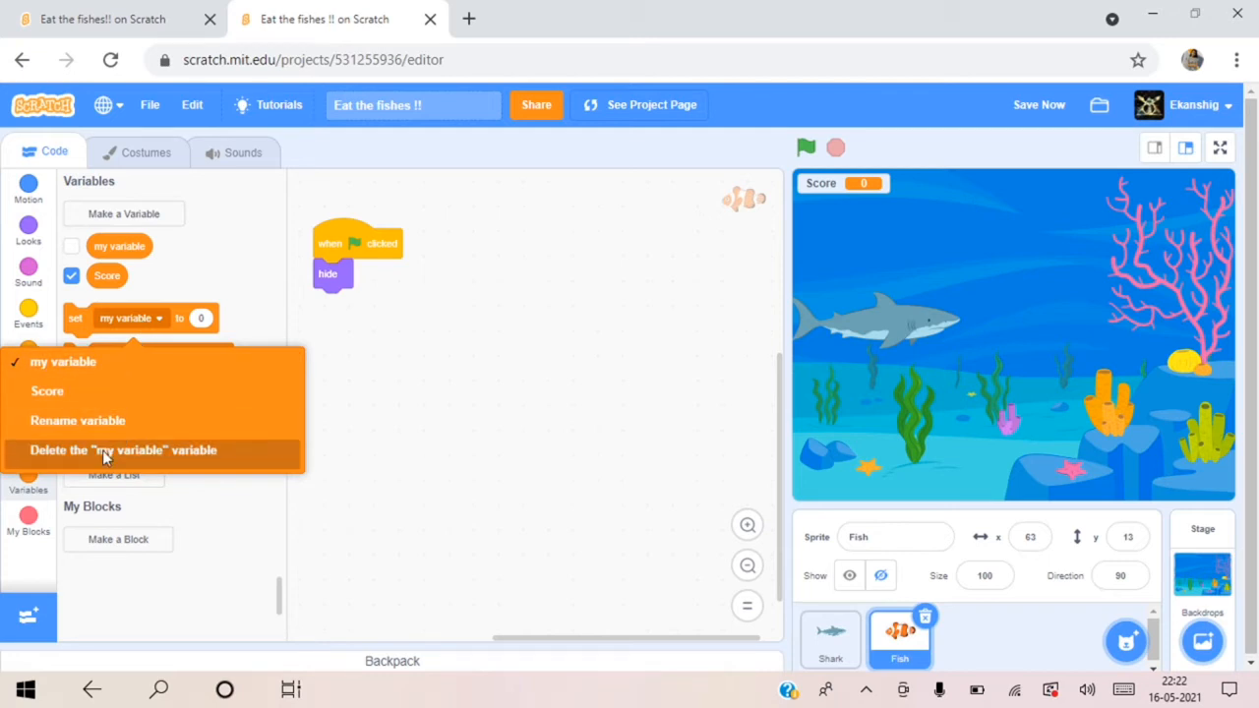
{"action": "left_click", "coordinate": [122, 451]}
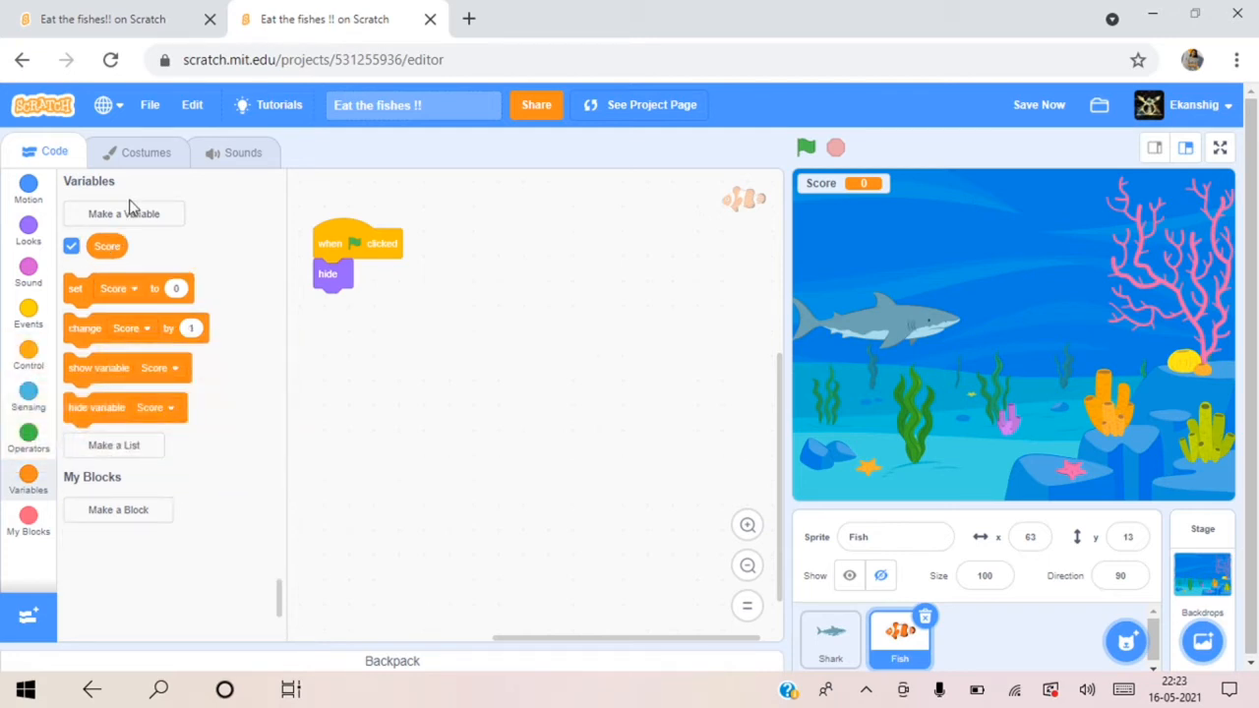
Step: Create a second variable named 'High score'
{"action": "left_click", "coordinate": [124, 212]}
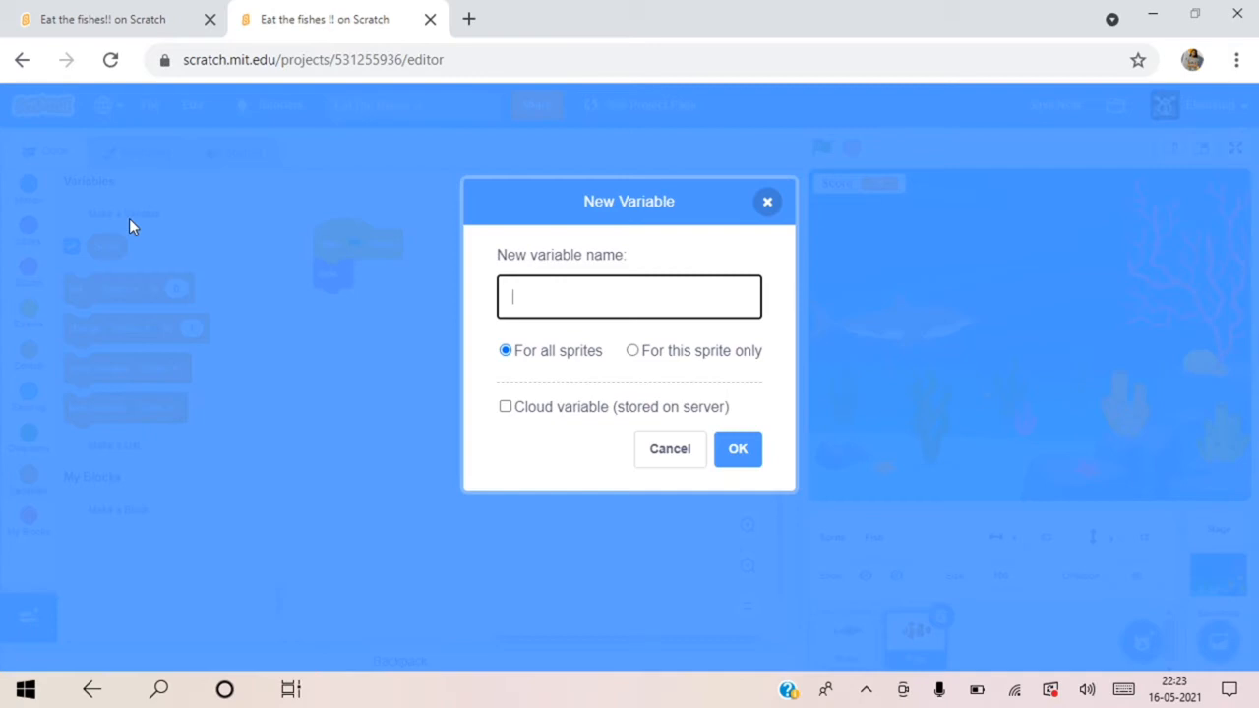
{"action": "type", "text": "High"}
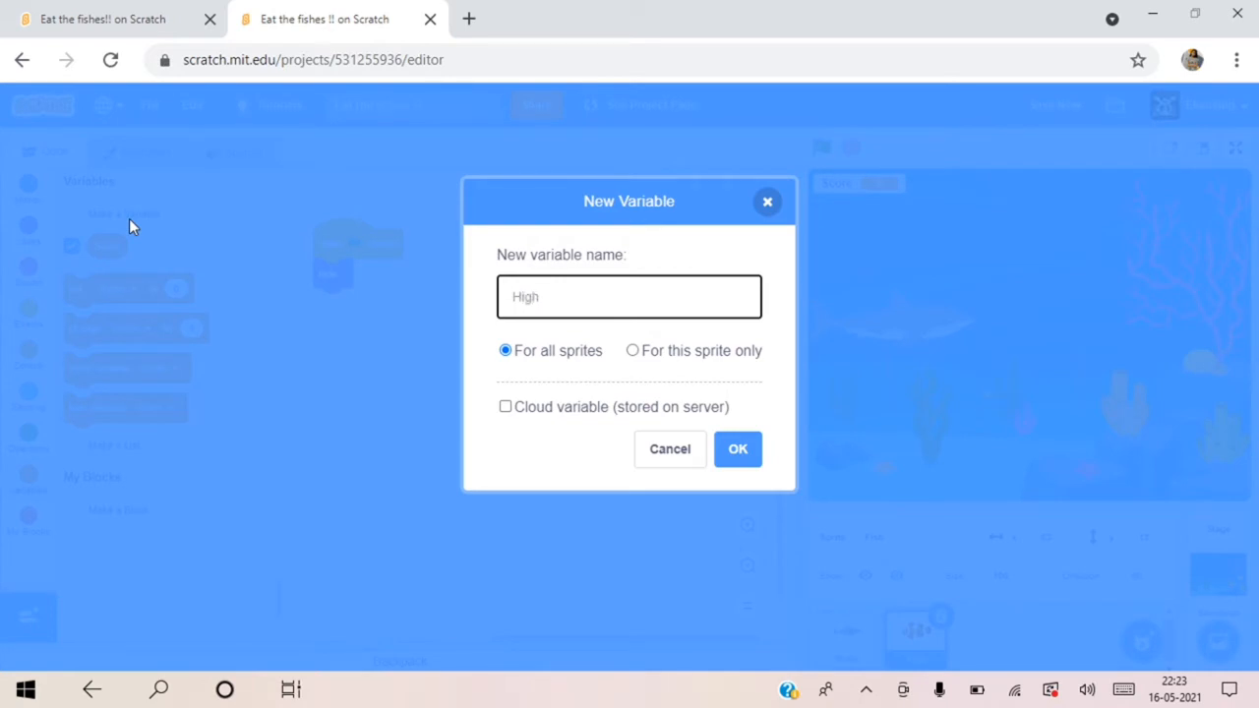
{"action": "type", "text": "score"}
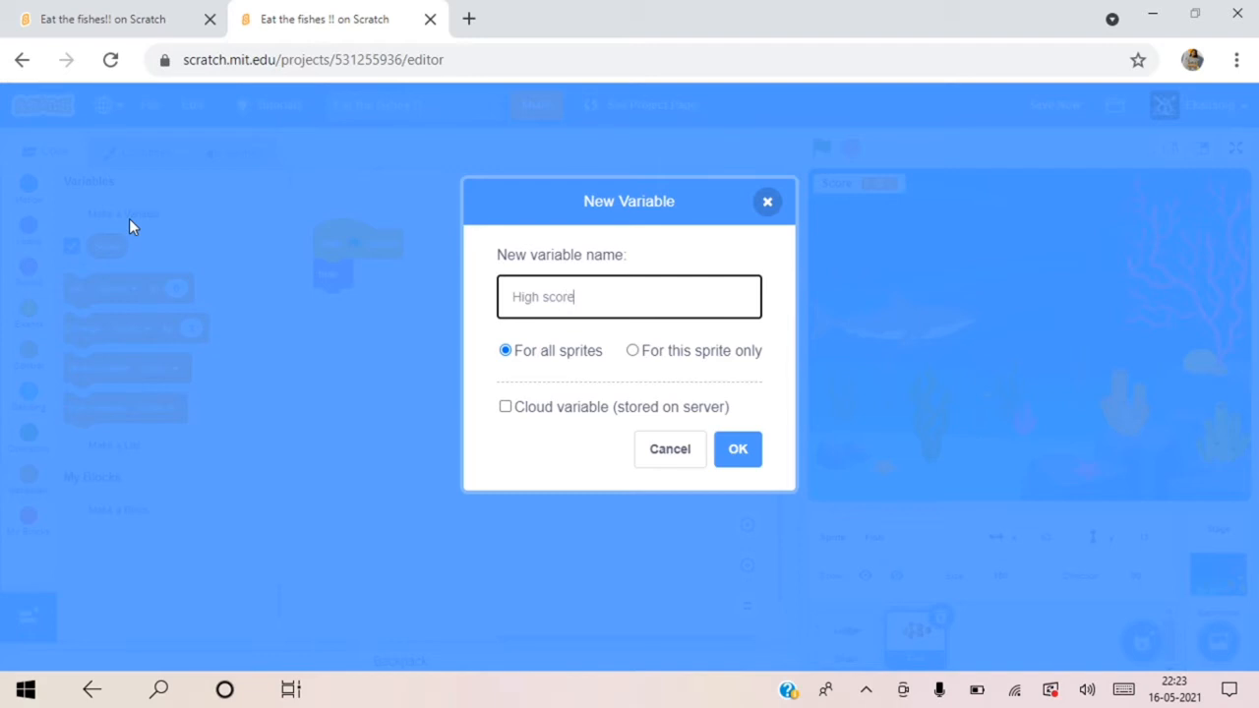
{"action": "left_click", "coordinate": [735, 448]}
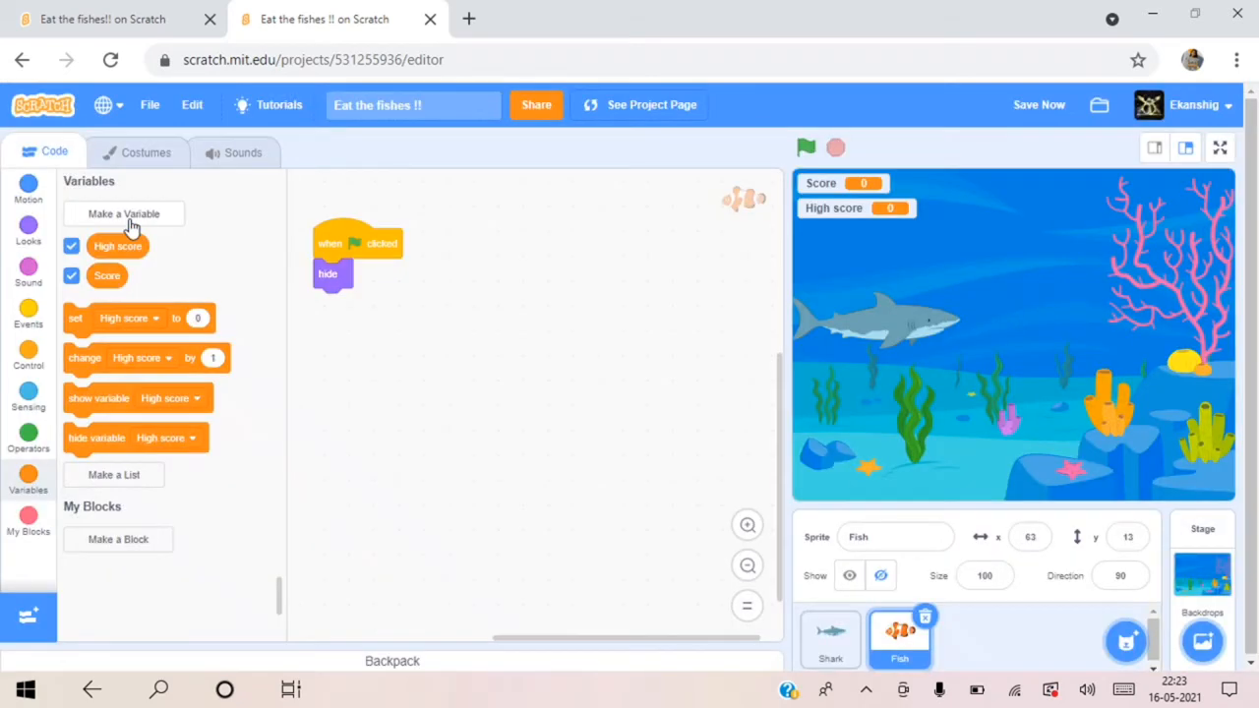
{"action": "mouse_move", "coordinate": [298, 220]}
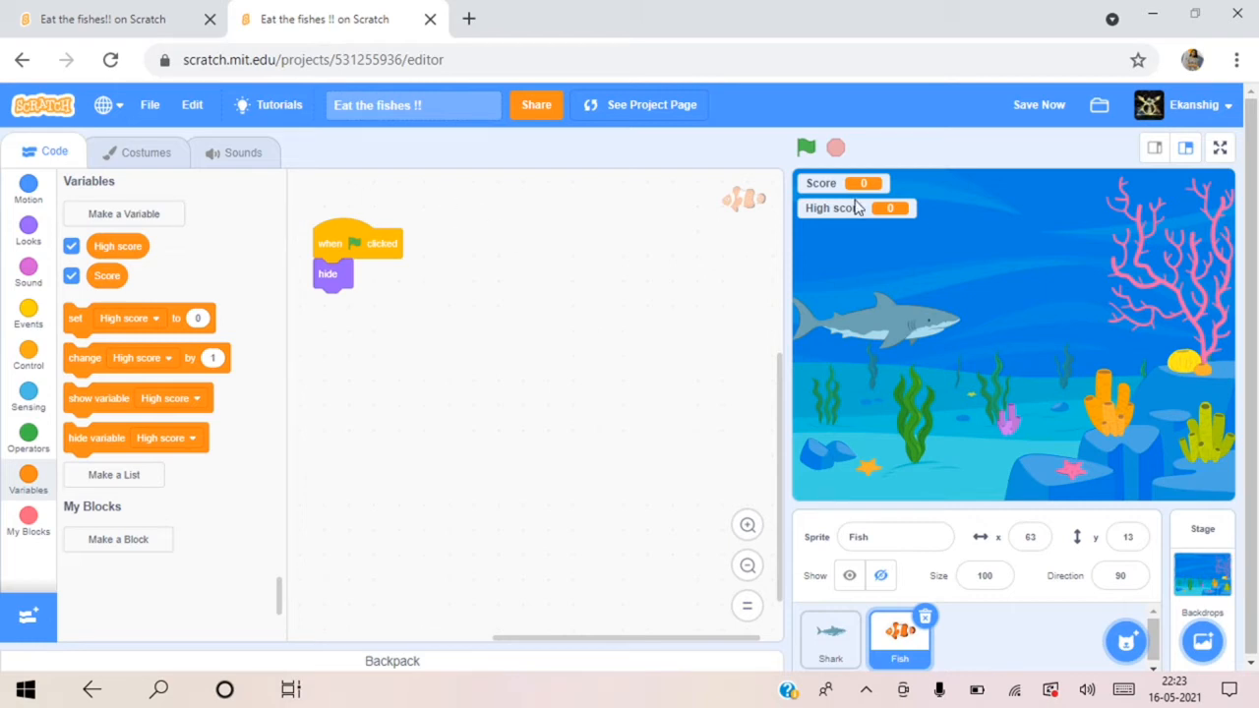
Step: Move the High score display to the stage's top right and make the set block reset Score
{"action": "left_click_drag", "start_coordinate": [834, 209], "coordinate": [1170, 189]}
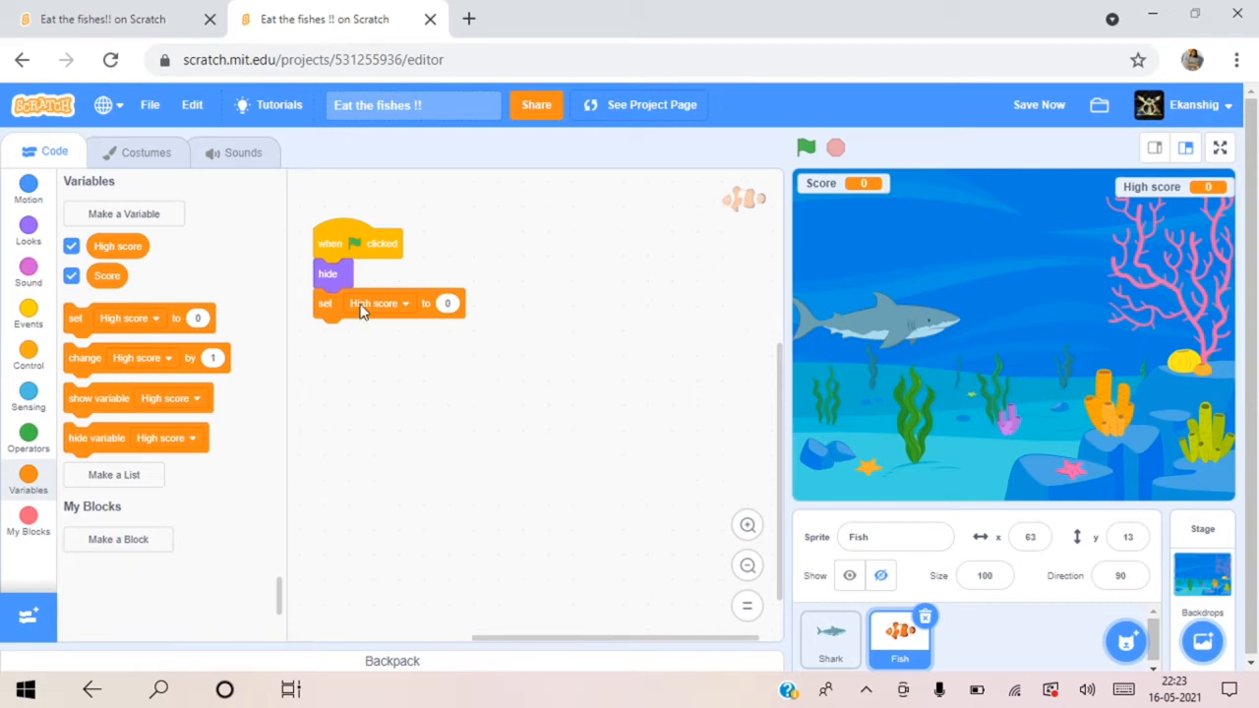
{"action": "left_click", "coordinate": [378, 303]}
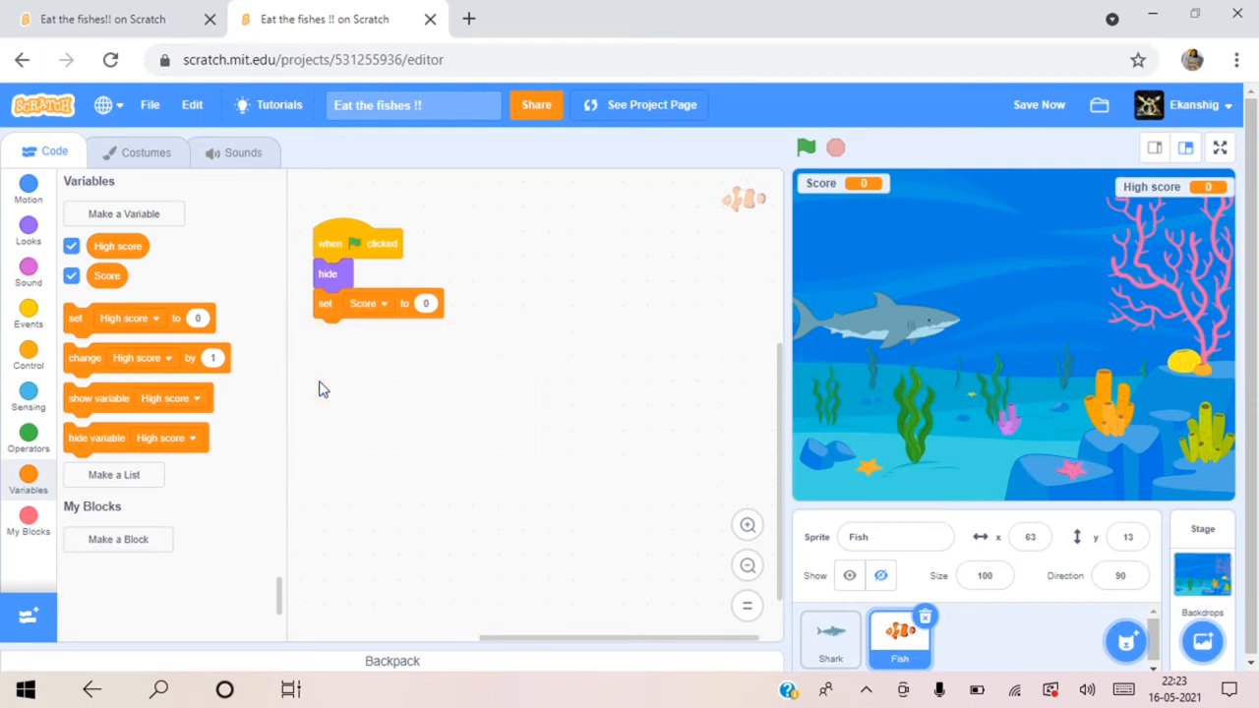
{"action": "mouse_move", "coordinate": [806, 224]}
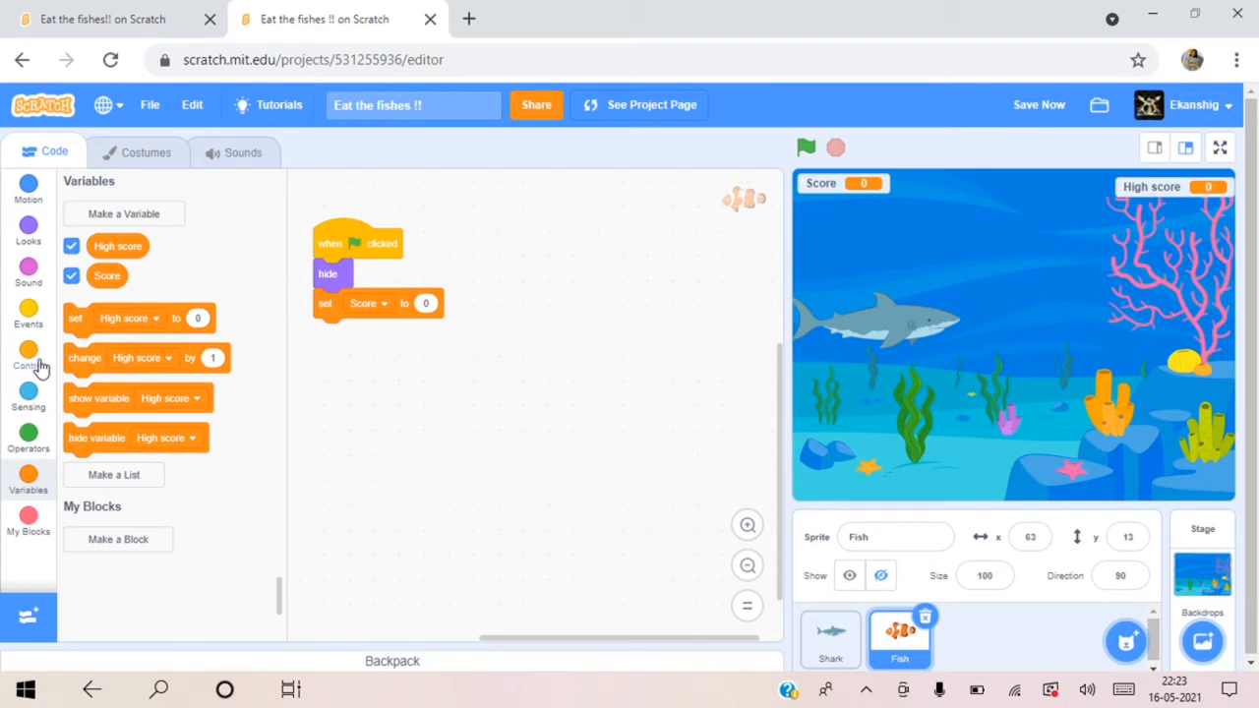
Step: Add a forever loop under the reset containing a wait of 0.5 seconds
{"action": "left_click", "coordinate": [28, 358]}
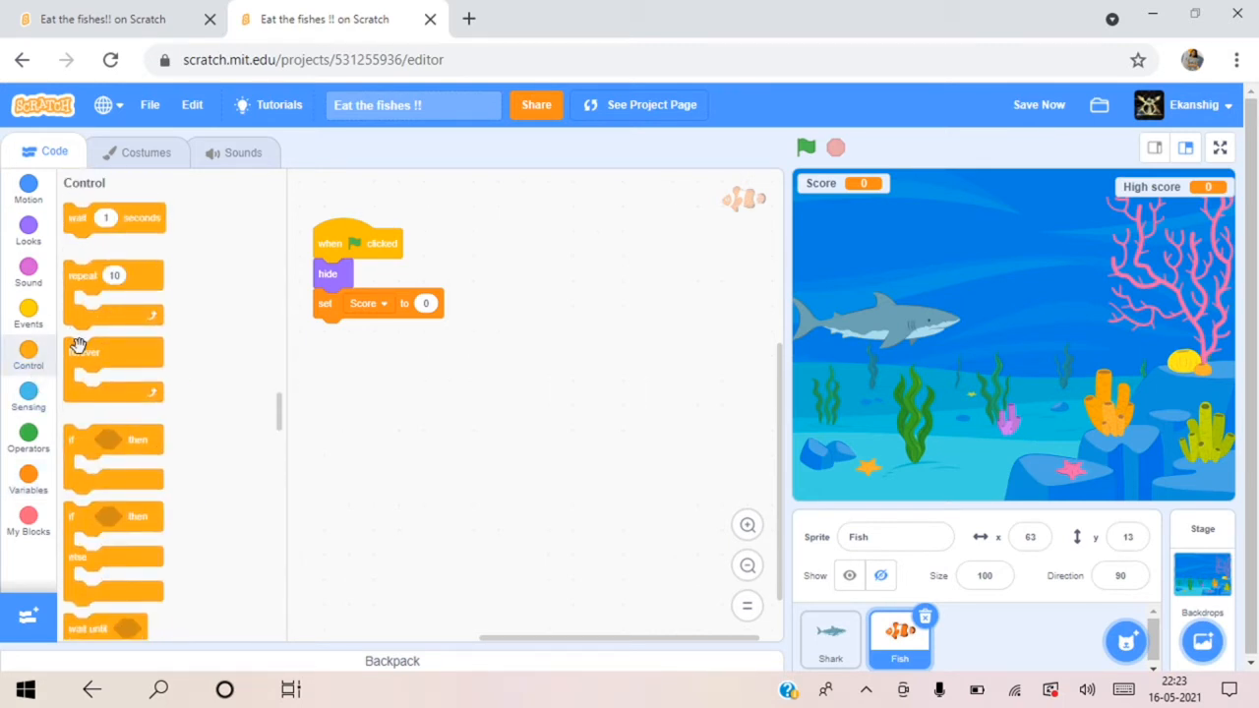
{"action": "left_click_drag", "start_coordinate": [114, 370], "coordinate": [362, 351]}
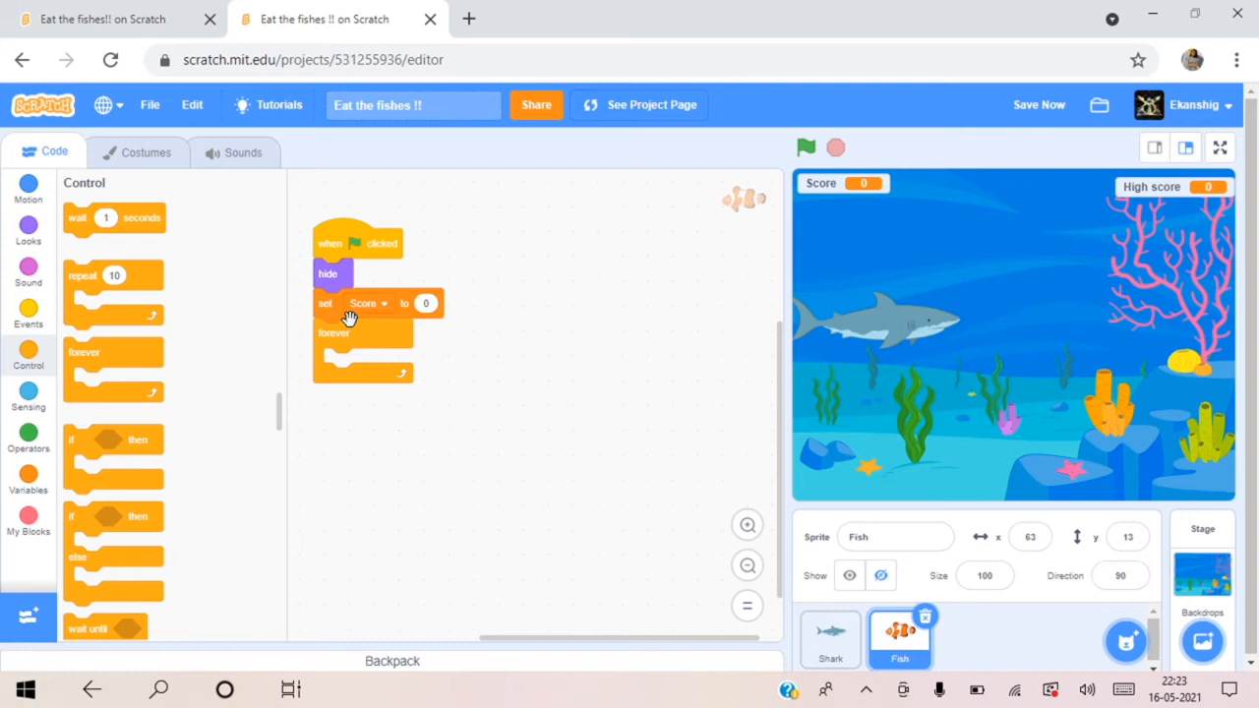
{"action": "mouse_move", "coordinate": [83, 246]}
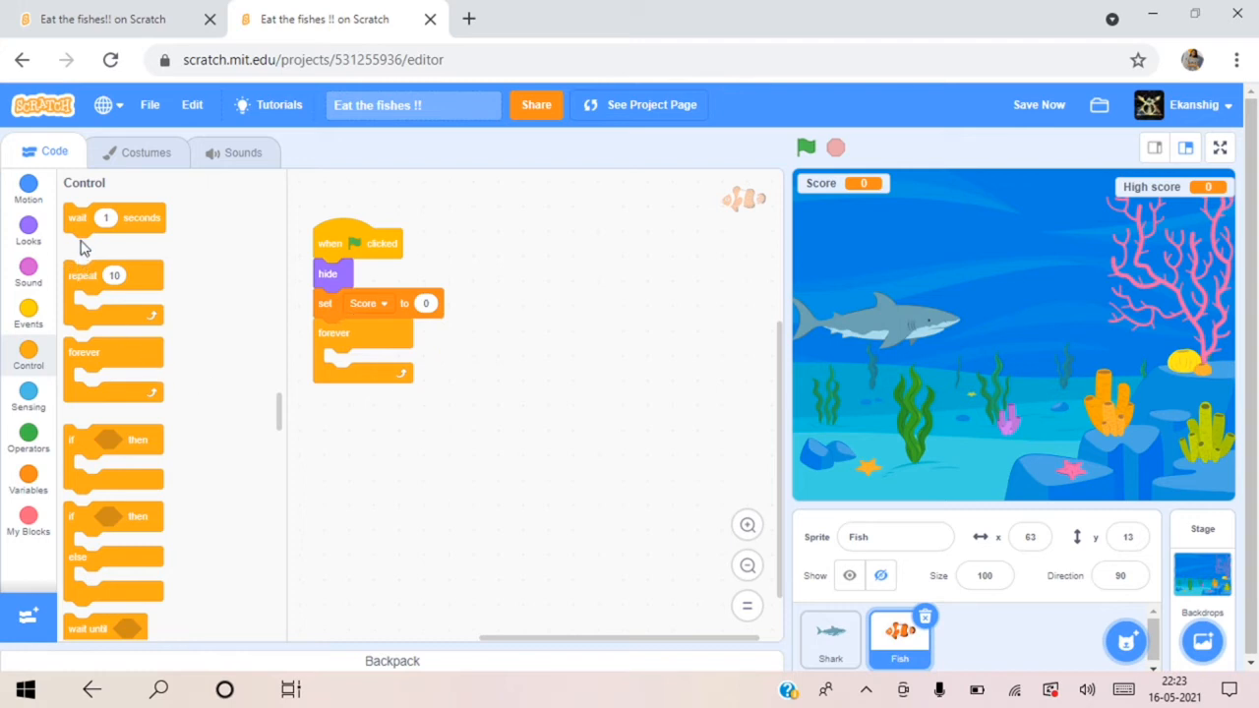
{"action": "left_click_drag", "start_coordinate": [106, 216], "coordinate": [378, 373]}
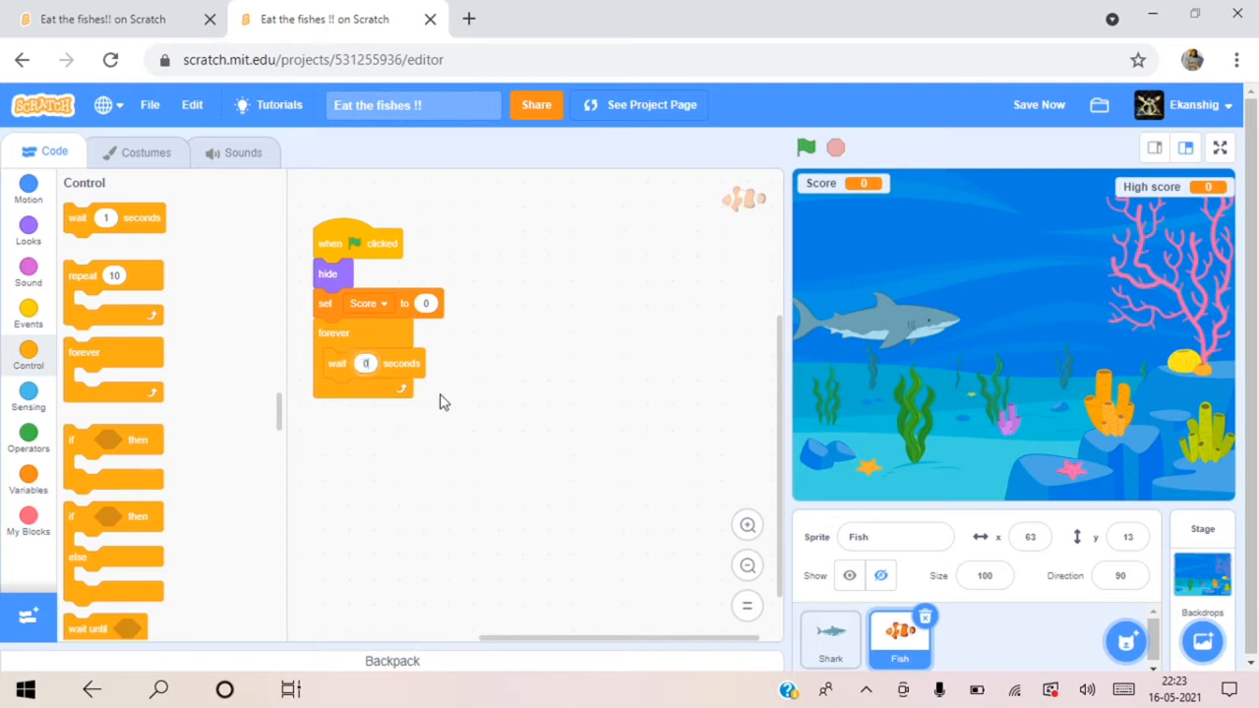
{"action": "type", "text": "0.5"}
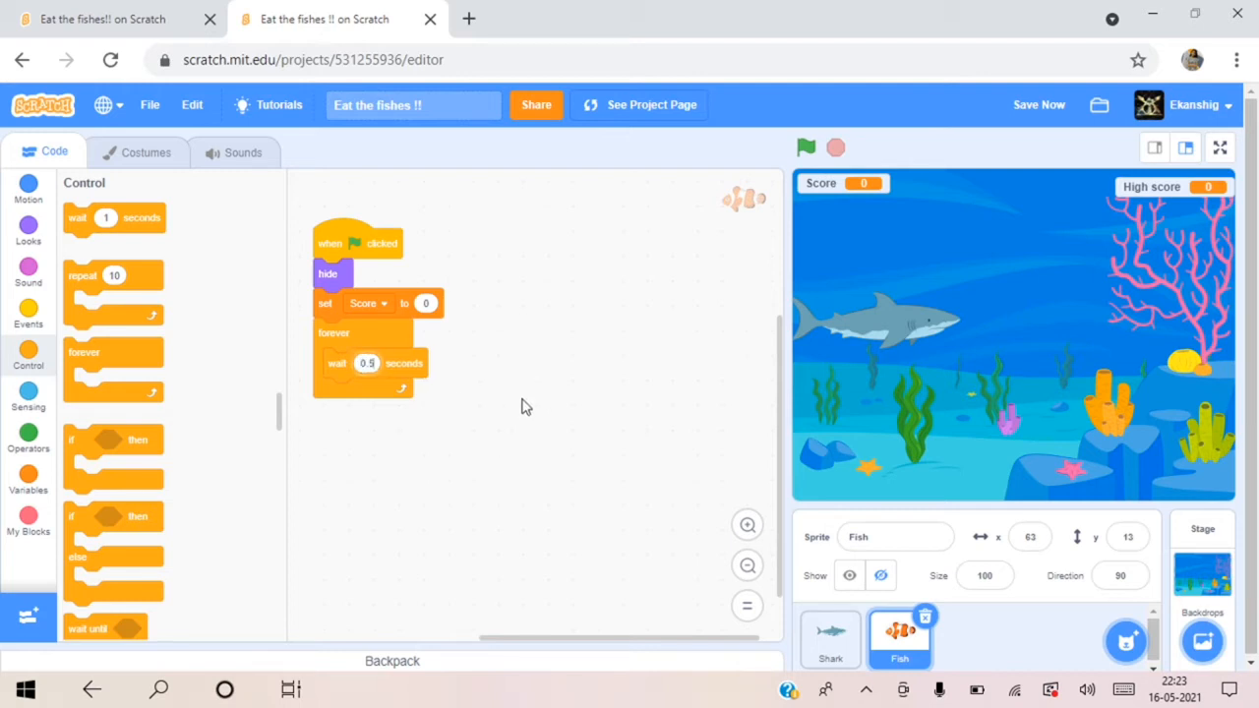
{"action": "mouse_move", "coordinate": [561, 406]}
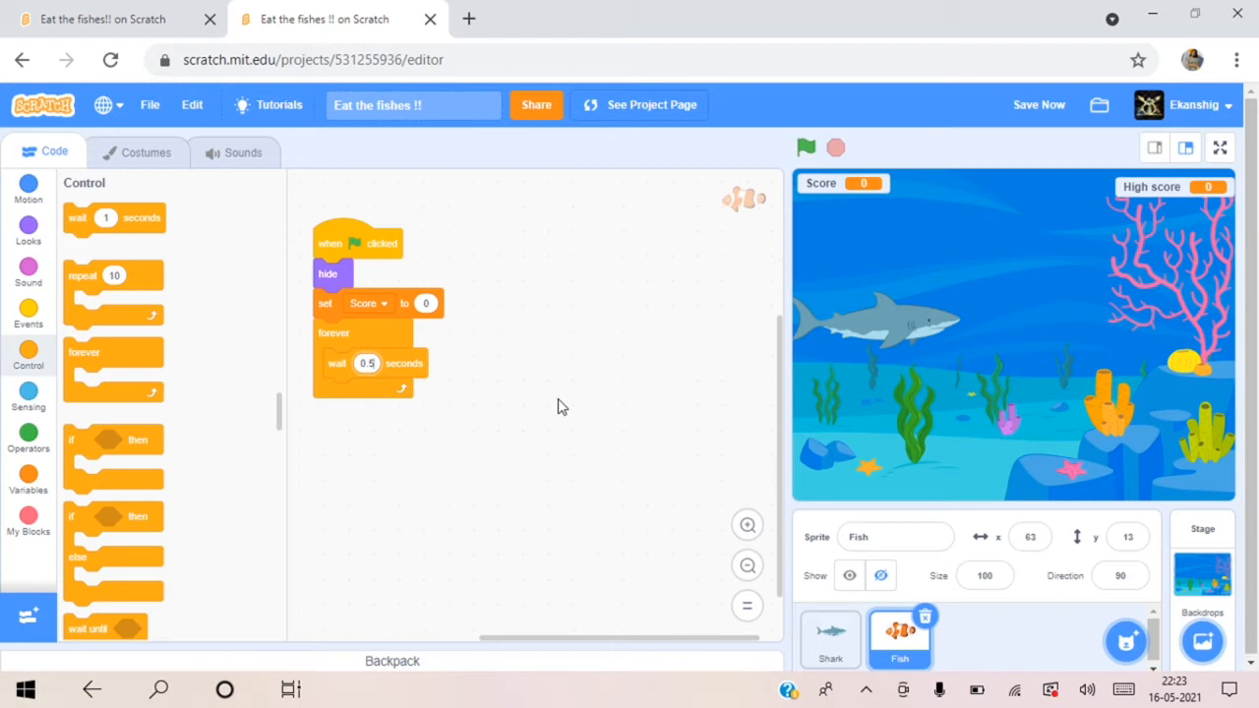
{"action": "mouse_move", "coordinate": [251, 502]}
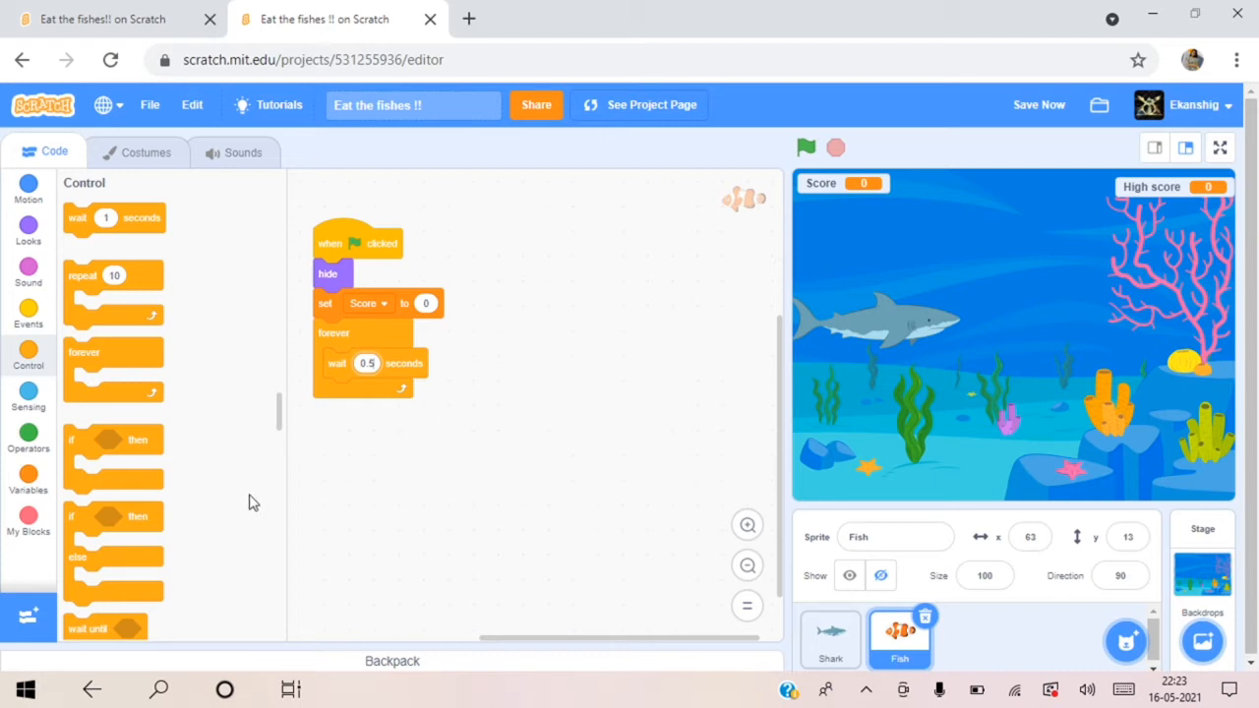
{"action": "scroll", "scroll_direction": "down", "scroll_amount": 3}
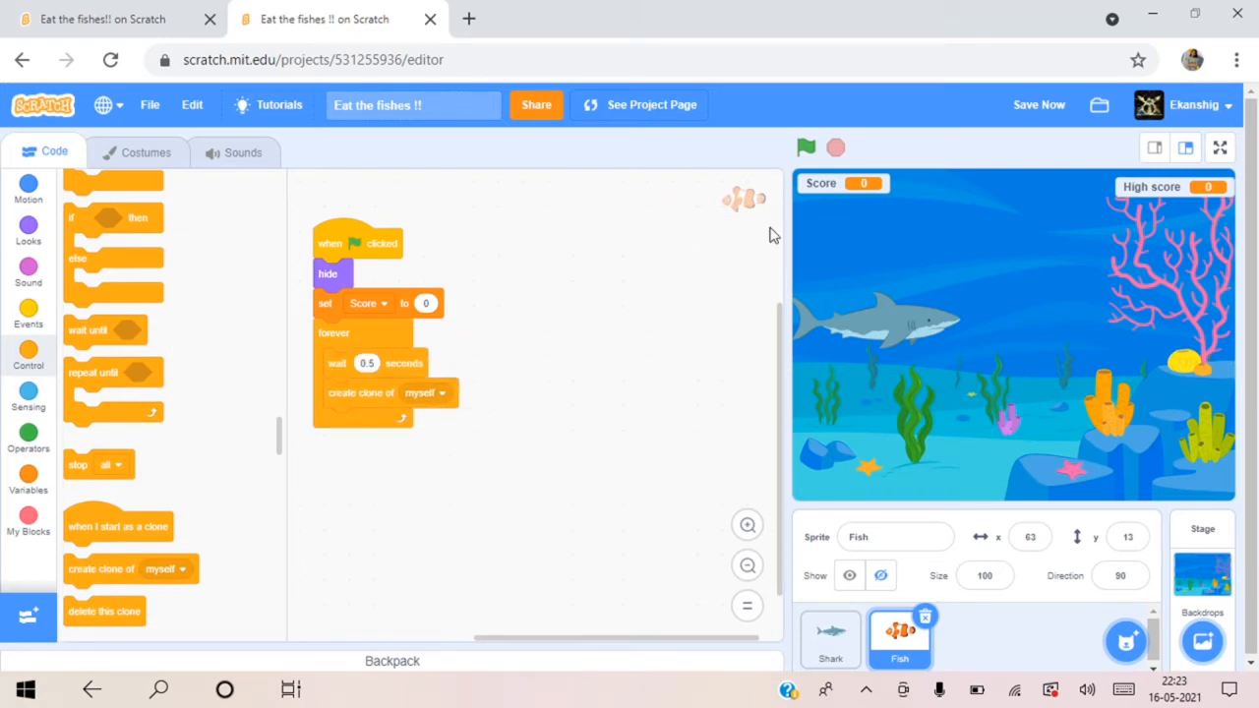
{"action": "left_click", "coordinate": [850, 574]}
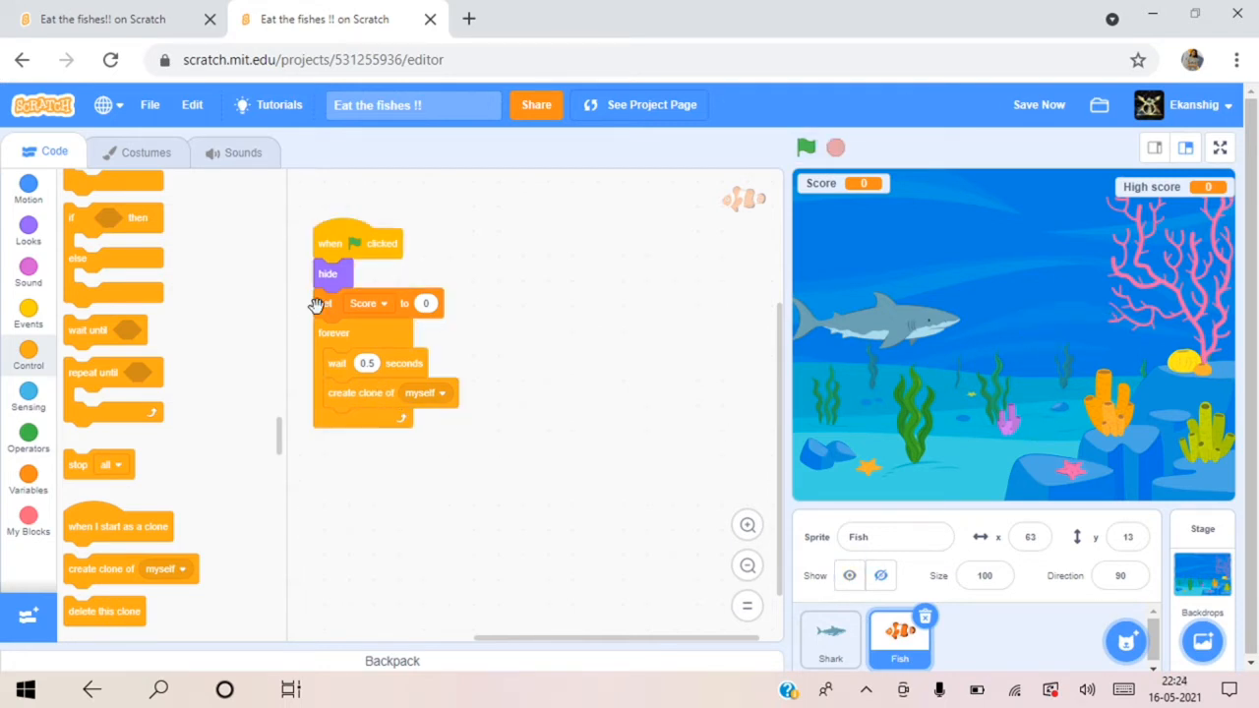
{"action": "right_click", "coordinate": [326, 303]}
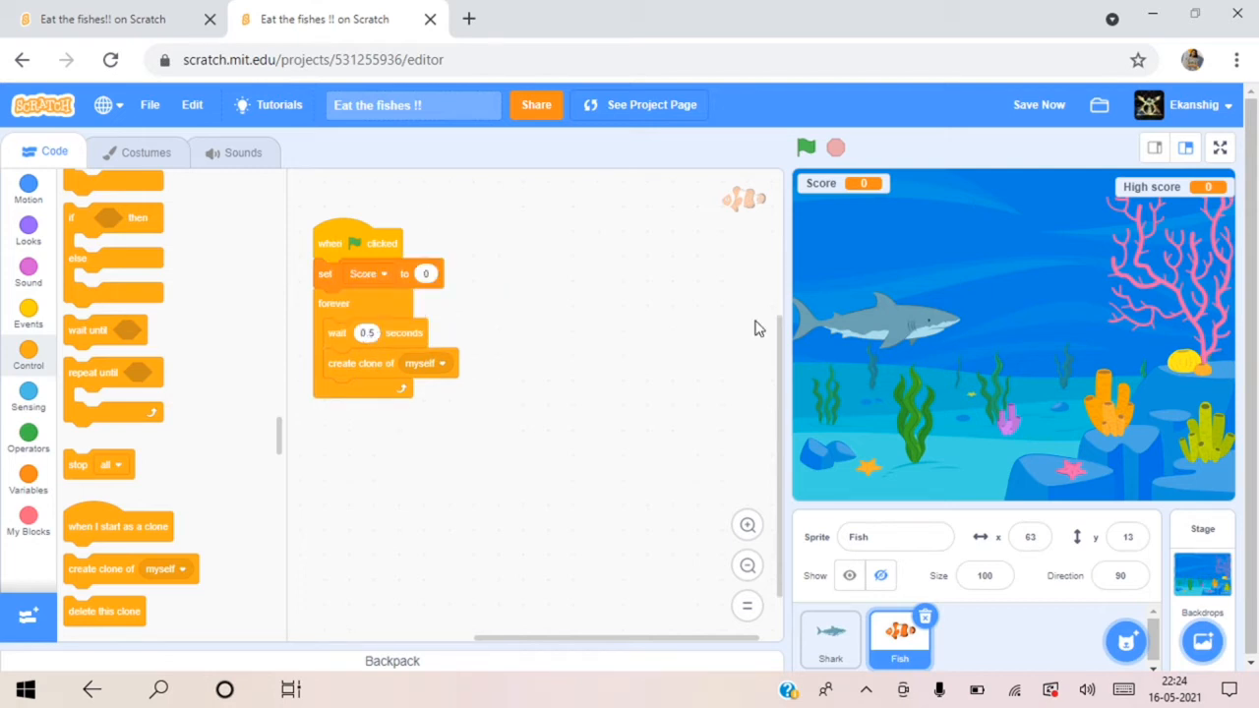
{"action": "left_click", "coordinate": [805, 148]}
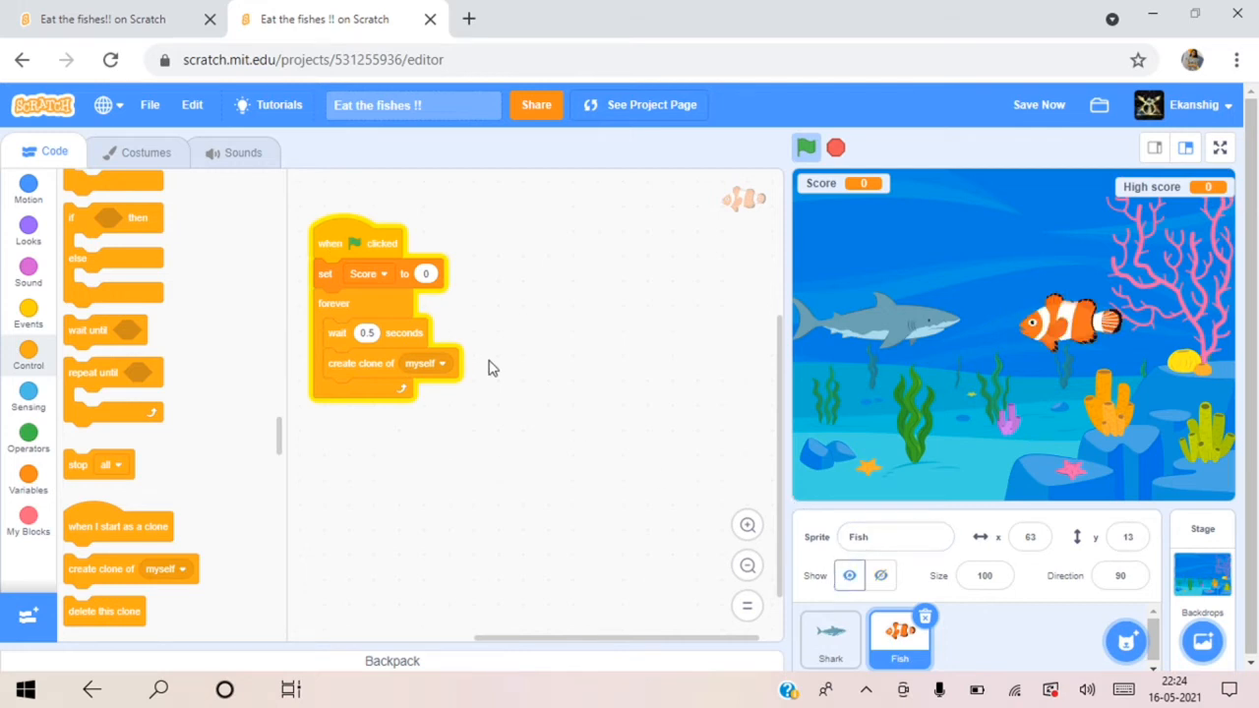
{"action": "left_click", "coordinate": [1038, 104]}
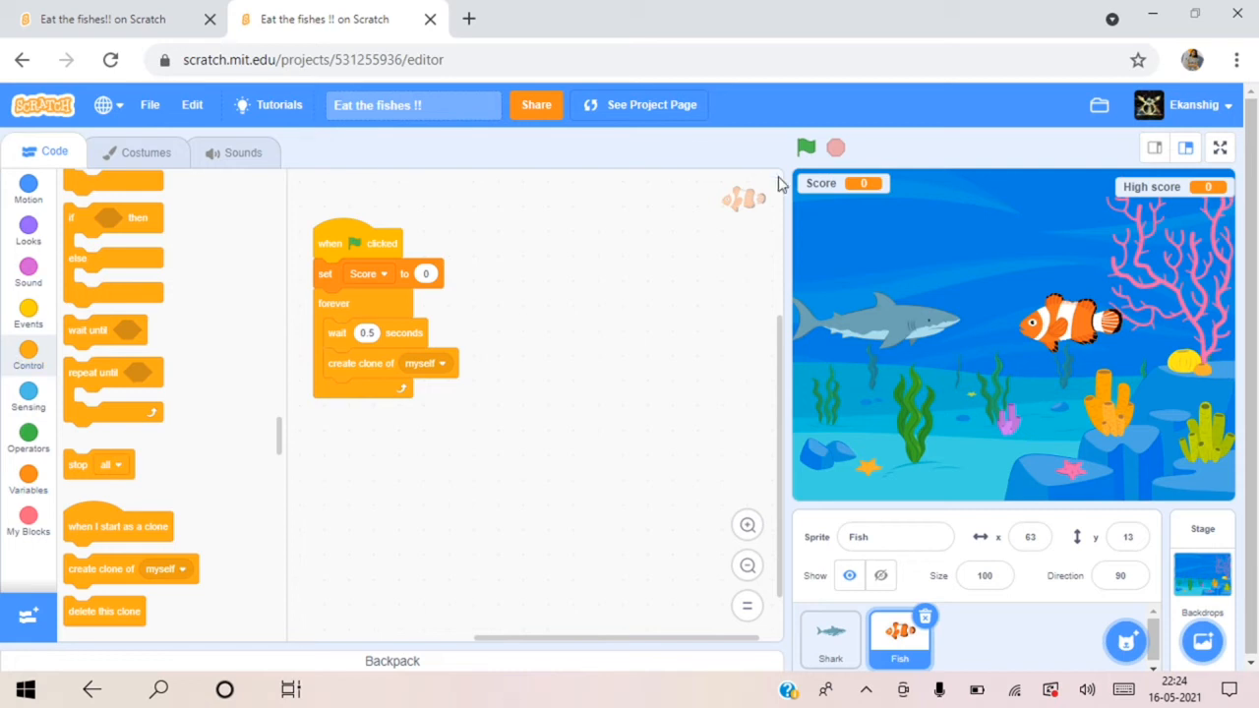
{"action": "mouse_move", "coordinate": [27, 240]}
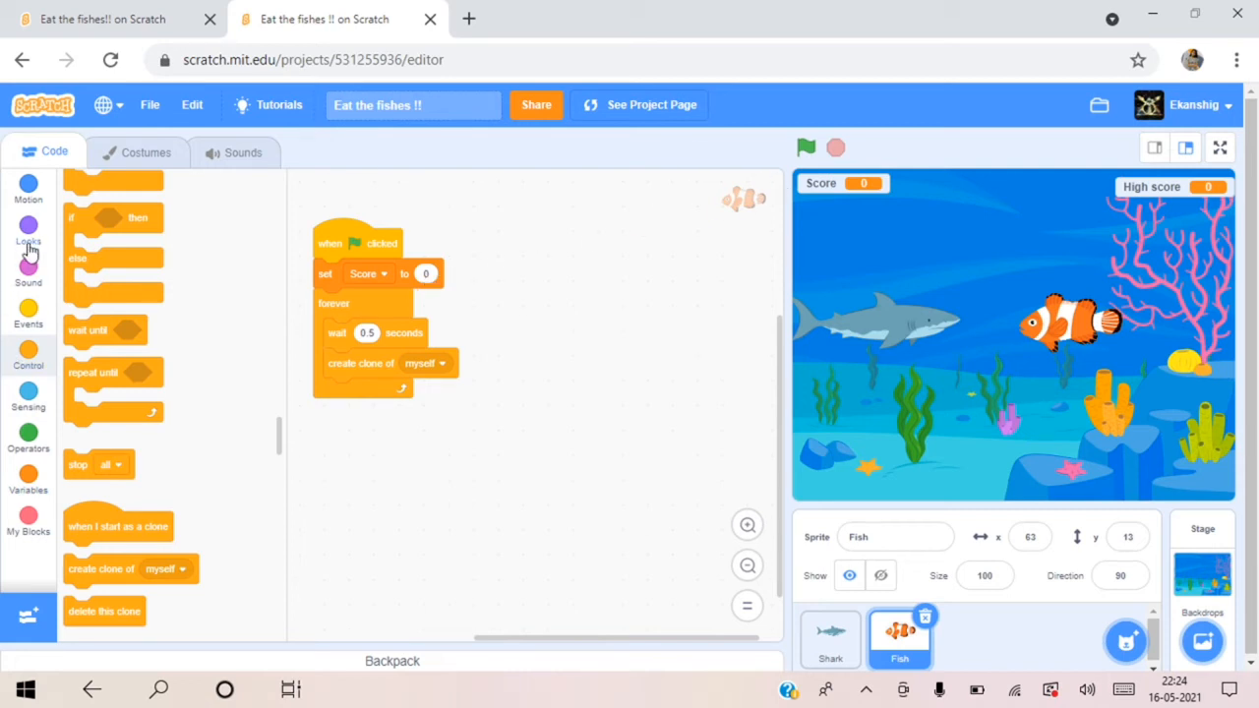
{"action": "left_click", "coordinate": [28, 234]}
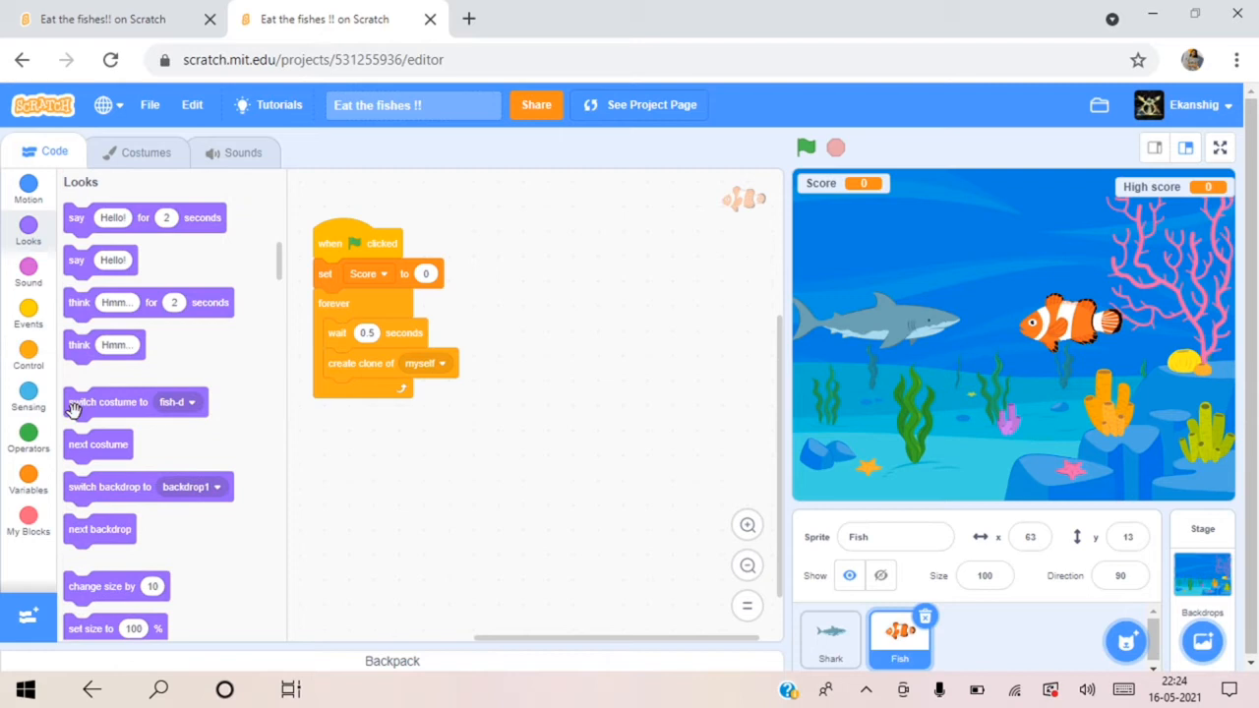
{"action": "scroll", "scroll_direction": "down", "scroll_amount": 3}
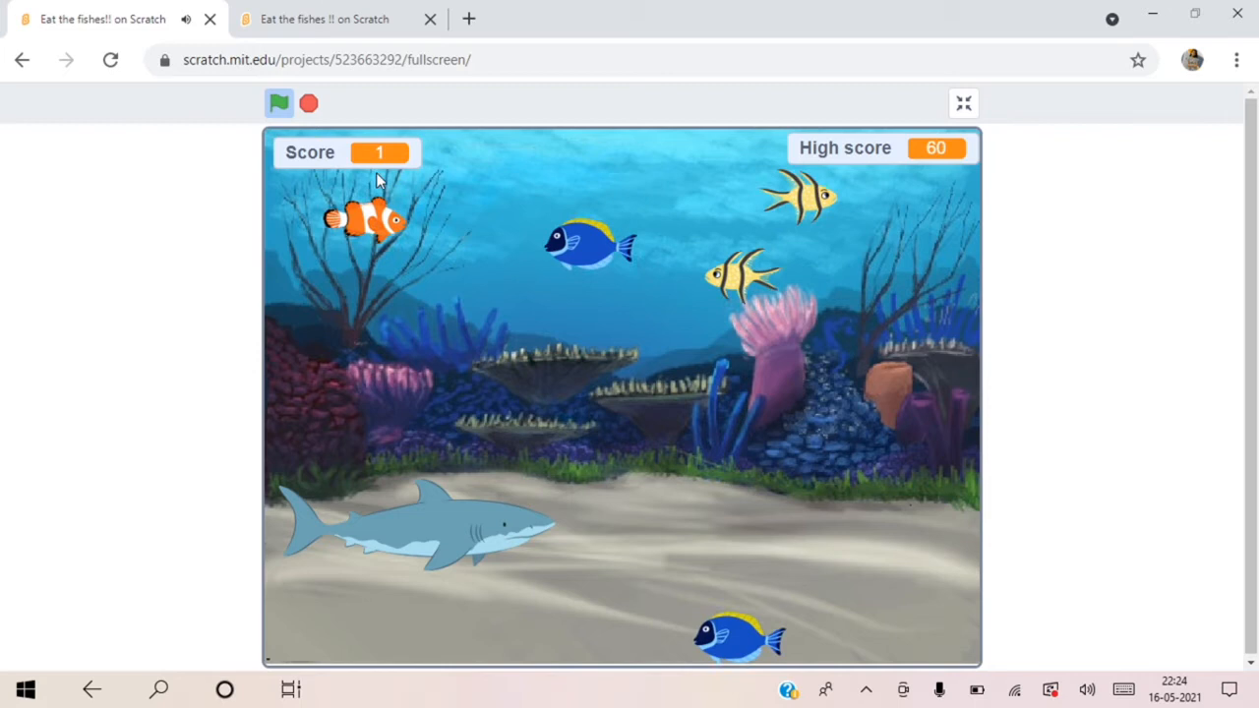
{"action": "left_click", "coordinate": [324, 19]}
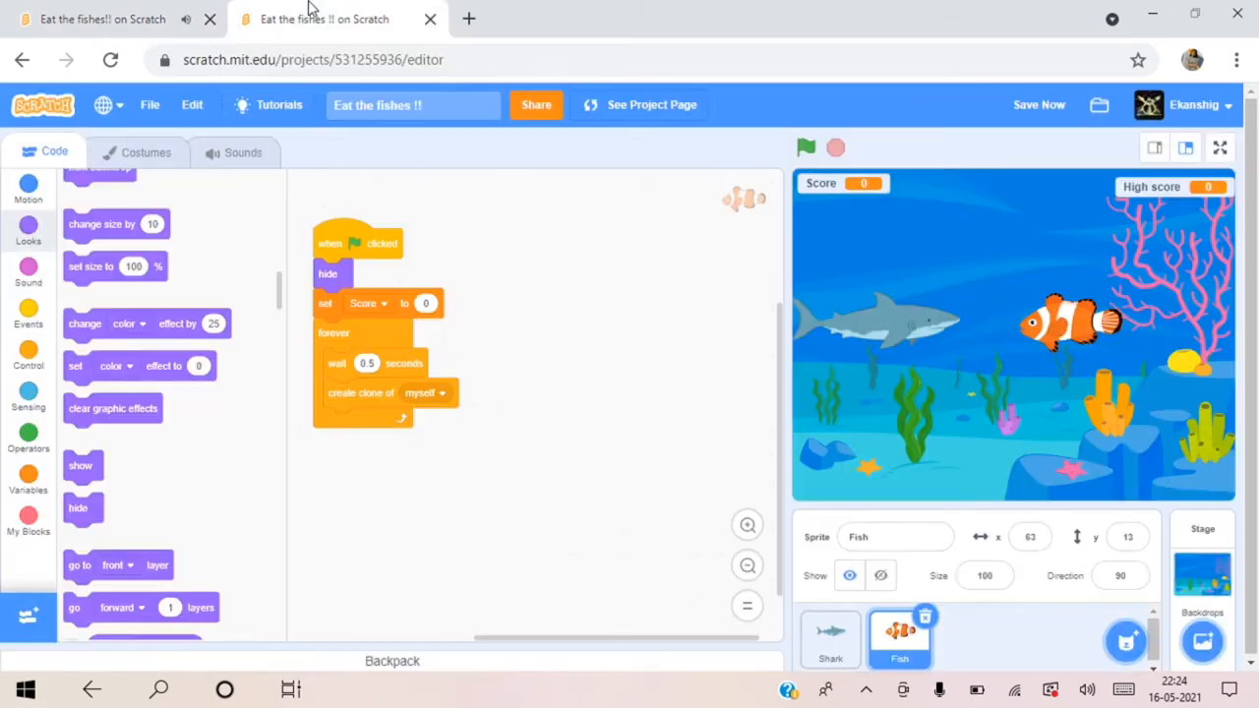
{"action": "mouse_move", "coordinate": [18, 208]}
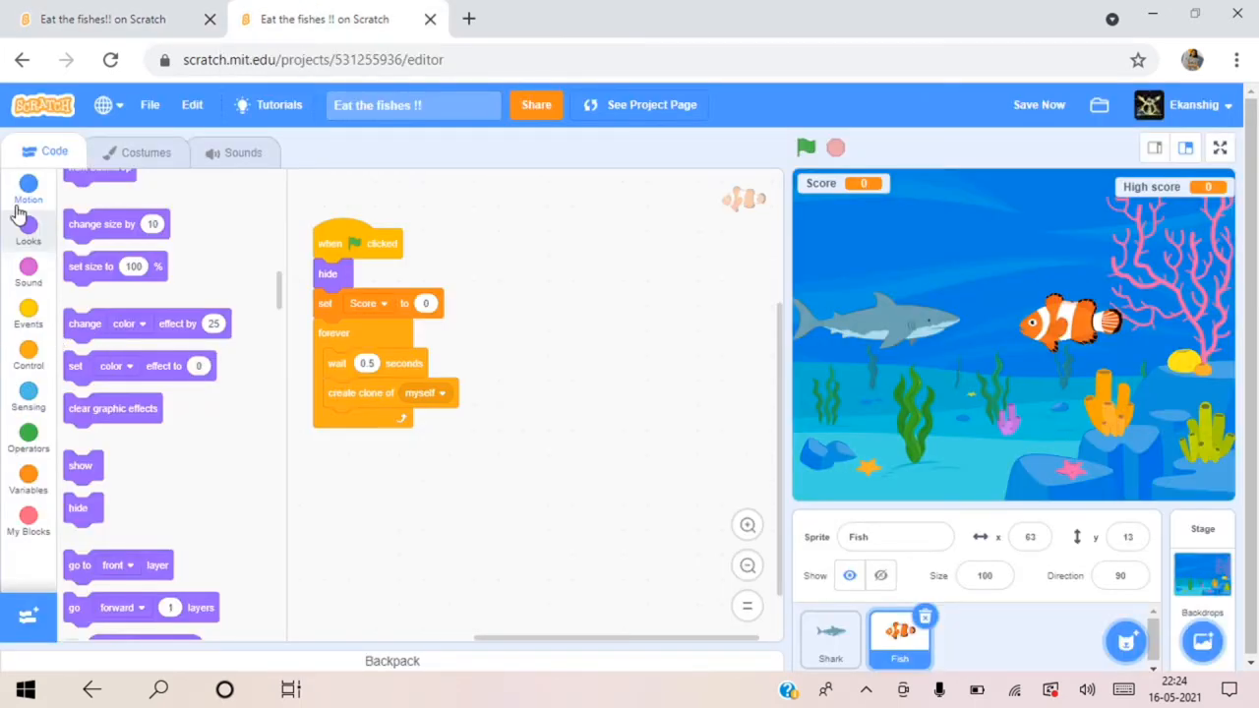
Step: Add a next costume block after the random move in the loop and test-run the script
{"action": "left_click", "coordinate": [27, 187]}
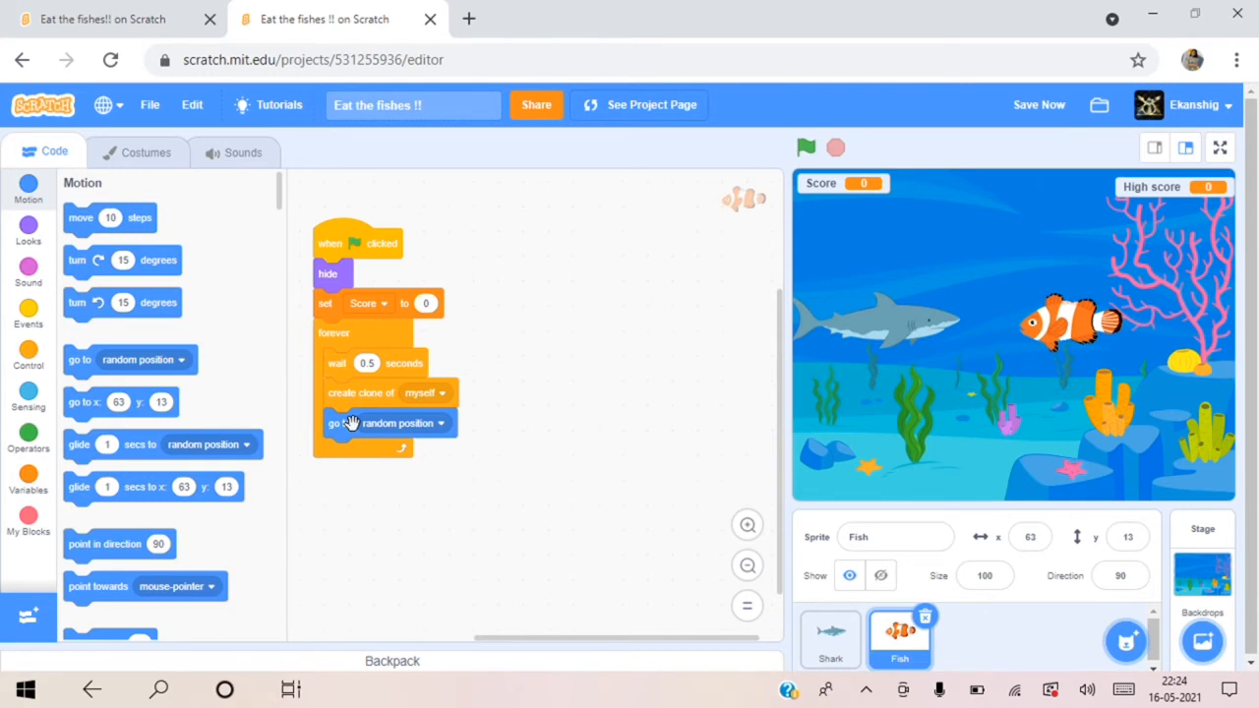
{"action": "mouse_move", "coordinate": [16, 279]}
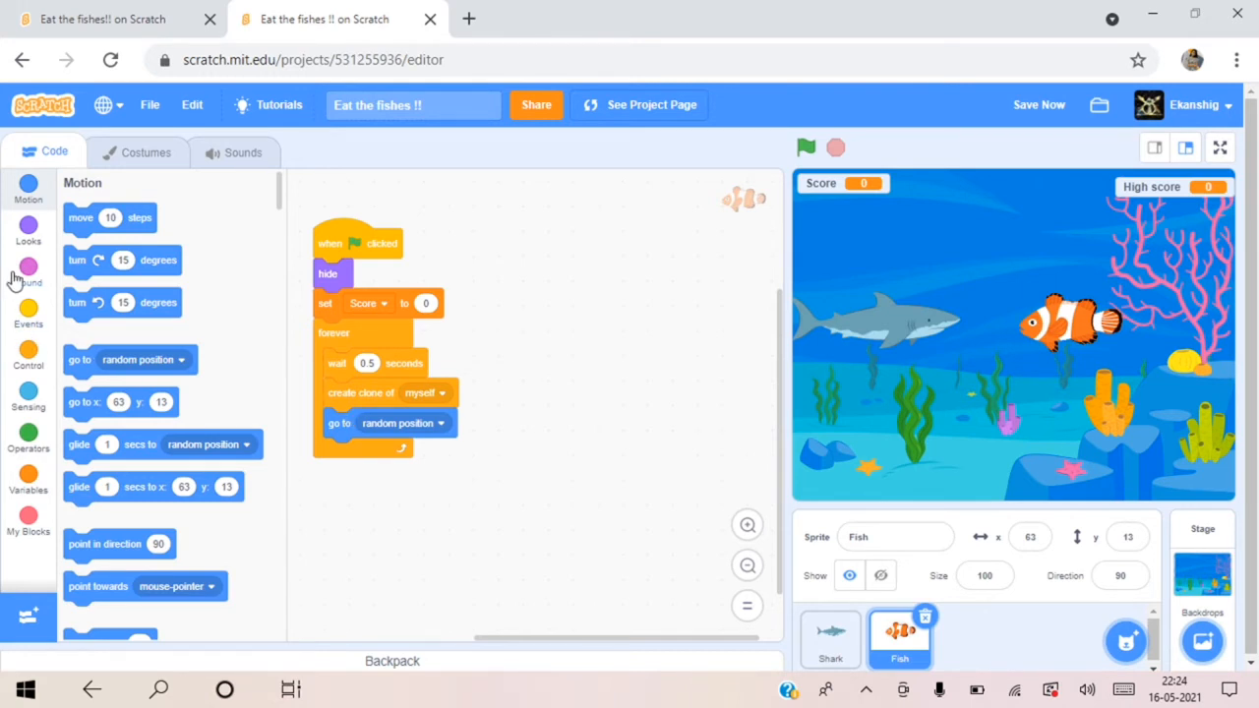
{"action": "left_click", "coordinate": [28, 228]}
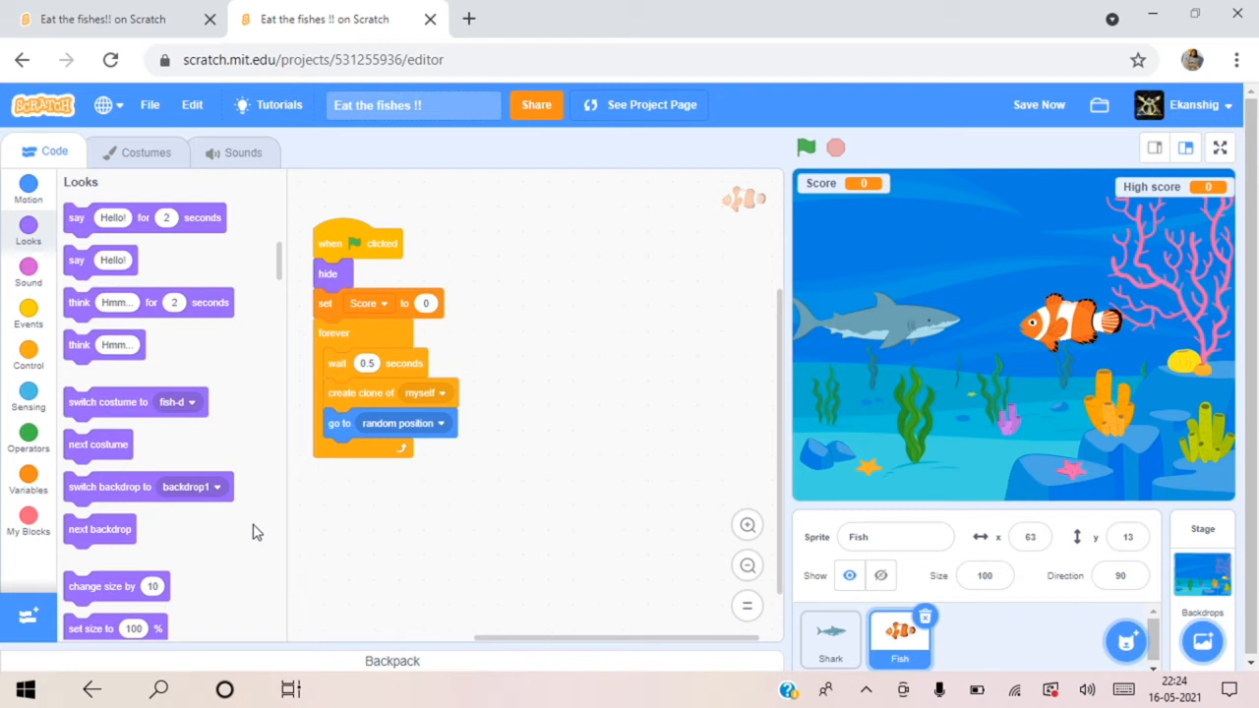
{"action": "scroll", "scroll_direction": "down", "scroll_amount": 3}
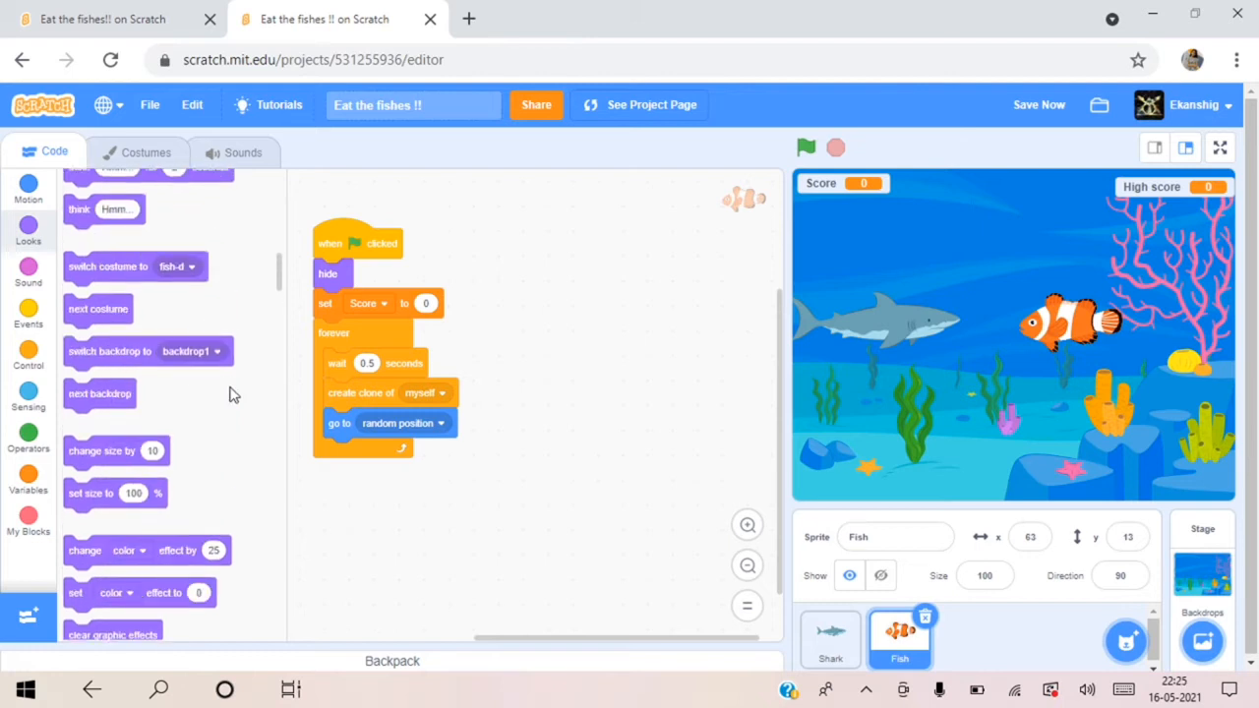
{"action": "left_click_drag", "start_coordinate": [98, 309], "coordinate": [364, 464]}
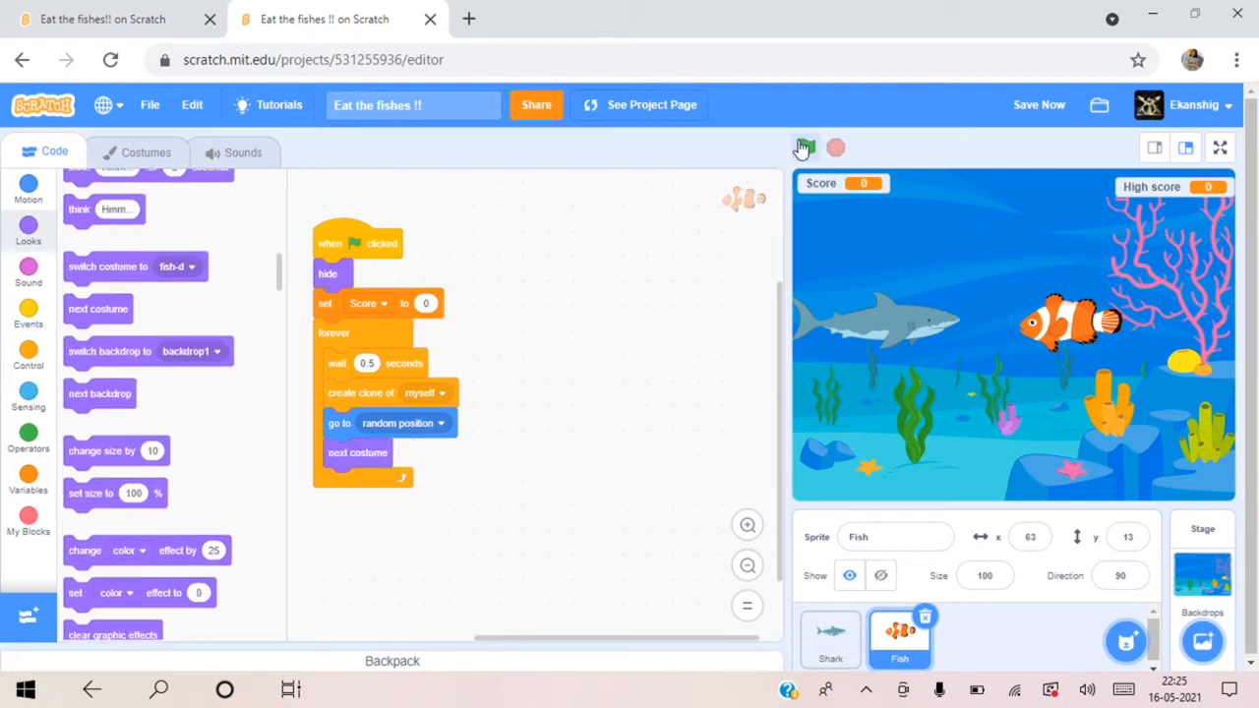
{"action": "left_click", "coordinate": [805, 147]}
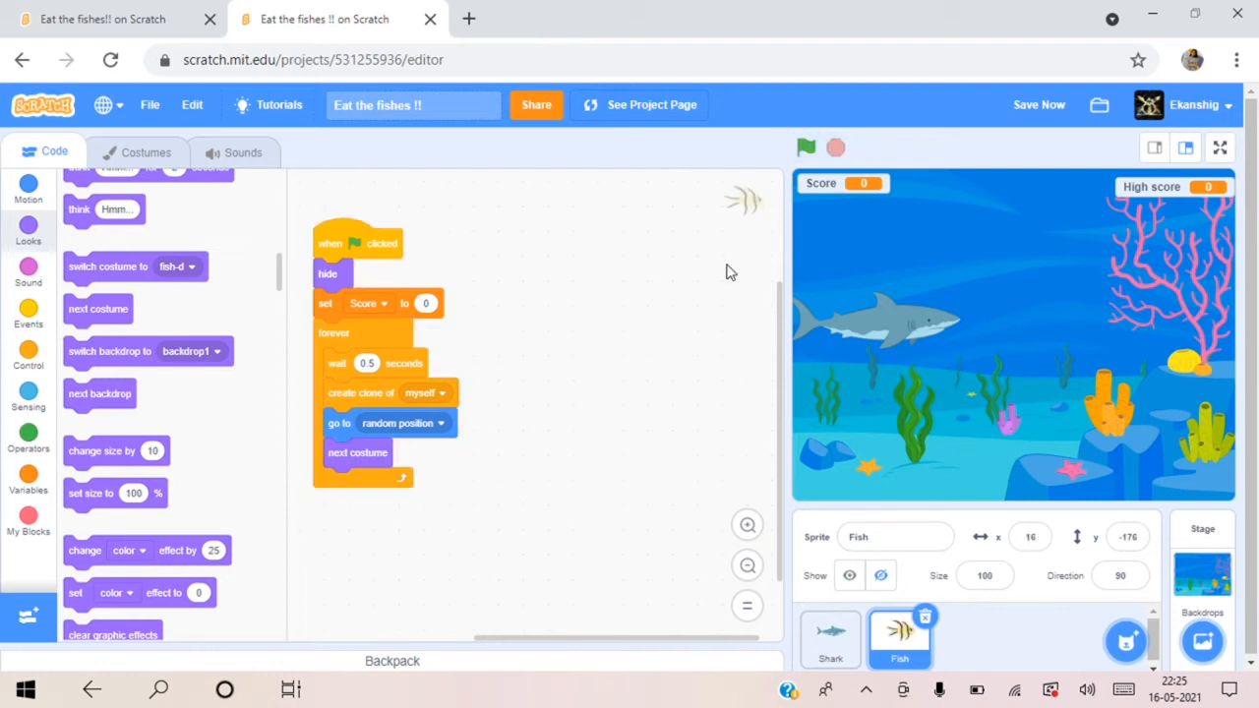
{"action": "mouse_move", "coordinate": [549, 496]}
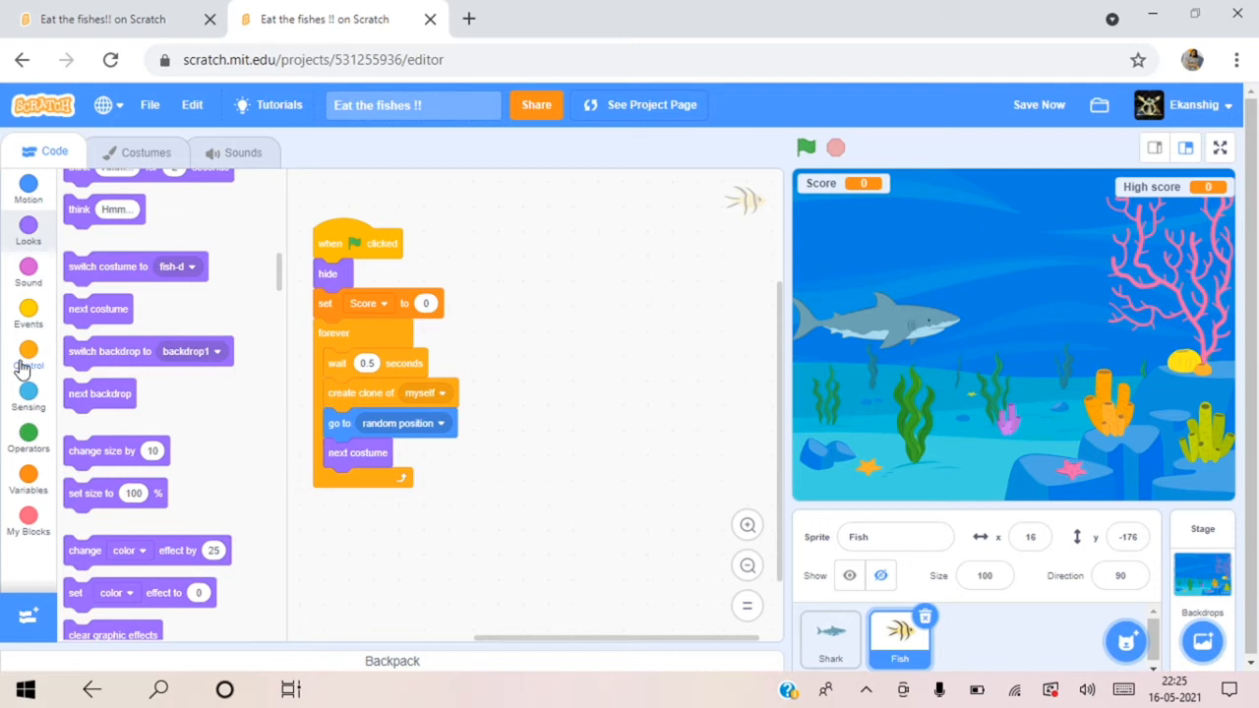
{"action": "left_click", "coordinate": [27, 354]}
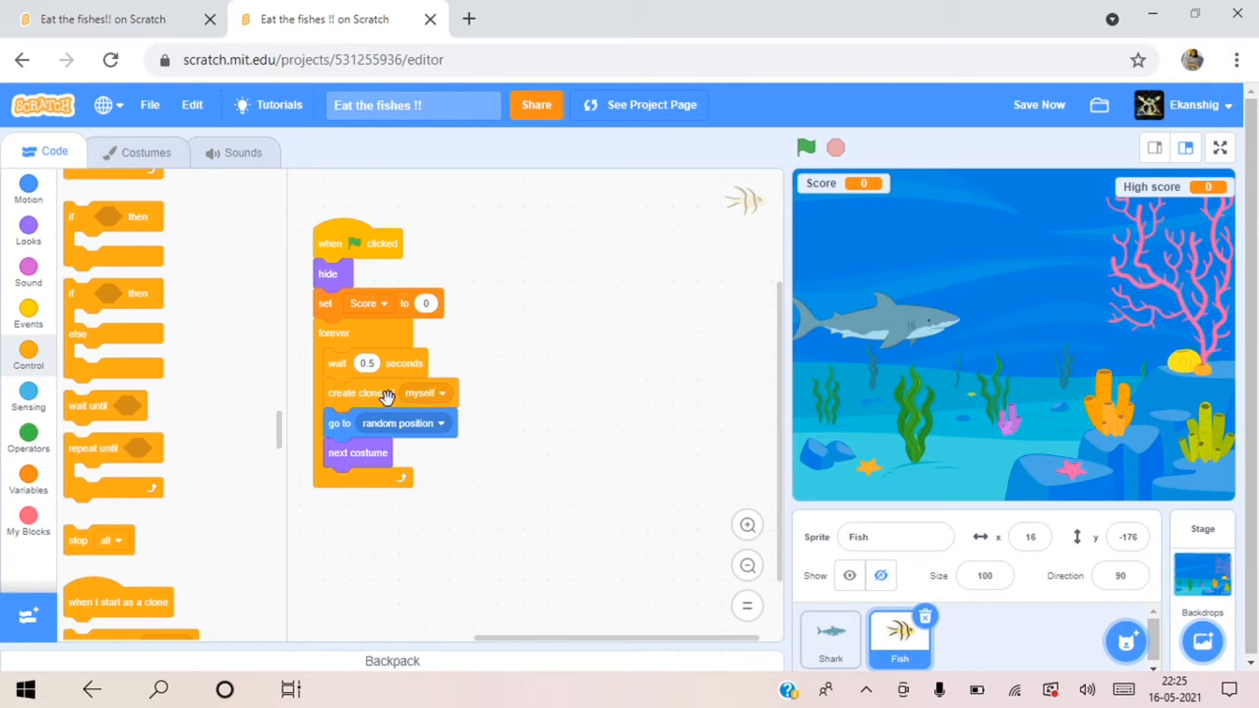
Step: Add a 'when I start as a clone' script that makes each fish clone show itself
{"action": "left_click_drag", "start_coordinate": [118, 602], "coordinate": [413, 499]}
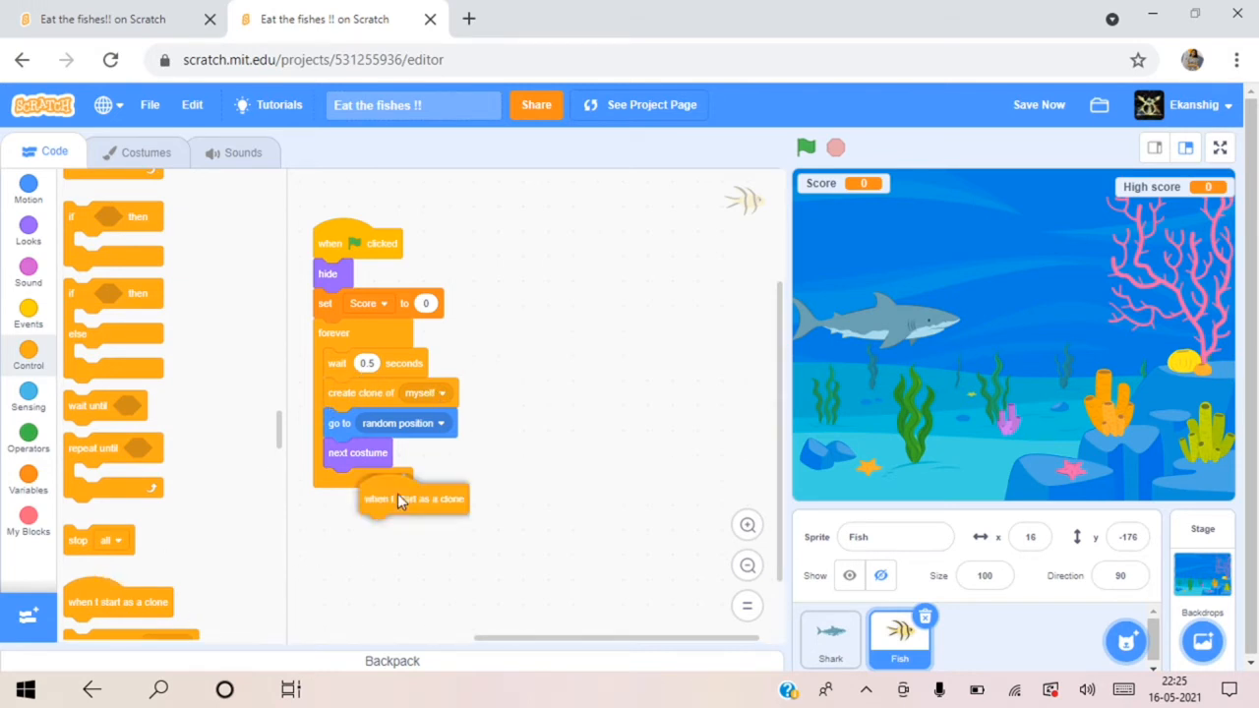
{"action": "left_click_drag", "start_coordinate": [413, 499], "coordinate": [550, 232]}
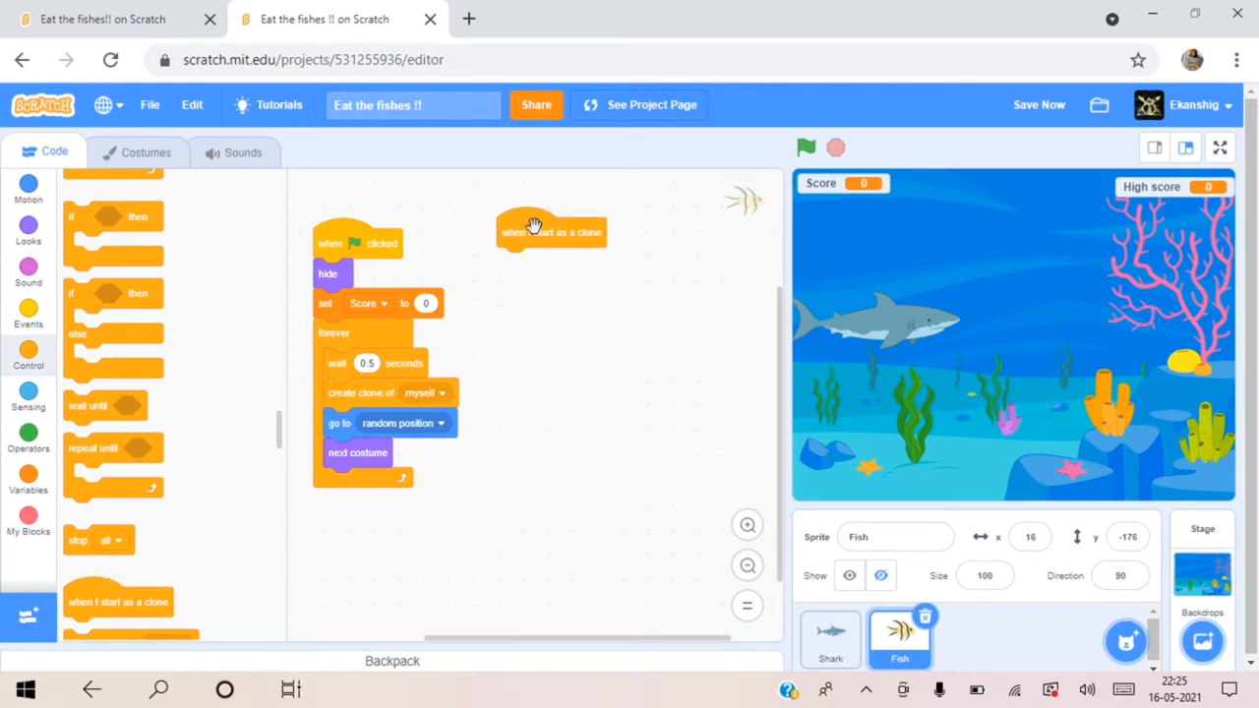
{"action": "mouse_move", "coordinate": [107, 258]}
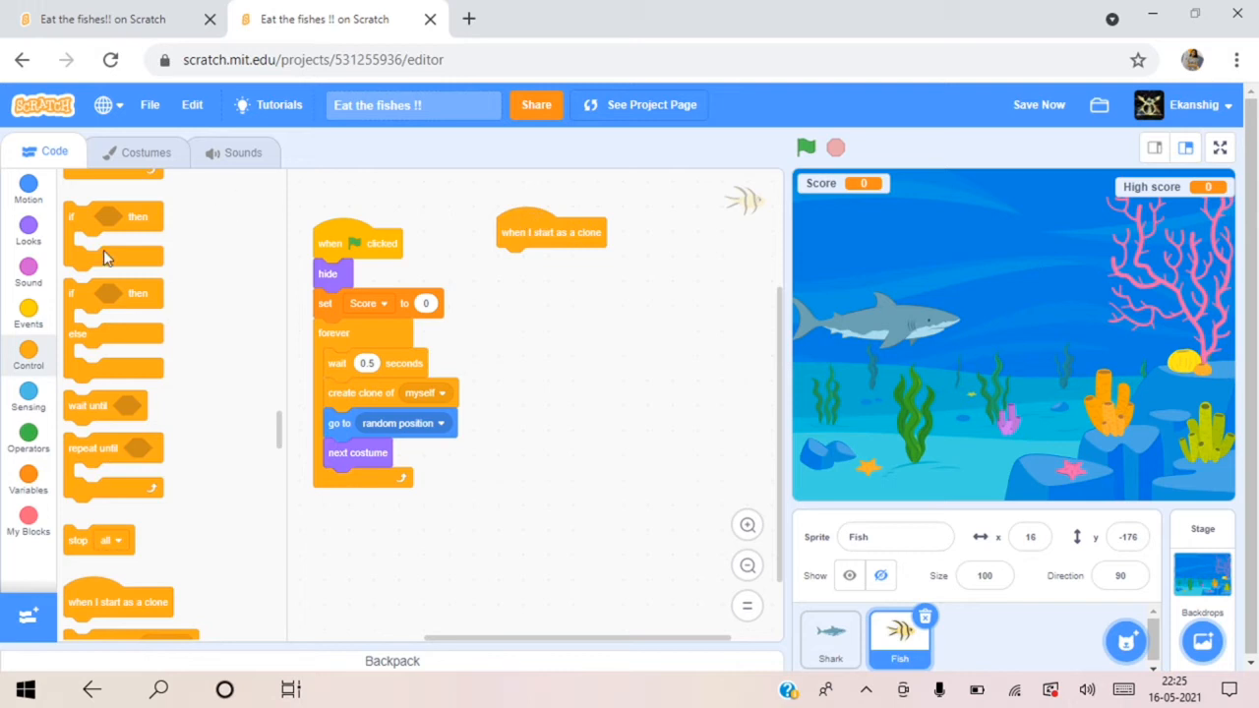
{"action": "left_click", "coordinate": [28, 228]}
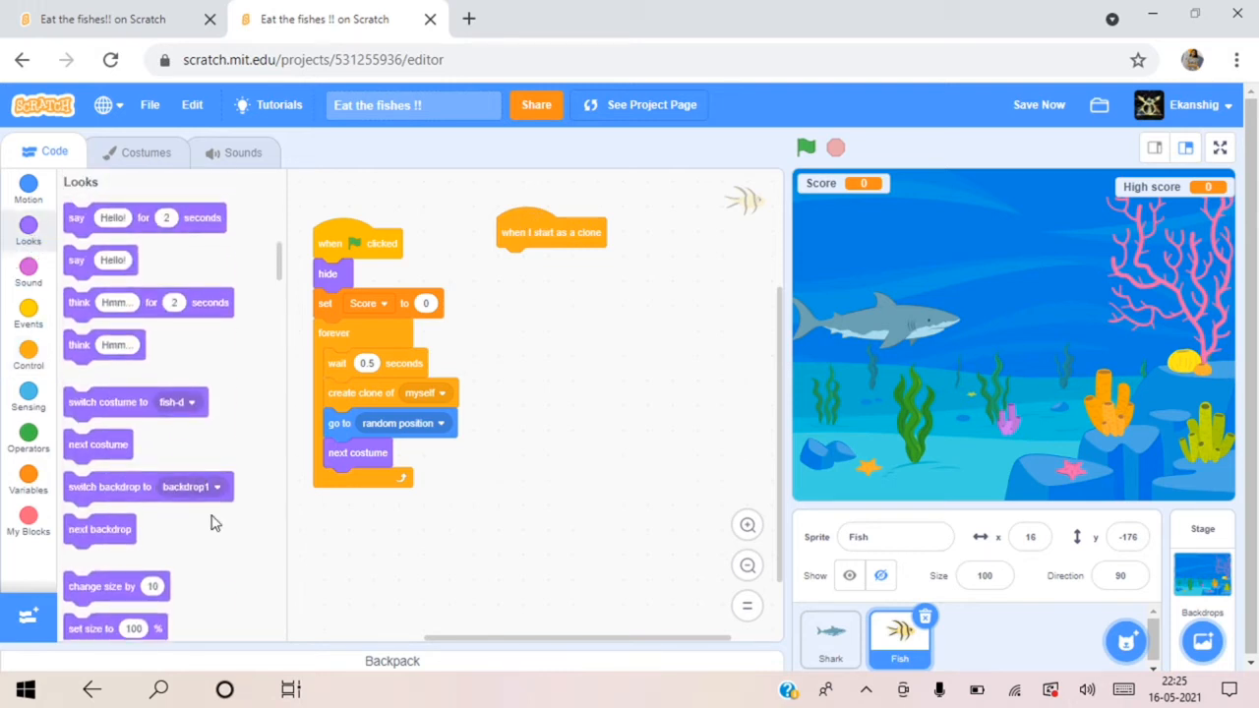
{"action": "scroll", "scroll_direction": "down", "scroll_amount": 3}
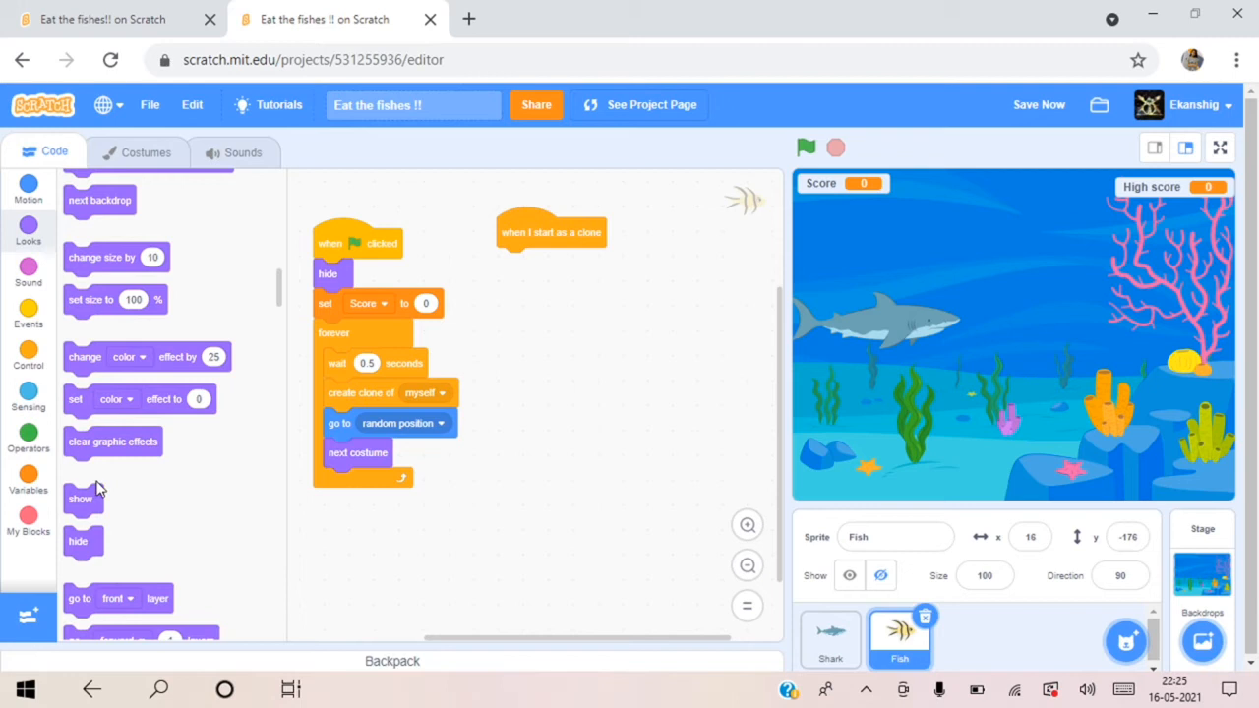
{"action": "left_click_drag", "start_coordinate": [80, 499], "coordinate": [519, 287]}
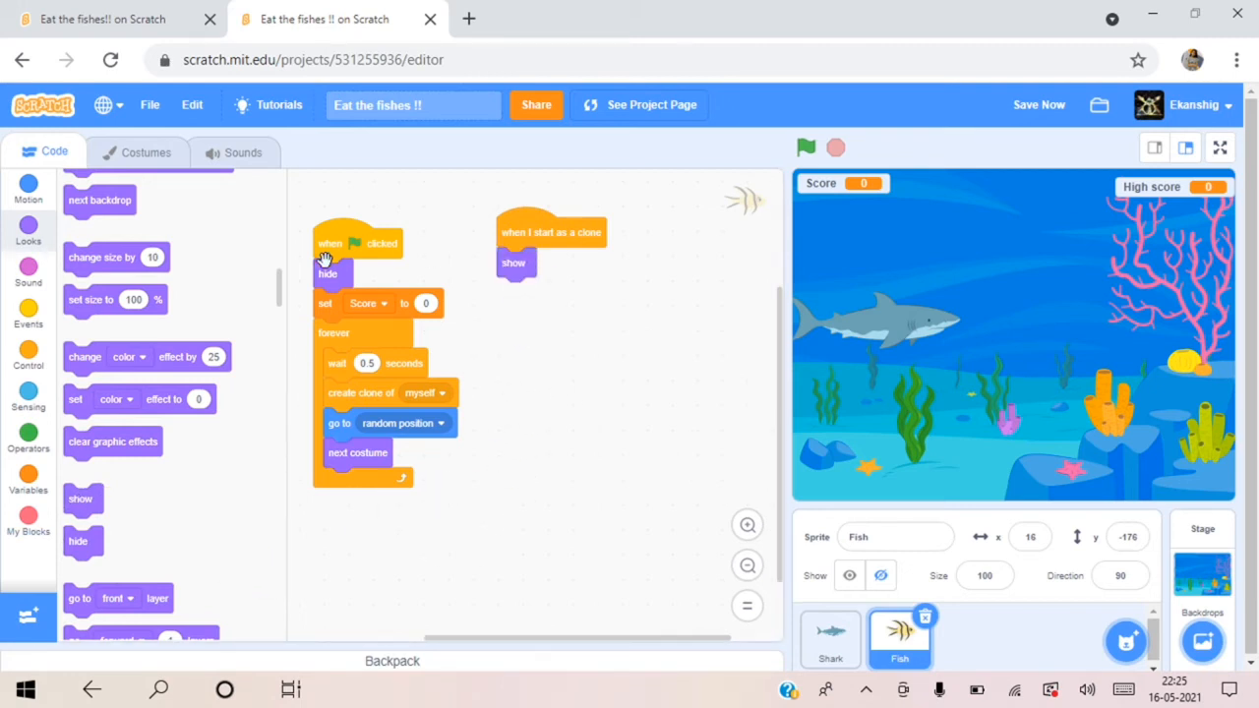
{"action": "left_click", "coordinate": [28, 356]}
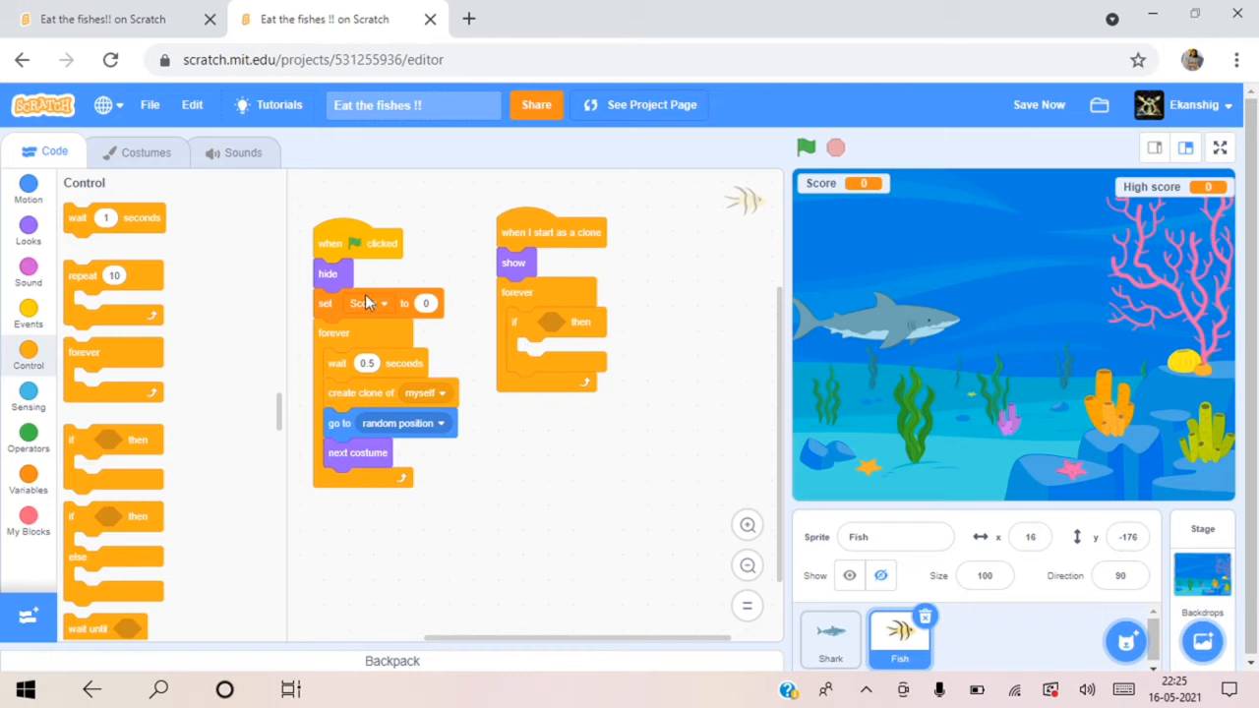
Step: Set the fish clones' rotation style to left-right inside their forever loop
{"action": "left_click", "coordinate": [28, 187]}
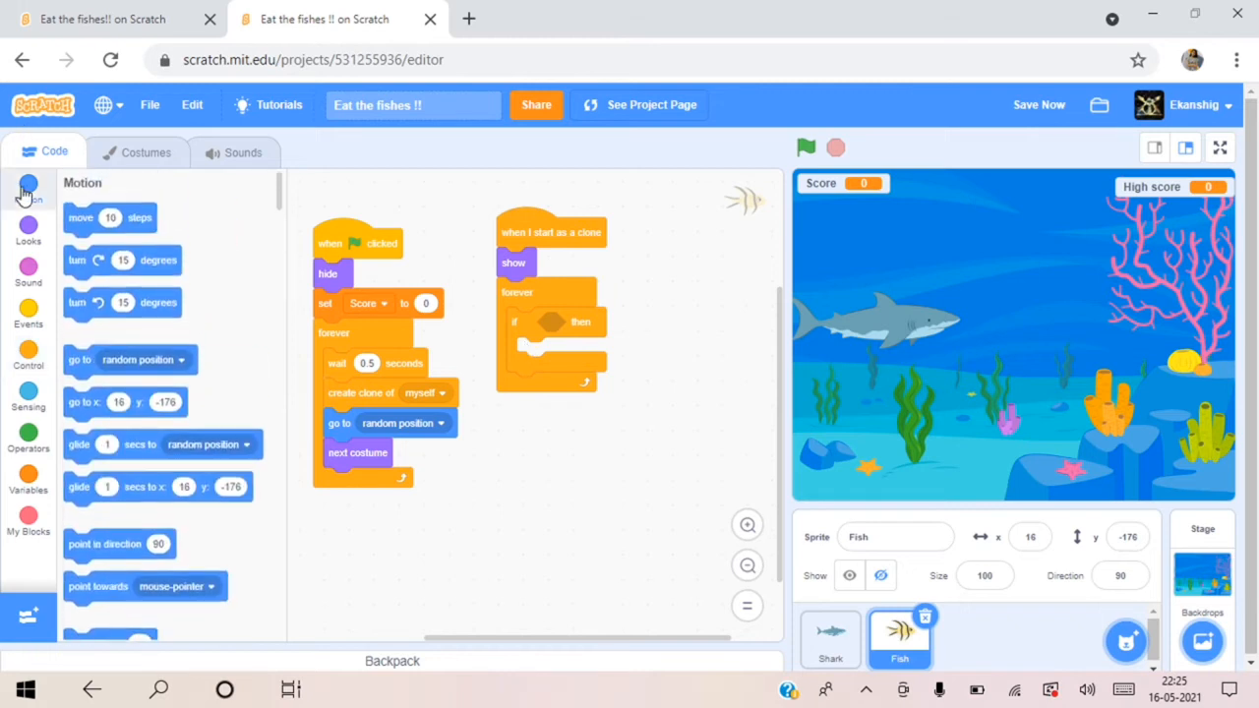
{"action": "mouse_move", "coordinate": [71, 405]}
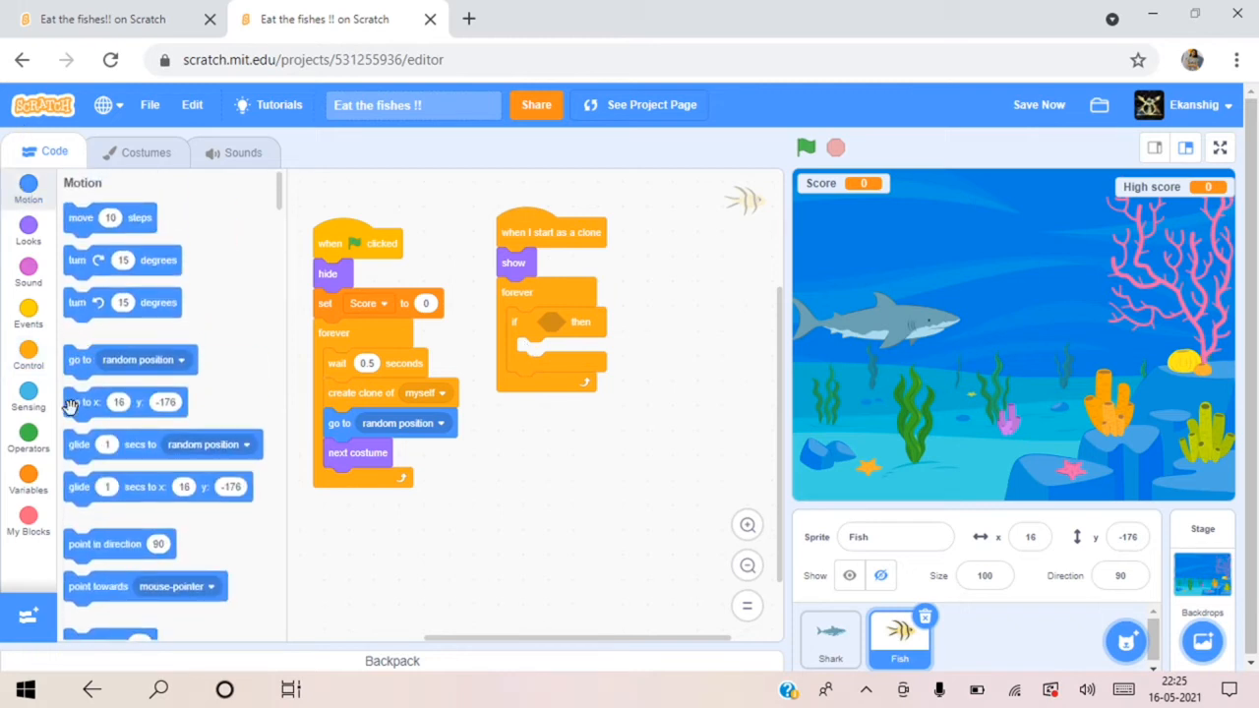
{"action": "mouse_move", "coordinate": [244, 566]}
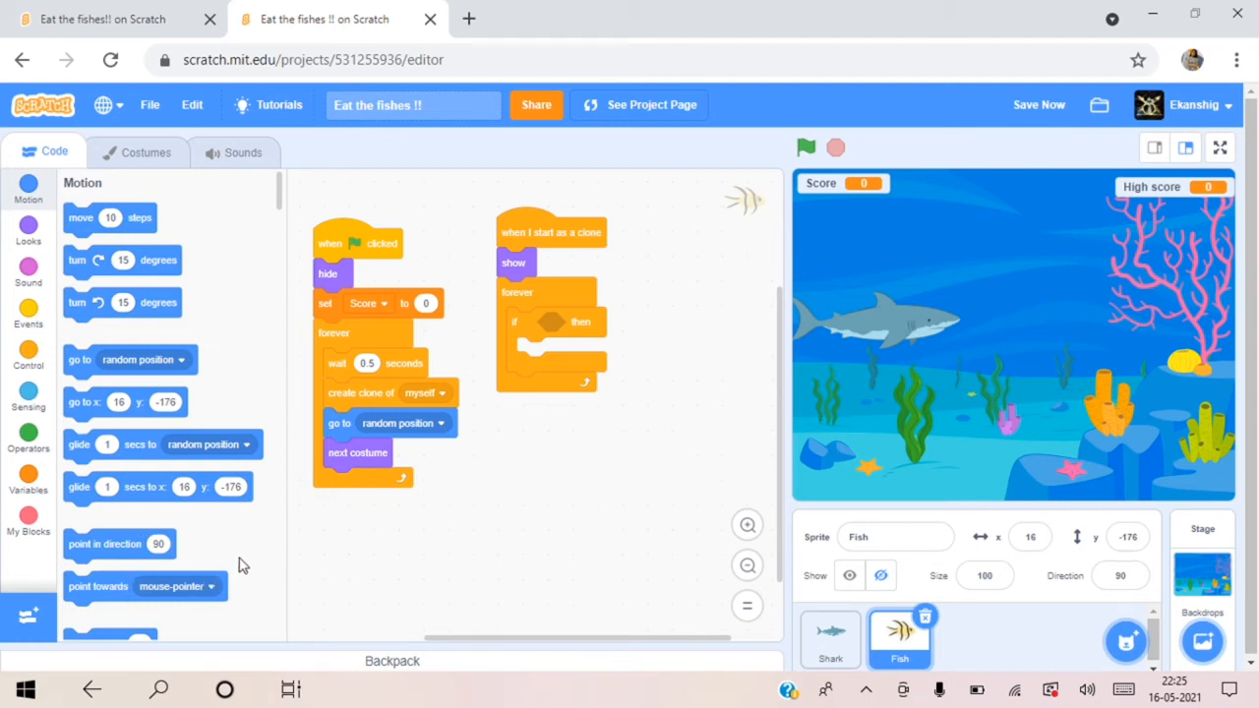
{"action": "scroll", "scroll_direction": "down", "scroll_amount": 3}
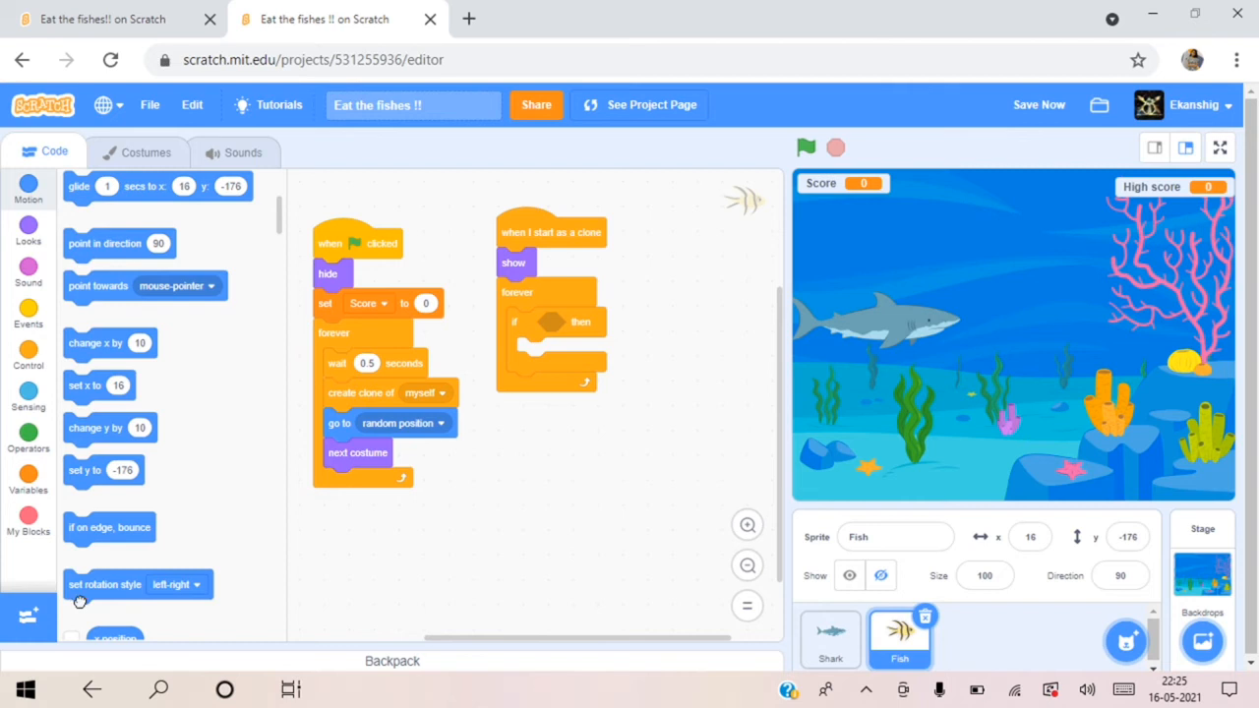
{"action": "left_click_drag", "start_coordinate": [105, 584], "coordinate": [567, 354]}
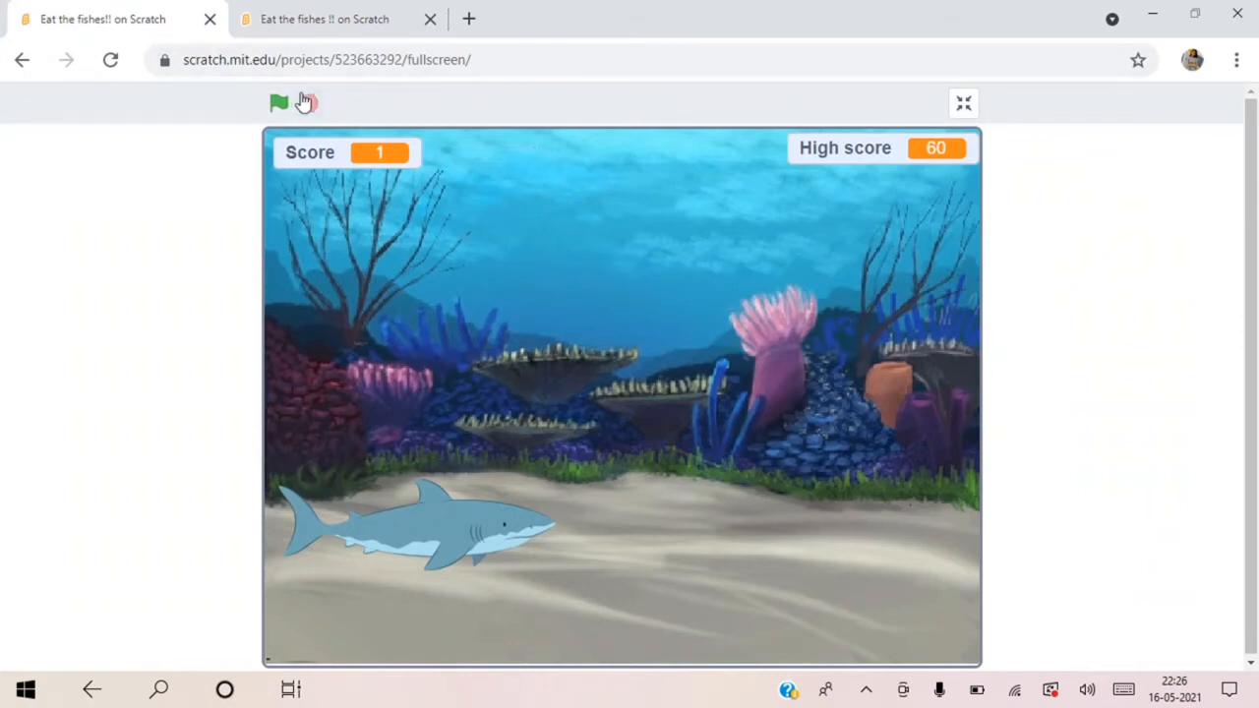
Step: Run the finished fish-eating game demo with the green flag, then stop it
{"action": "left_click", "coordinate": [279, 102]}
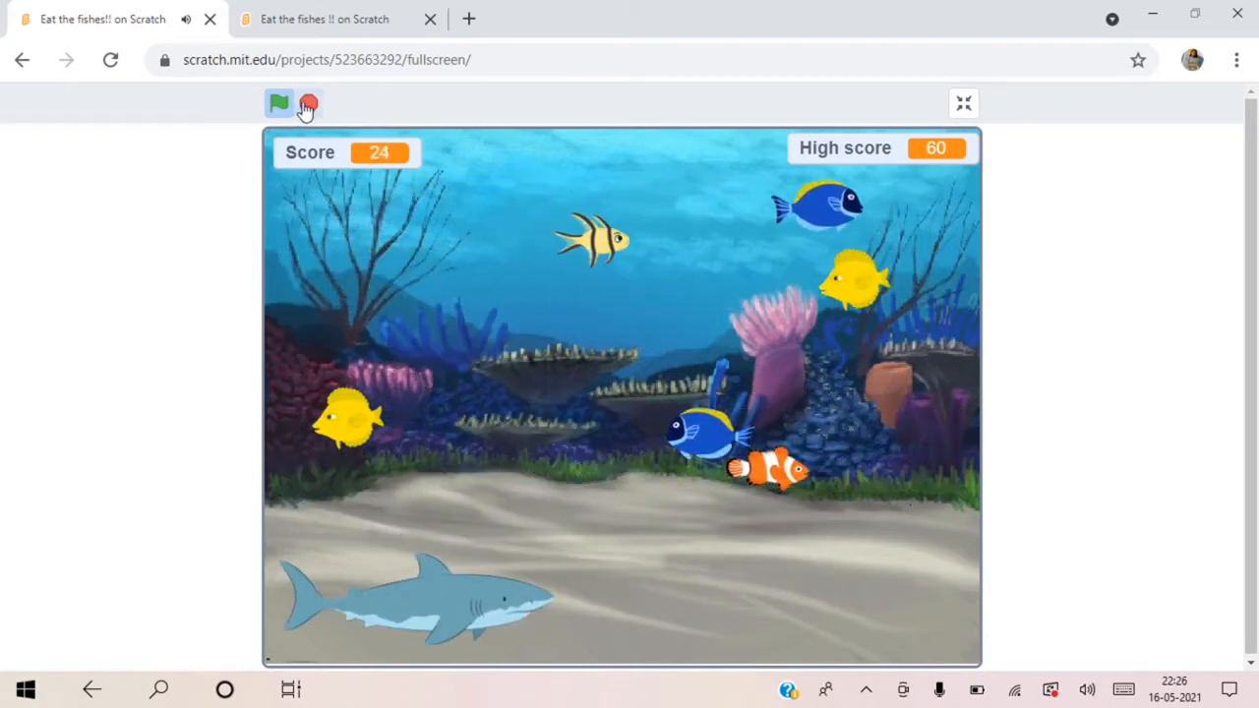
{"action": "left_click", "coordinate": [325, 19]}
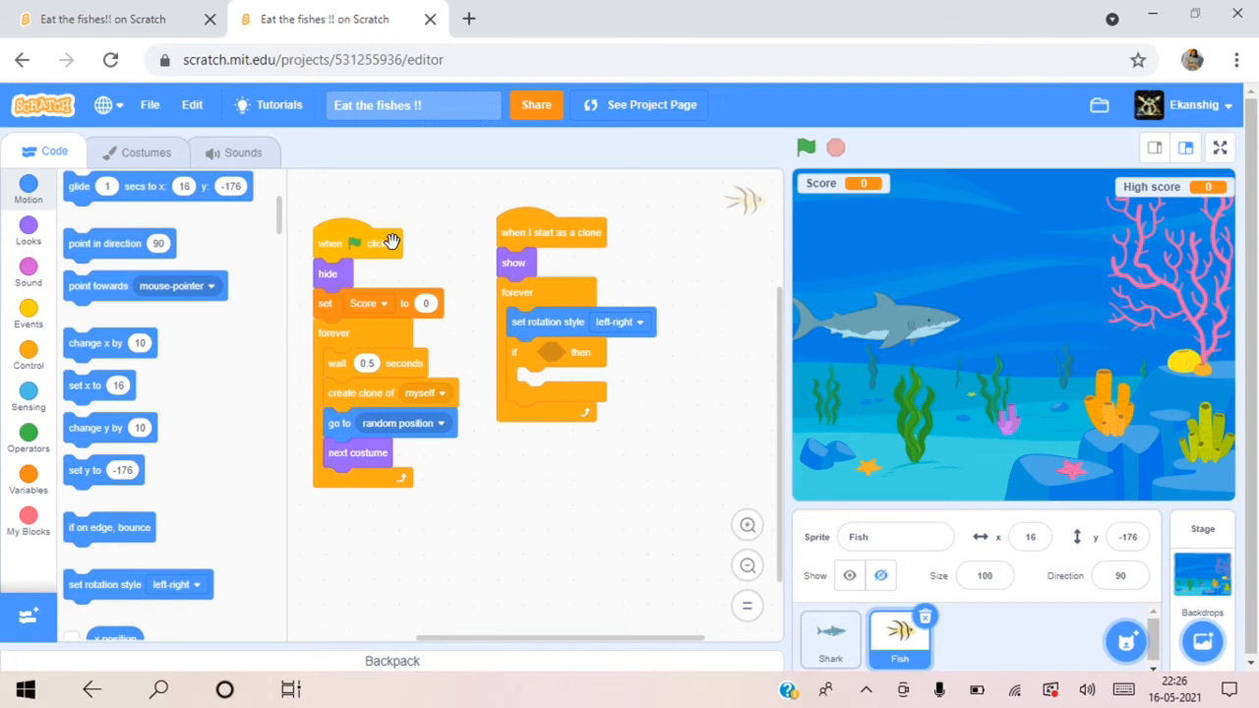
{"action": "mouse_move", "coordinate": [107, 212]}
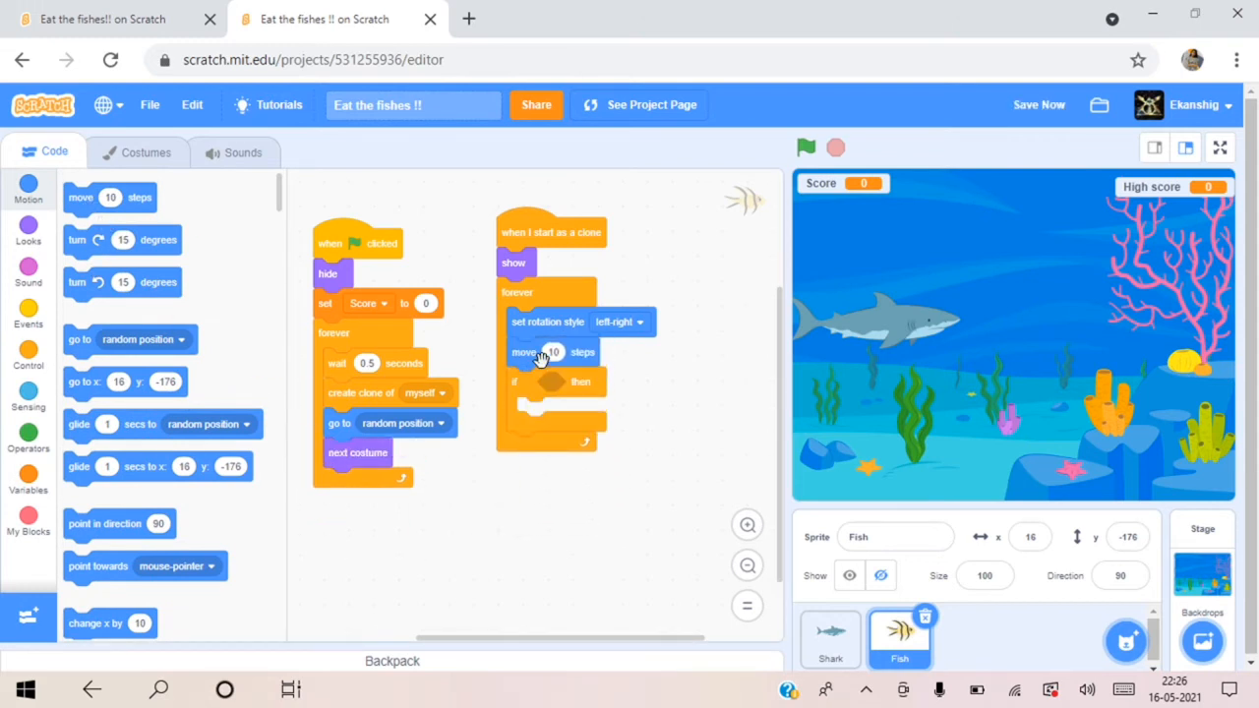
{"action": "mouse_move", "coordinate": [299, 482]}
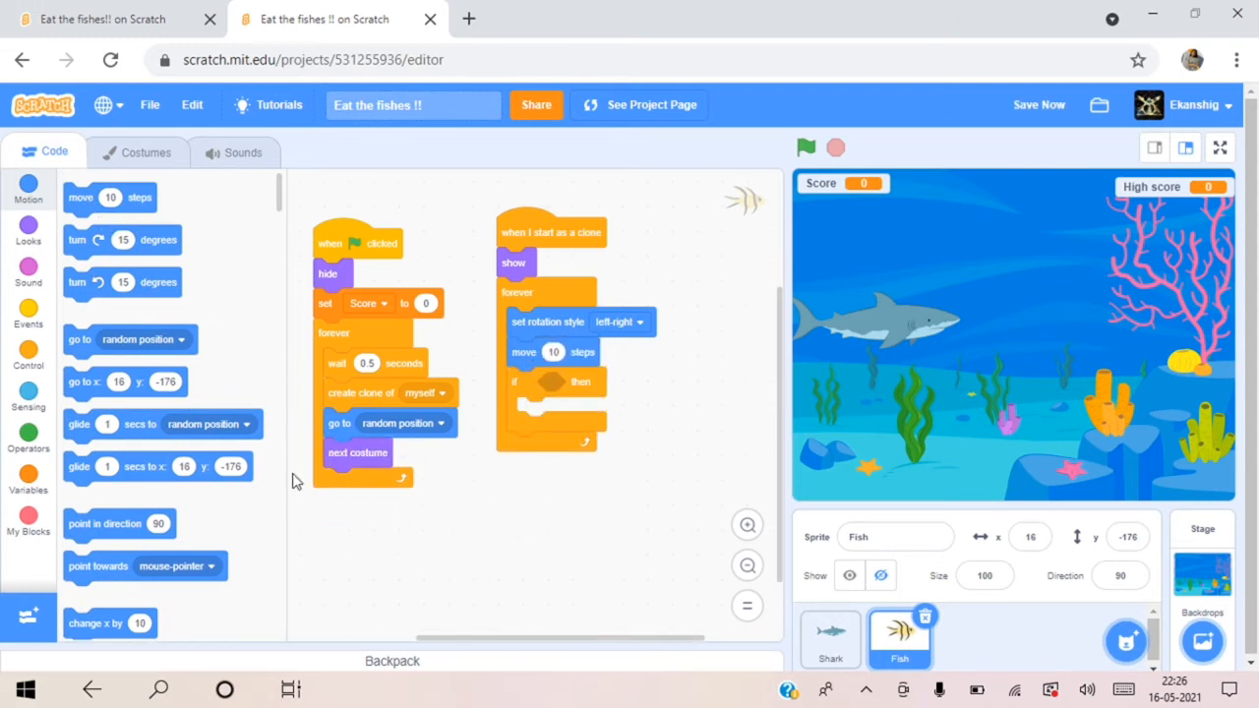
Step: Make each fish clone move 10 steps and bounce on the stage edges each loop
{"action": "scroll", "scroll_direction": "down", "scroll_amount": 3}
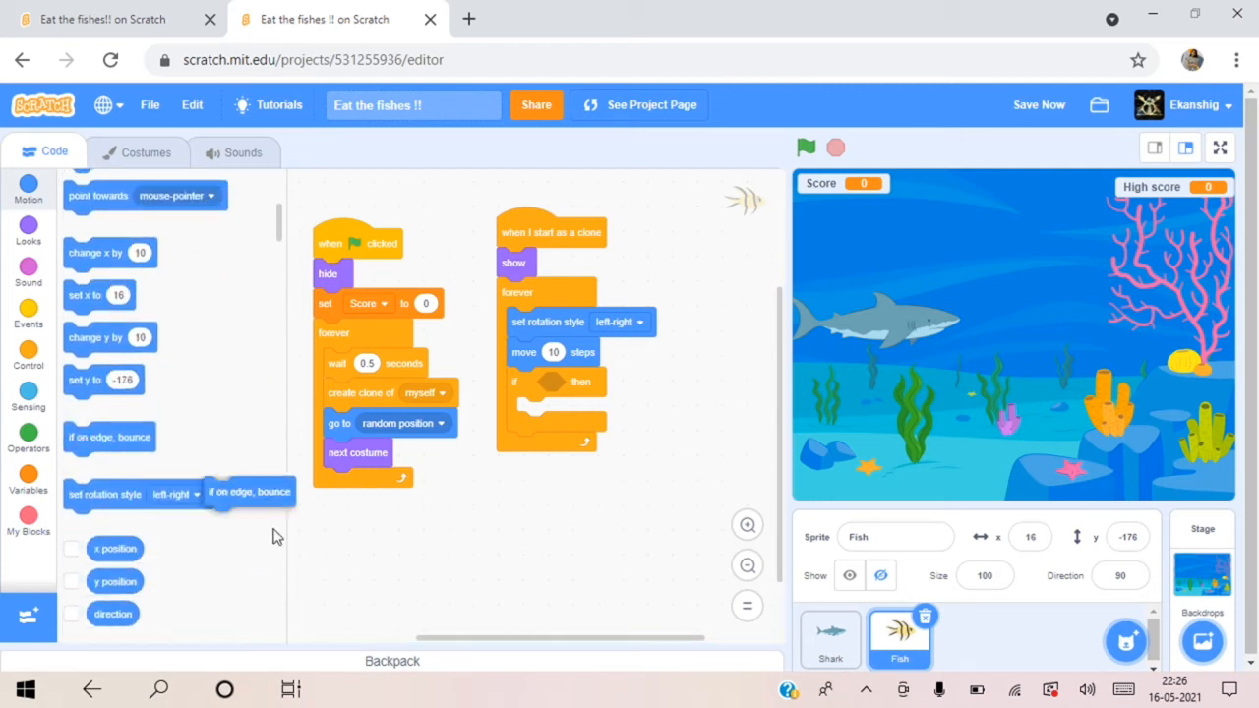
{"action": "left_click_drag", "start_coordinate": [248, 491], "coordinate": [555, 382]}
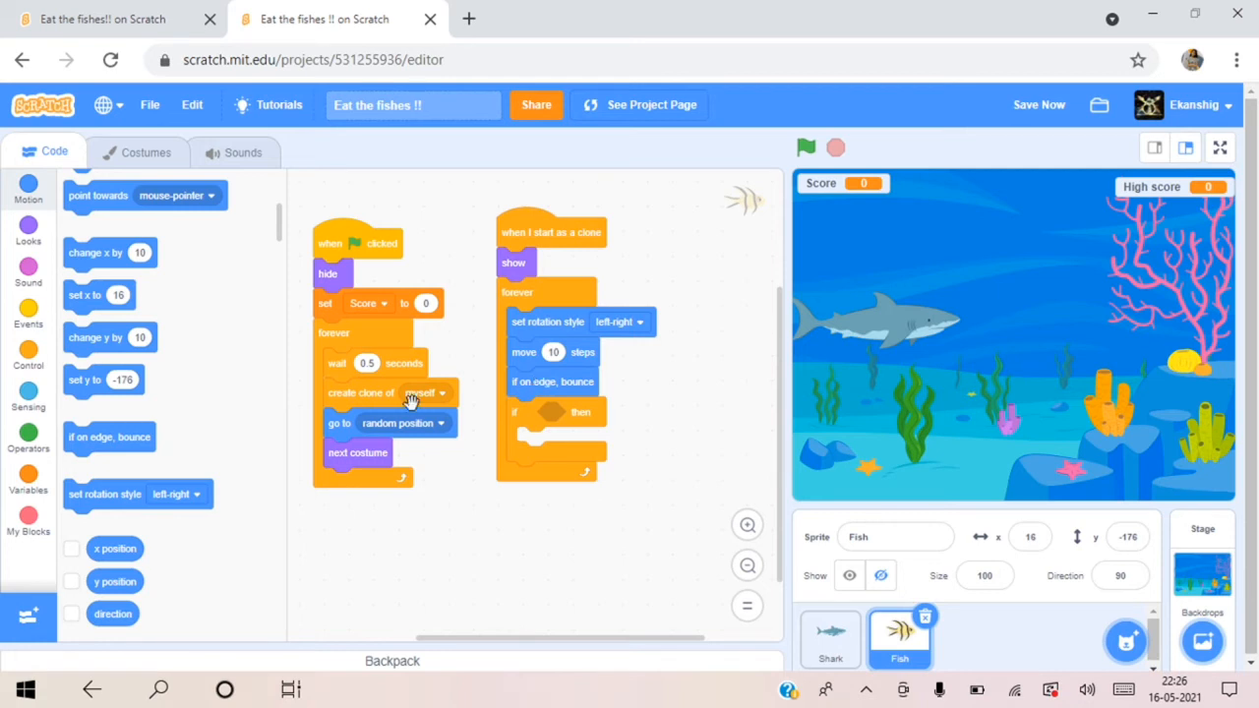
{"action": "mouse_move", "coordinate": [18, 302]}
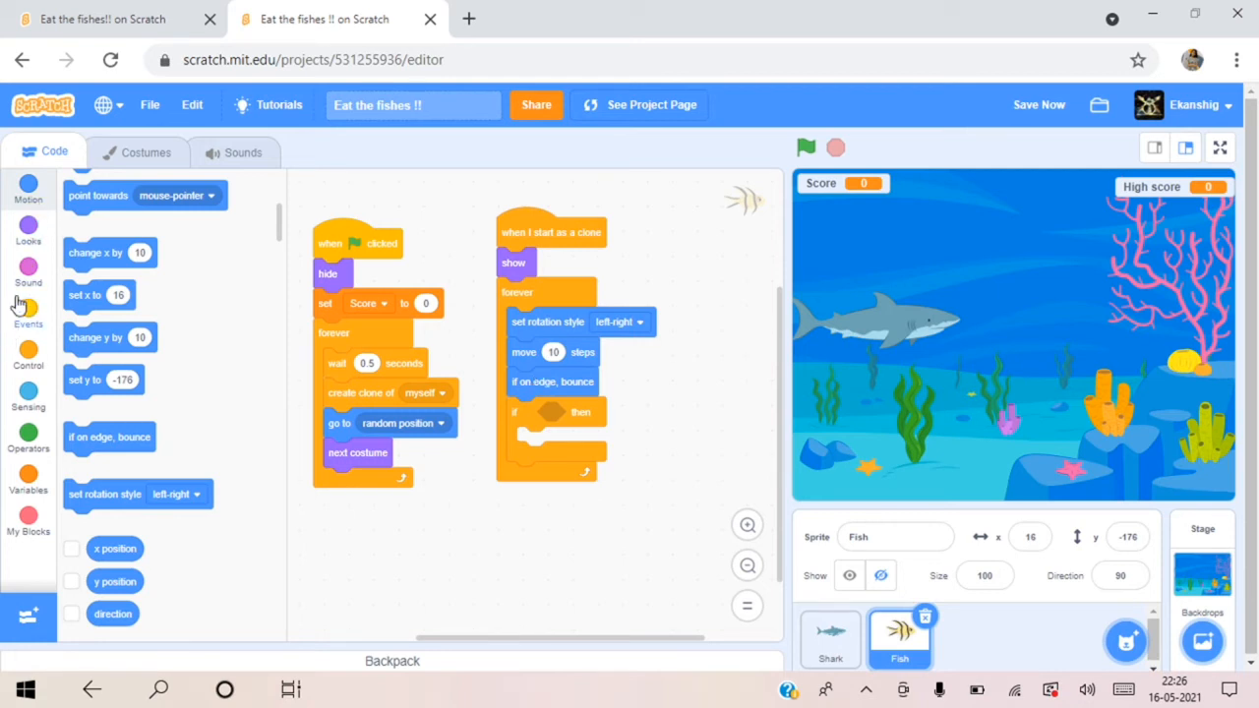
{"action": "left_click", "coordinate": [28, 391]}
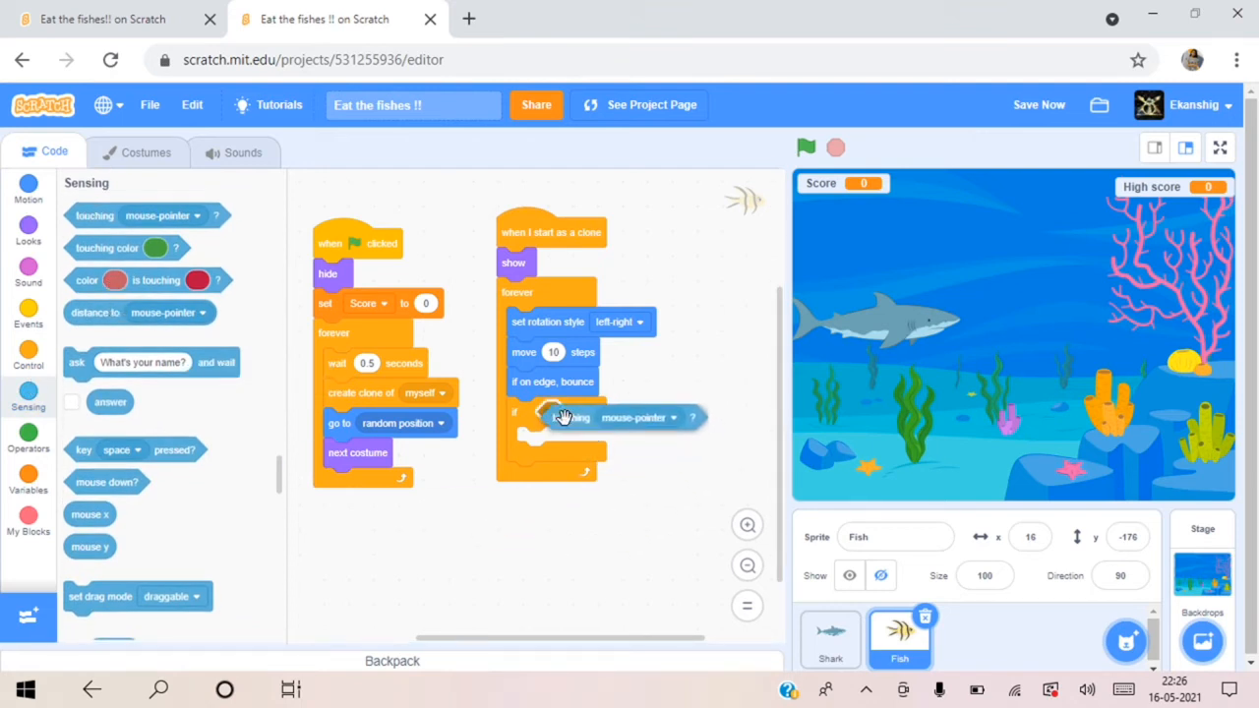
Step: Make the clone's if check 'touching Shark?' and play a sound until done inside it
{"action": "left_click", "coordinate": [637, 417]}
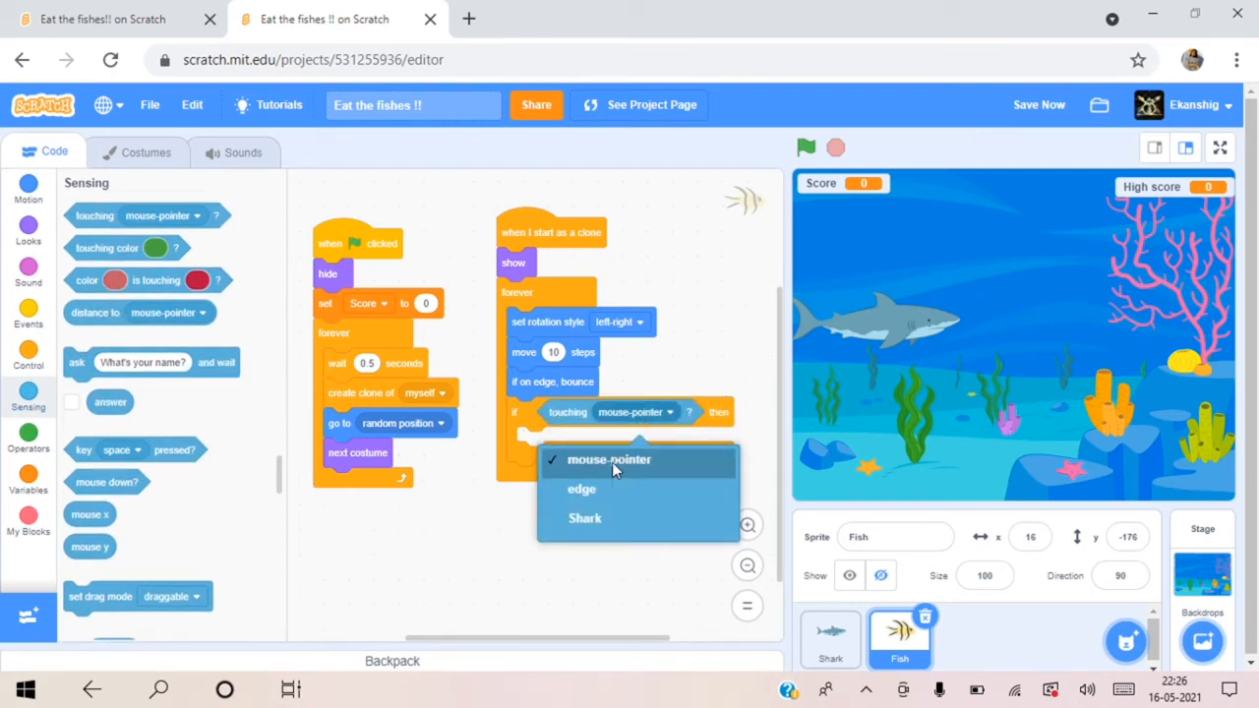
{"action": "left_click", "coordinate": [586, 519]}
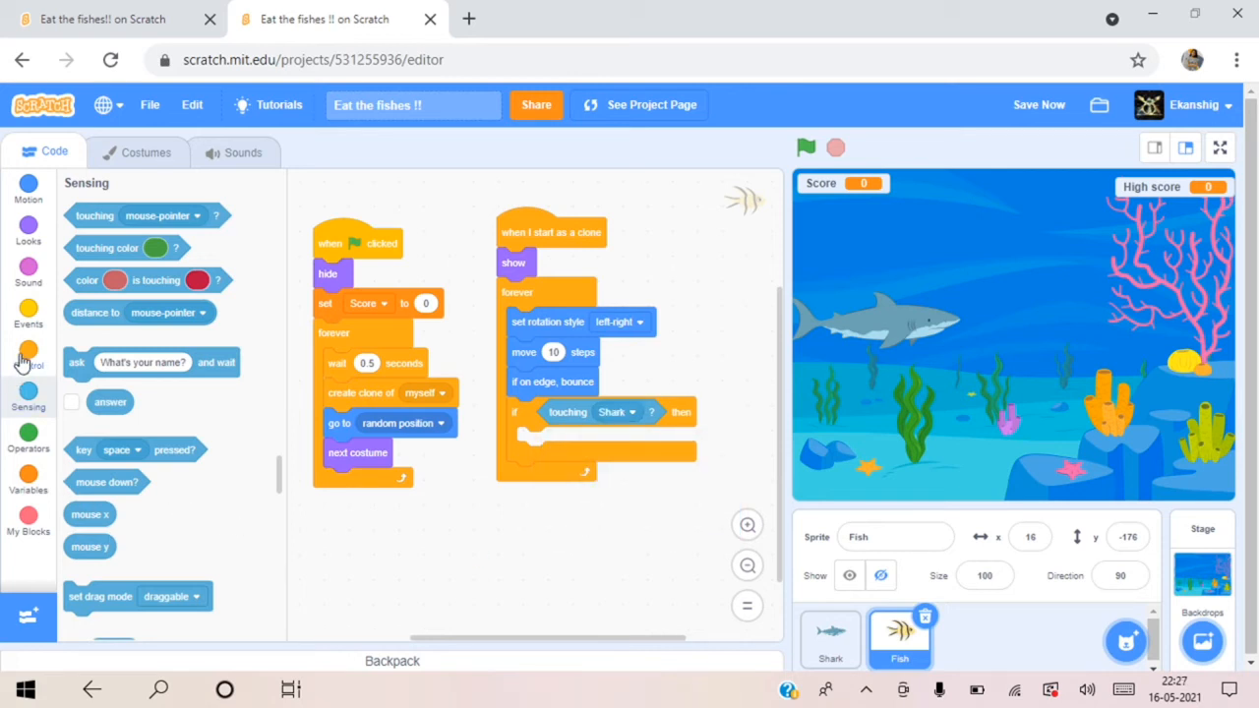
{"action": "left_click", "coordinate": [27, 272]}
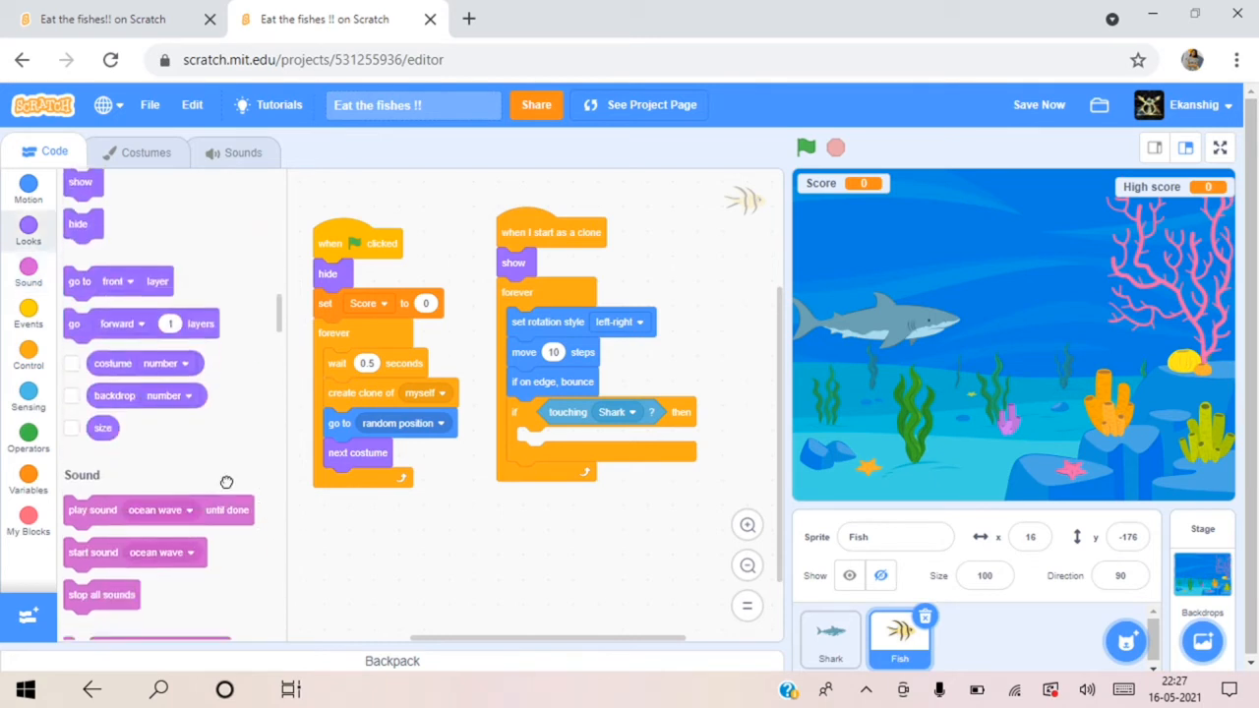
{"action": "scroll", "scroll_direction": "down", "scroll_amount": 3}
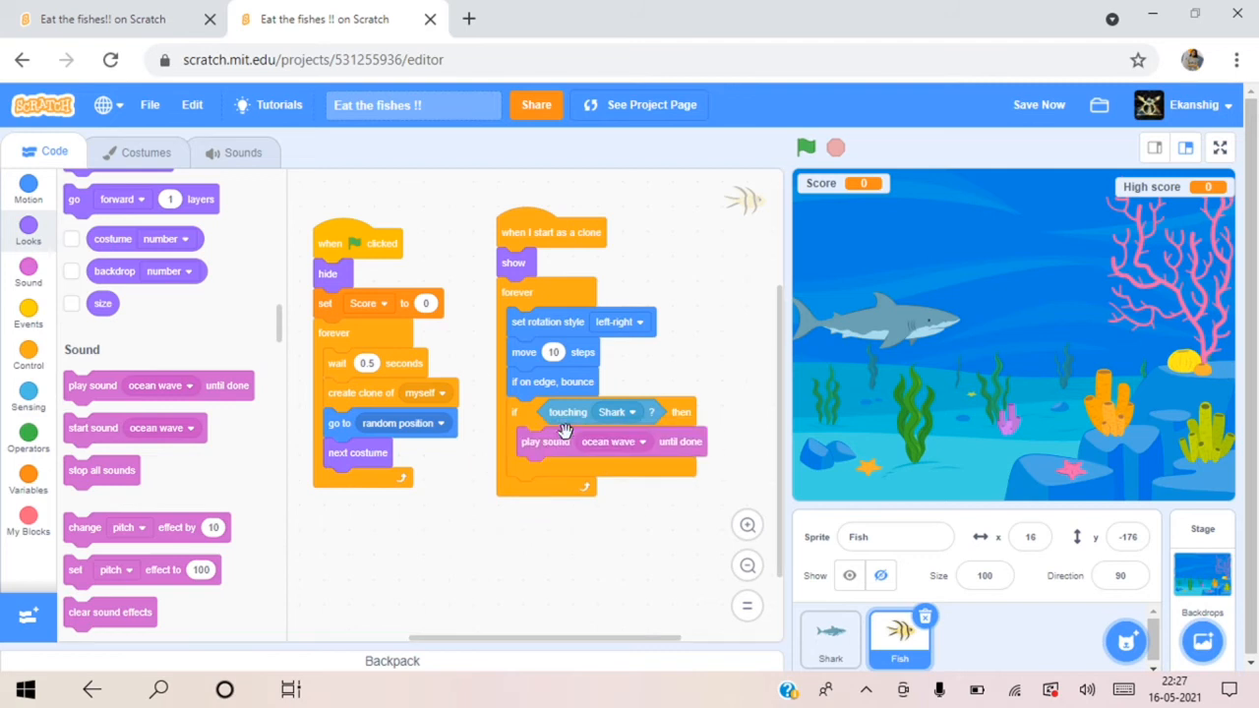
{"action": "left_click", "coordinate": [234, 153]}
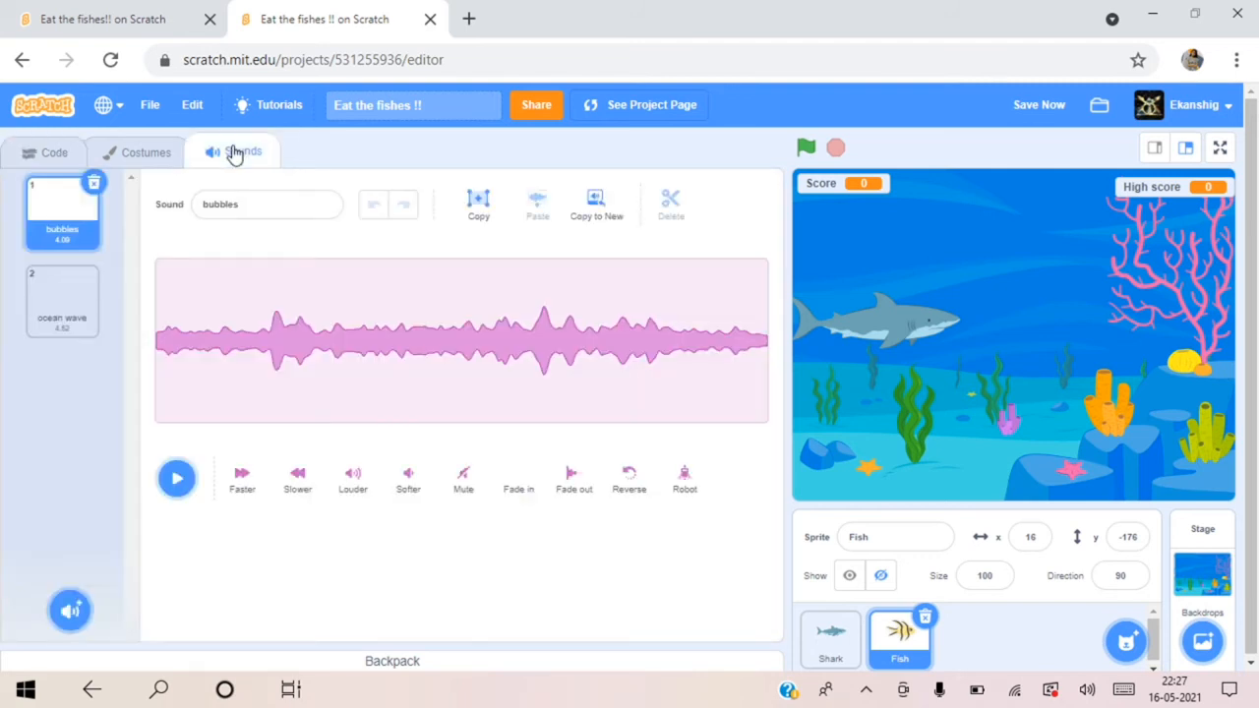
Step: Preview and delete the Fish sprite's ocean wave and bubbles sounds
{"action": "left_click", "coordinate": [63, 299]}
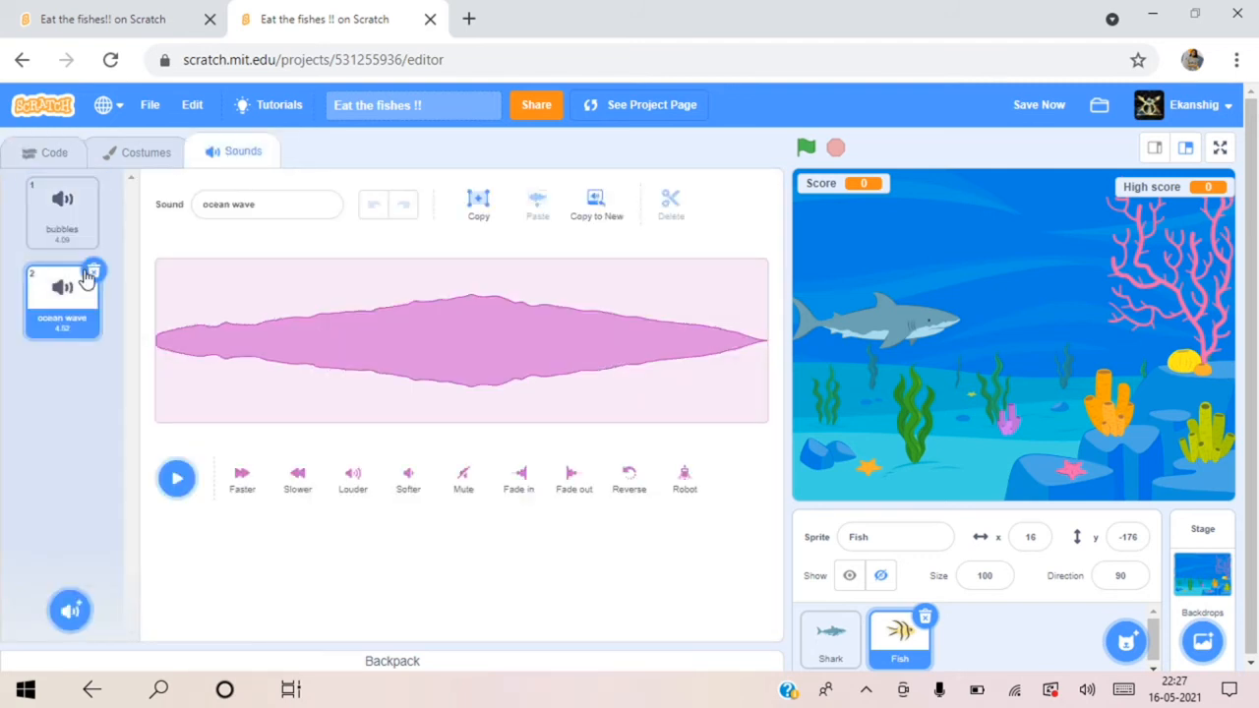
{"action": "left_click", "coordinate": [177, 478]}
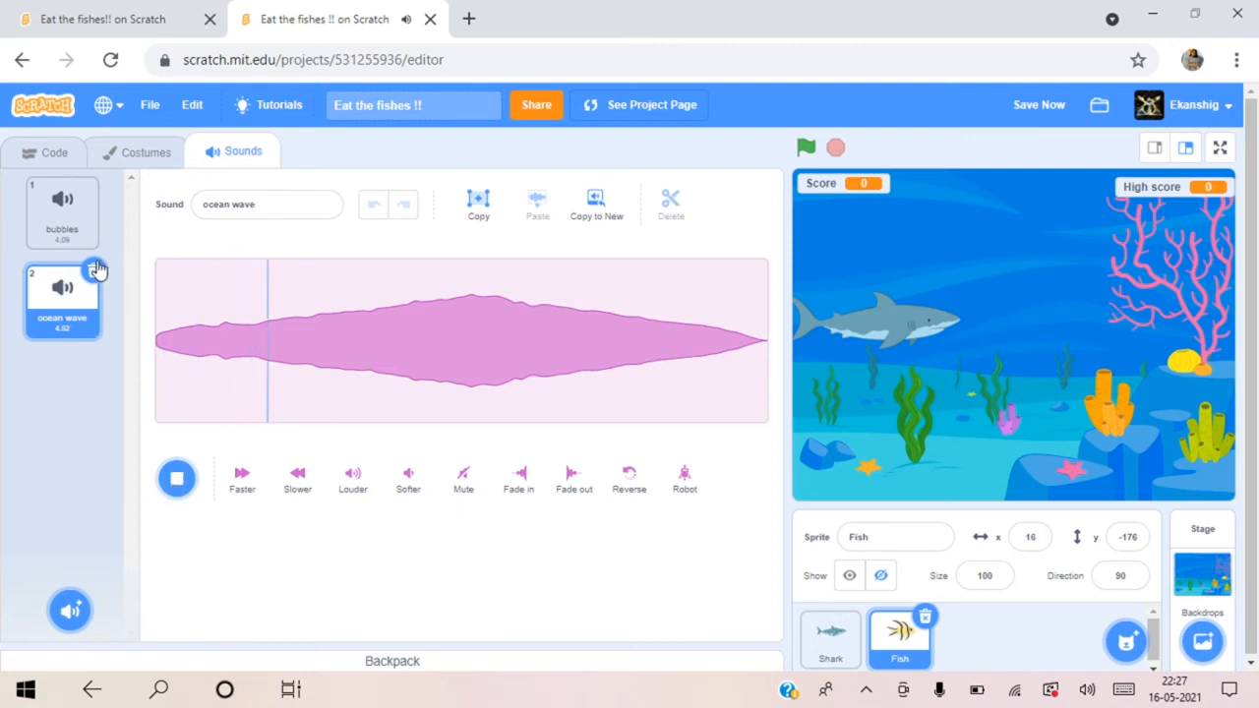
{"action": "left_click", "coordinate": [63, 212]}
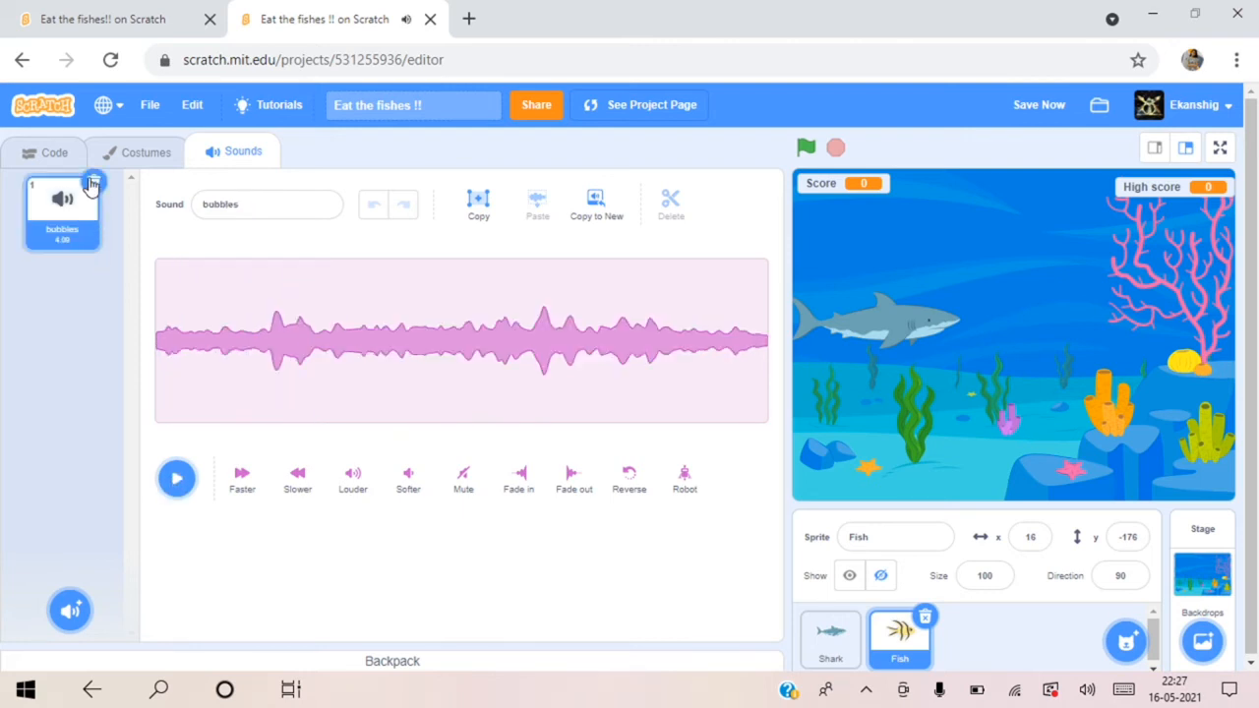
{"action": "left_click", "coordinate": [71, 610]}
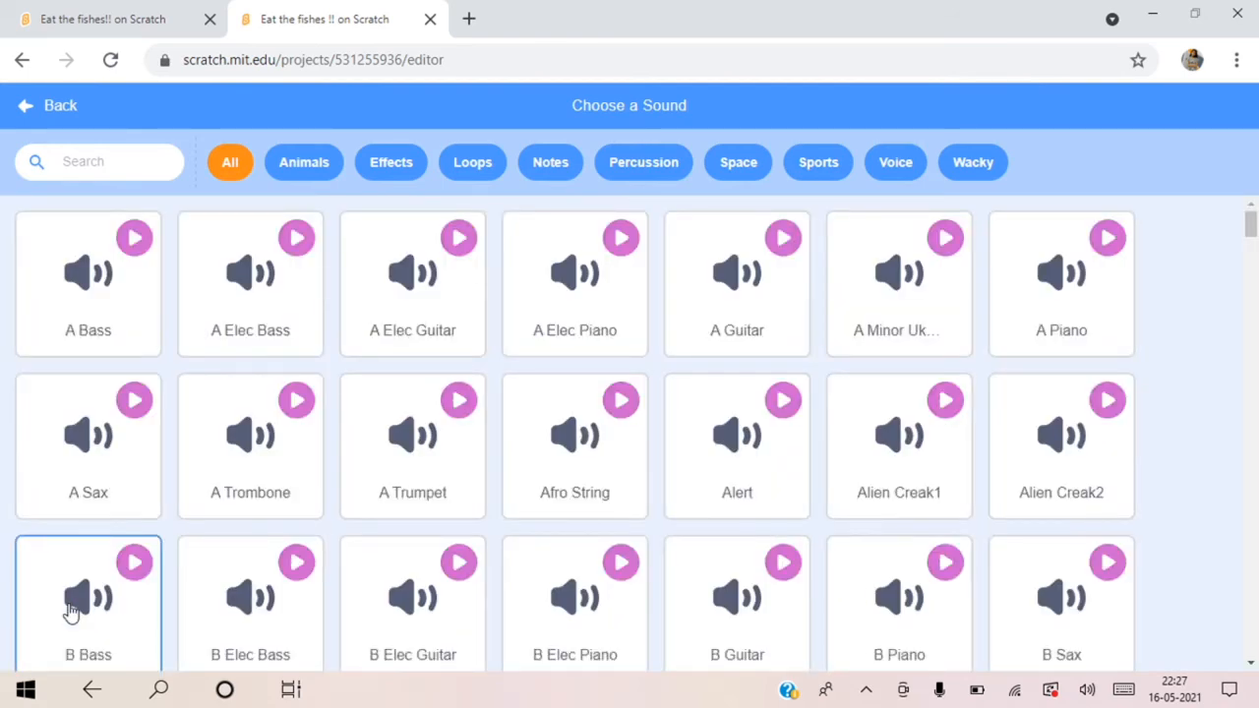
{"action": "mouse_move", "coordinate": [108, 276]}
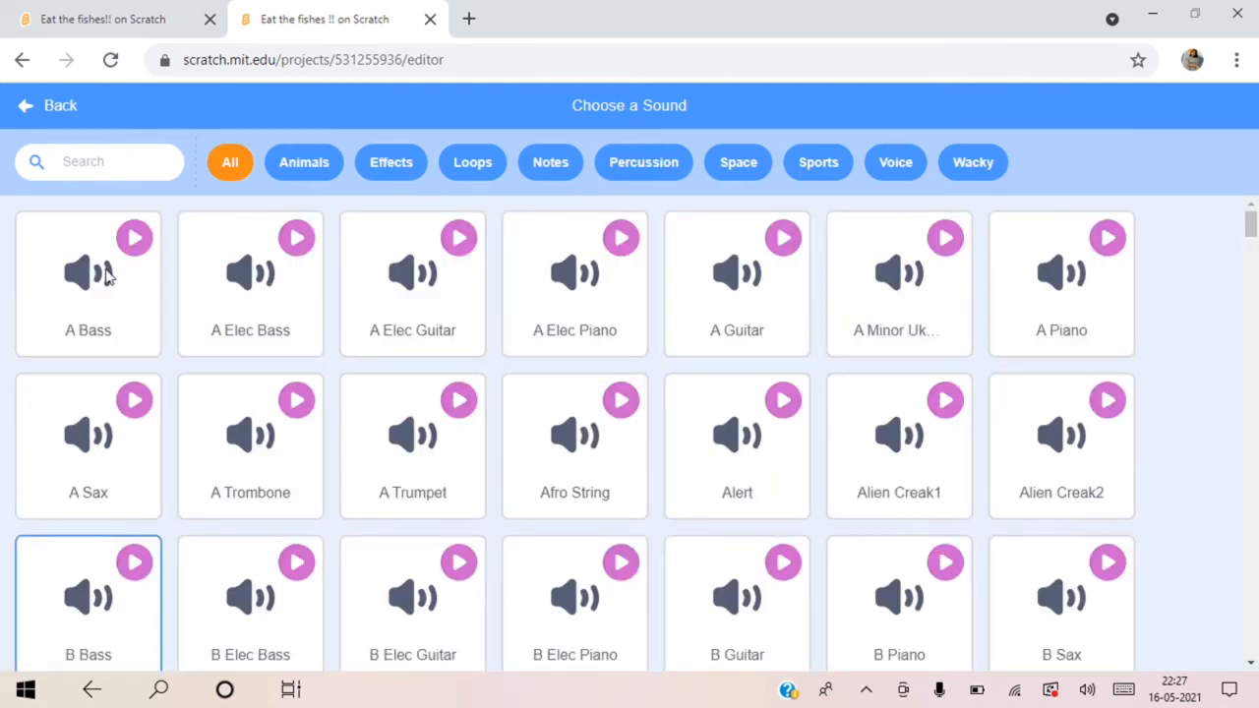
Step: Search the sound library for 'chomp' and add the Chomp sound to the Fish sprite
{"action": "left_click", "coordinate": [98, 162]}
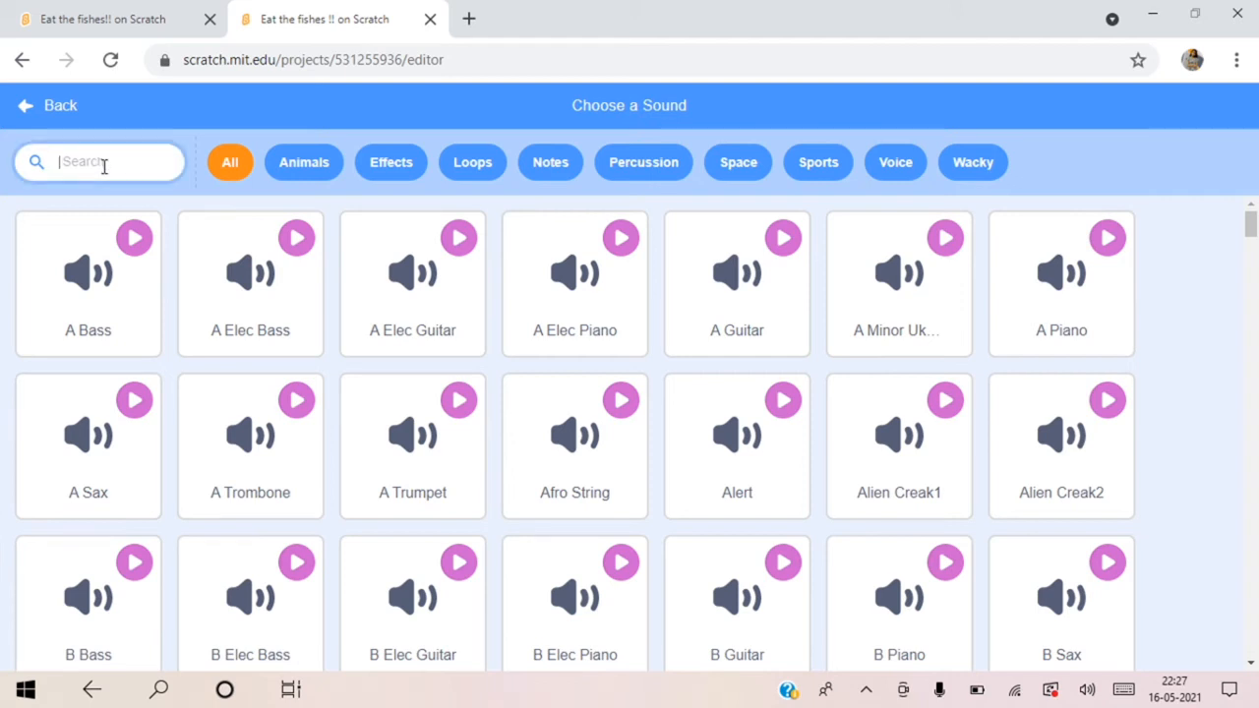
{"action": "type", "text": "comp"}
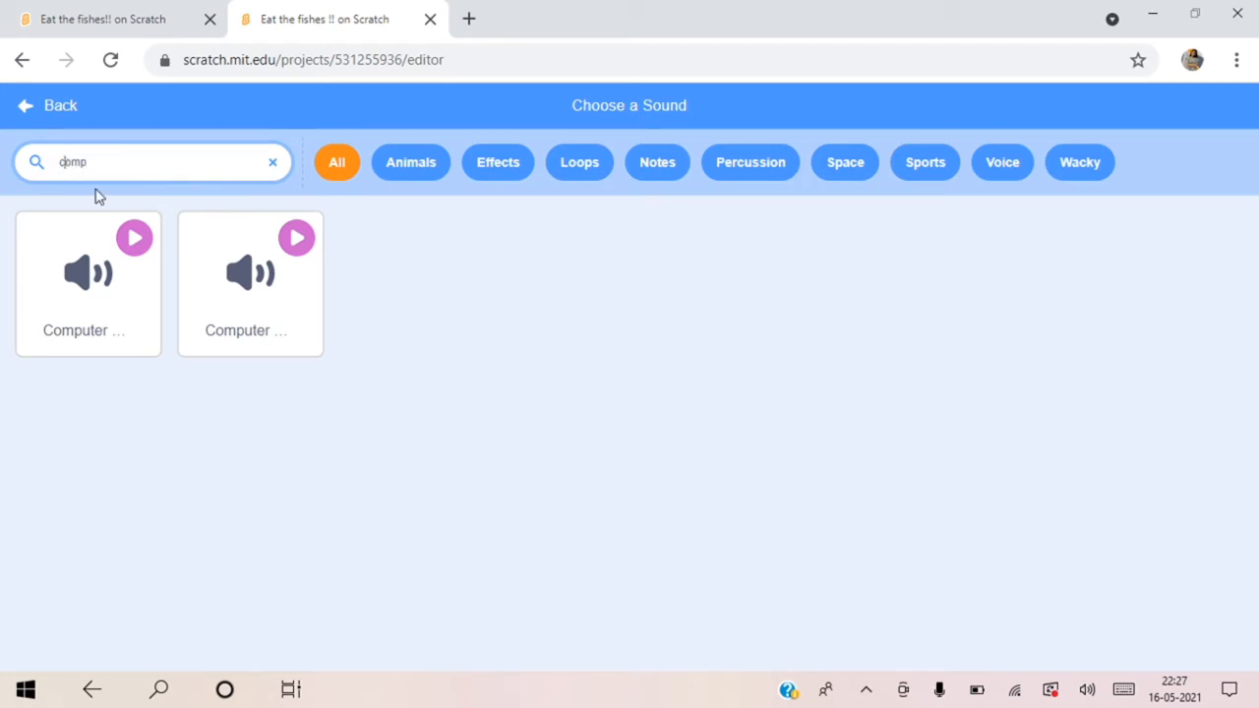
{"action": "type", "text": "chomp"}
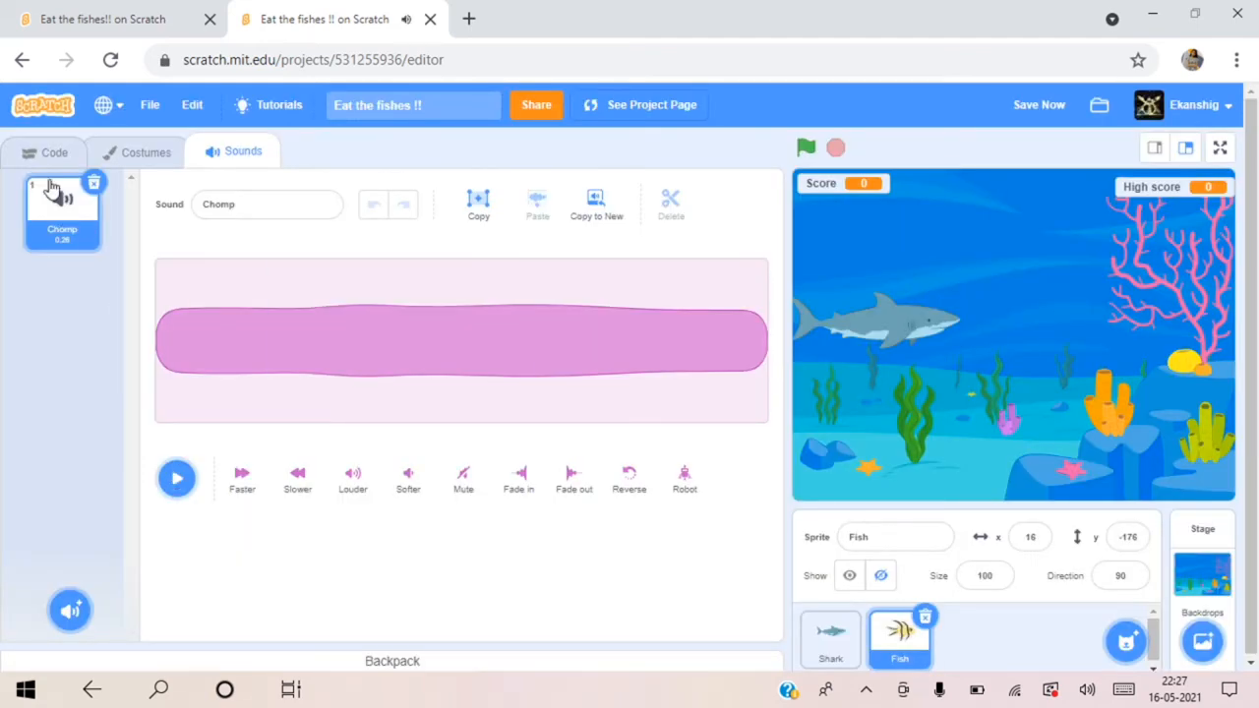
Step: Show the Fish sprite and set its touching-Shark block to play the Chomp sound
{"action": "left_click", "coordinate": [53, 154]}
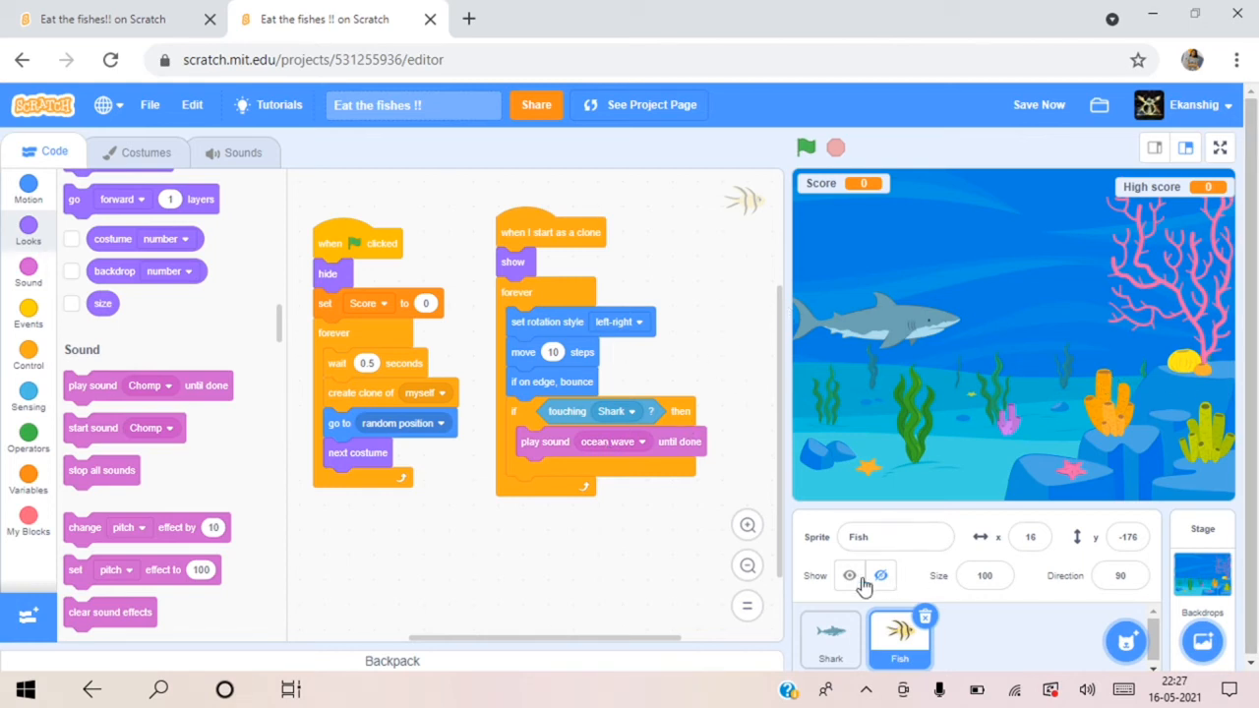
{"action": "left_click", "coordinate": [850, 574]}
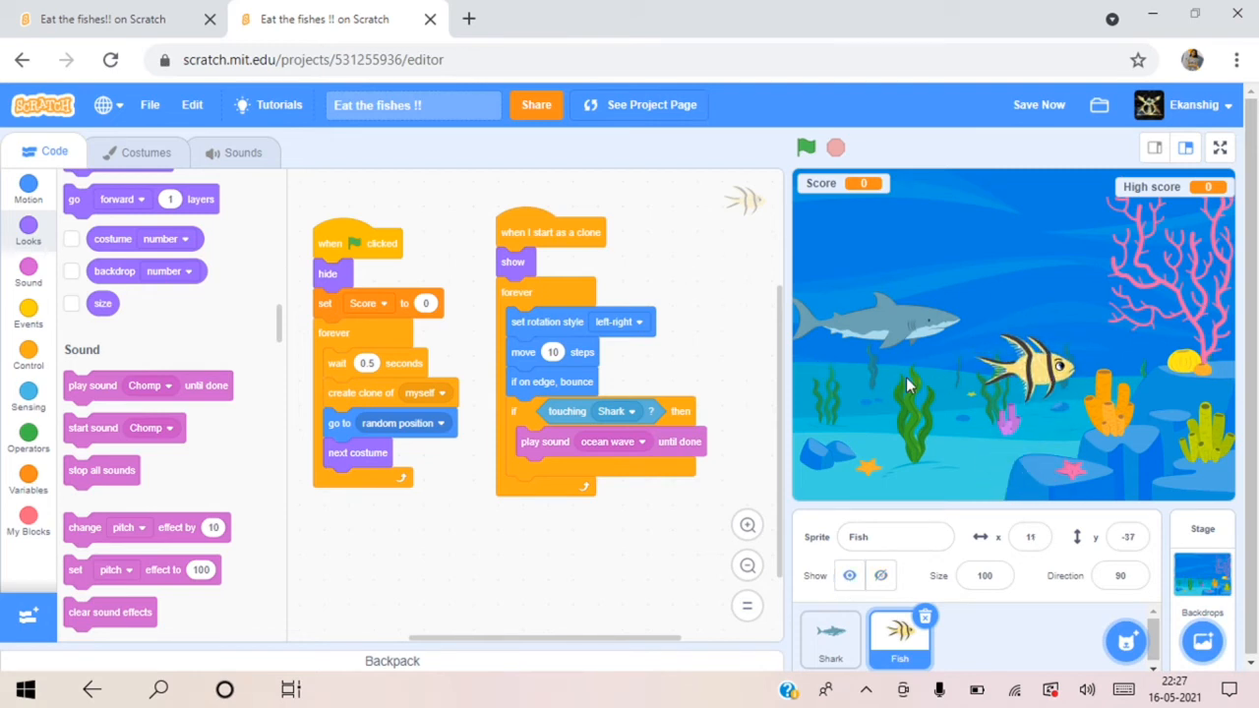
{"action": "mouse_move", "coordinate": [1019, 495]}
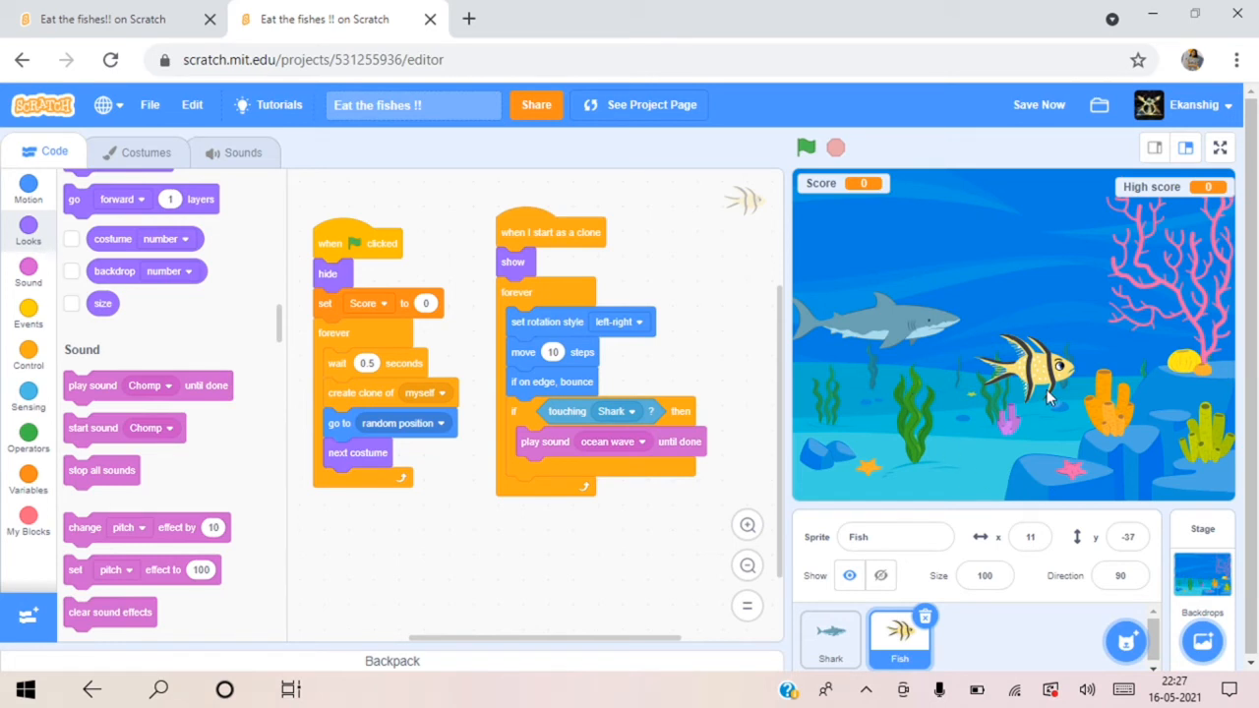
{"action": "mouse_move", "coordinate": [1023, 417]}
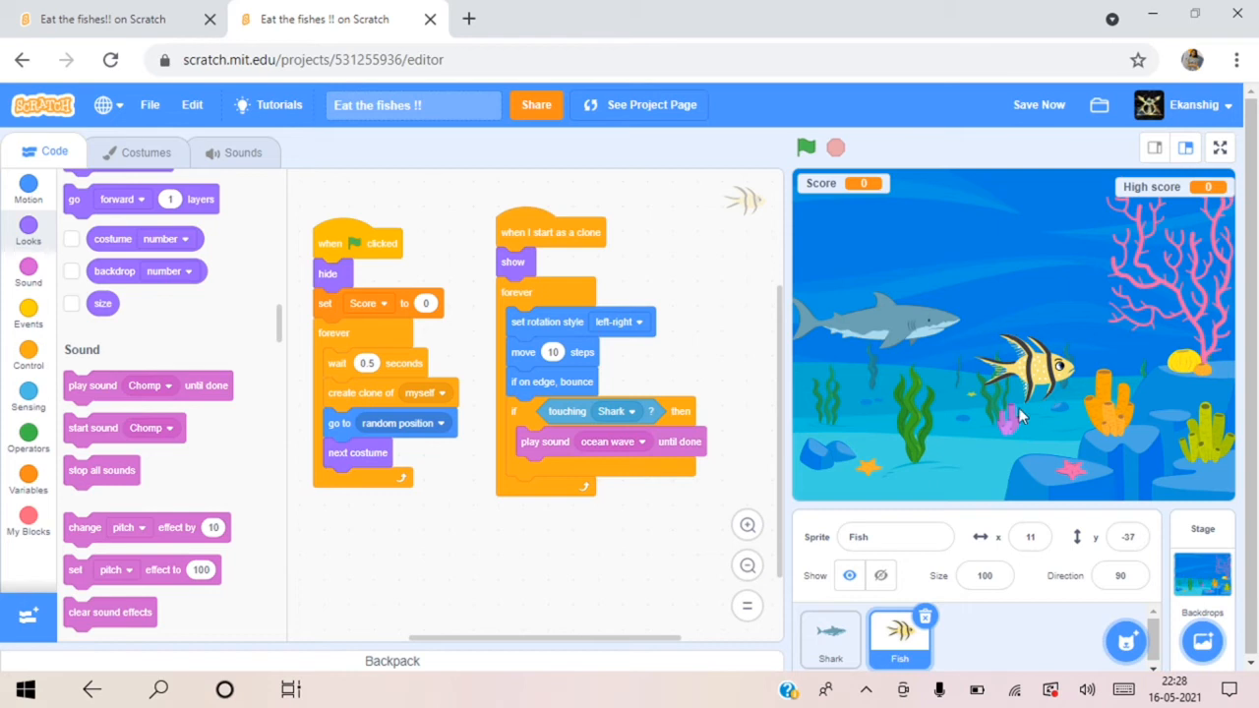
{"action": "left_click", "coordinate": [614, 440]}
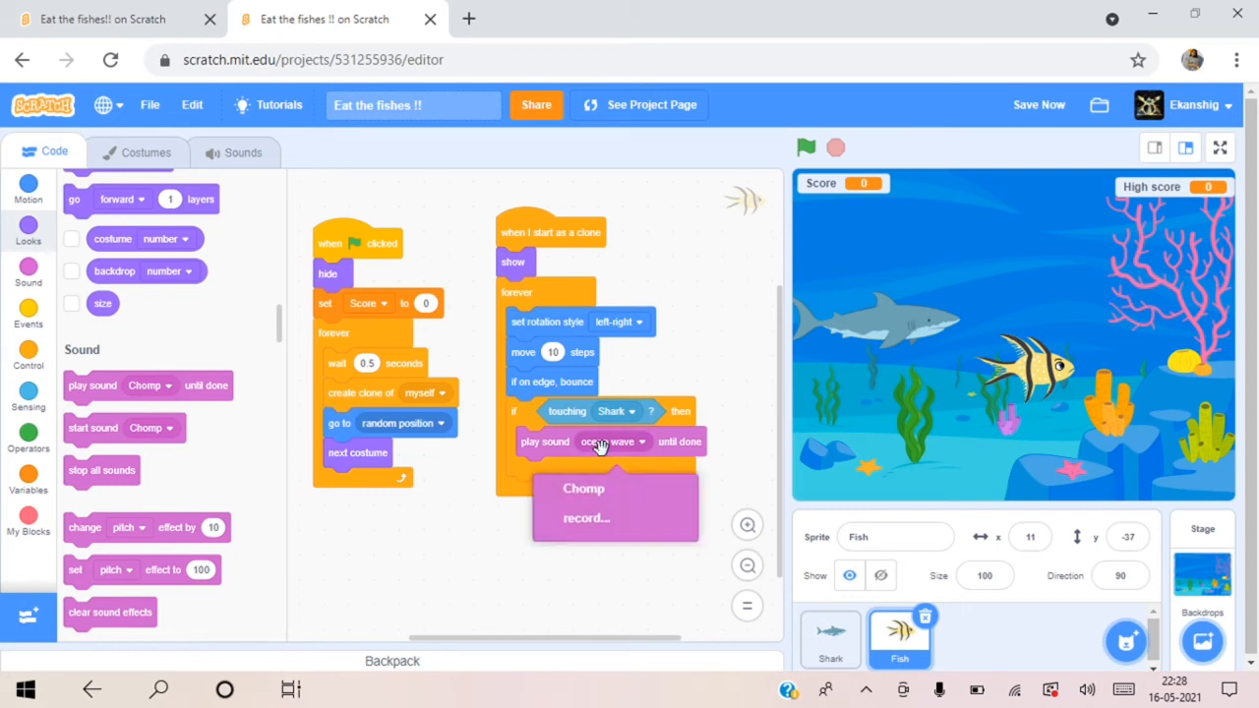
{"action": "left_click", "coordinate": [583, 488]}
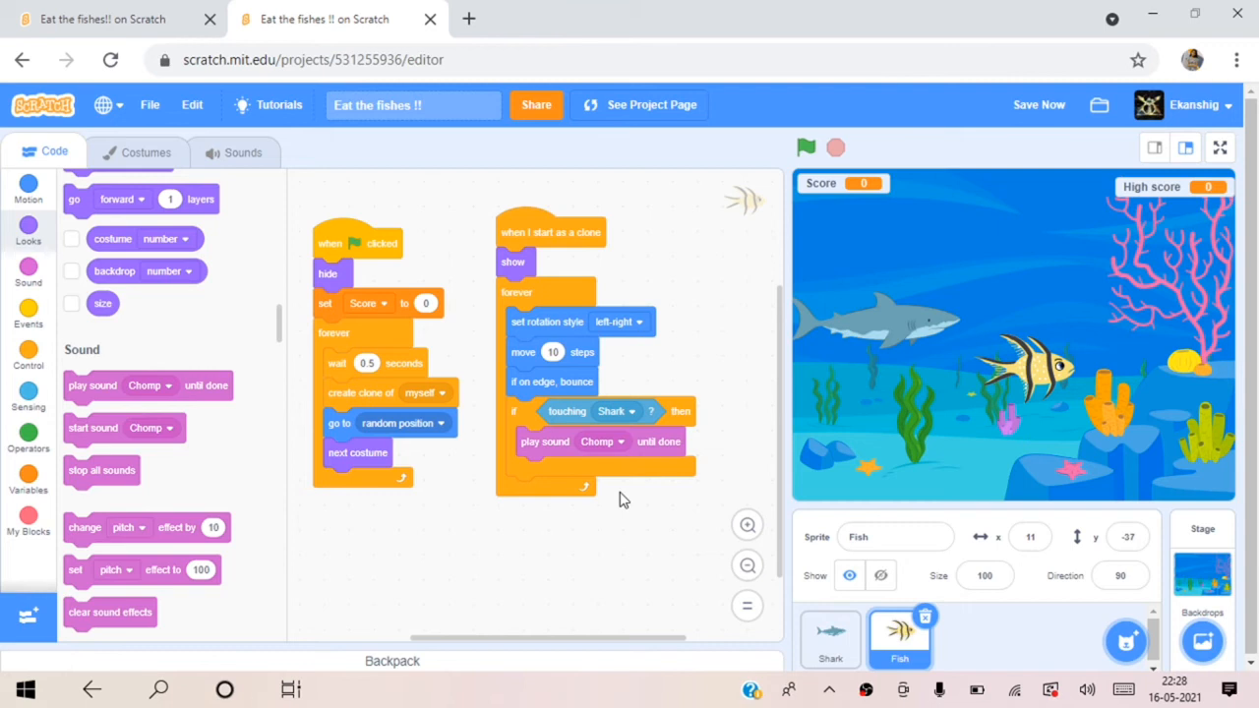
{"action": "mouse_move", "coordinate": [240, 586]}
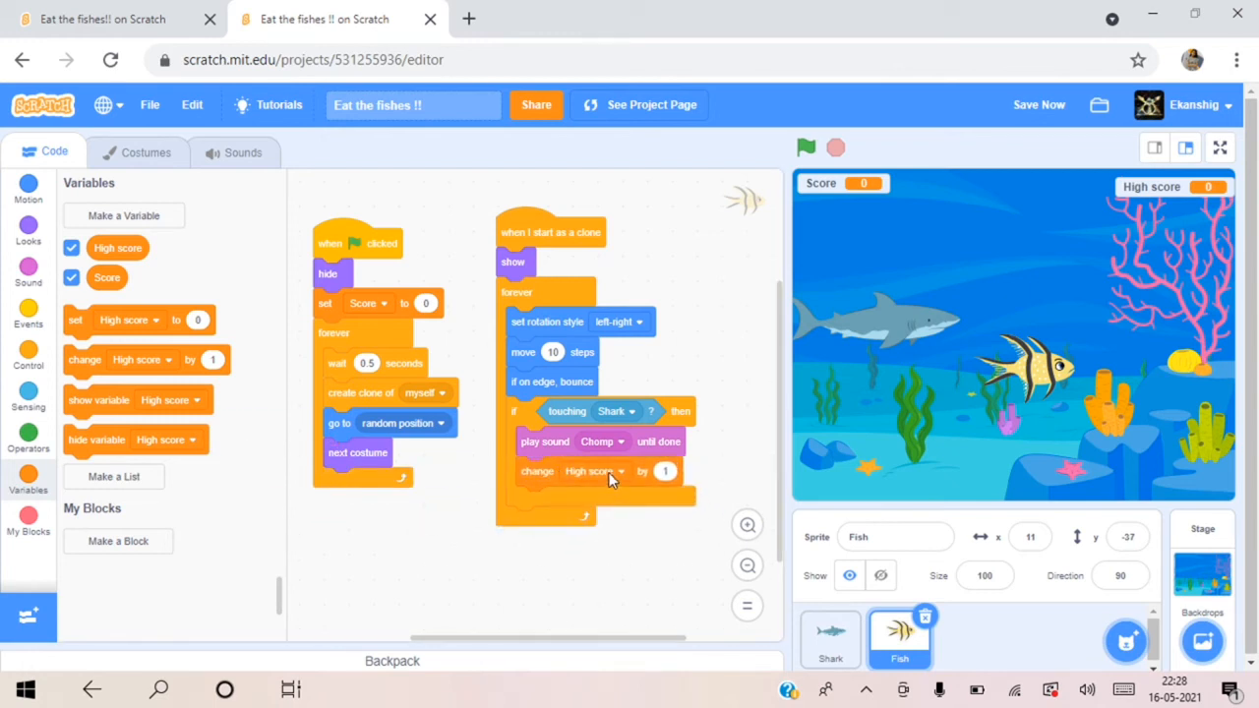
Step: On shark contact change Score by 1 and delete the clone, then stop the game
{"action": "left_click", "coordinate": [594, 472]}
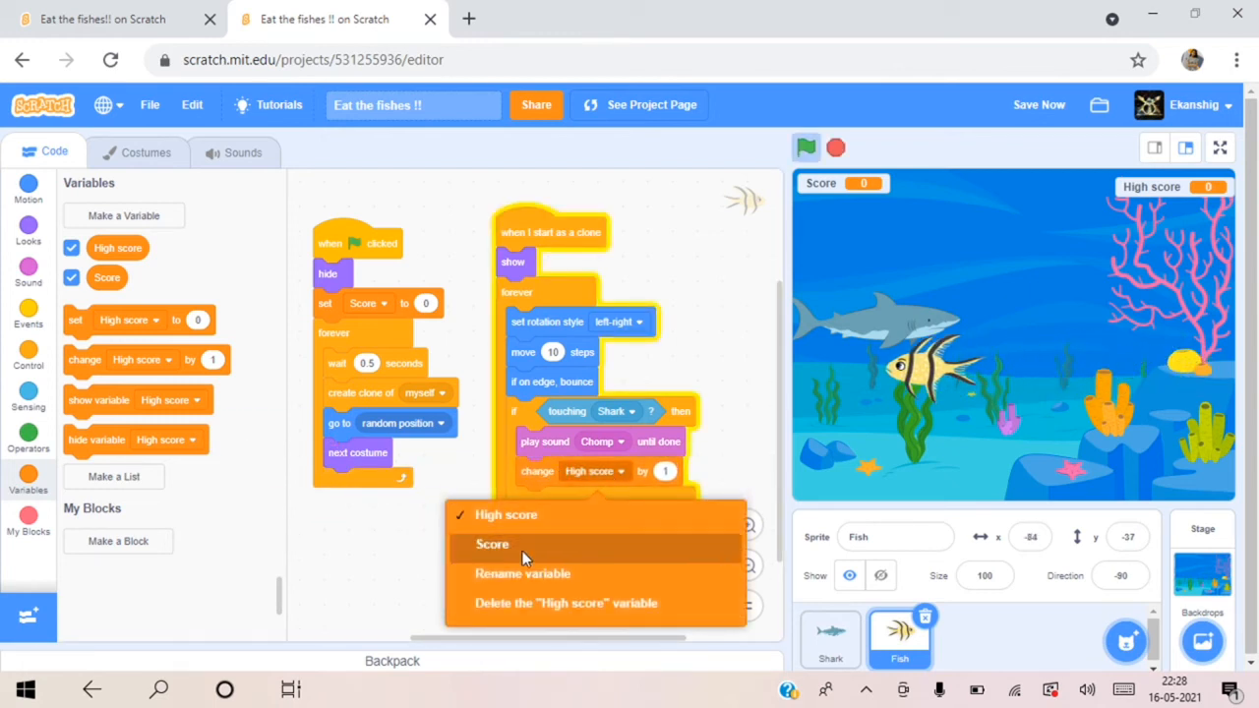
{"action": "left_click", "coordinate": [492, 543]}
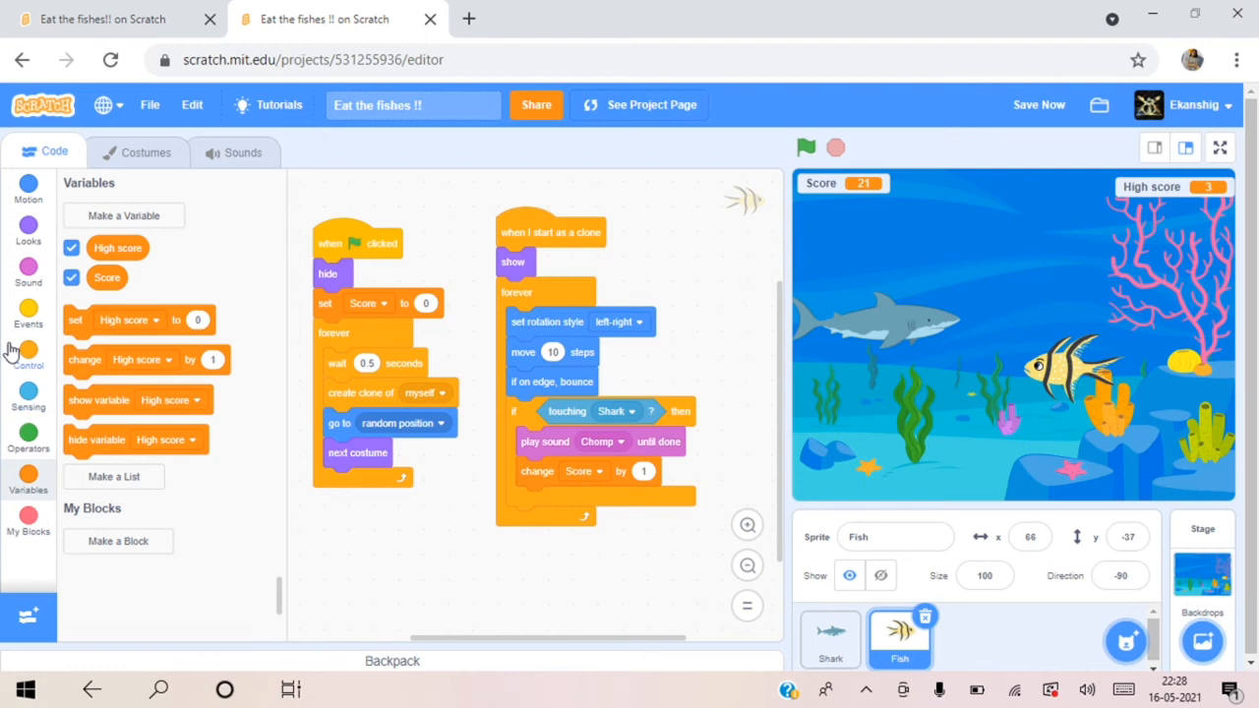
{"action": "left_click", "coordinate": [28, 352]}
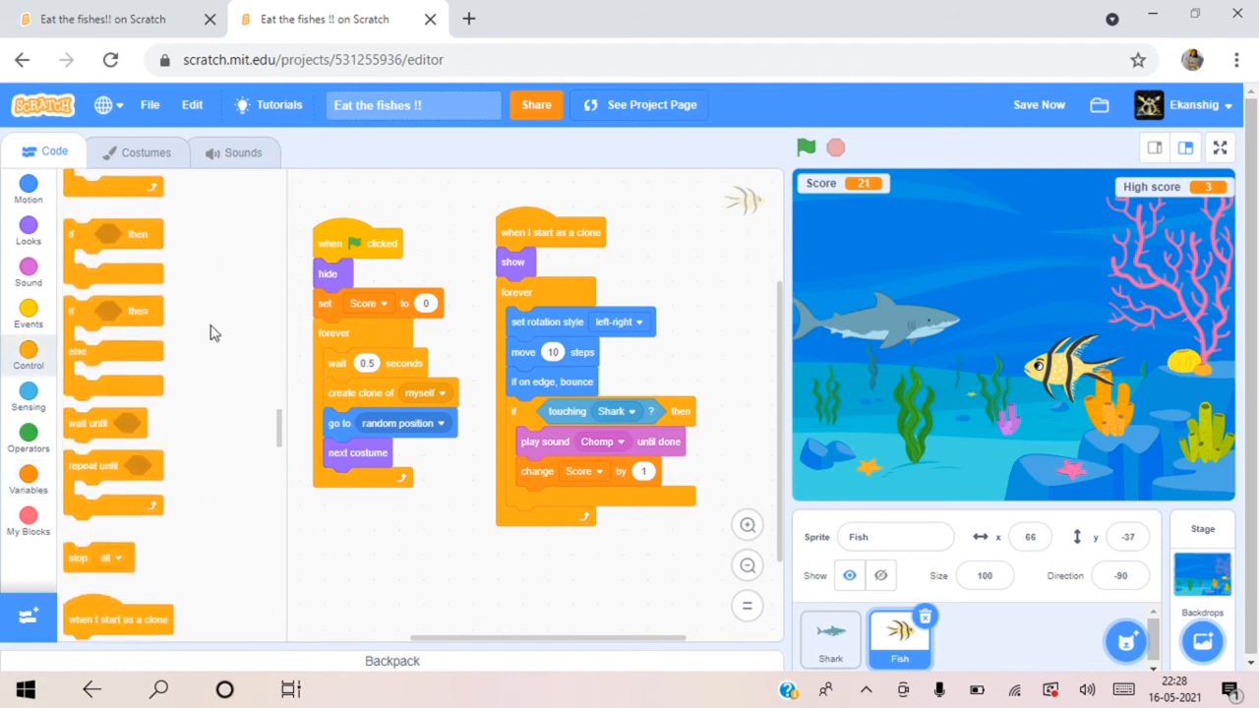
{"action": "scroll", "scroll_direction": "down", "scroll_amount": 3}
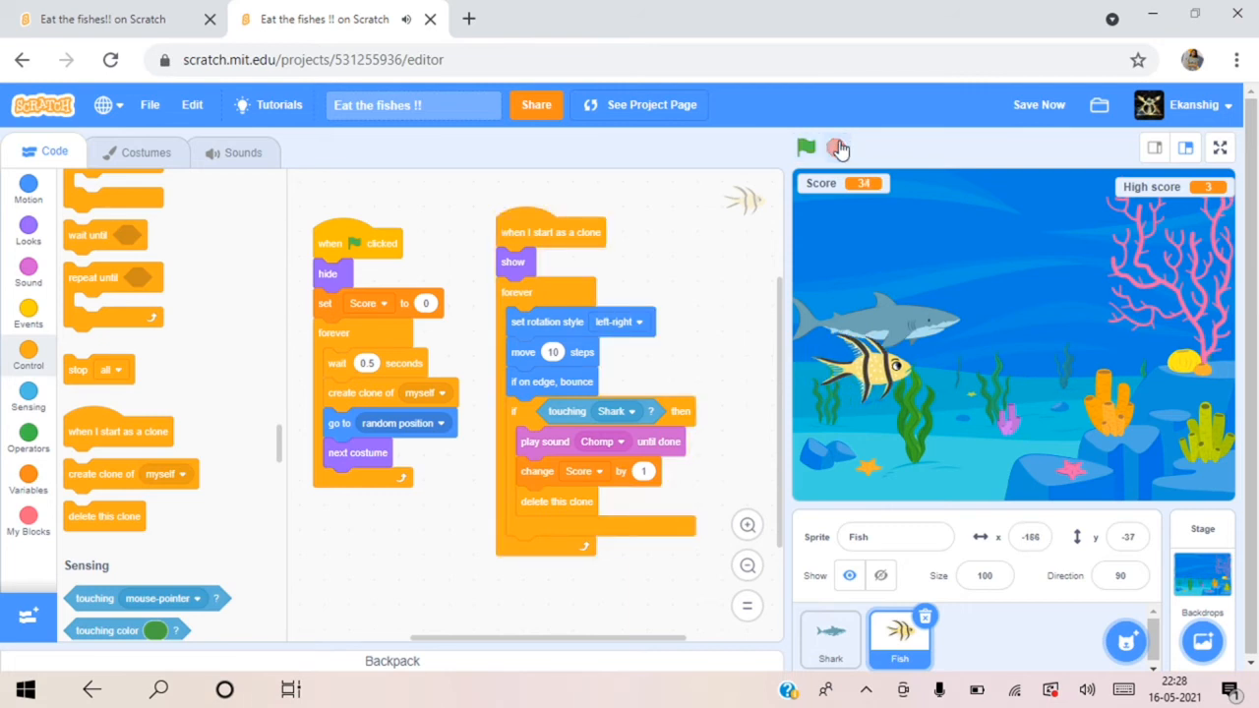
{"action": "left_click", "coordinate": [806, 145]}
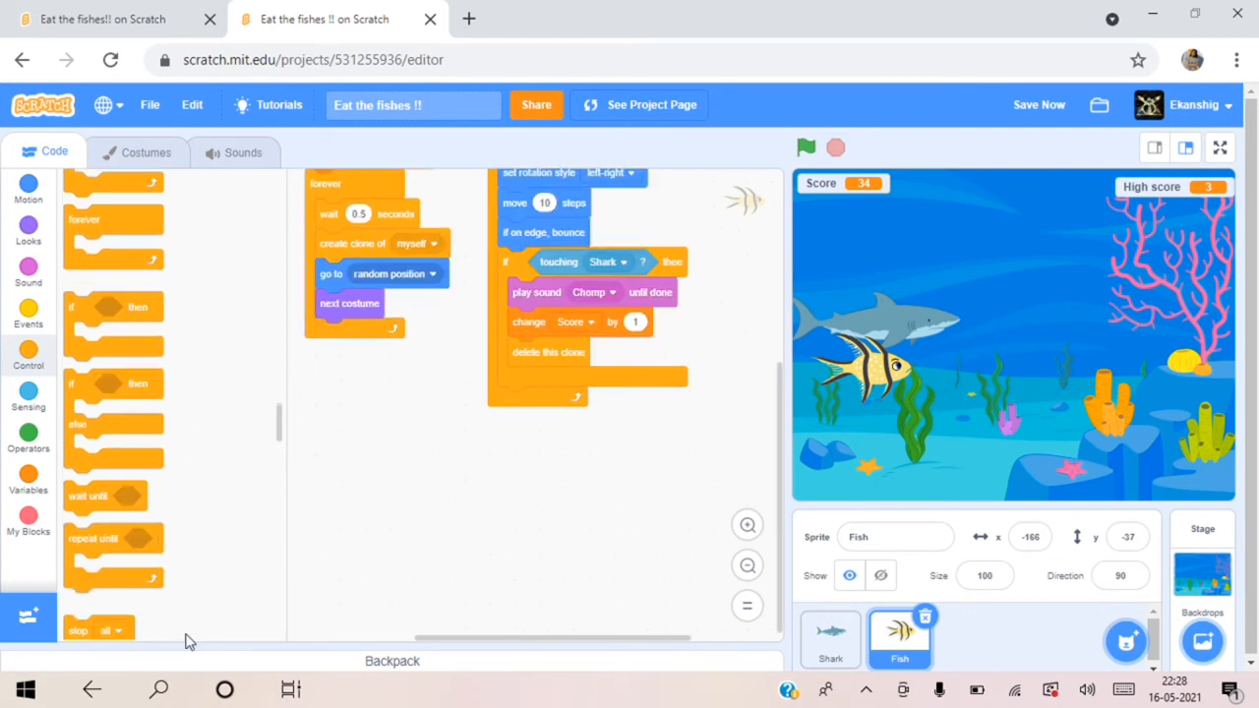
Step: Start a green-flag script with a forever loop holding an if check
{"action": "left_click", "coordinate": [28, 311]}
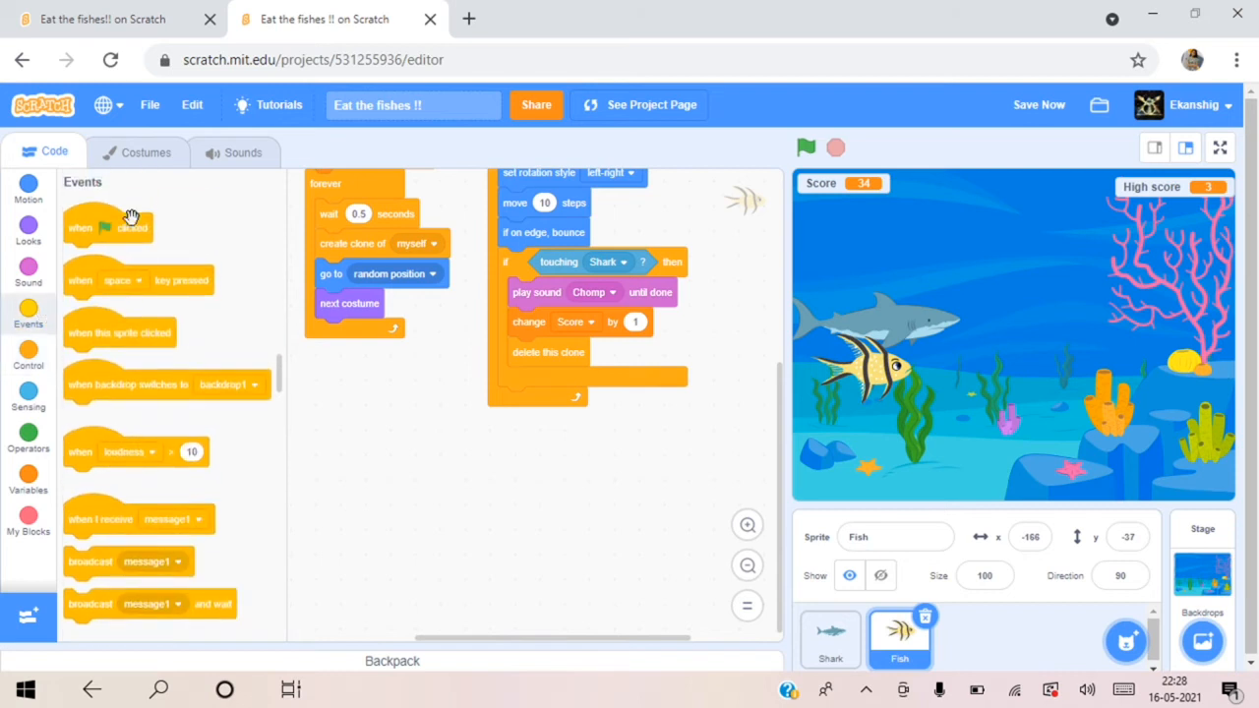
{"action": "left_click_drag", "start_coordinate": [109, 227], "coordinate": [384, 407]}
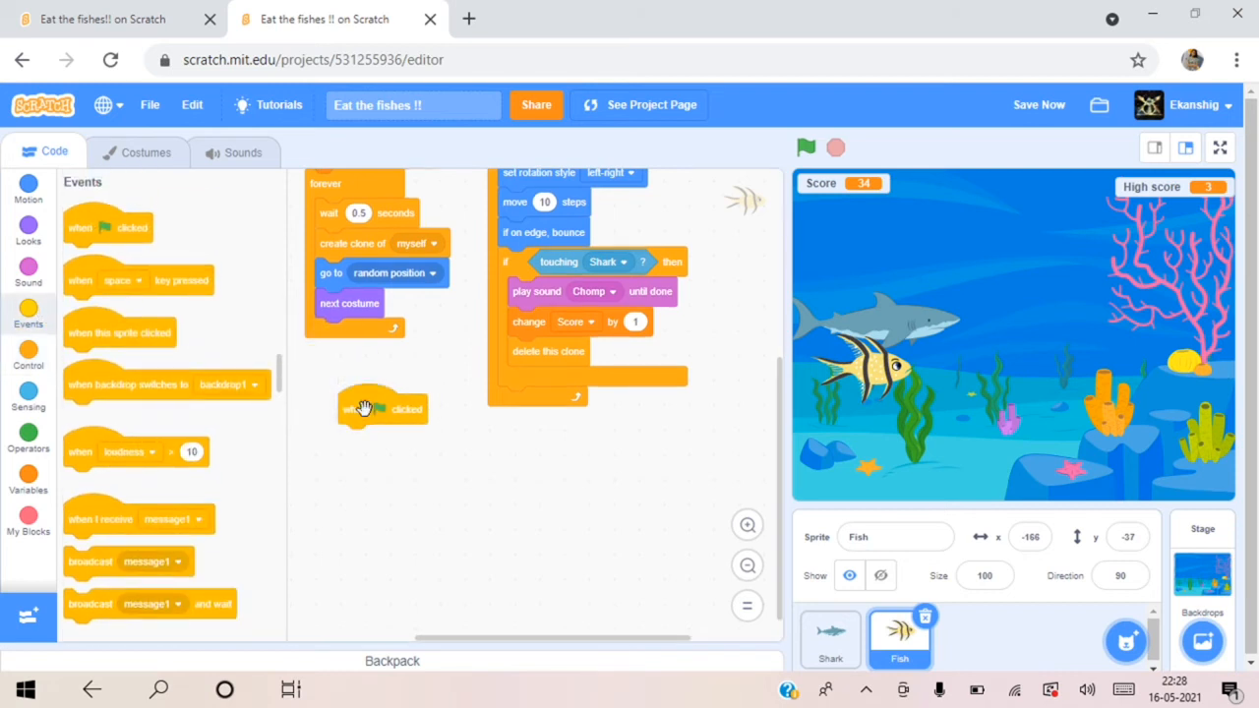
{"action": "left_click", "coordinate": [28, 352]}
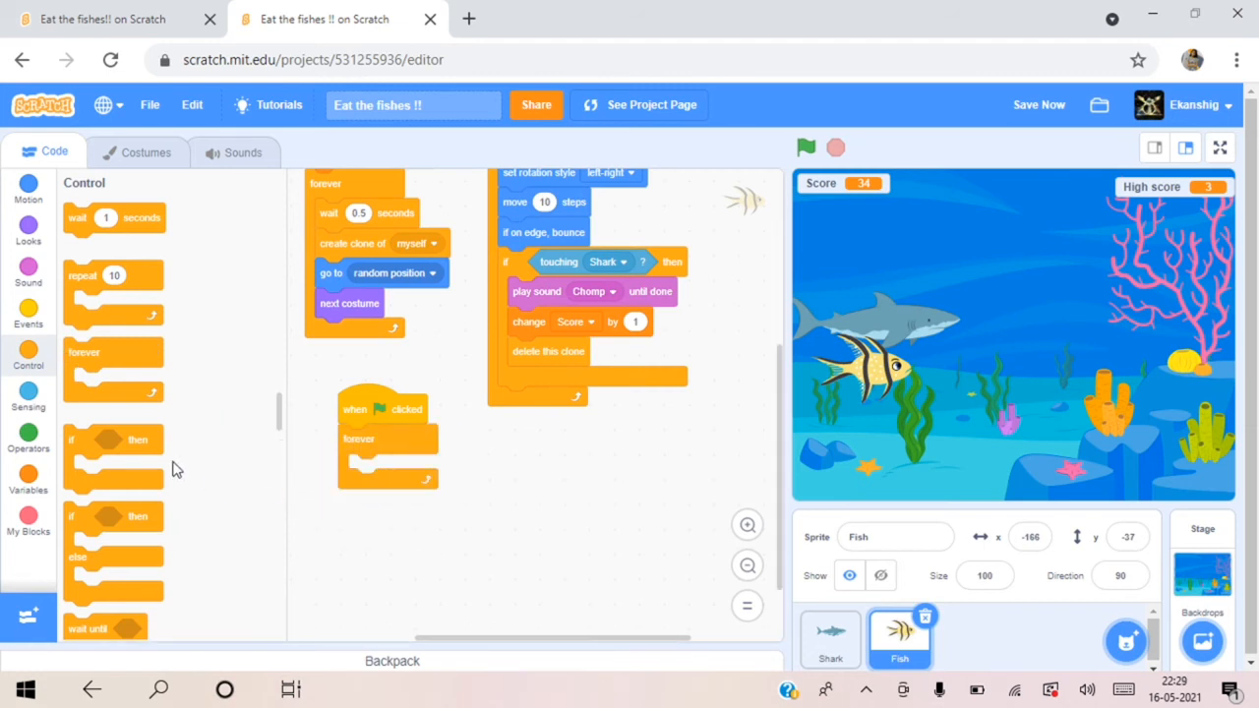
{"action": "left_click_drag", "start_coordinate": [114, 456], "coordinate": [394, 468]}
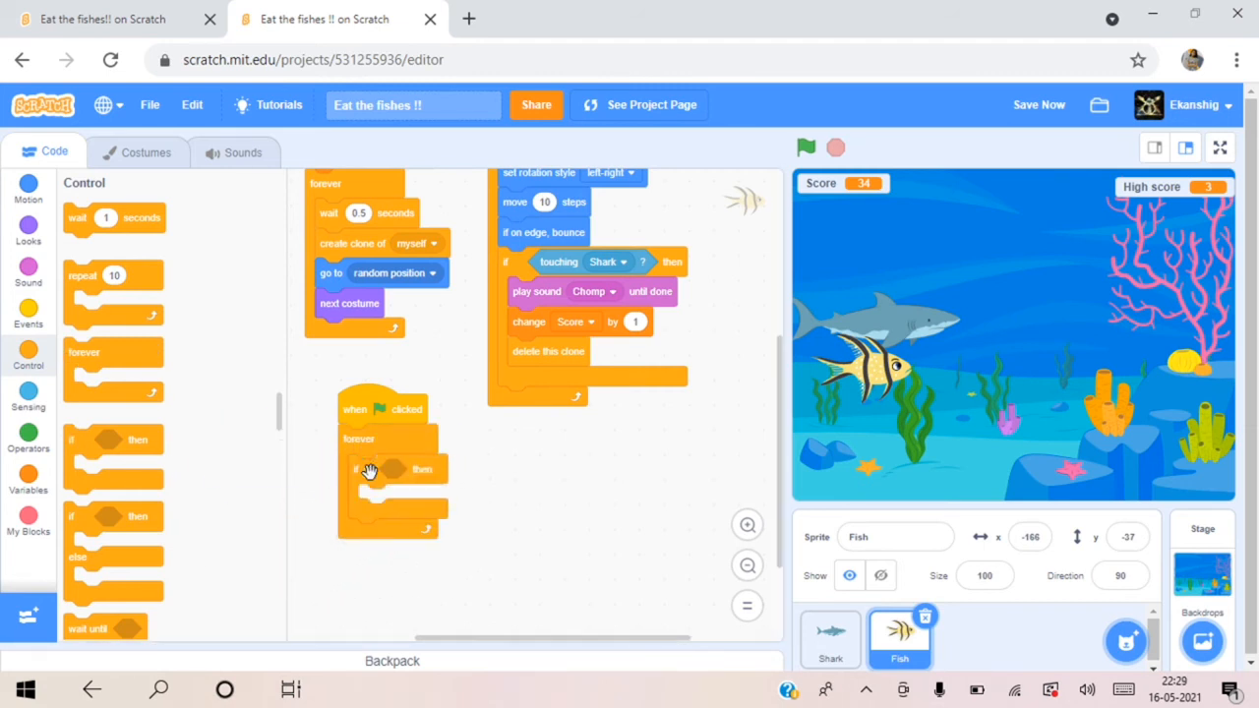
{"action": "left_click", "coordinate": [27, 433]}
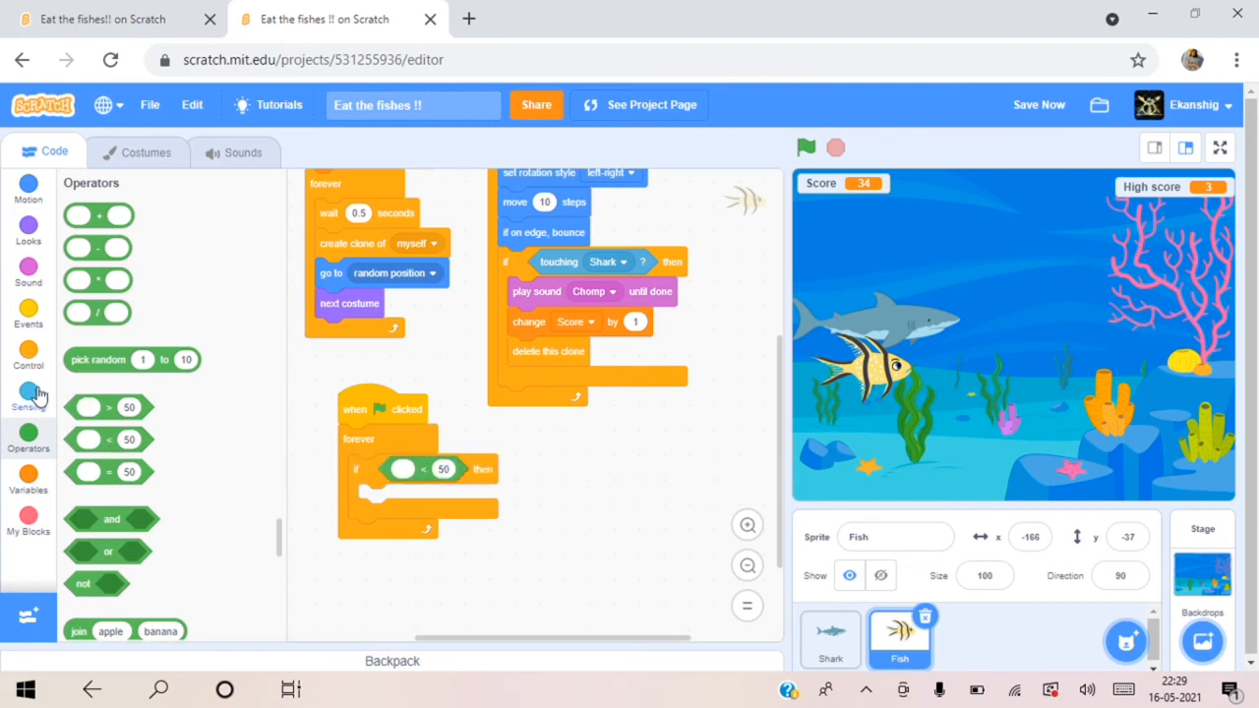
{"action": "mouse_move", "coordinate": [4, 535]}
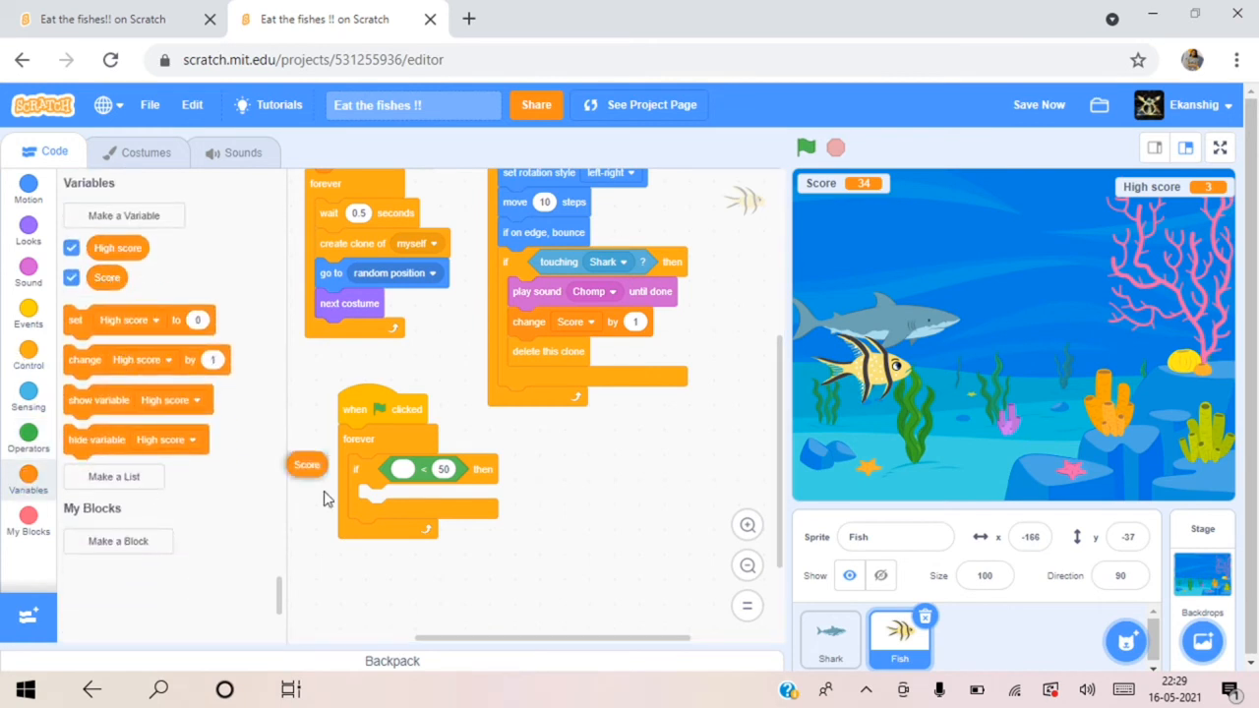
Step: Compare Score > High score, set High score to Score, and run the game to test it
{"action": "left_click_drag", "start_coordinate": [306, 464], "coordinate": [403, 470]}
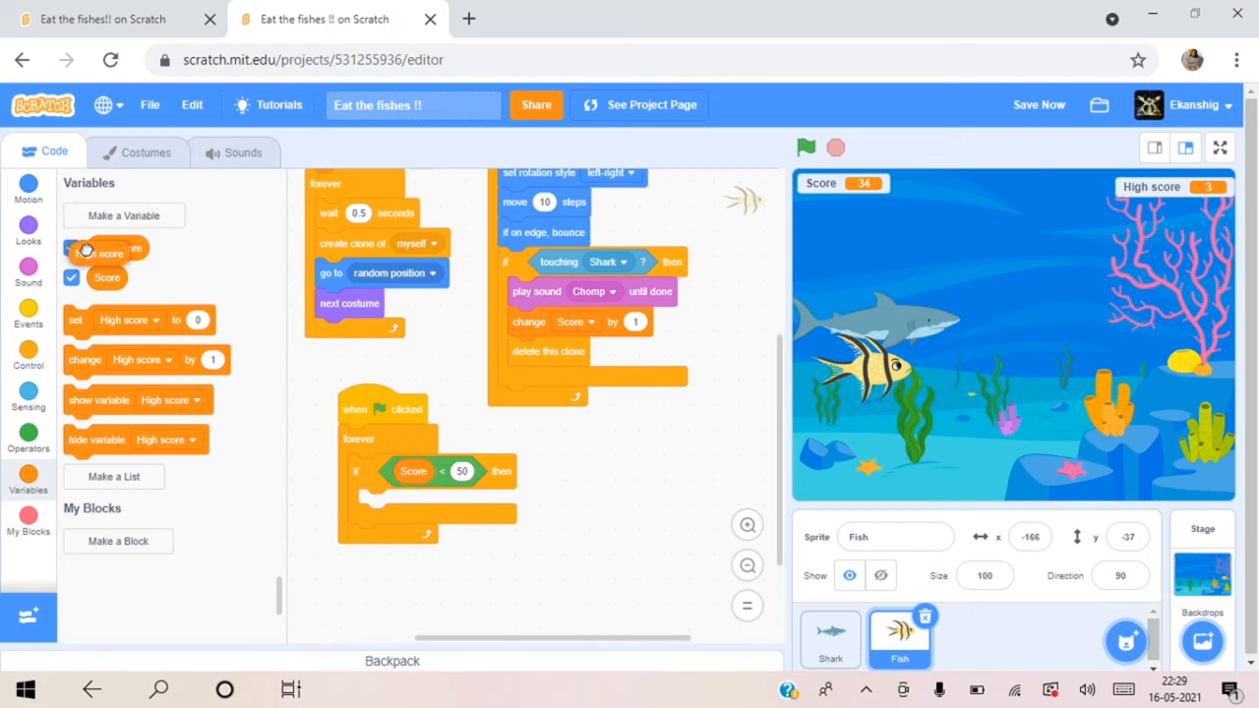
{"action": "left_click", "coordinate": [71, 248]}
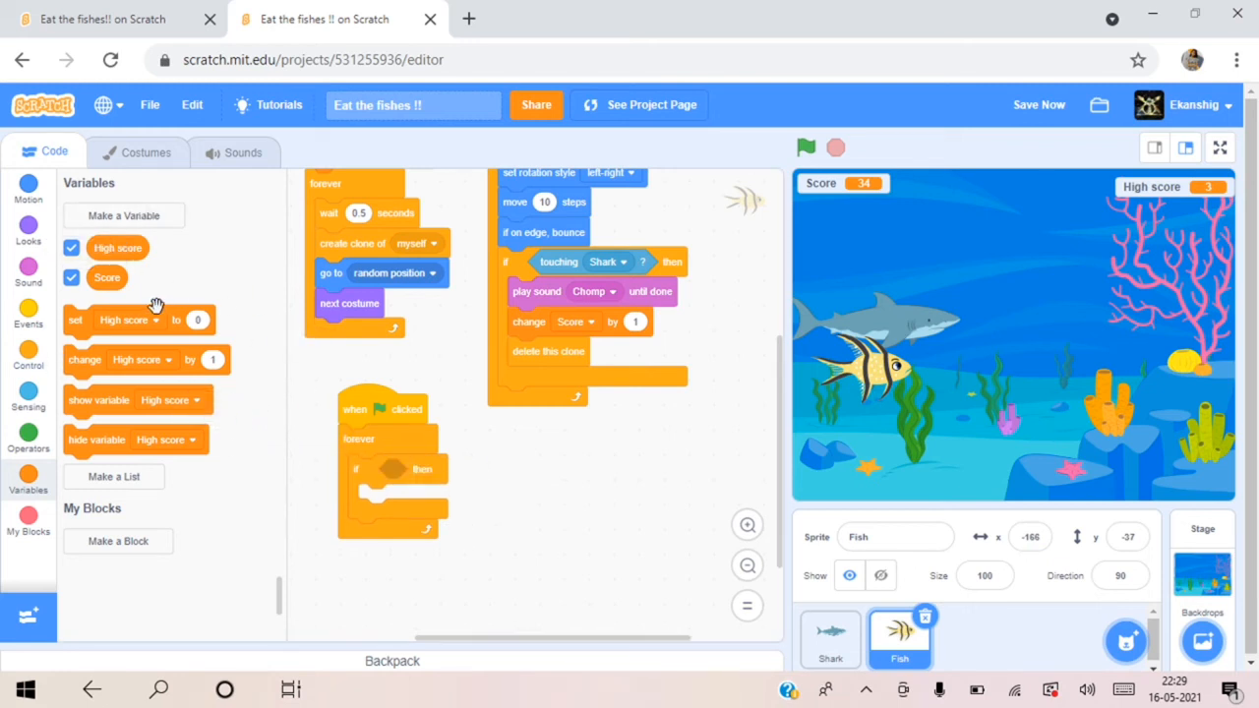
{"action": "left_click", "coordinate": [27, 437]}
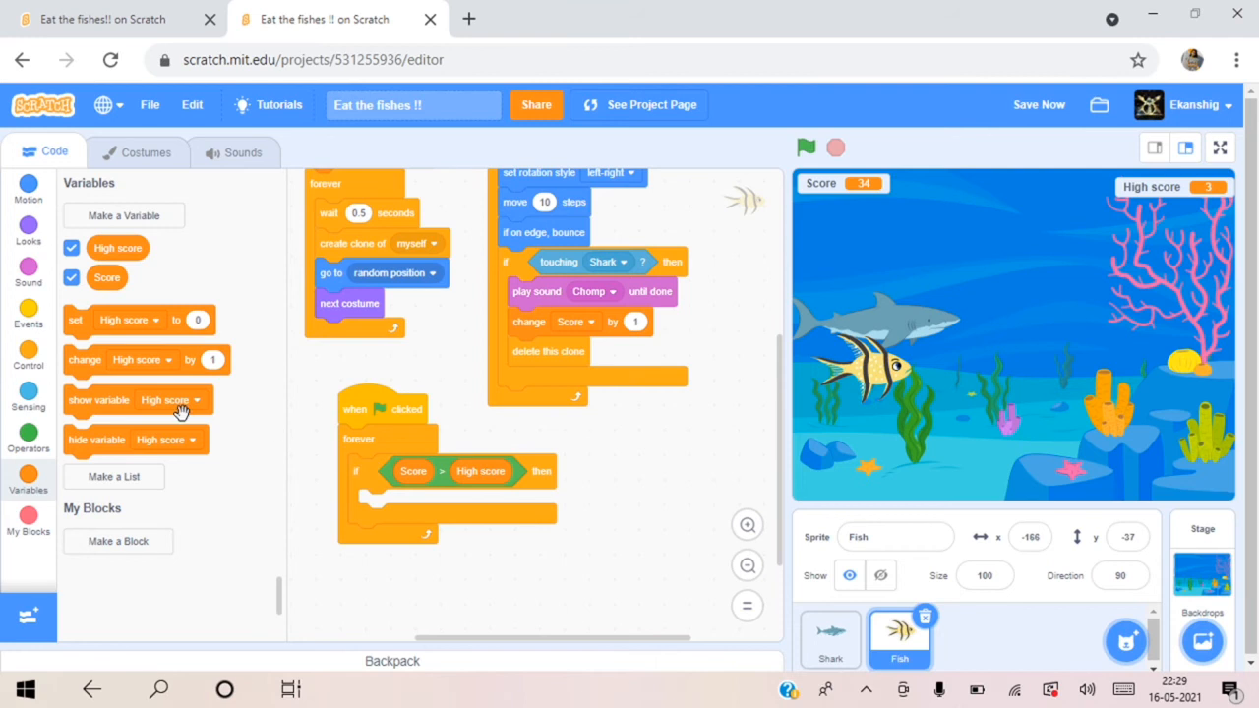
{"action": "mouse_move", "coordinate": [73, 318]}
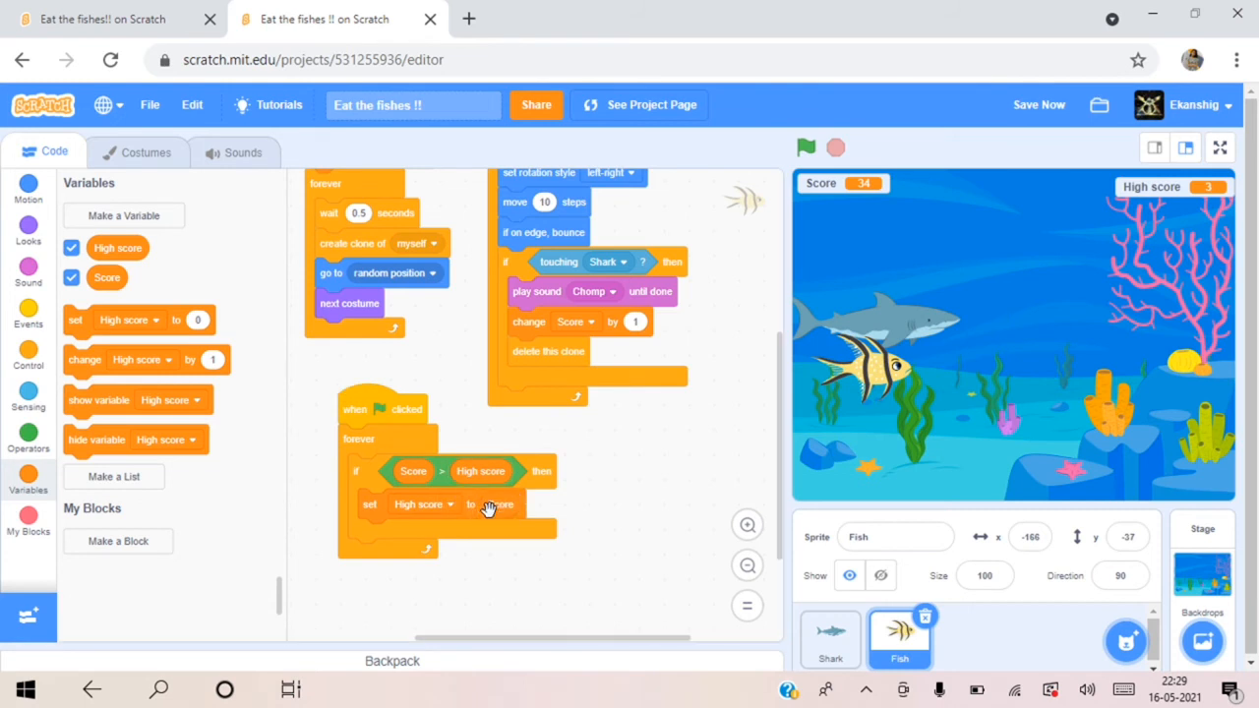
{"action": "left_click", "coordinate": [806, 145]}
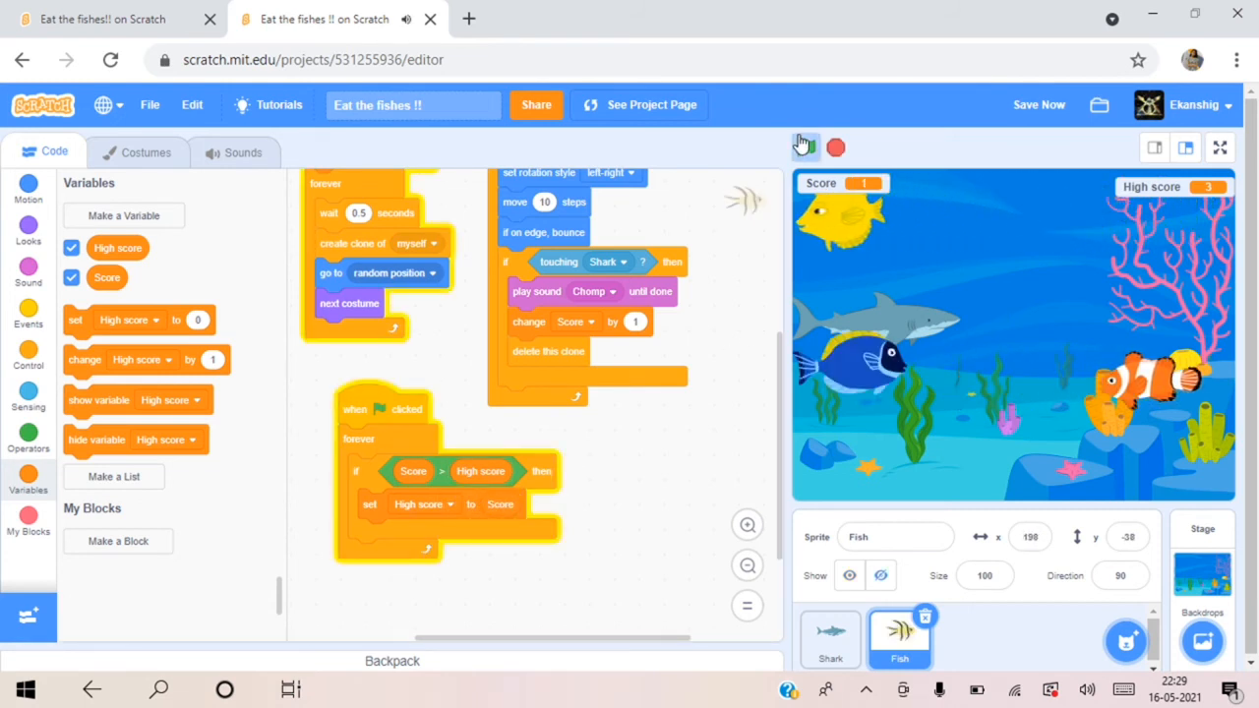
Step: Flip the clownfish costume horizontally so the fish faces the other way, then return to its code
{"action": "left_click", "coordinate": [806, 146]}
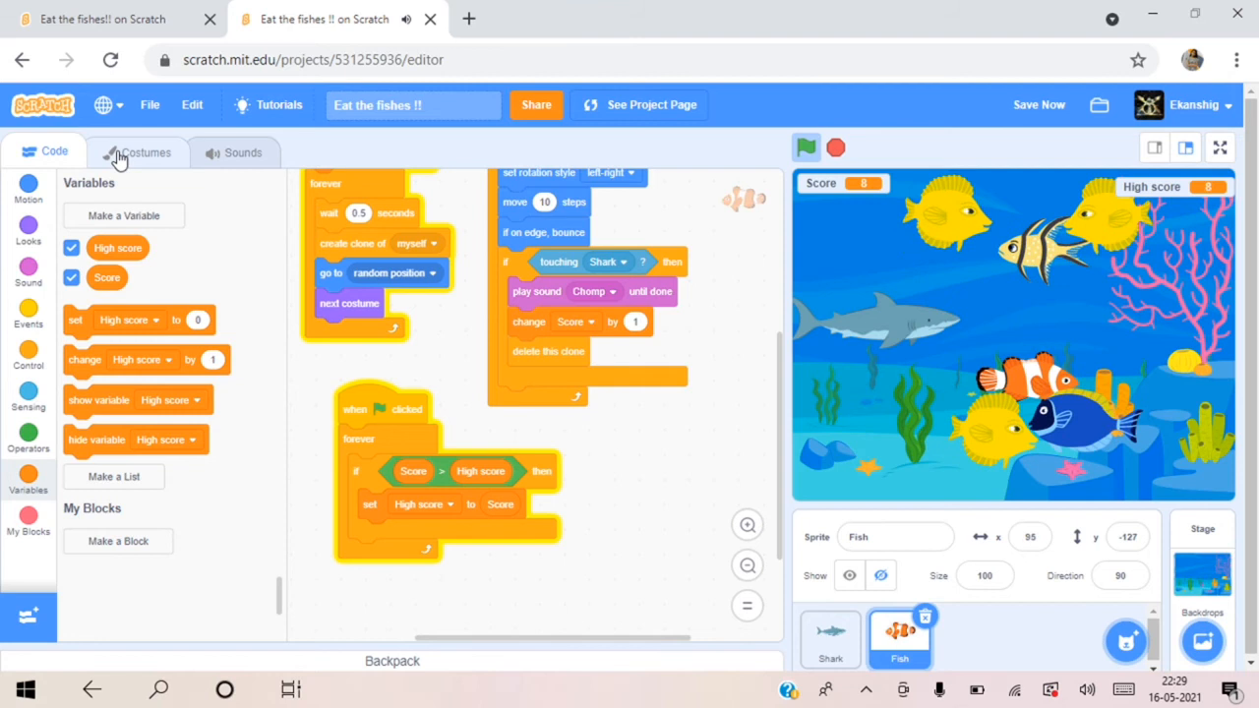
{"action": "left_click", "coordinate": [146, 151]}
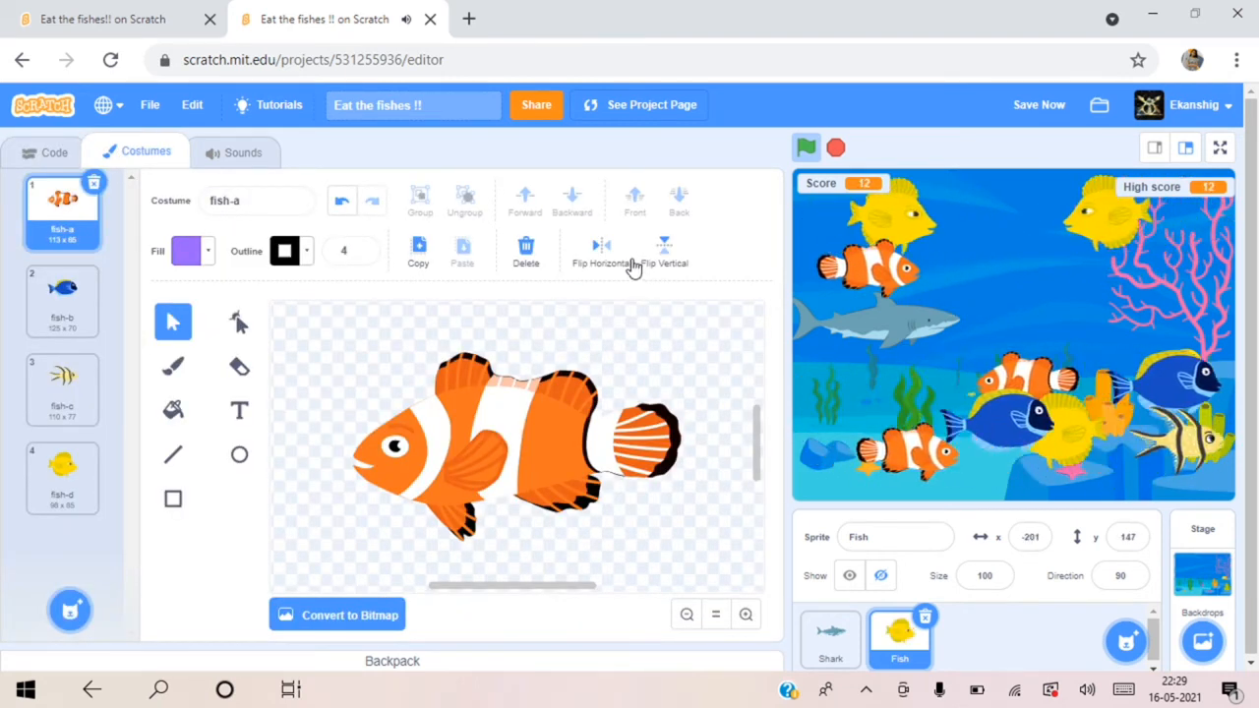
{"action": "left_click", "coordinate": [601, 252]}
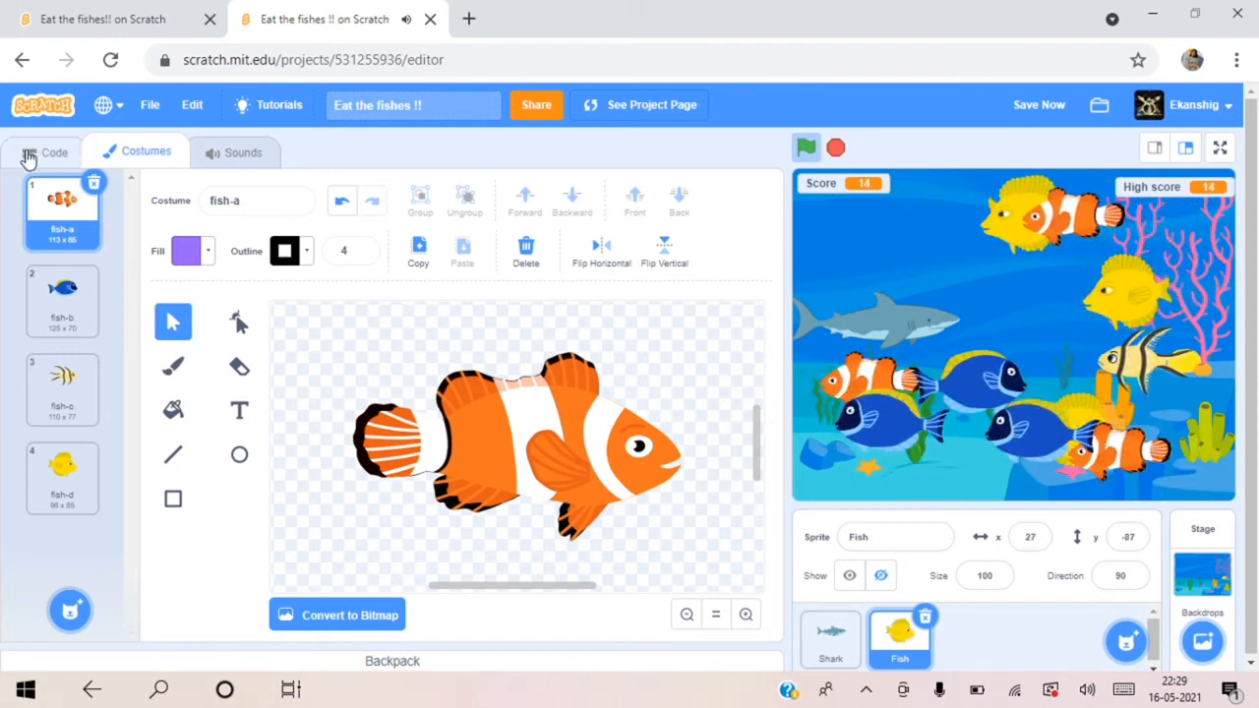
{"action": "left_click", "coordinate": [55, 149]}
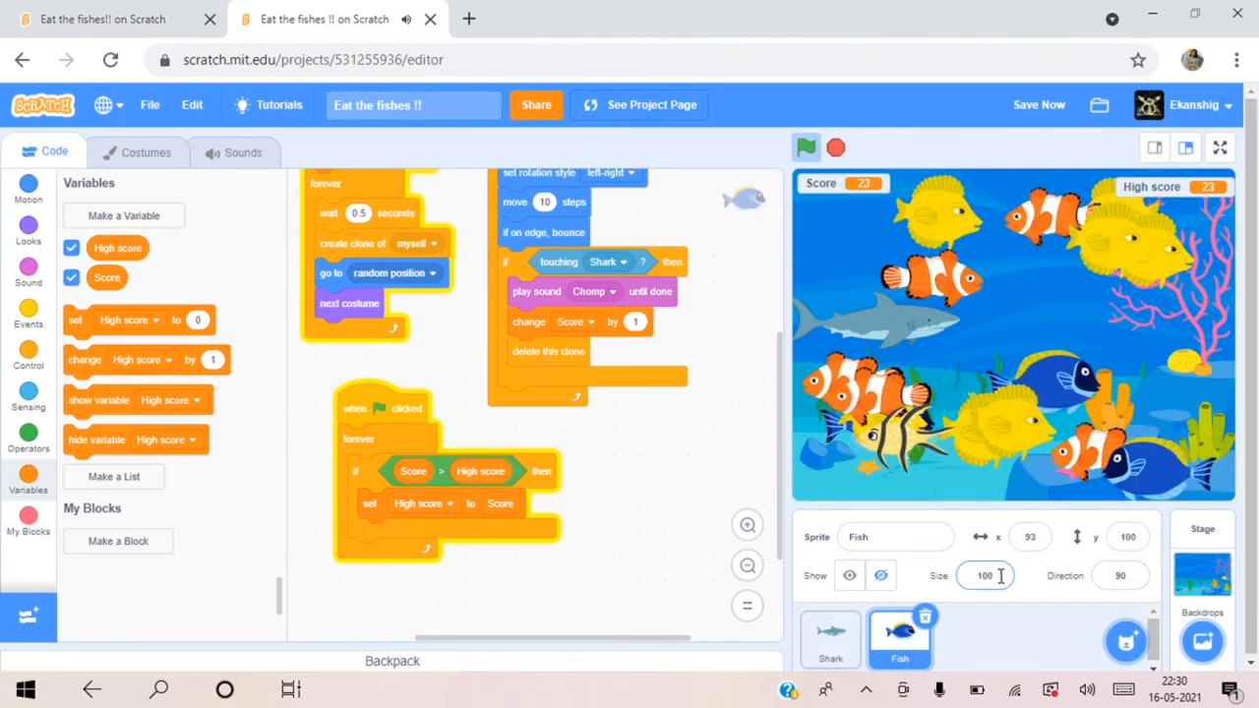
{"action": "type", "text": "17"}
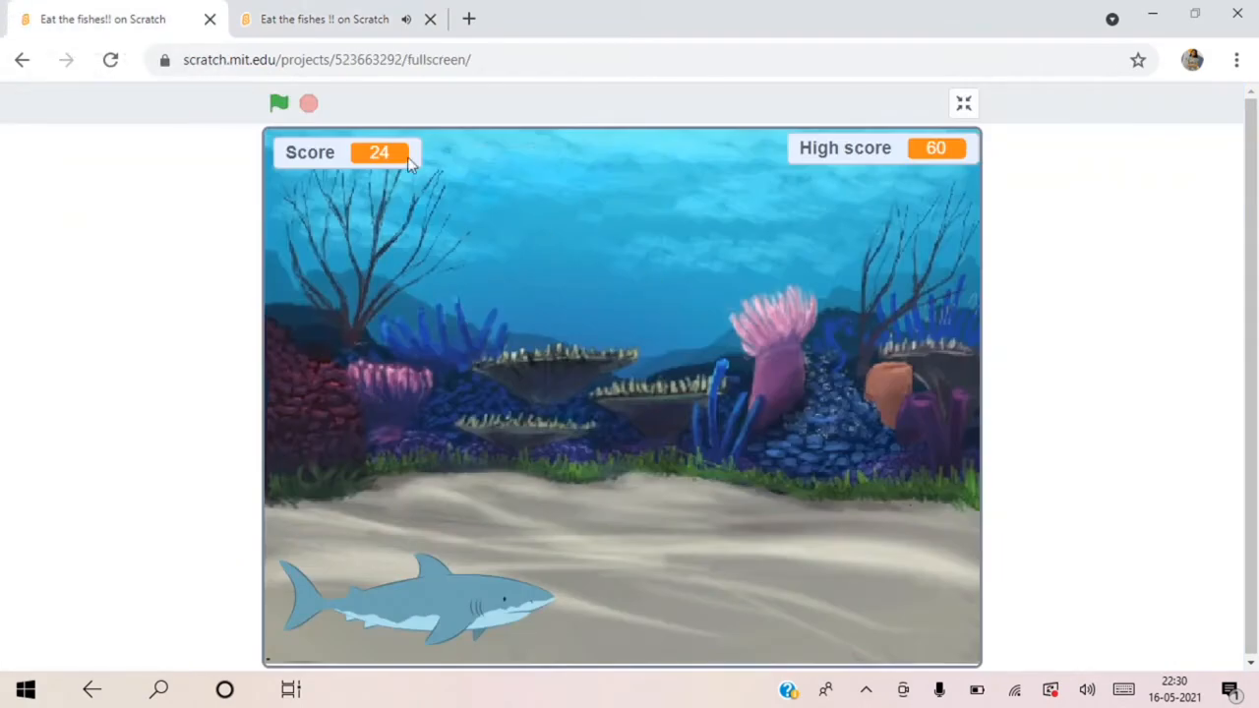
Step: Start a fresh full-screen round with the green flag, then stop it again
{"action": "left_click", "coordinate": [280, 102]}
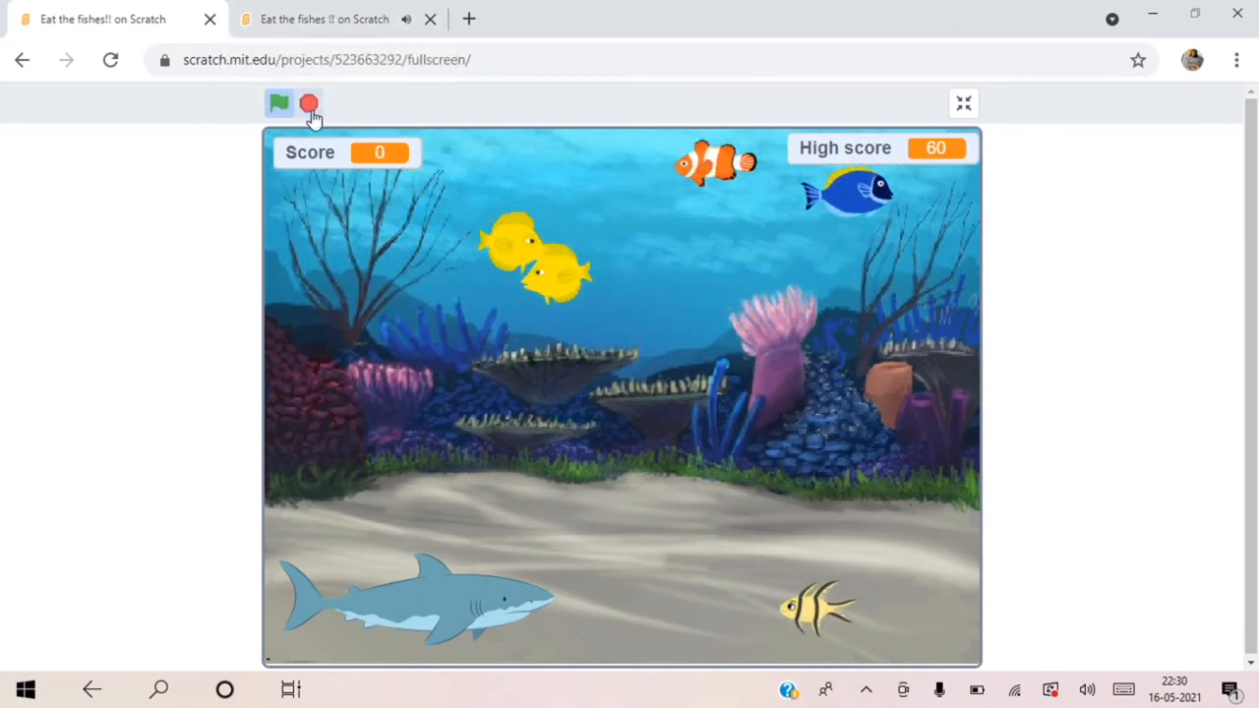
{"action": "left_click", "coordinate": [322, 20]}
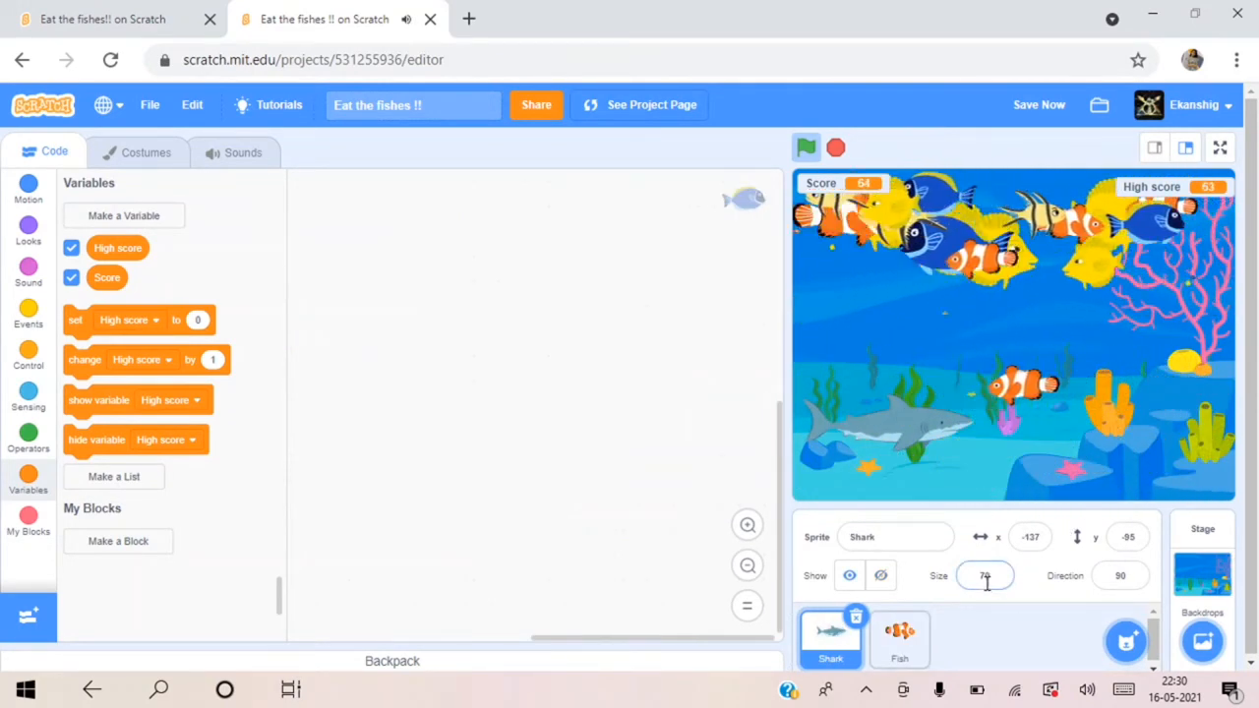
Step: Set the Shark sprite's size to 60 and select the fish sprite
{"action": "left_click", "coordinate": [983, 575]}
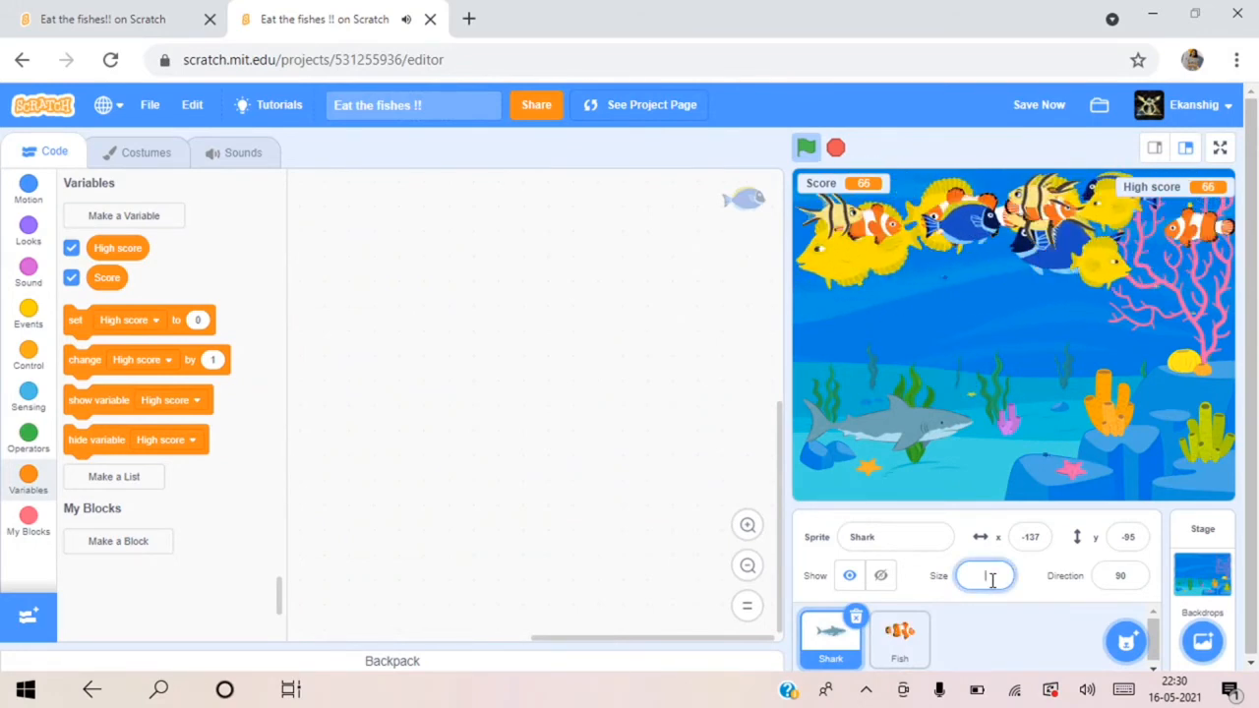
{"action": "type", "text": "60"}
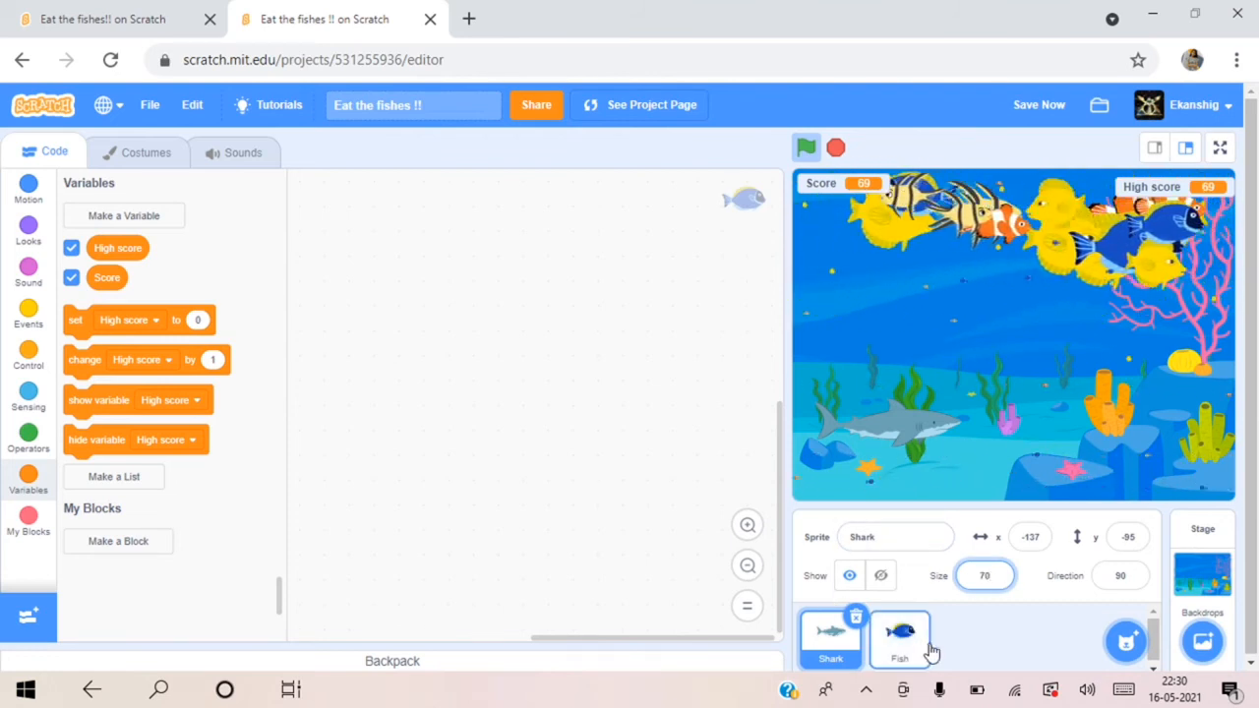
{"action": "left_click", "coordinate": [899, 639]}
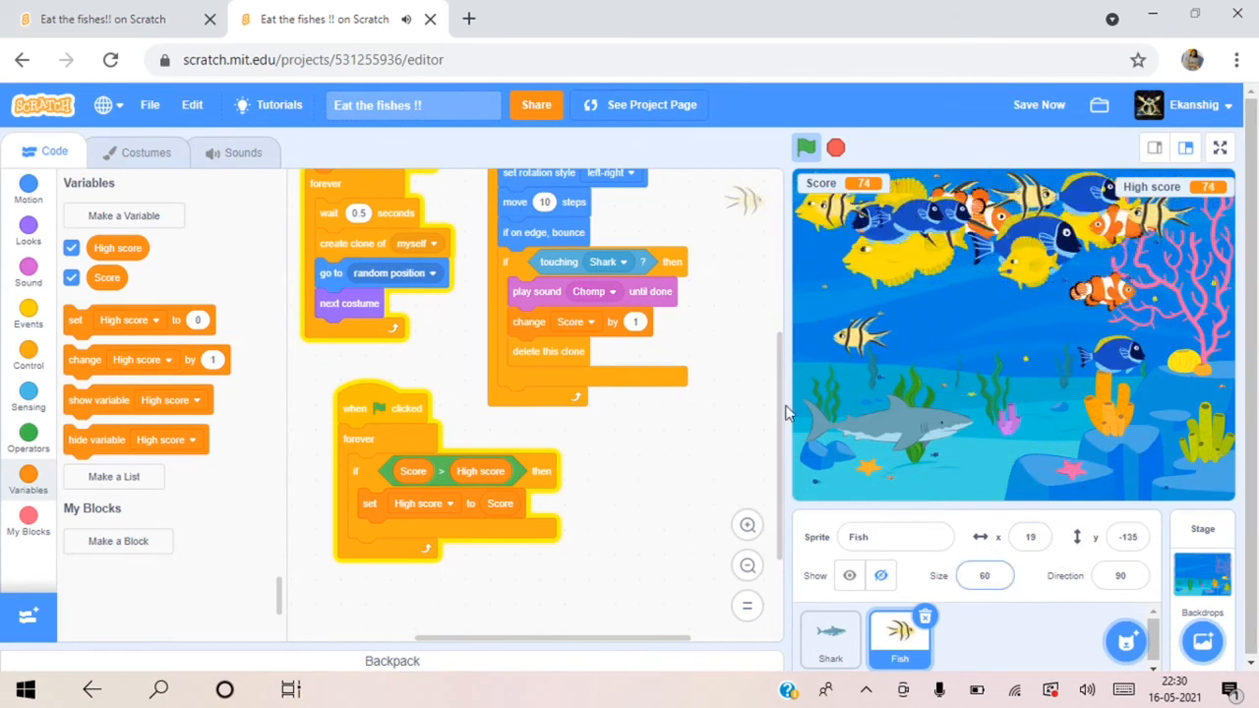
Step: Restart the game to watch fish get eaten and scored, then select the Shark sprite
{"action": "left_click", "coordinate": [834, 148]}
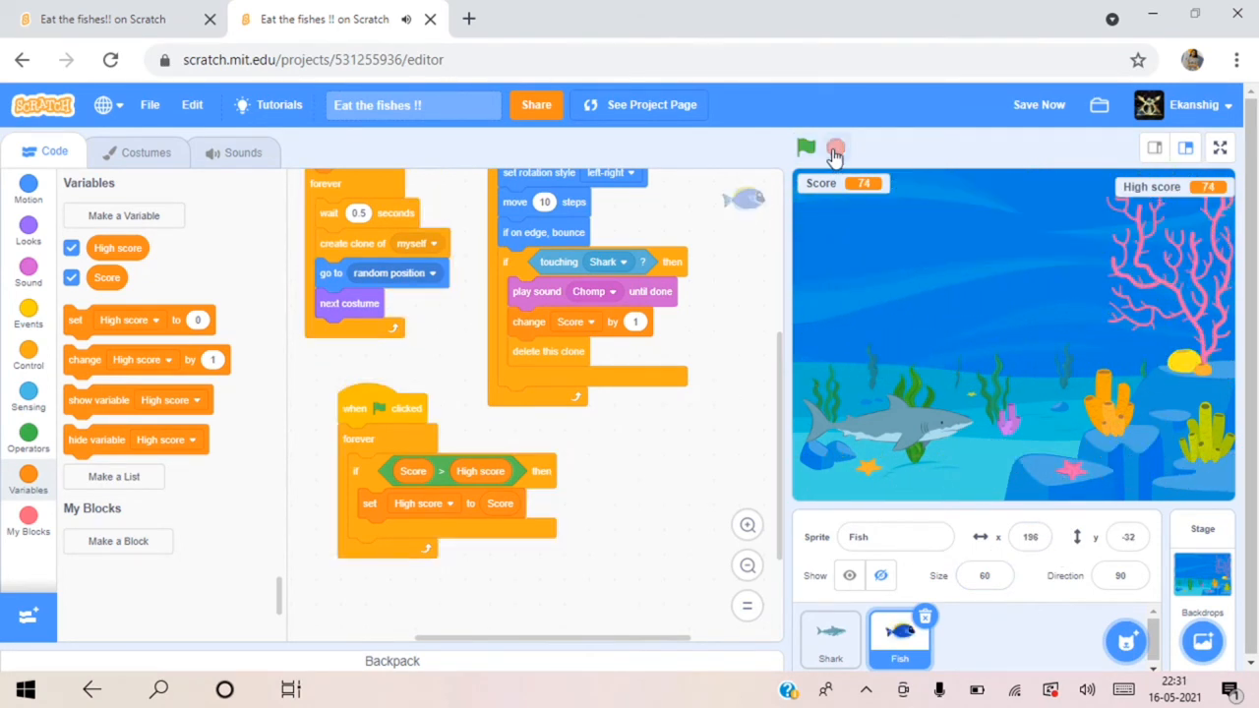
{"action": "left_click", "coordinate": [806, 148]}
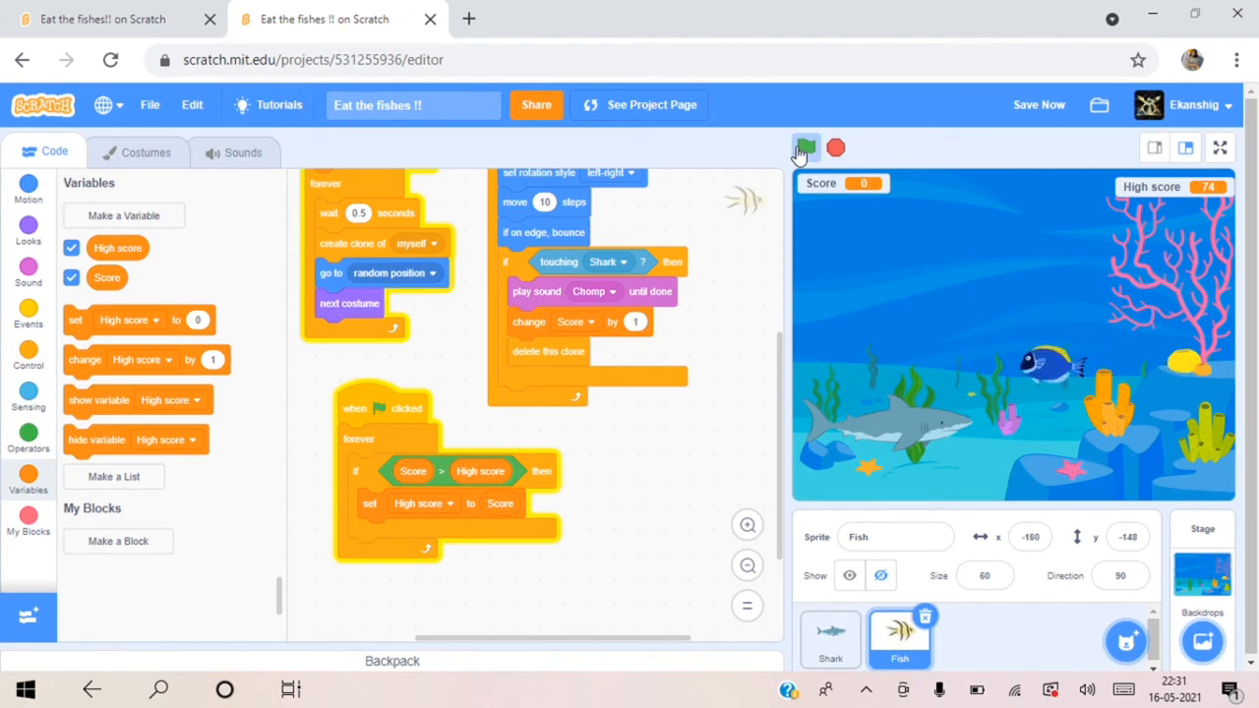
{"action": "left_click", "coordinate": [806, 148]}
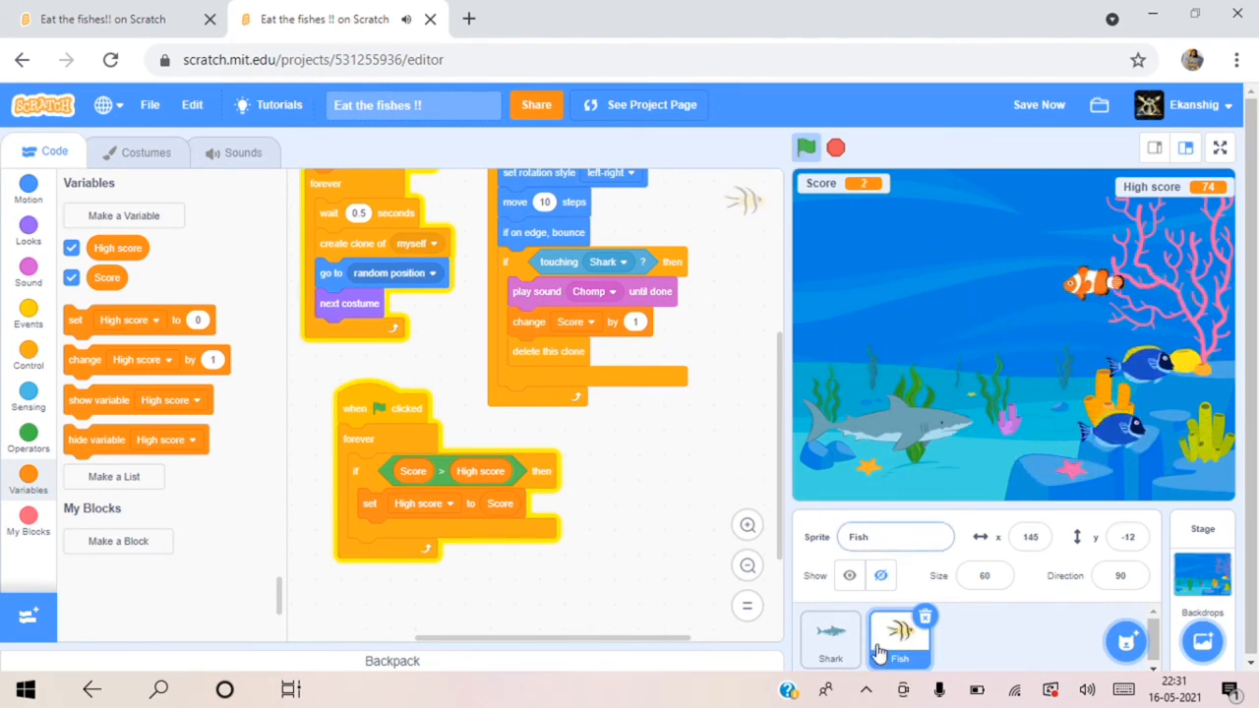
{"action": "left_click", "coordinate": [830, 637]}
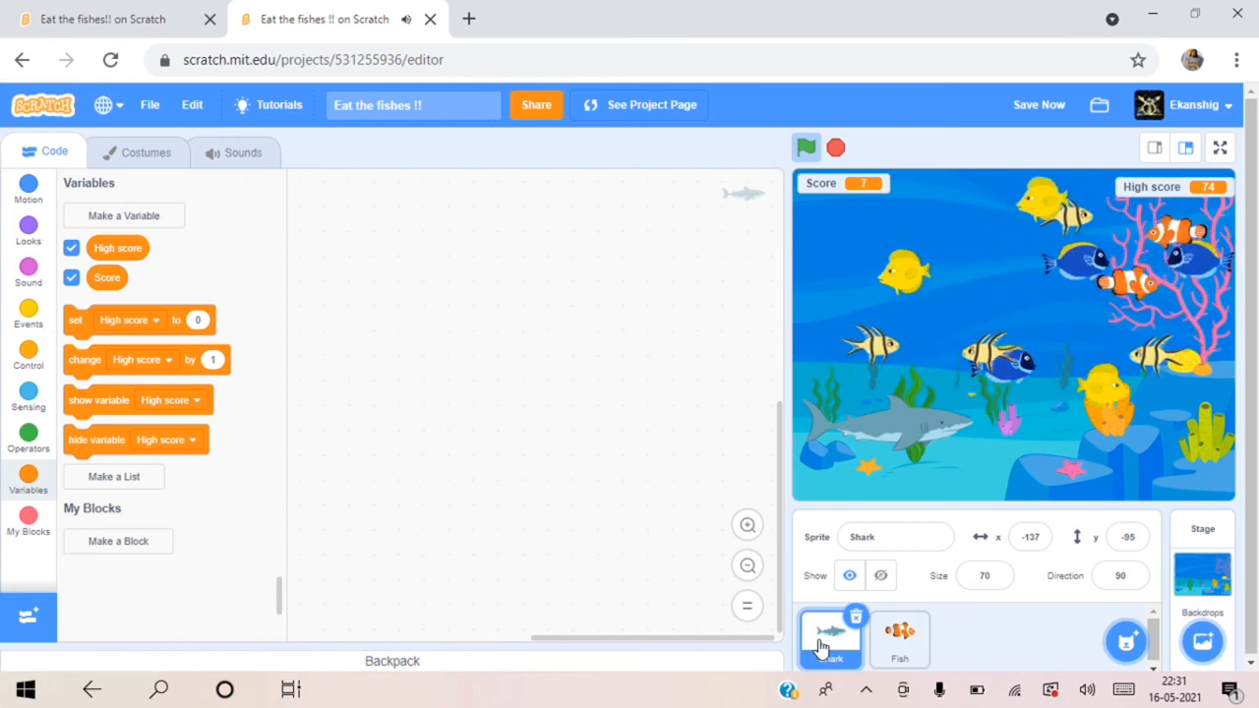
Step: Add two 'when key pressed' hat blocks to the Shark, set to up arrow and down arrow
{"action": "left_click", "coordinate": [28, 313]}
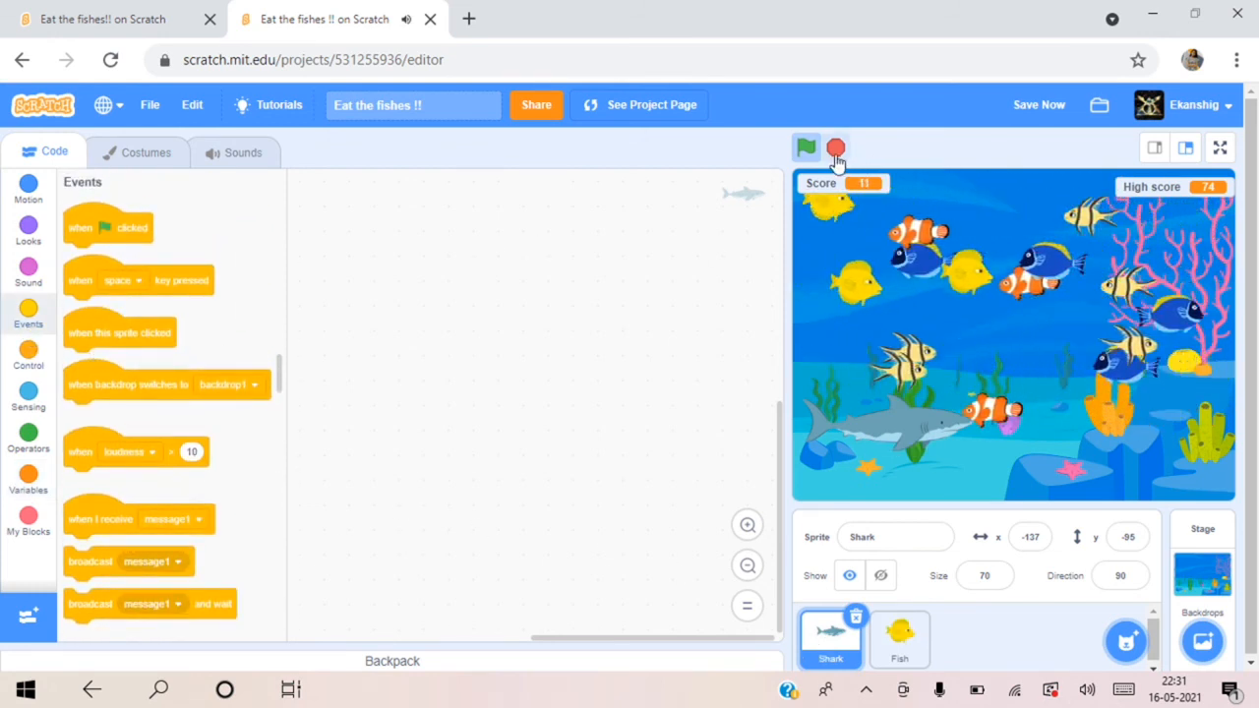
{"action": "left_click", "coordinate": [806, 148]}
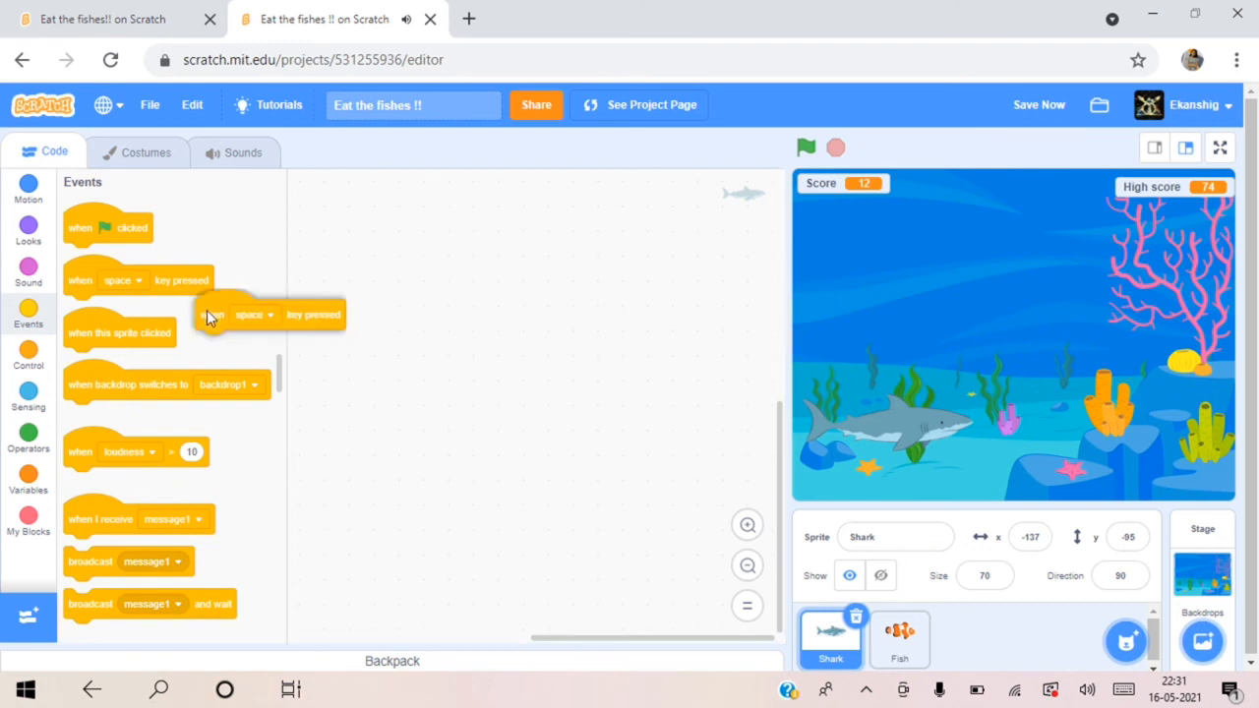
{"action": "left_click", "coordinate": [428, 236]}
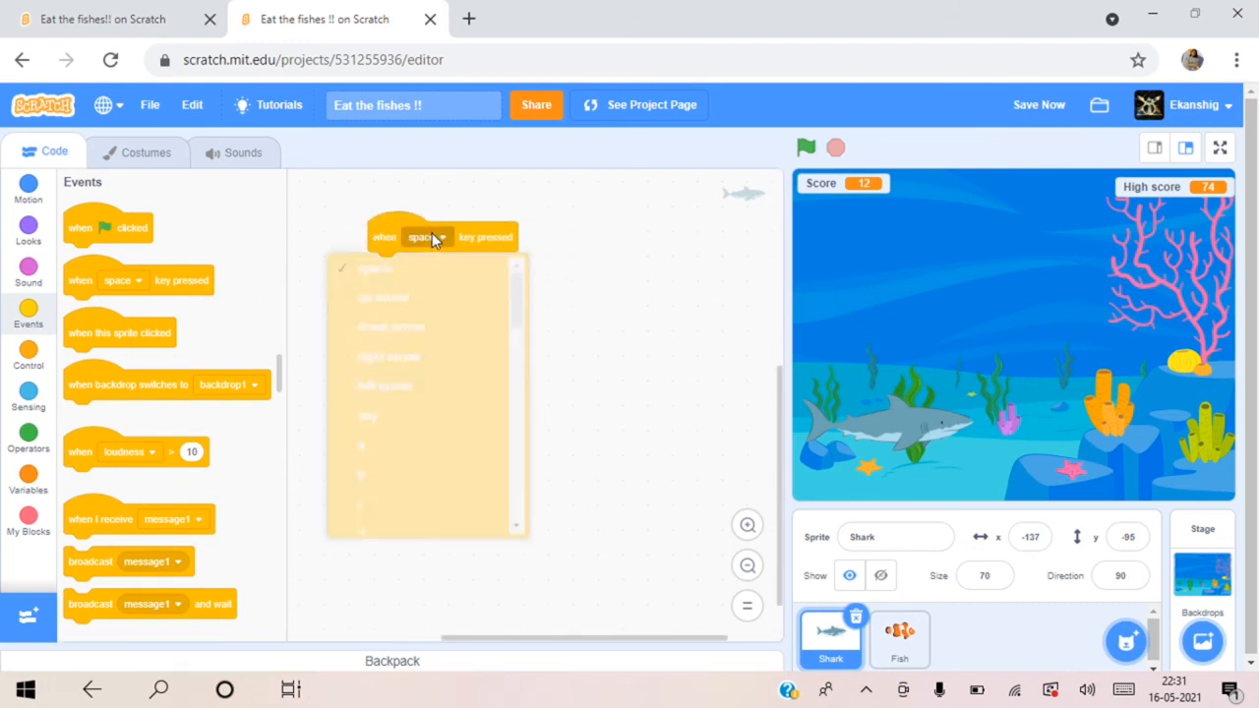
{"action": "left_click", "coordinate": [384, 295]}
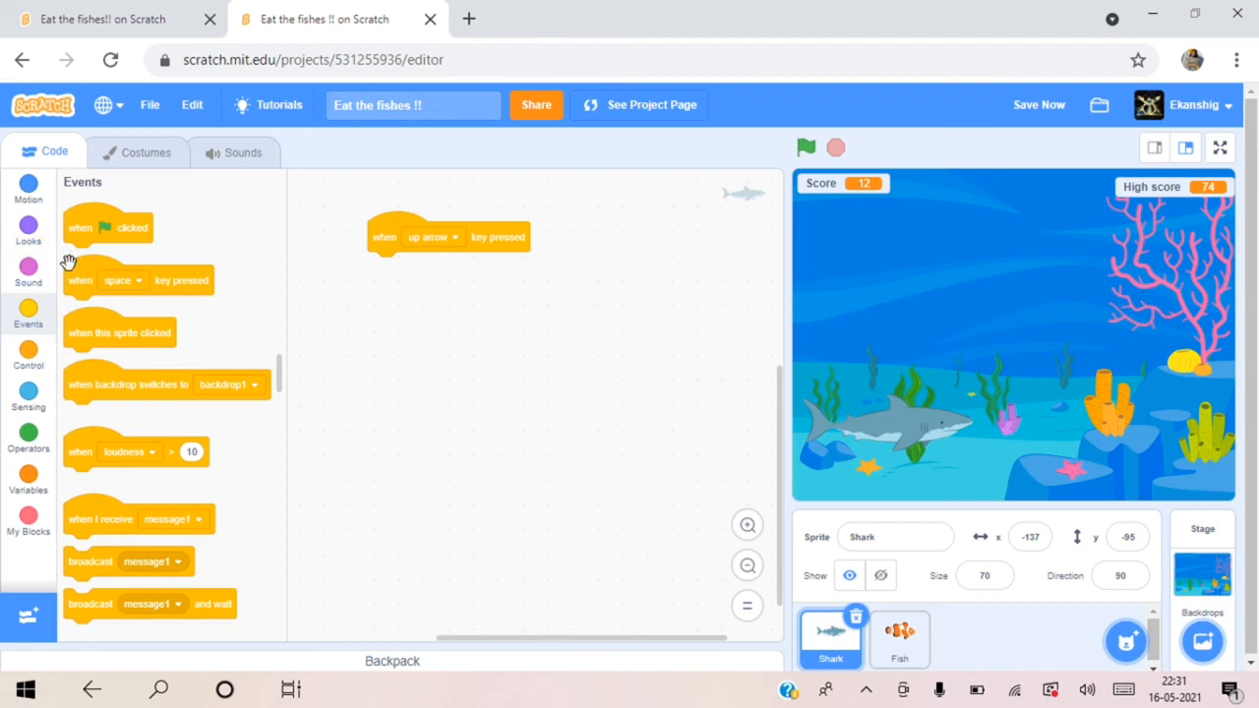
{"action": "left_click_drag", "start_coordinate": [138, 280], "coordinate": [389, 333]}
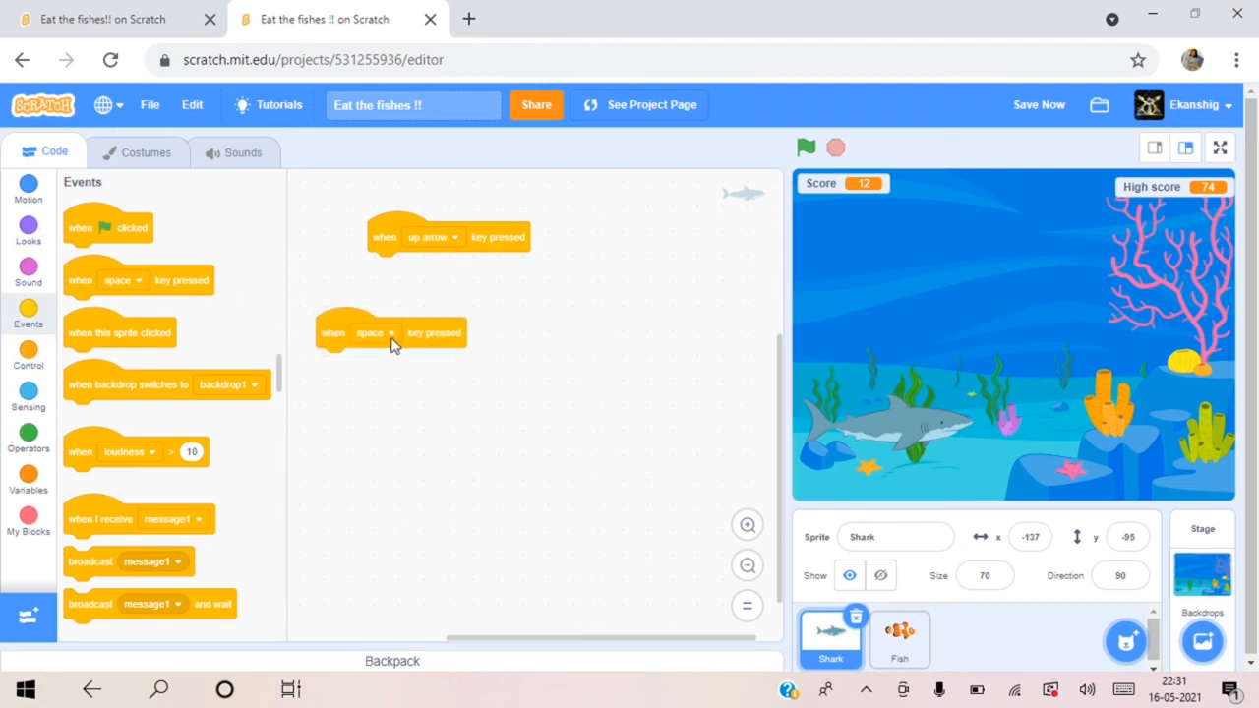
{"action": "left_click", "coordinate": [374, 332]}
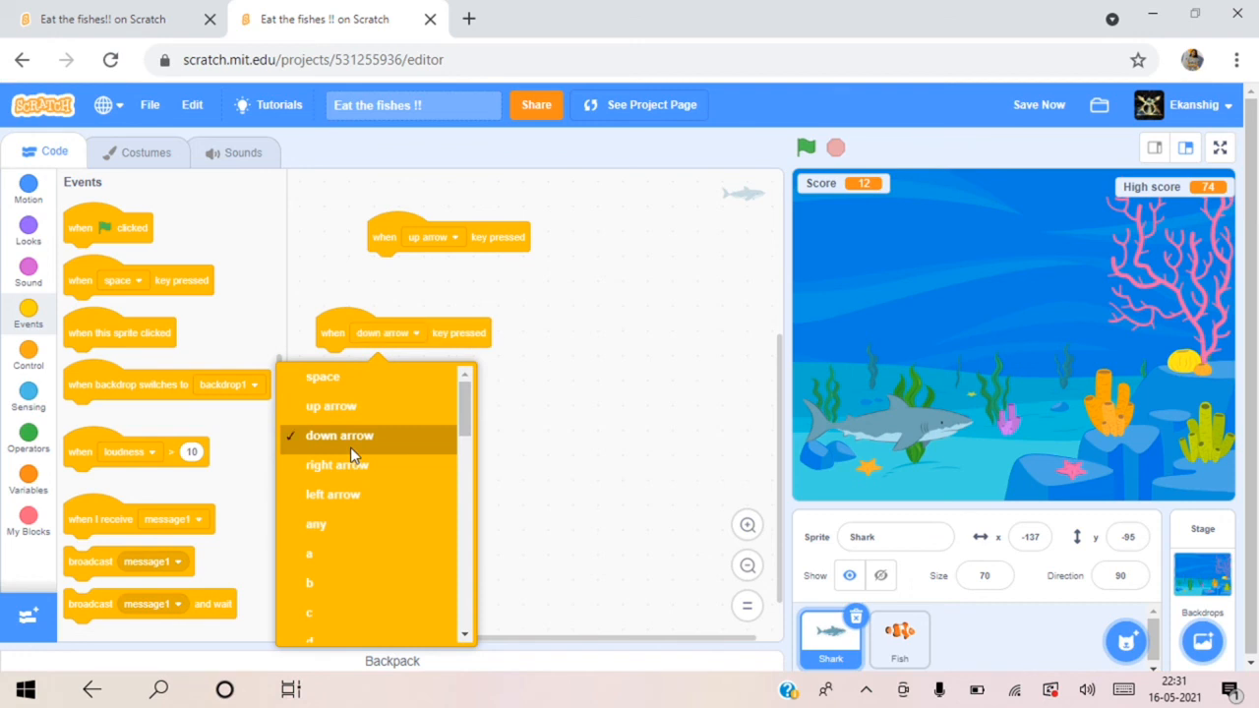
{"action": "left_click", "coordinate": [338, 435]}
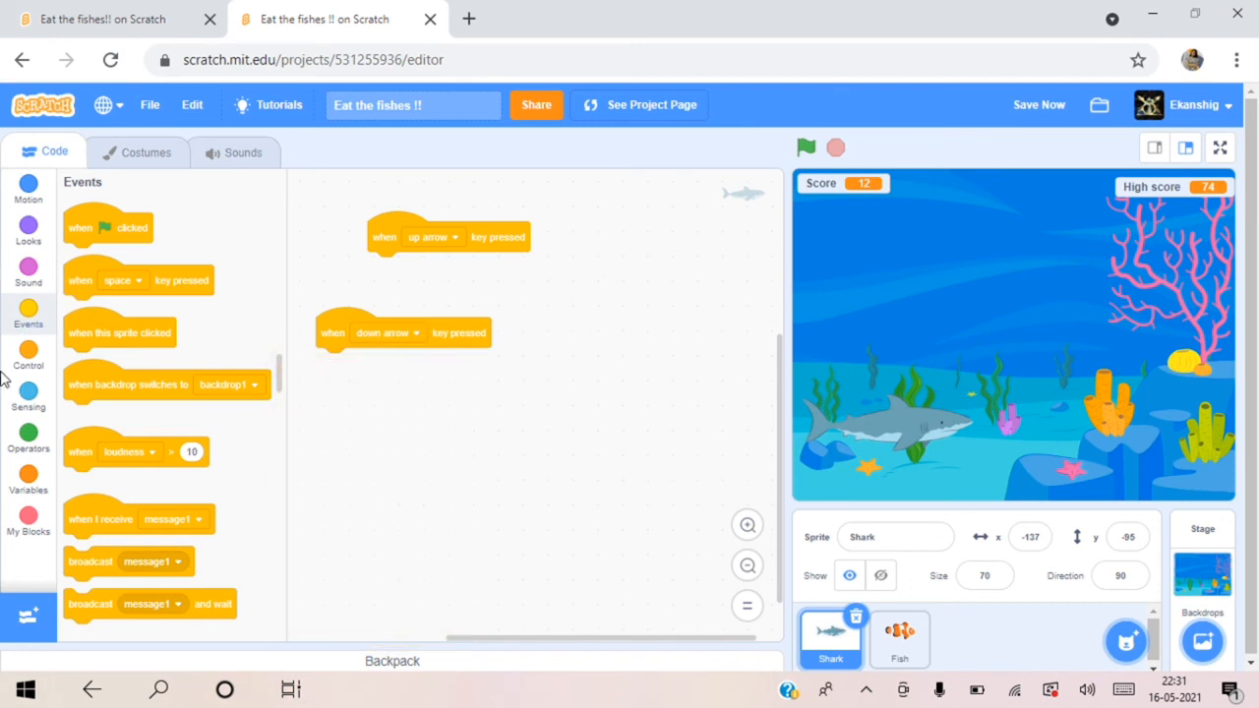
Step: Attach 'change y by 10' to the up-arrow script and 'change y by -10' to the down-arrow one
{"action": "left_click", "coordinate": [27, 185]}
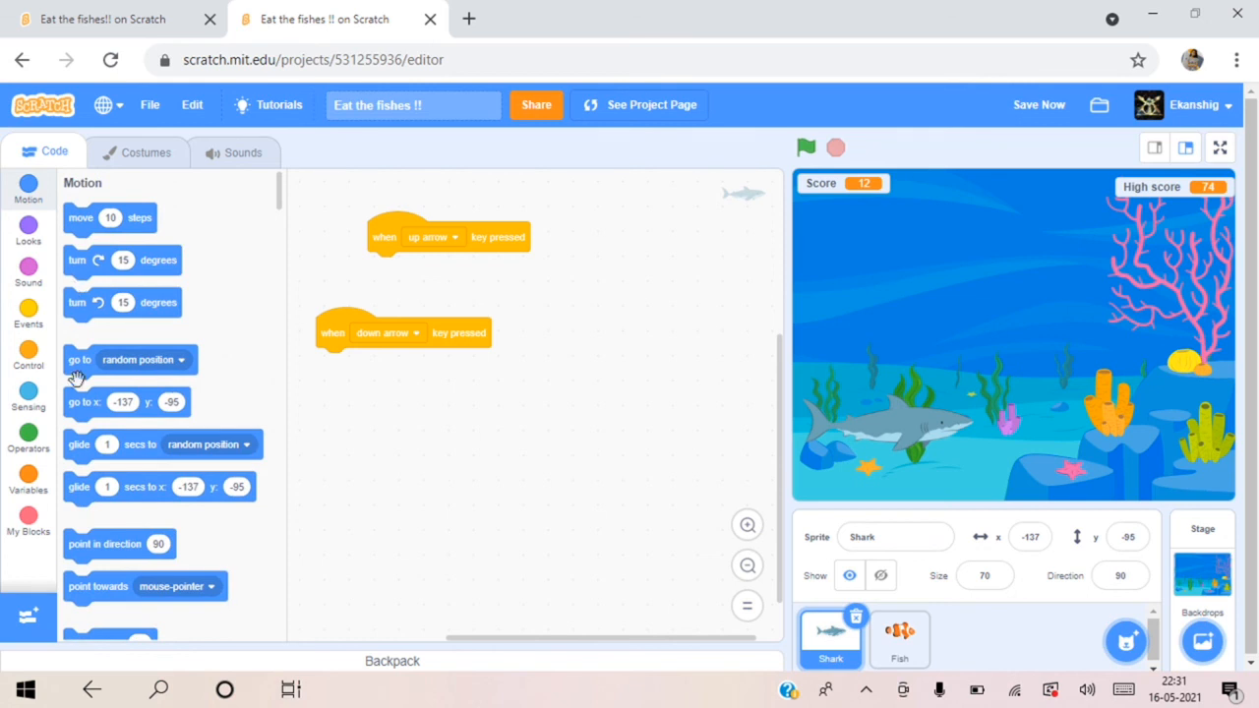
{"action": "scroll", "scroll_direction": "down", "scroll_amount": 3}
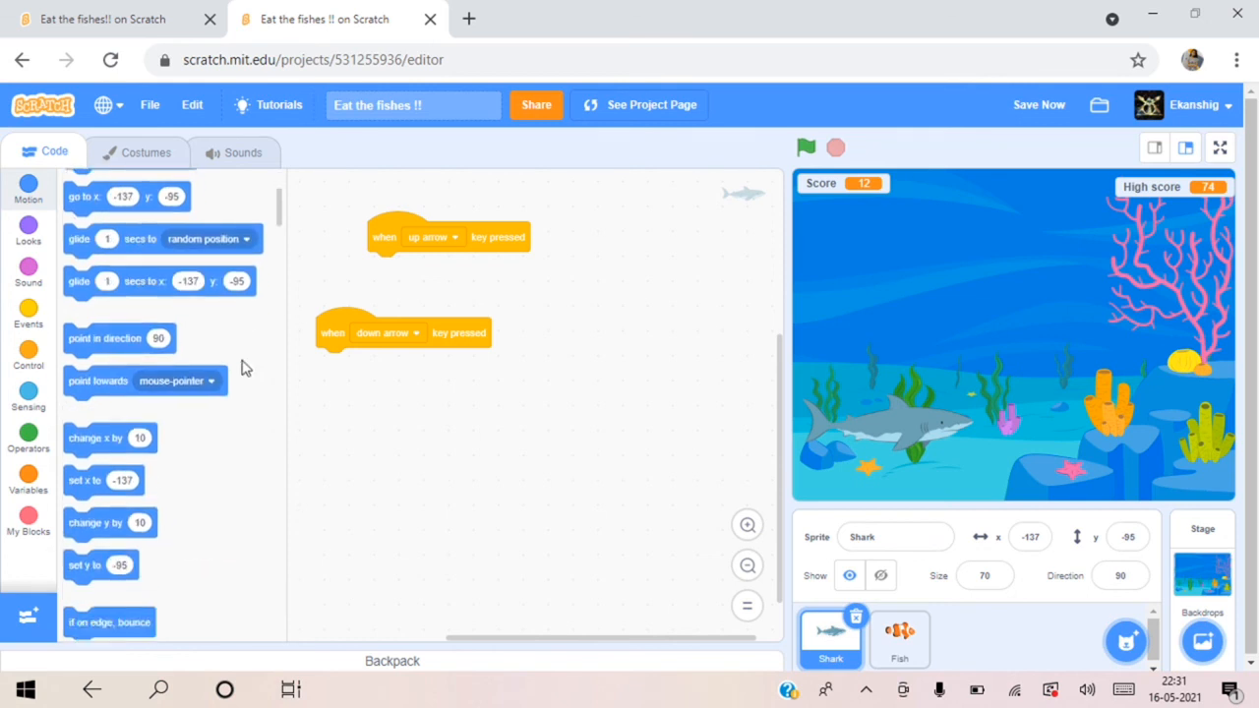
{"action": "scroll", "scroll_direction": "down", "scroll_amount": 3}
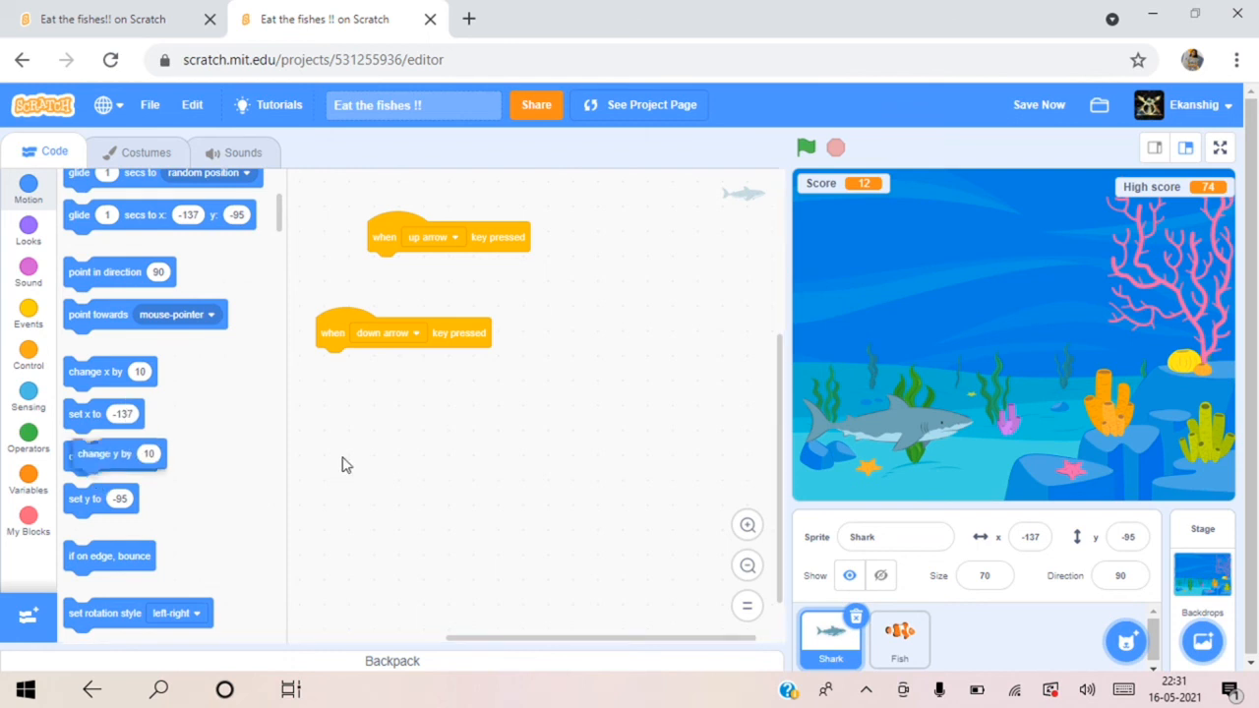
{"action": "left_click_drag", "start_coordinate": [110, 452], "coordinate": [413, 267]}
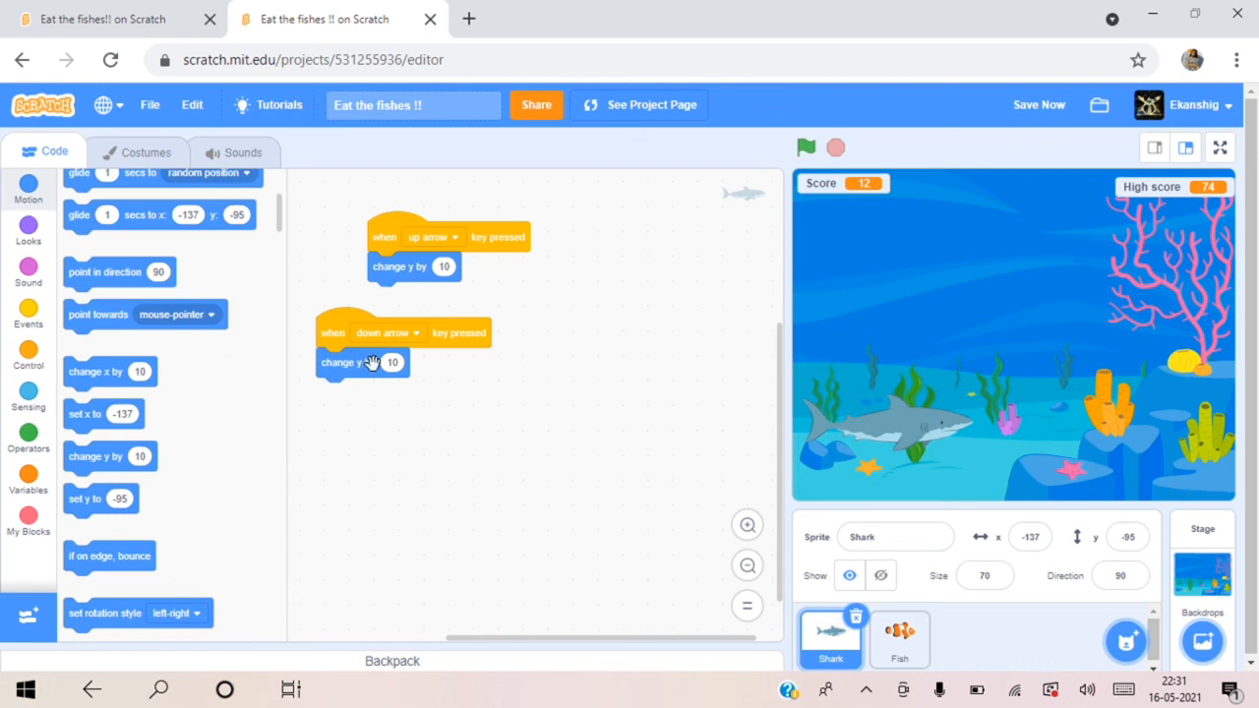
{"action": "left_click", "coordinate": [392, 362]}
{"action": "type", "text": "-10"}
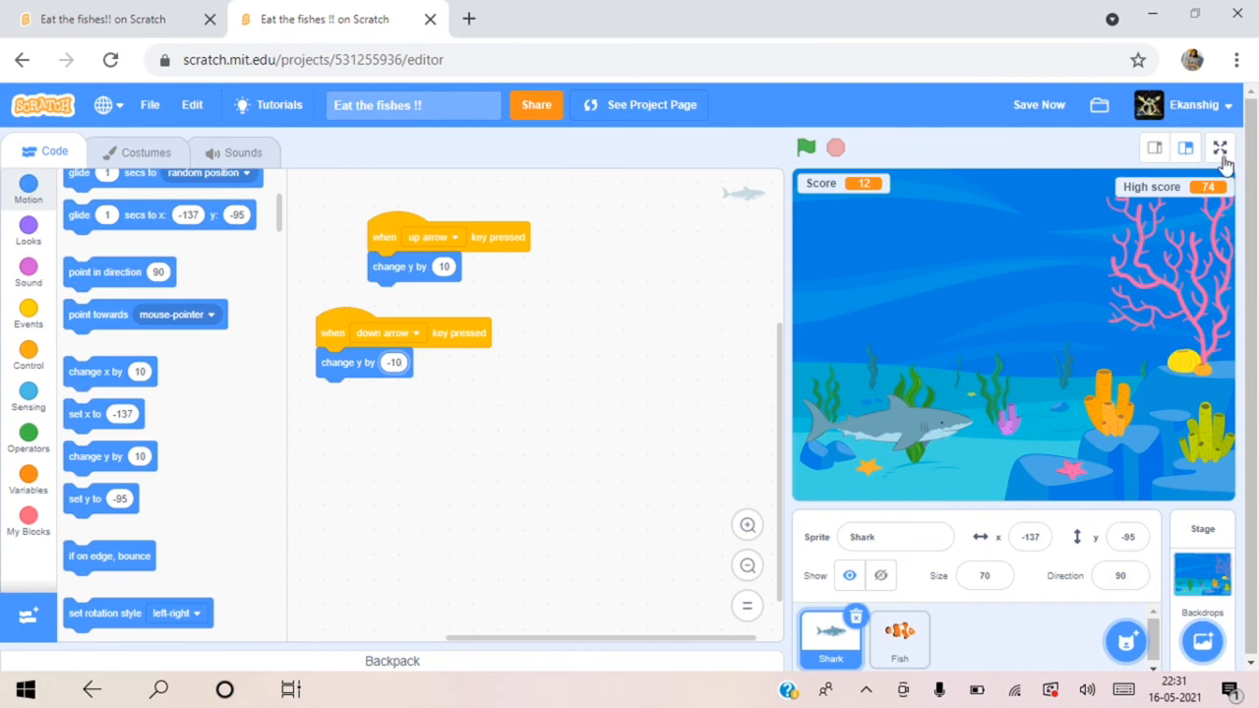
Step: Play the game full screen, starting a round with the green flag
{"action": "left_click", "coordinate": [1219, 147]}
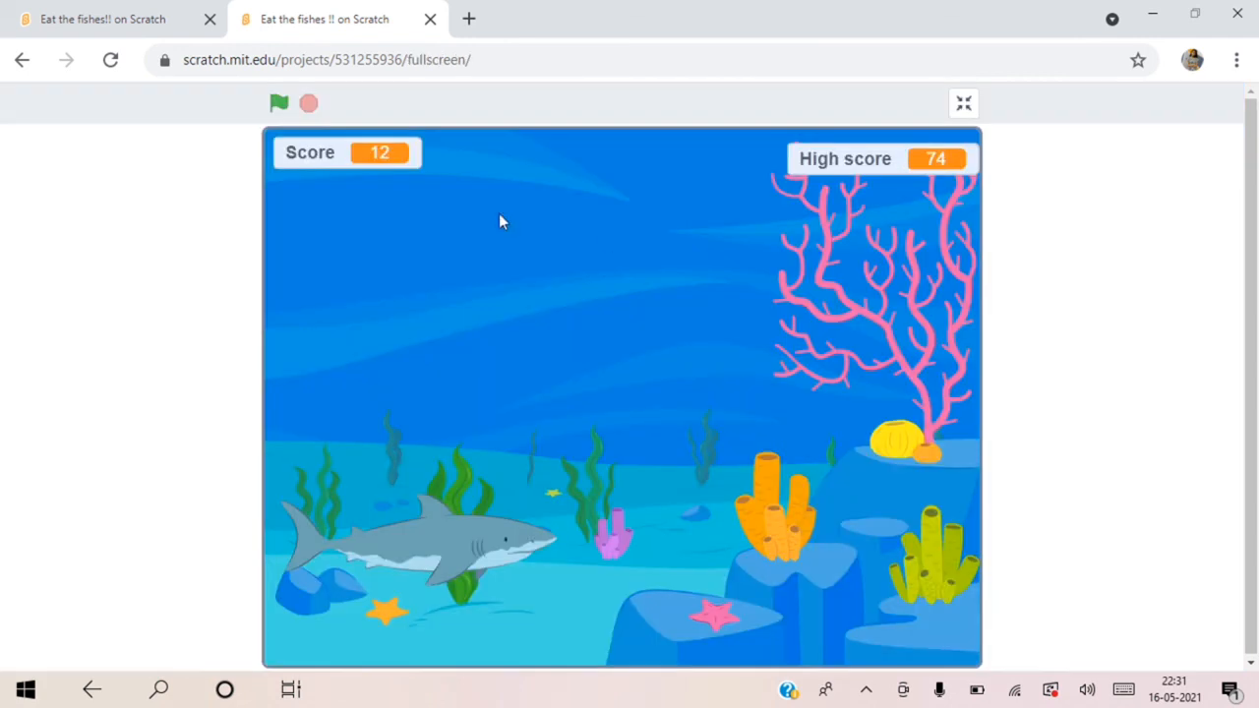
{"action": "left_click", "coordinate": [279, 102]}
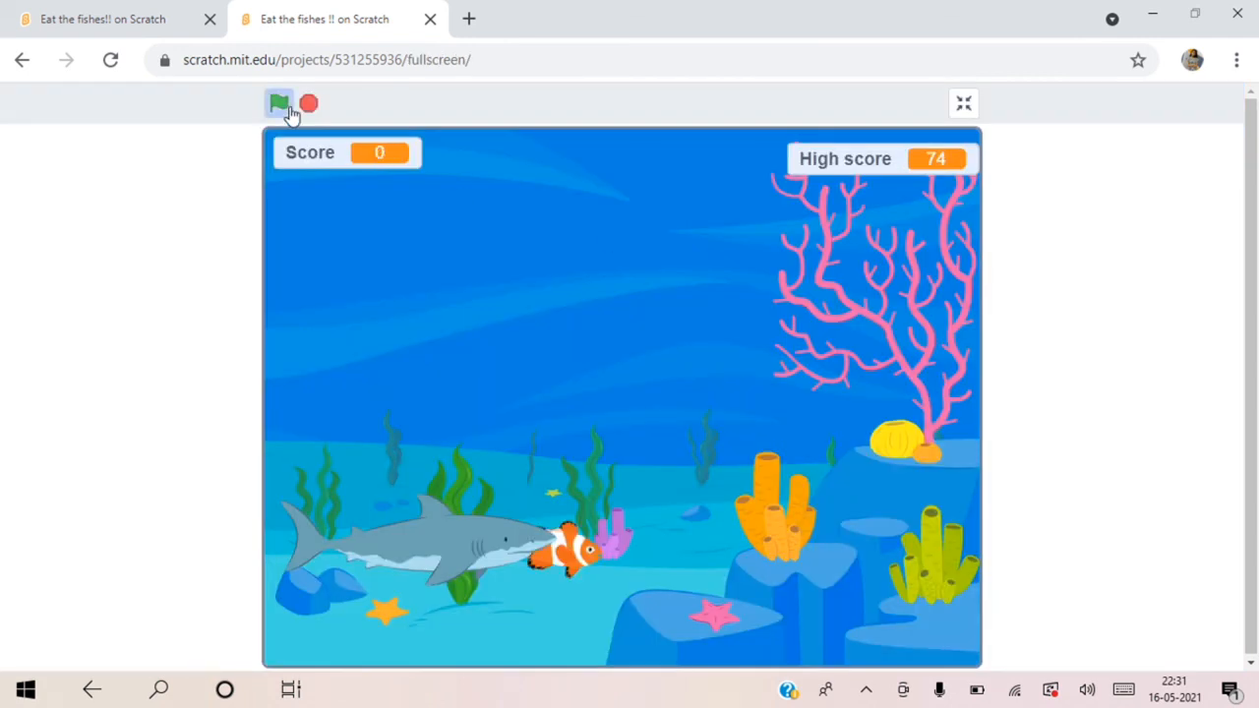
{"action": "left_click", "coordinate": [279, 102]}
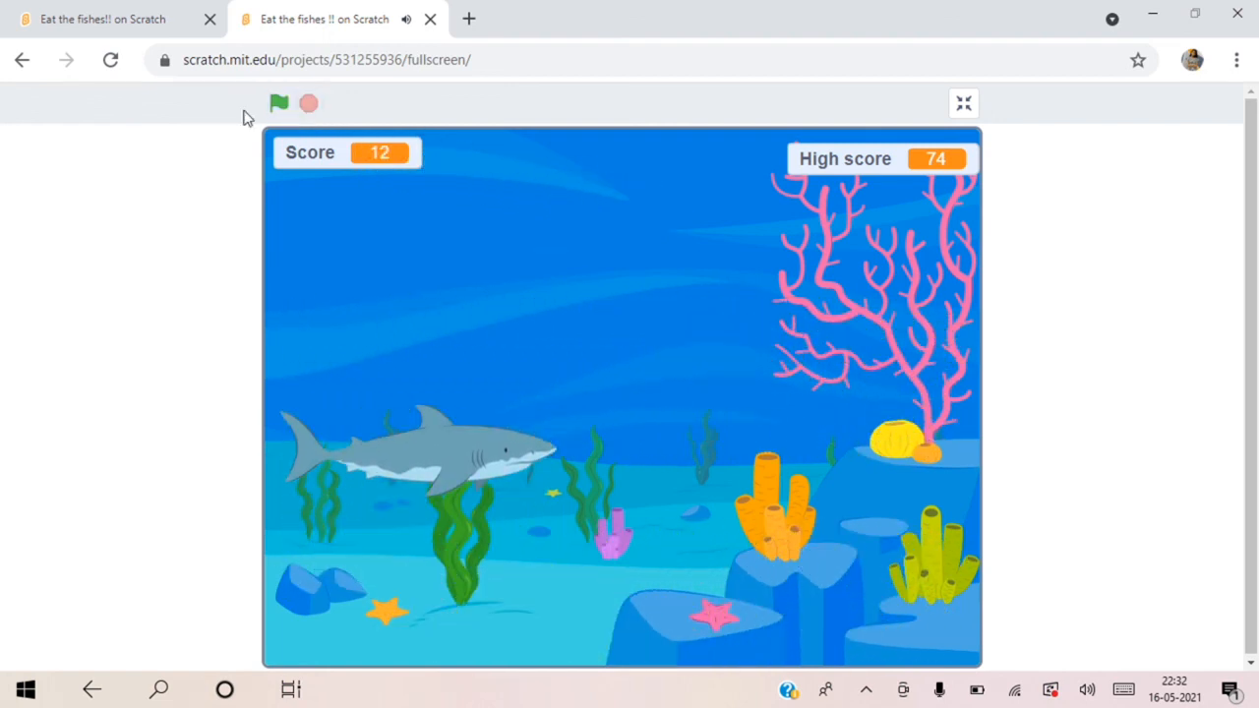
{"action": "mouse_move", "coordinate": [22, 59]}
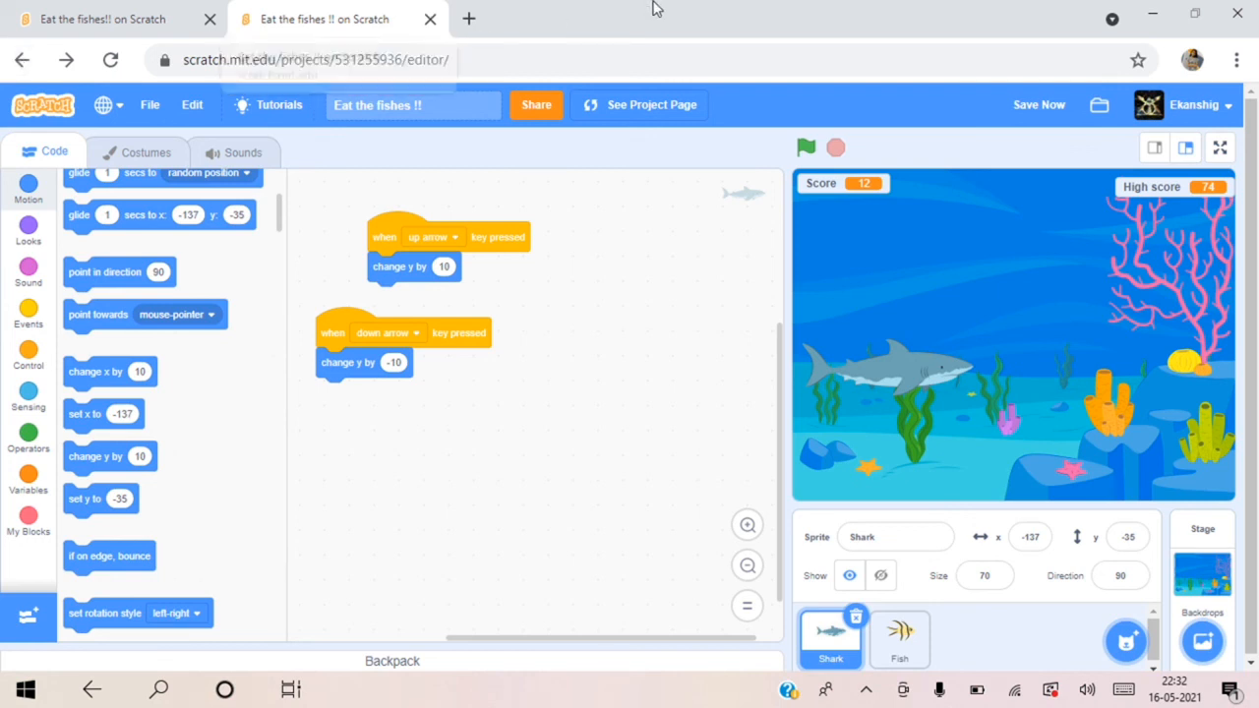
{"action": "left_click", "coordinate": [1039, 106]}
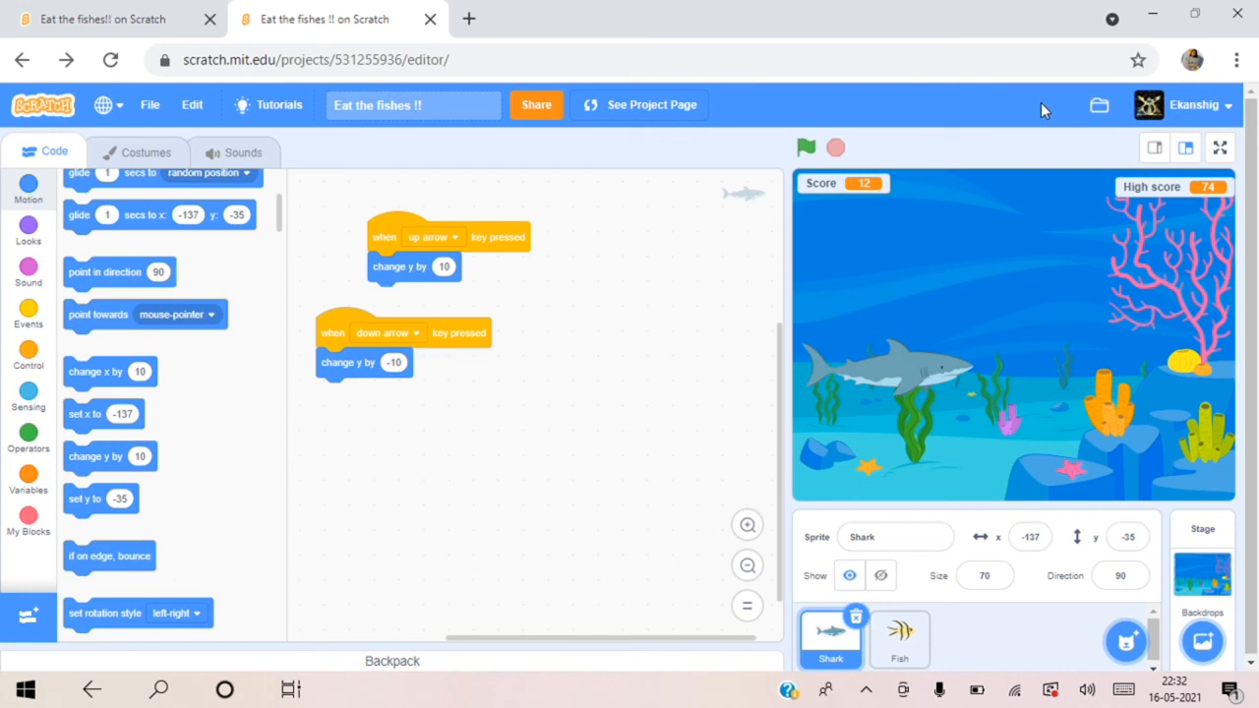
{"action": "mouse_move", "coordinate": [1062, 494]}
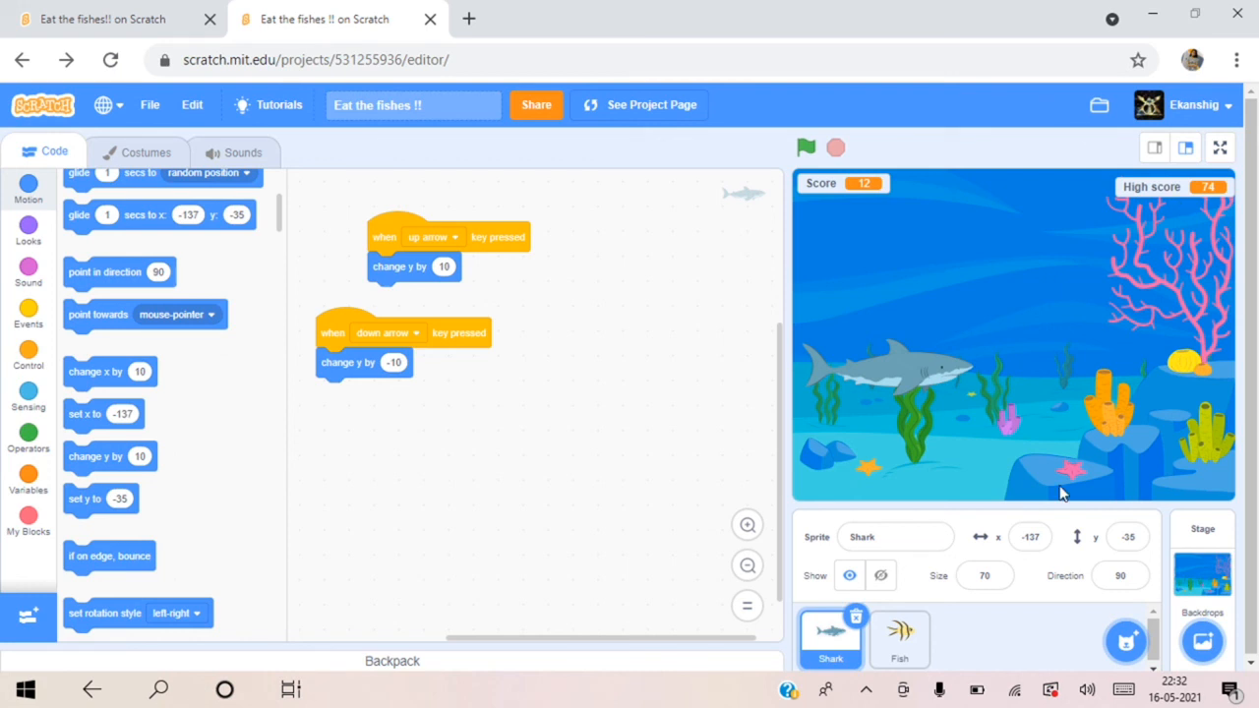
{"action": "mouse_move", "coordinate": [866, 698]}
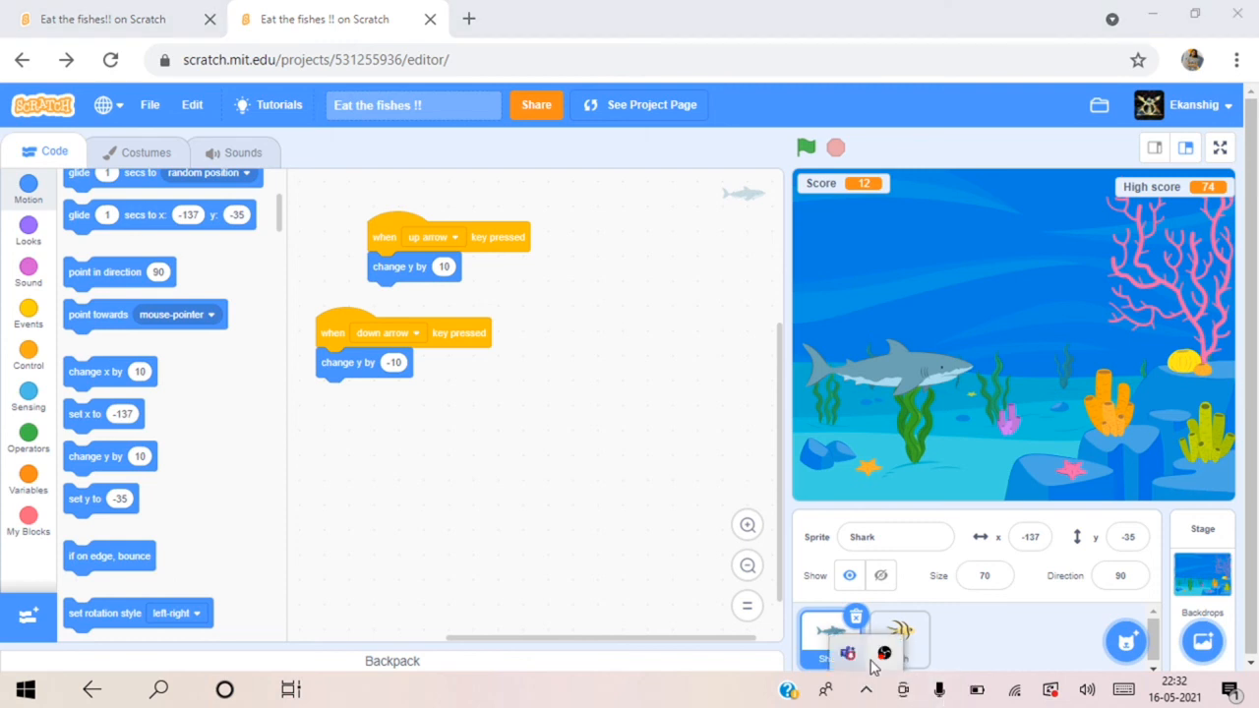
{"action": "right_click", "coordinate": [883, 653]}
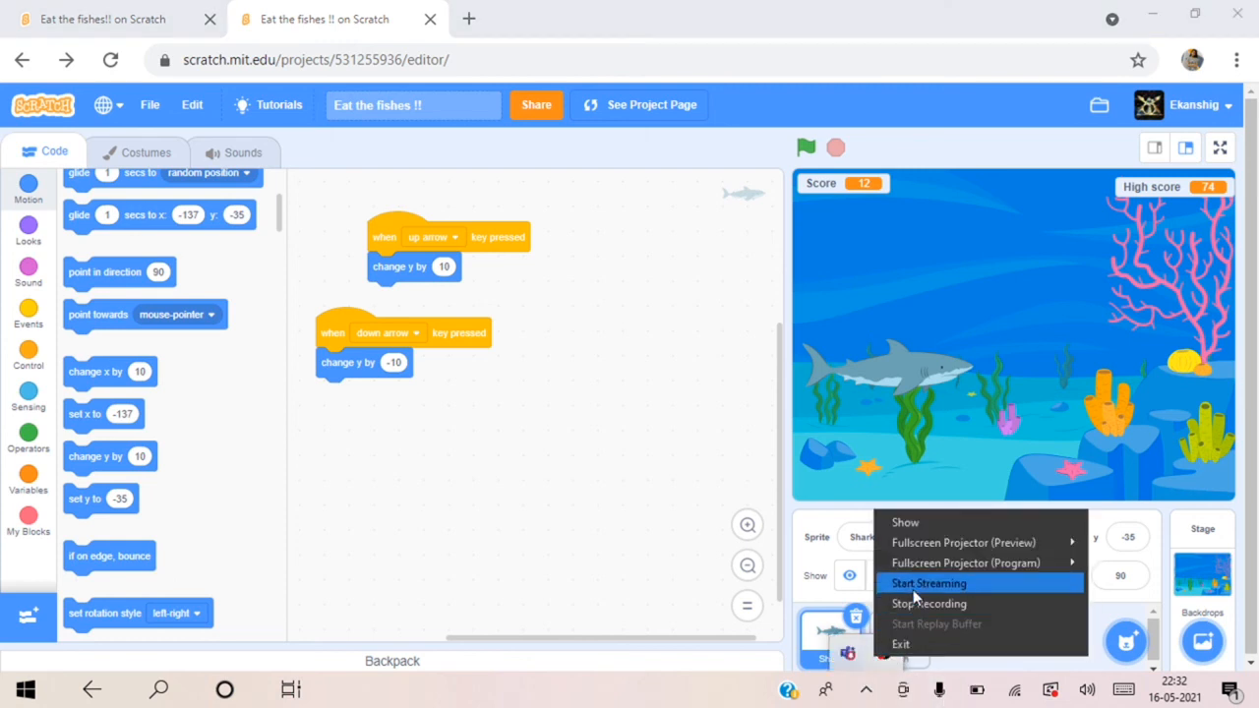